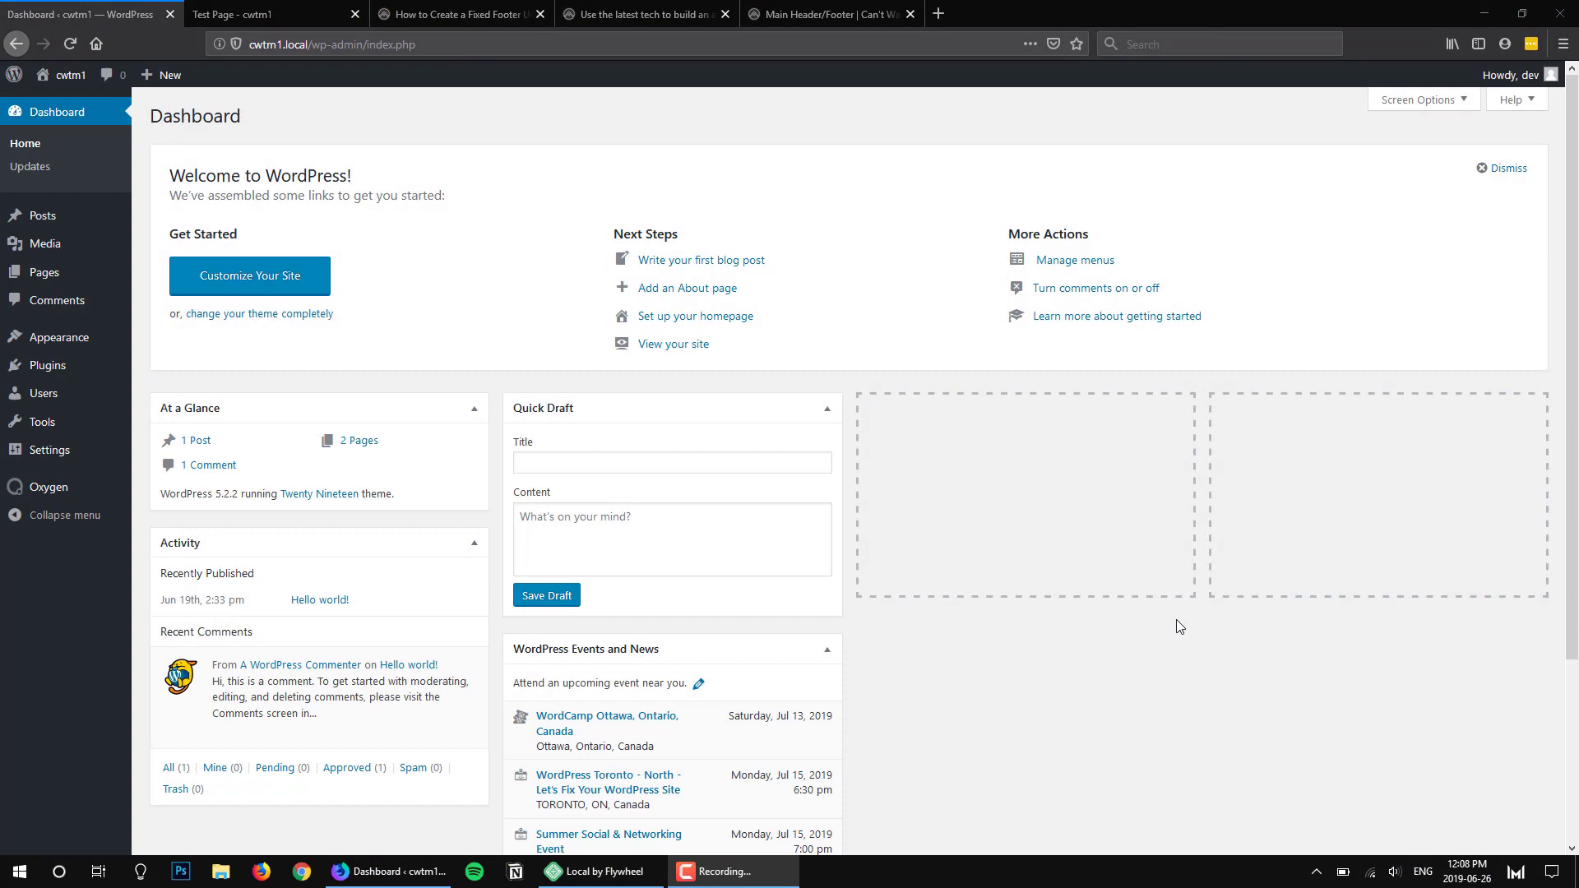
pyautogui.moveTo(813, 205)
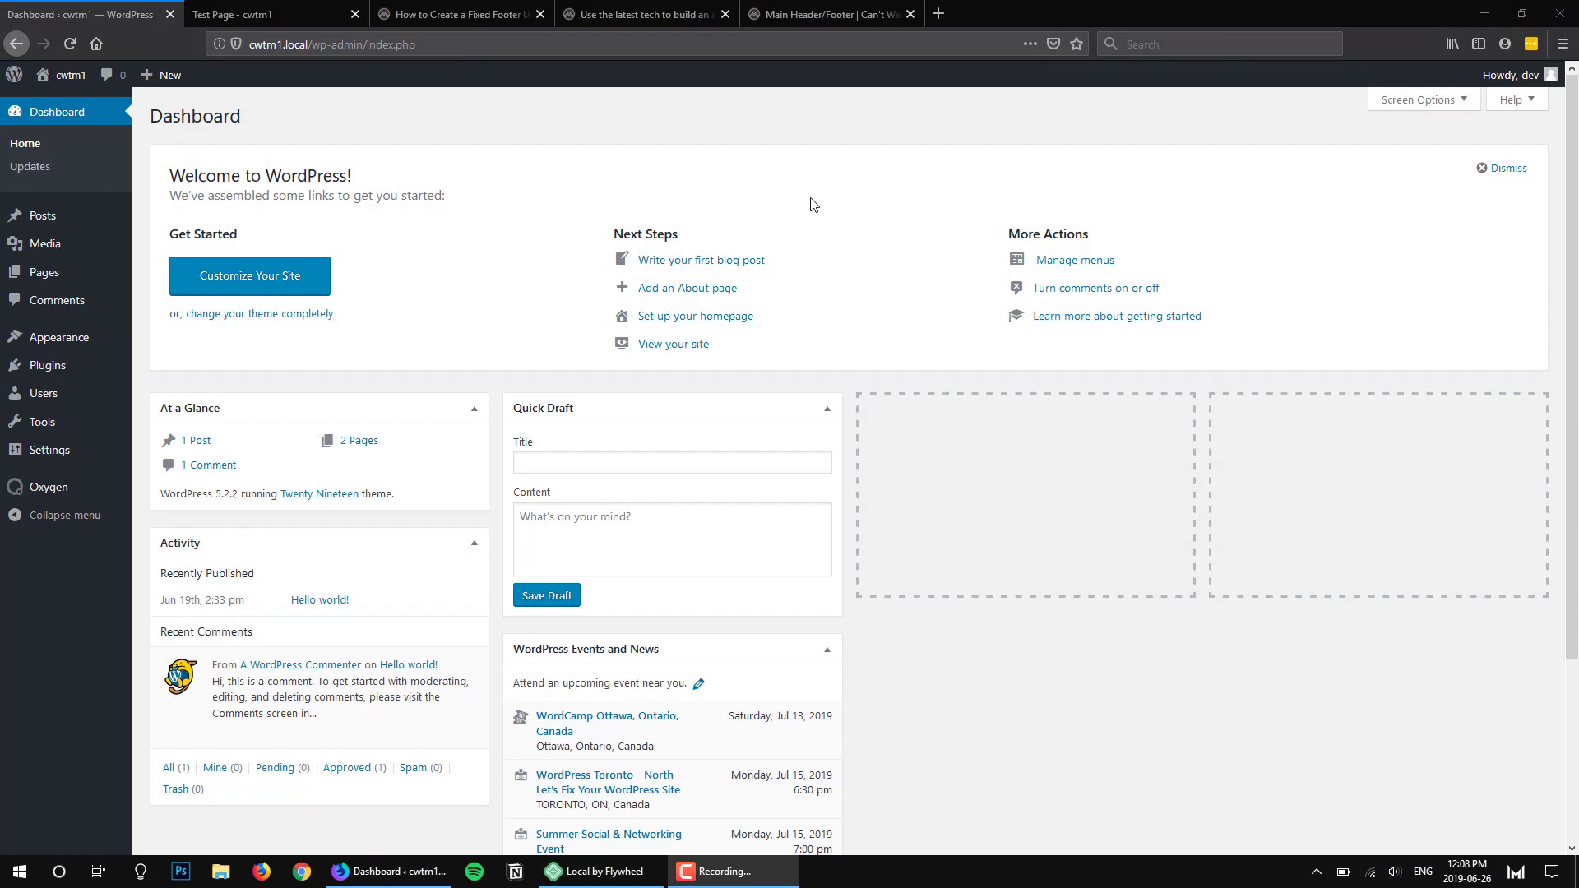
# Review the reveal footer on the live reference site by scrolling through the page
pyautogui.click(645, 15)
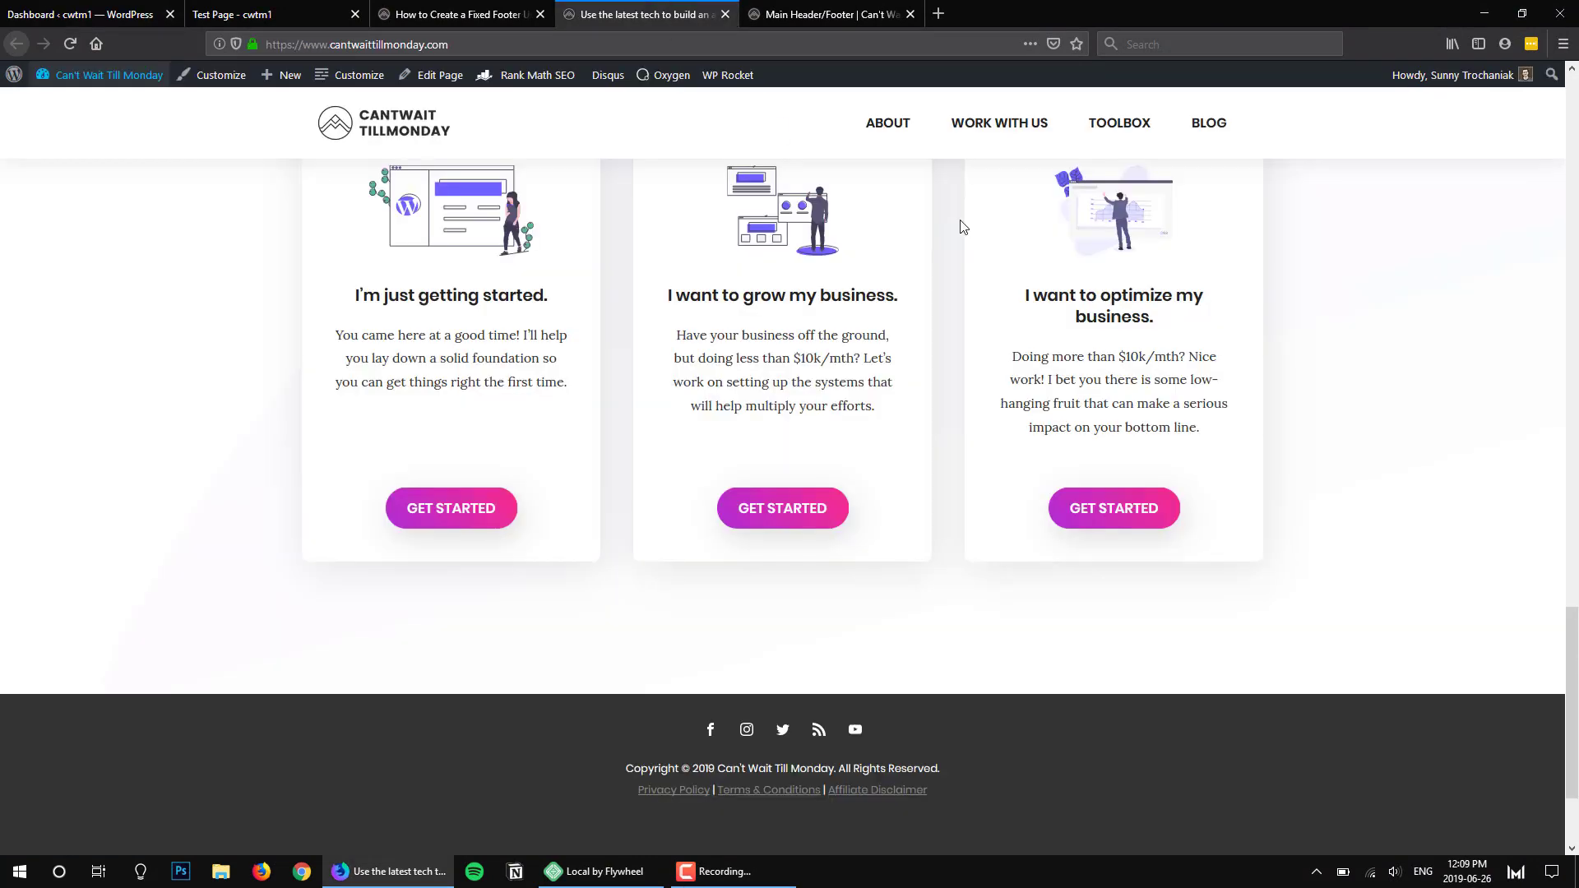
pyautogui.scroll(3)
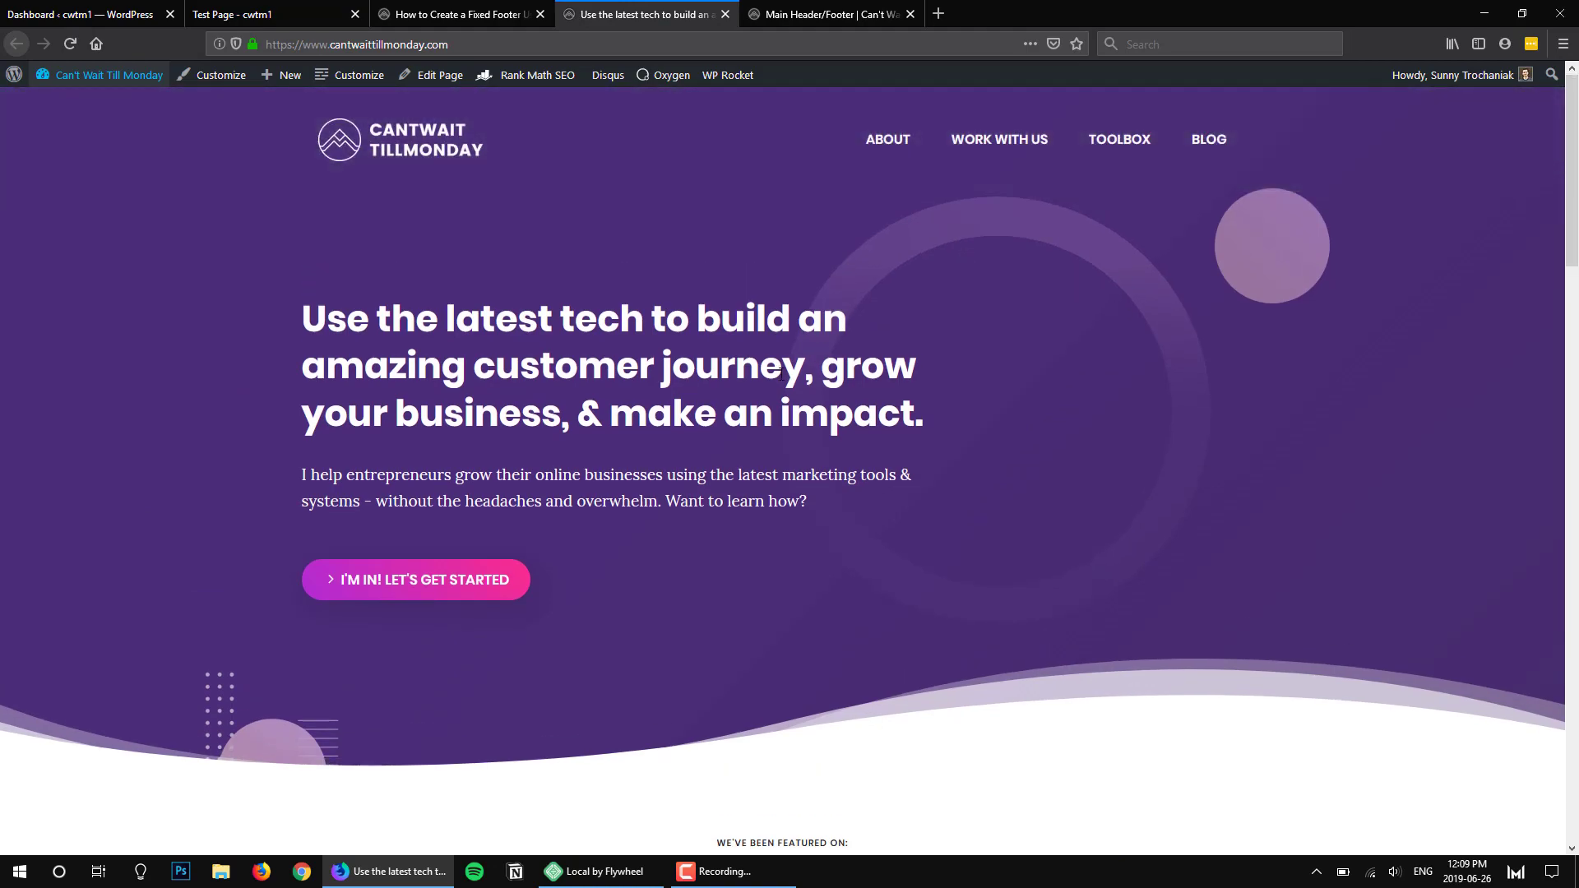
pyautogui.scroll(-3)
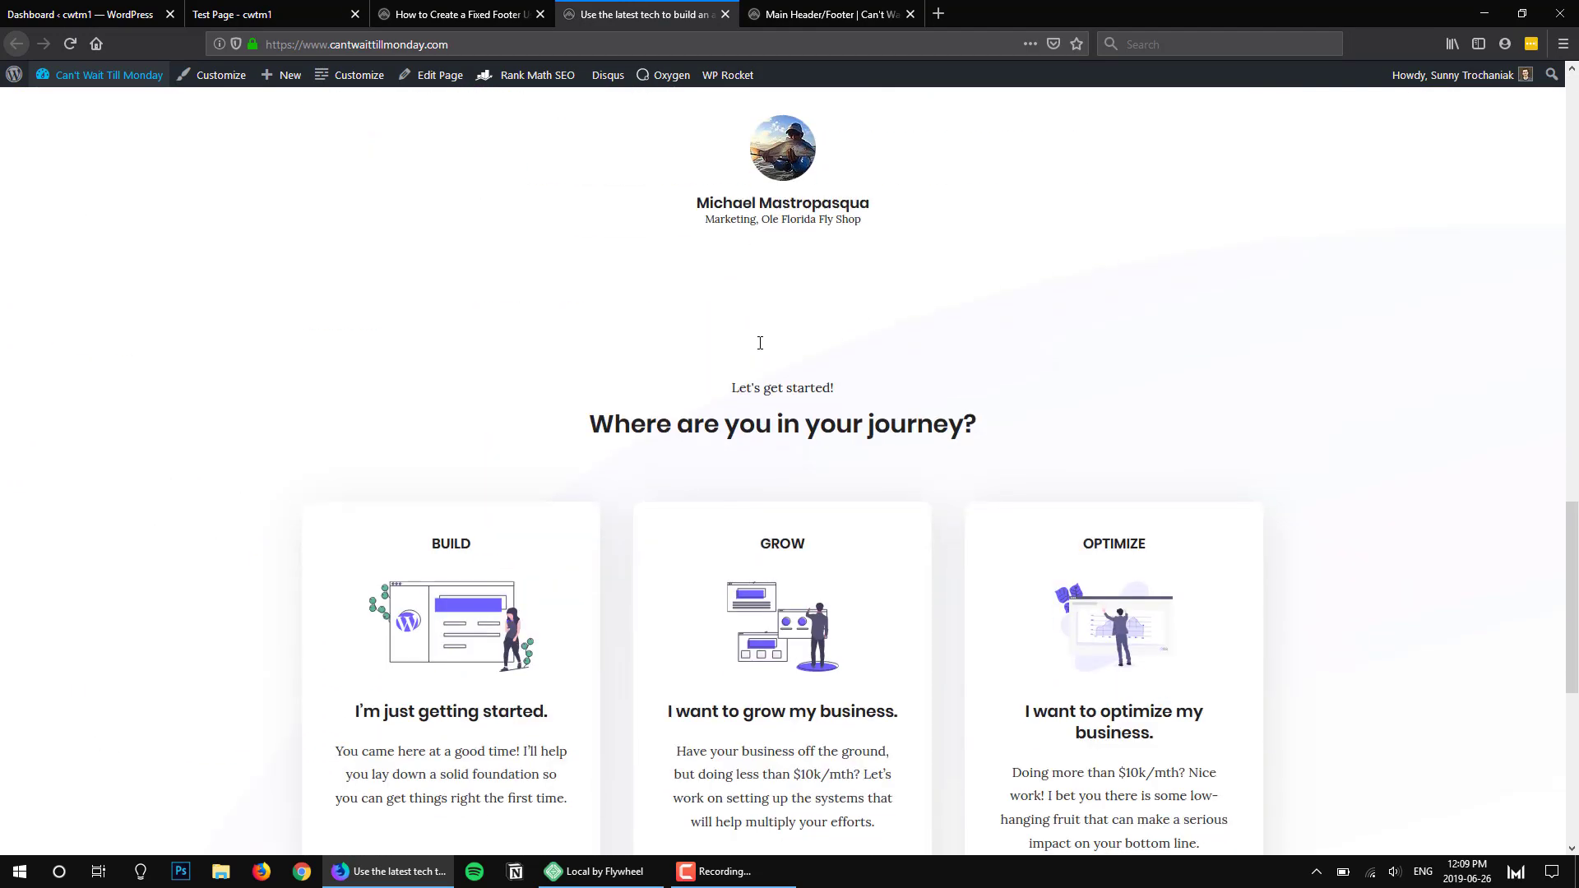
pyautogui.scroll(-3)
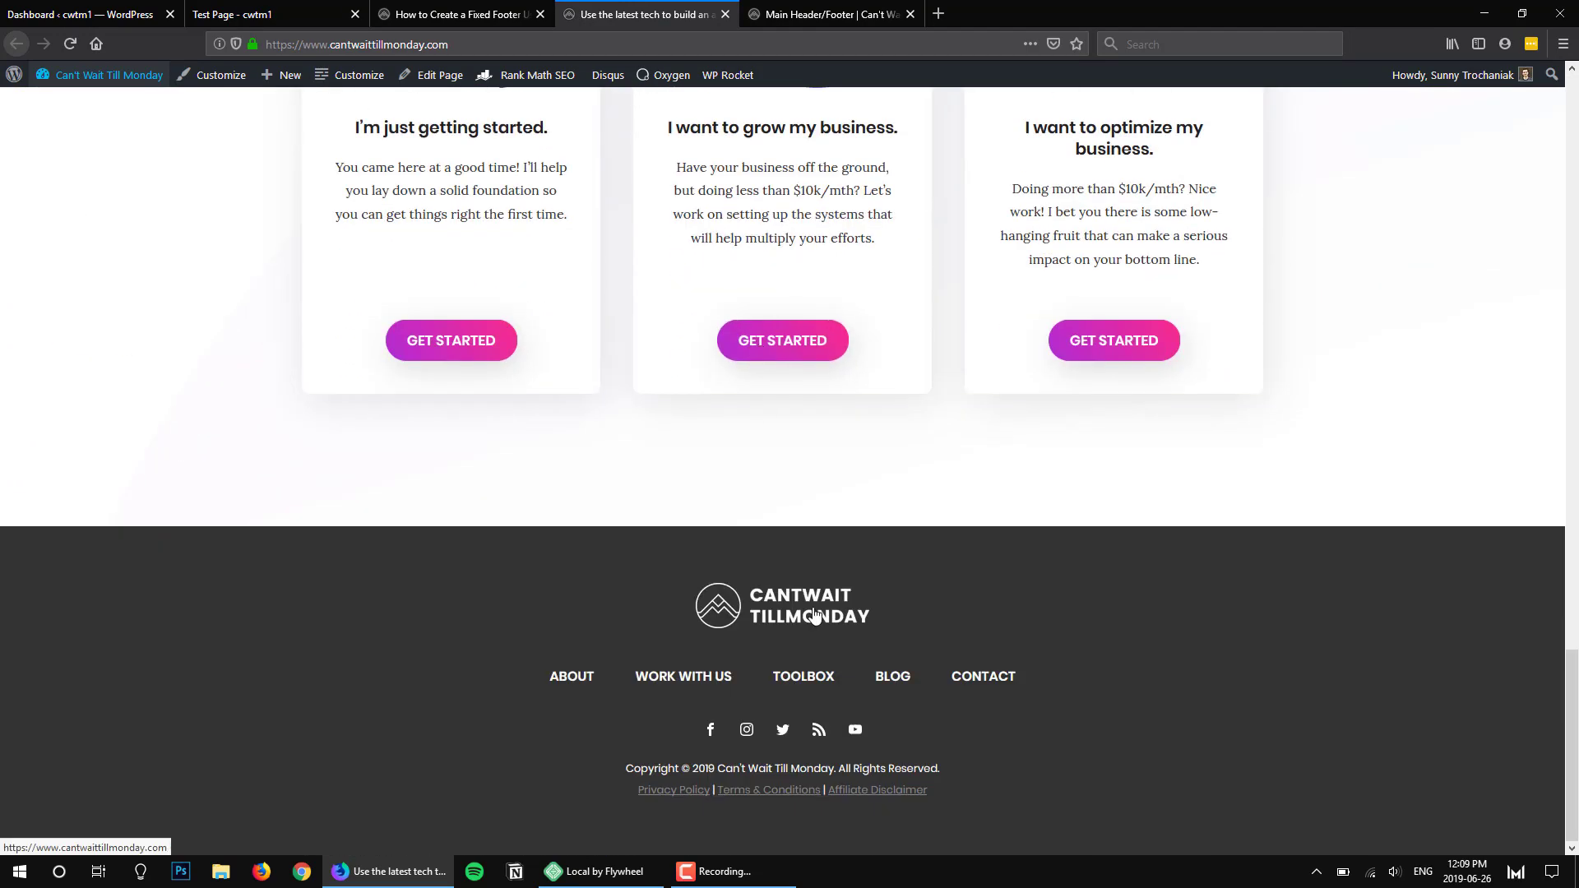
pyautogui.moveTo(860, 589)
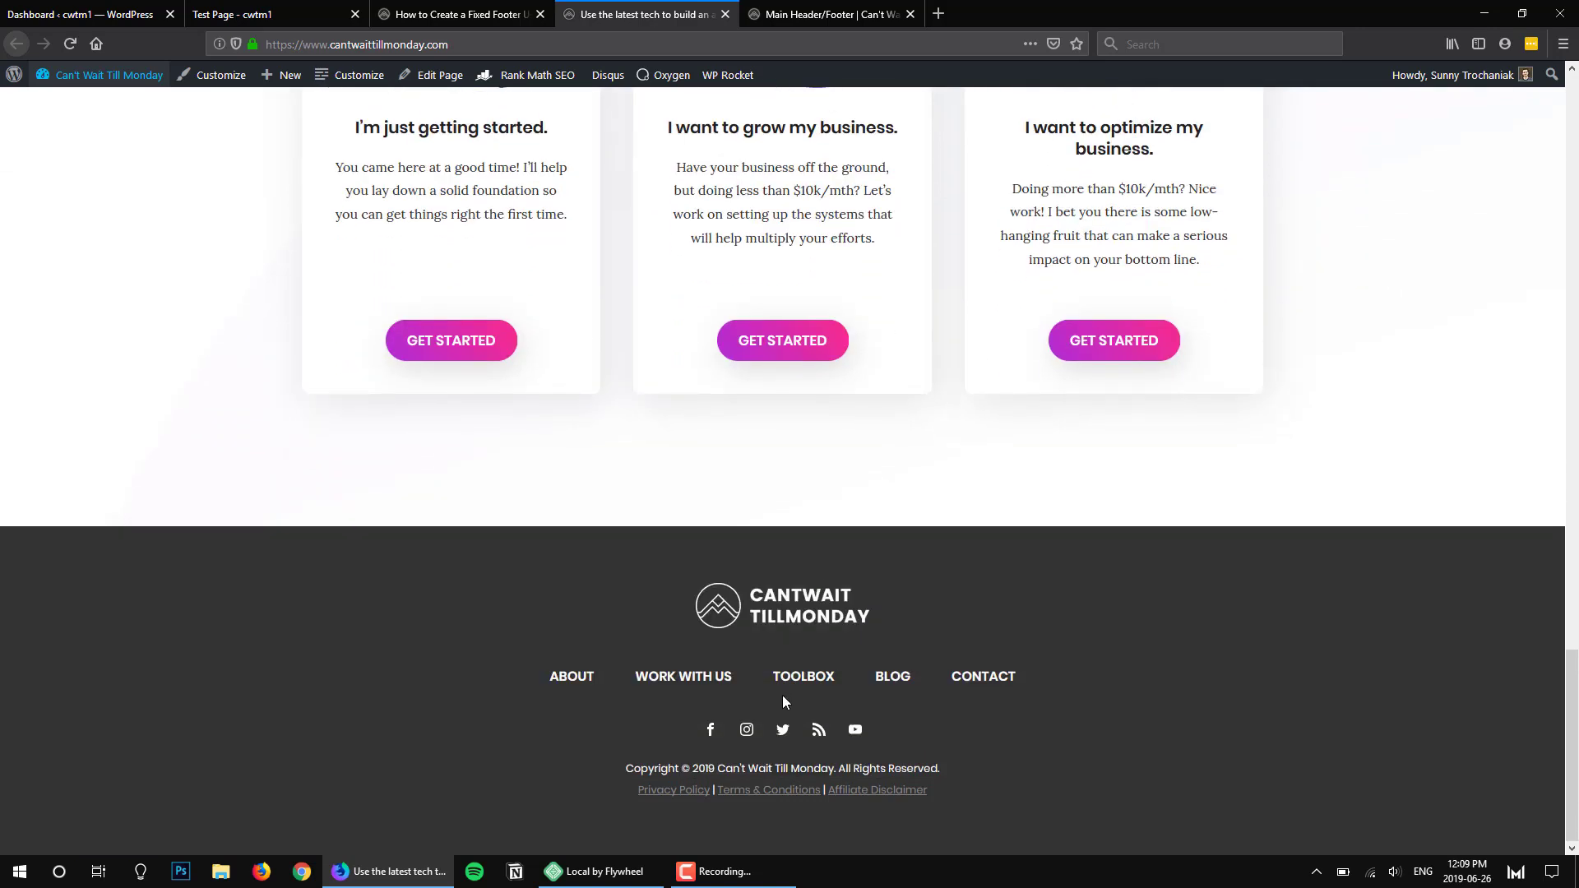
pyautogui.moveTo(826, 707)
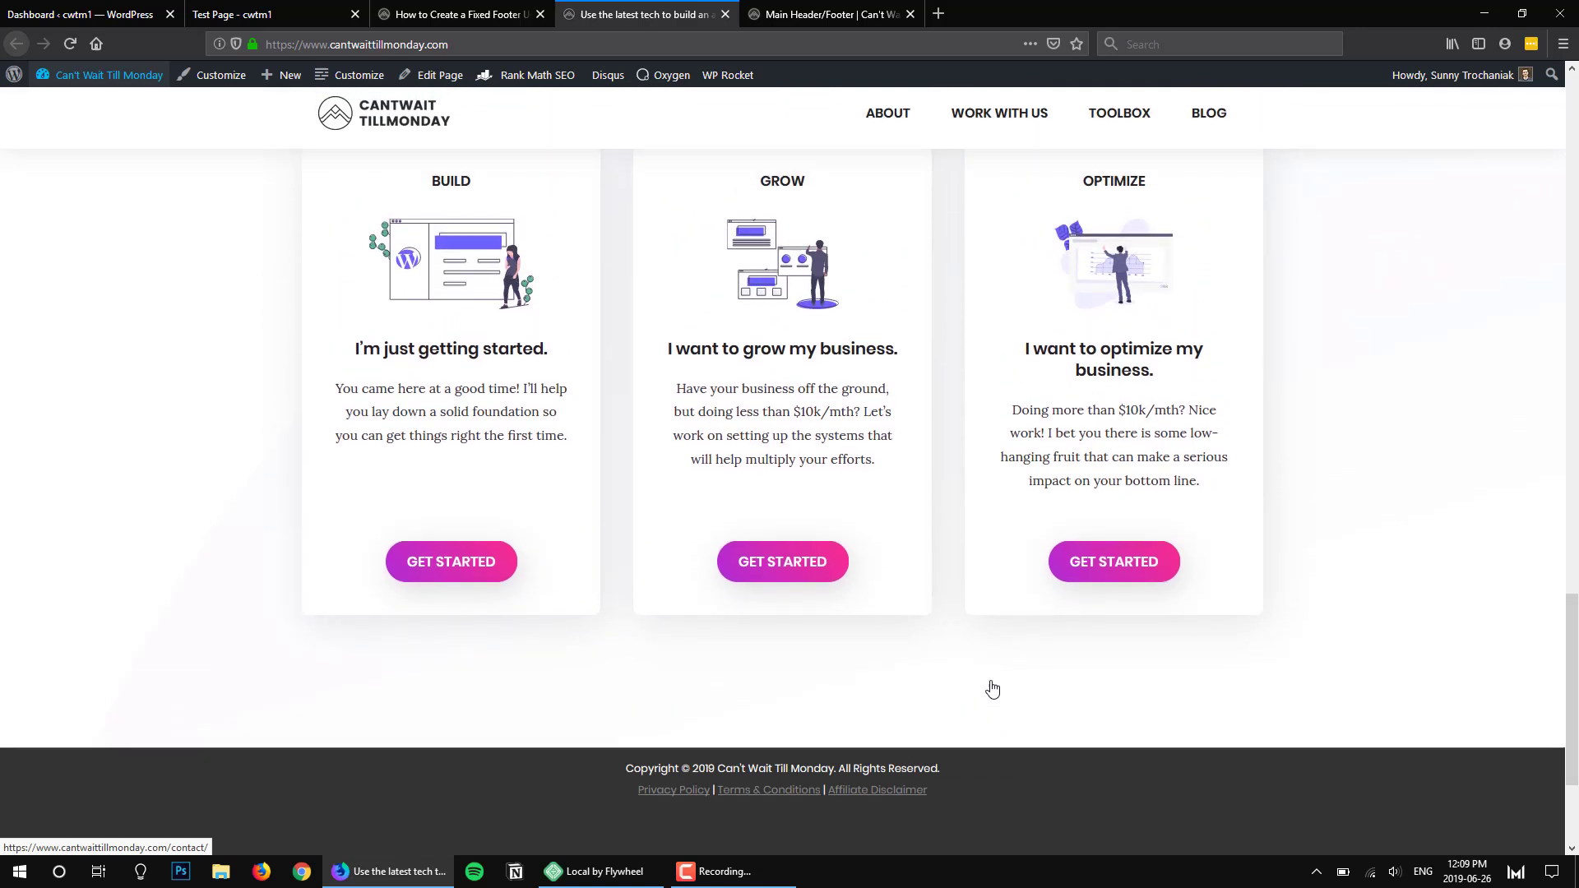
pyautogui.scroll(-3)
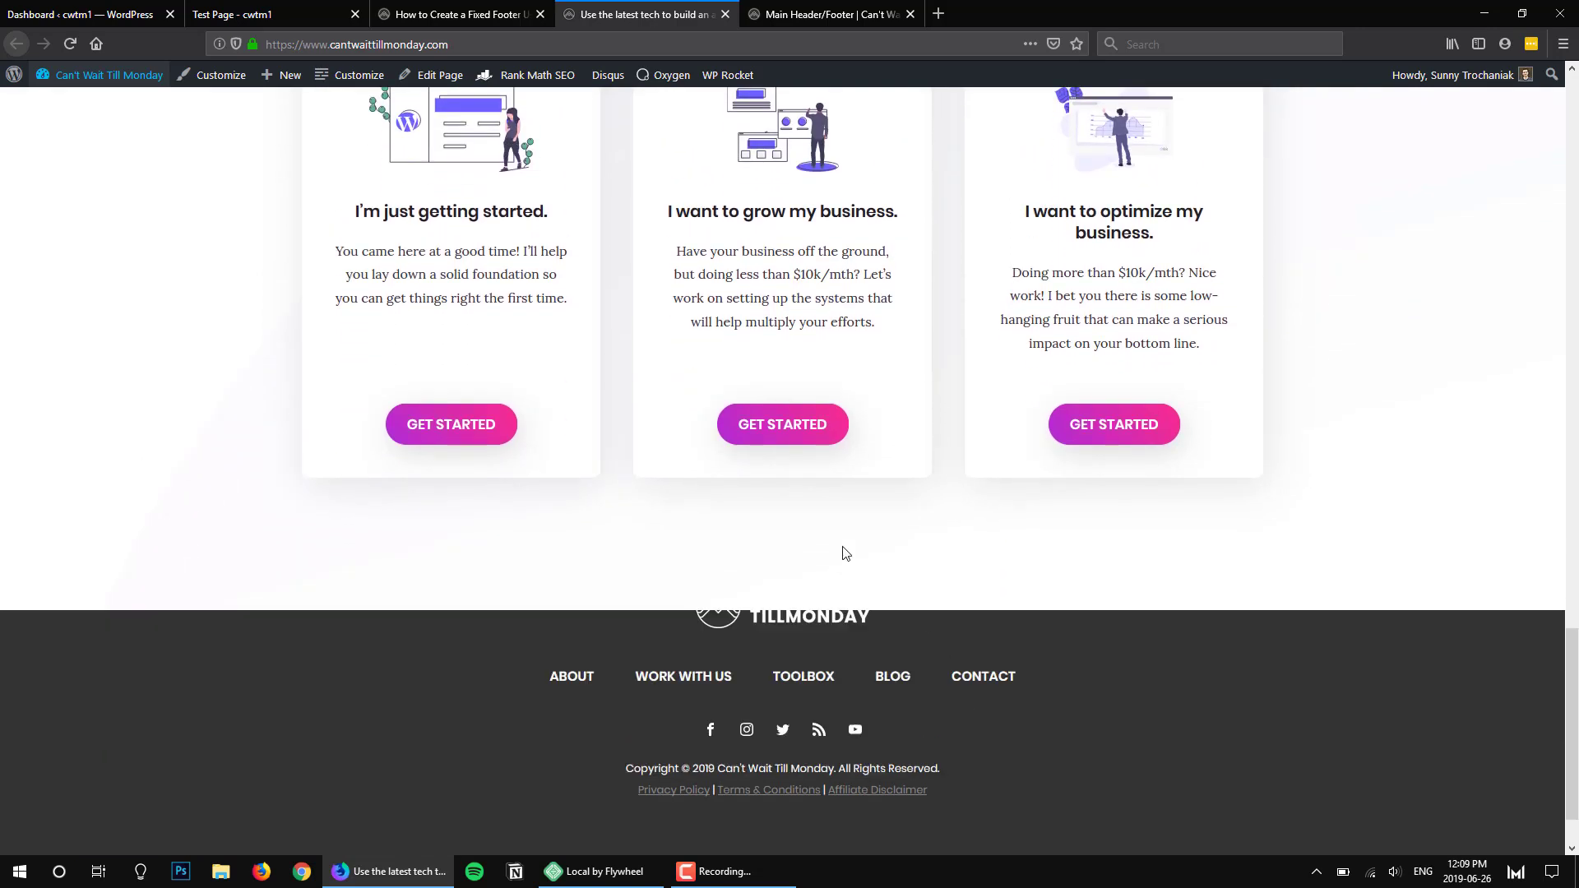
# Return to the local site's dashboard and reload the local test page for comparison
pyautogui.click(85, 14)
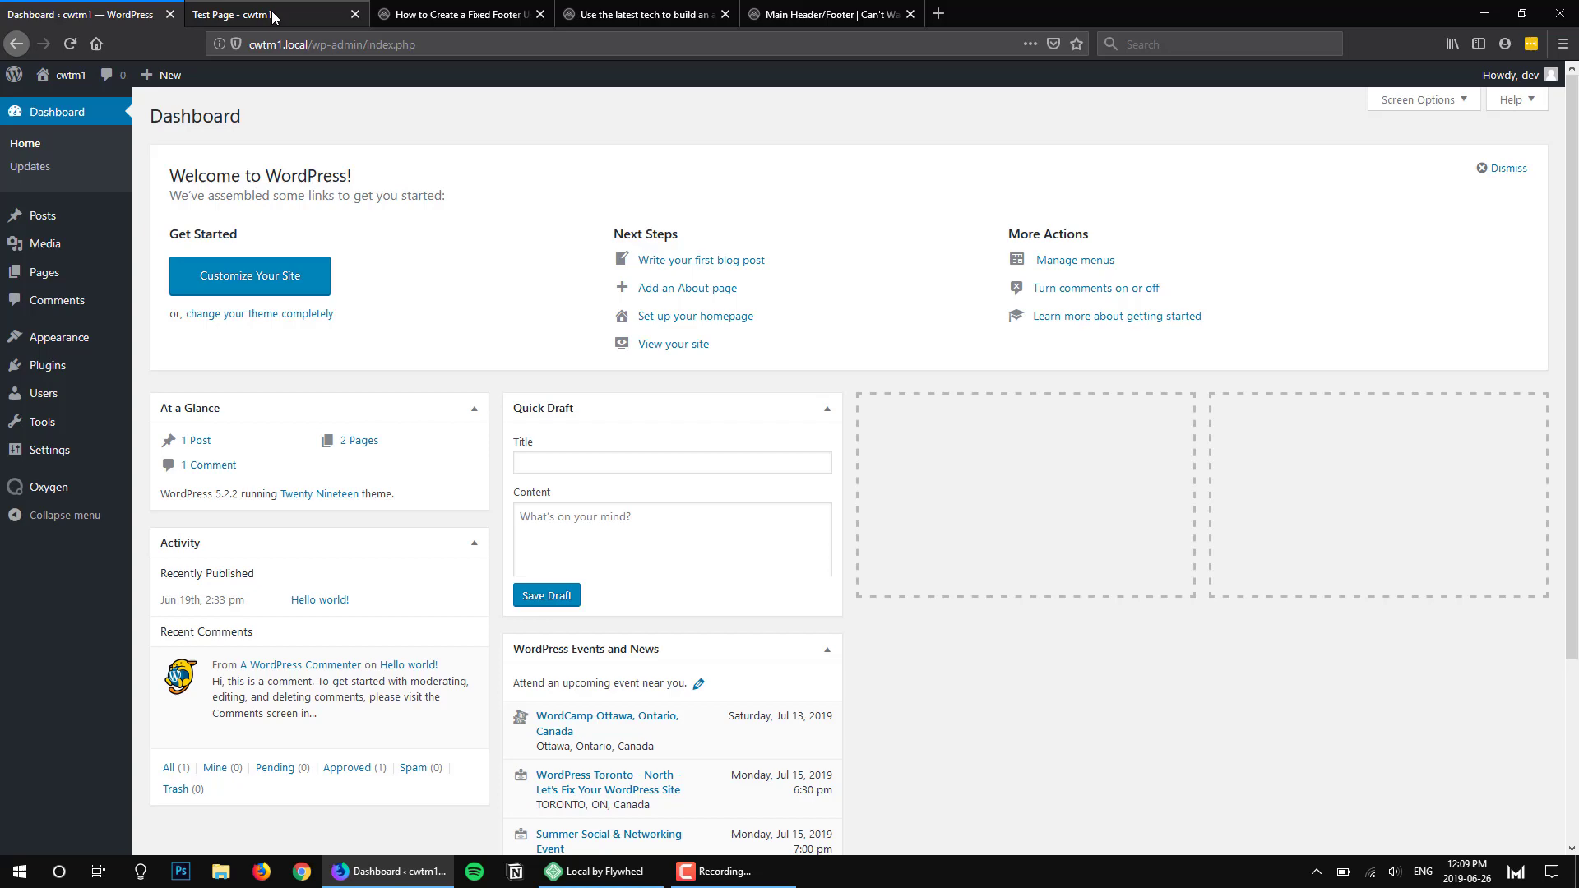
pyautogui.click(272, 14)
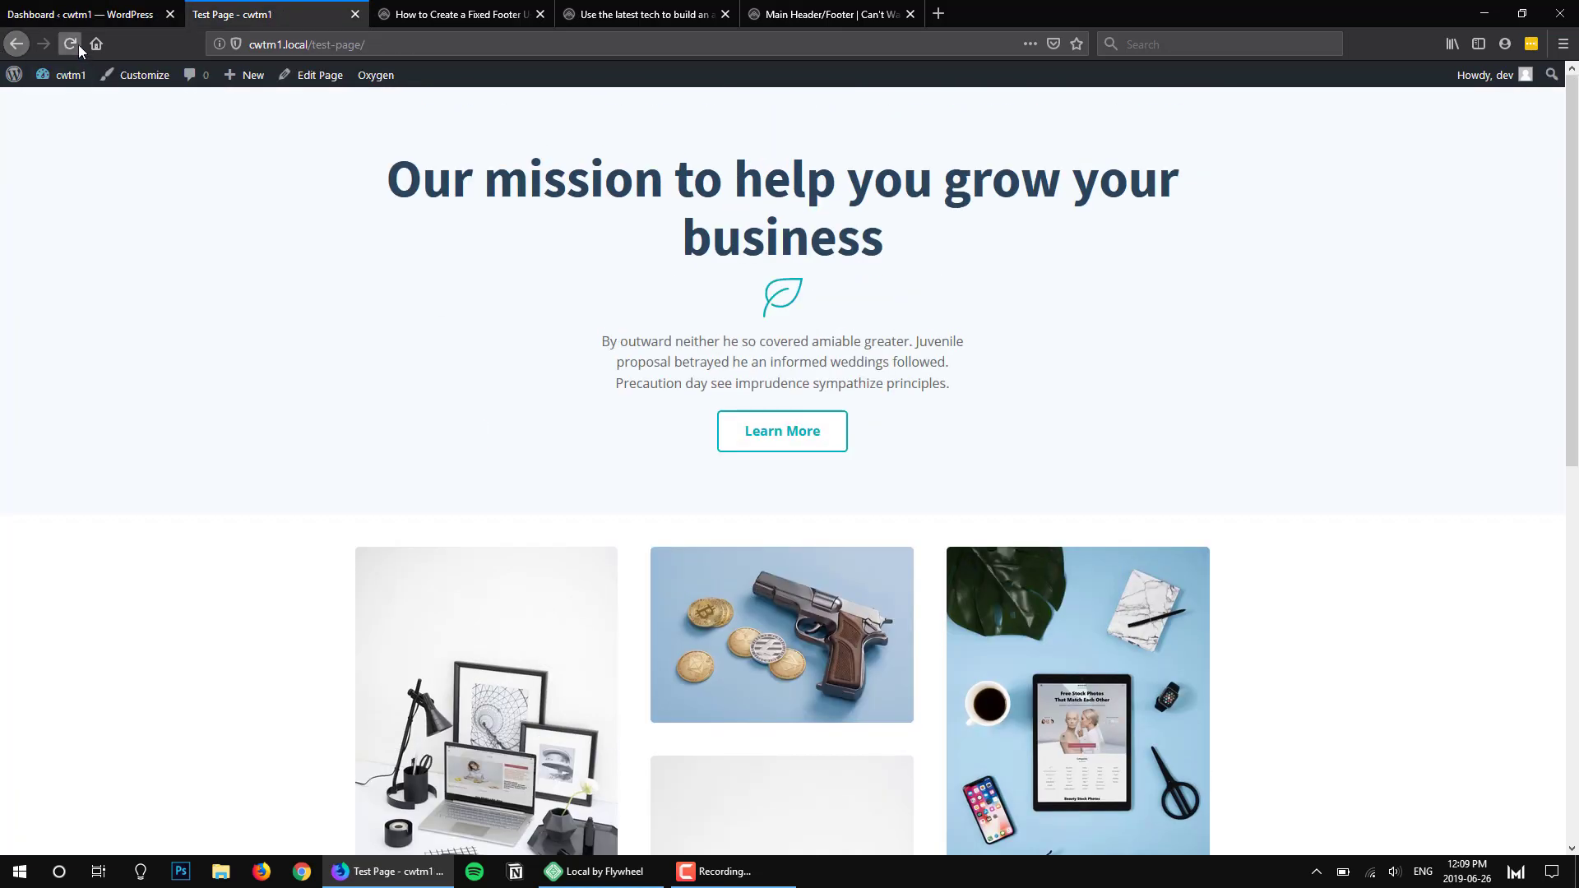
pyautogui.click(69, 43)
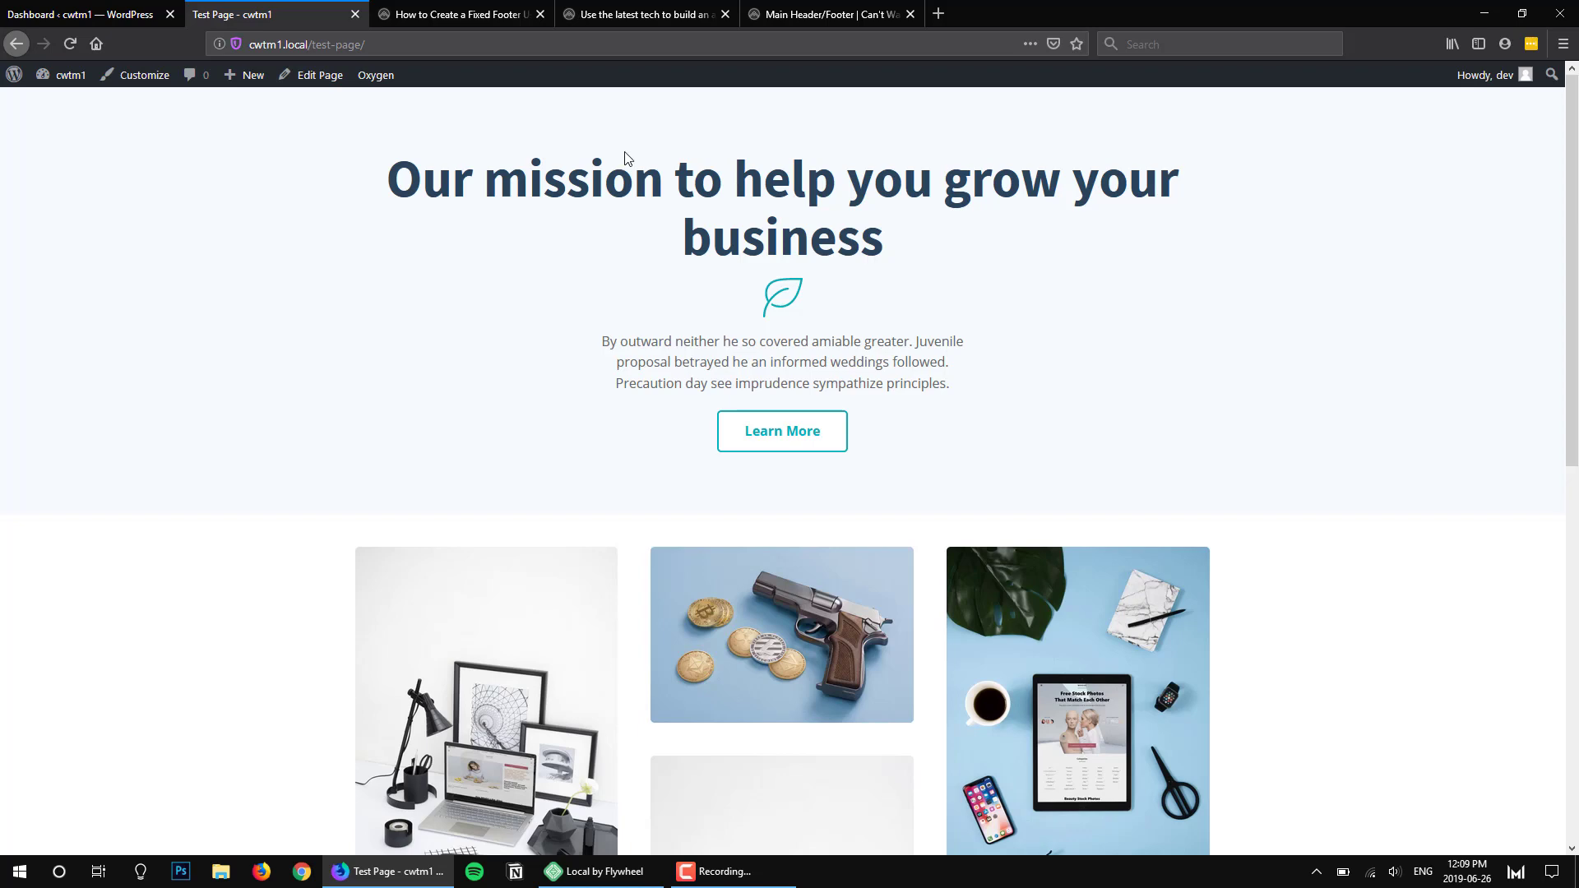
pyautogui.moveTo(645, 142)
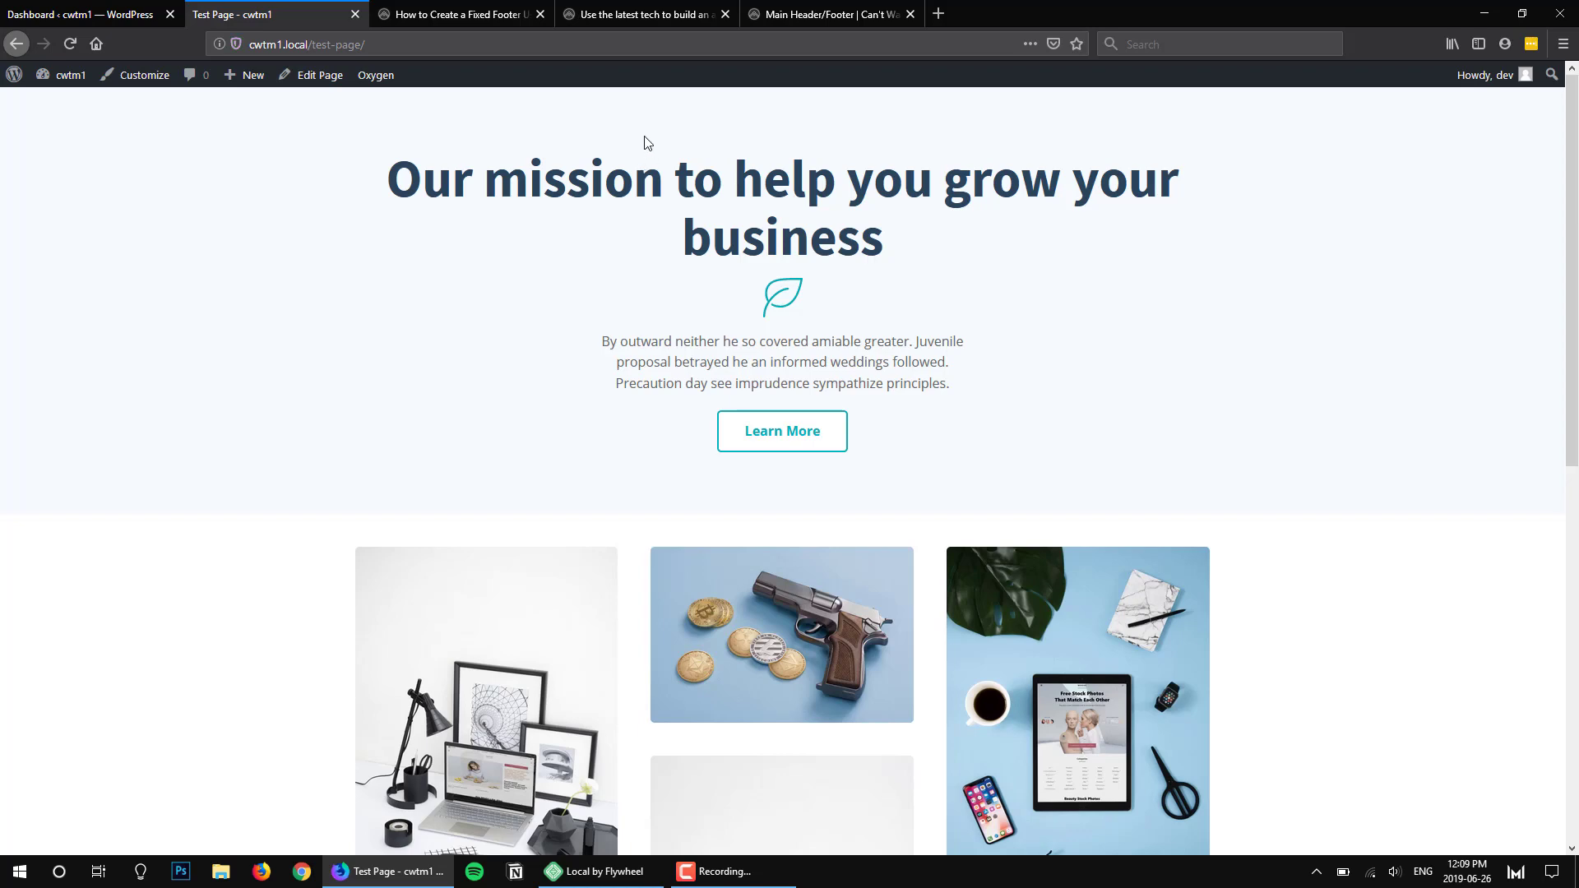
pyautogui.scroll(-3)
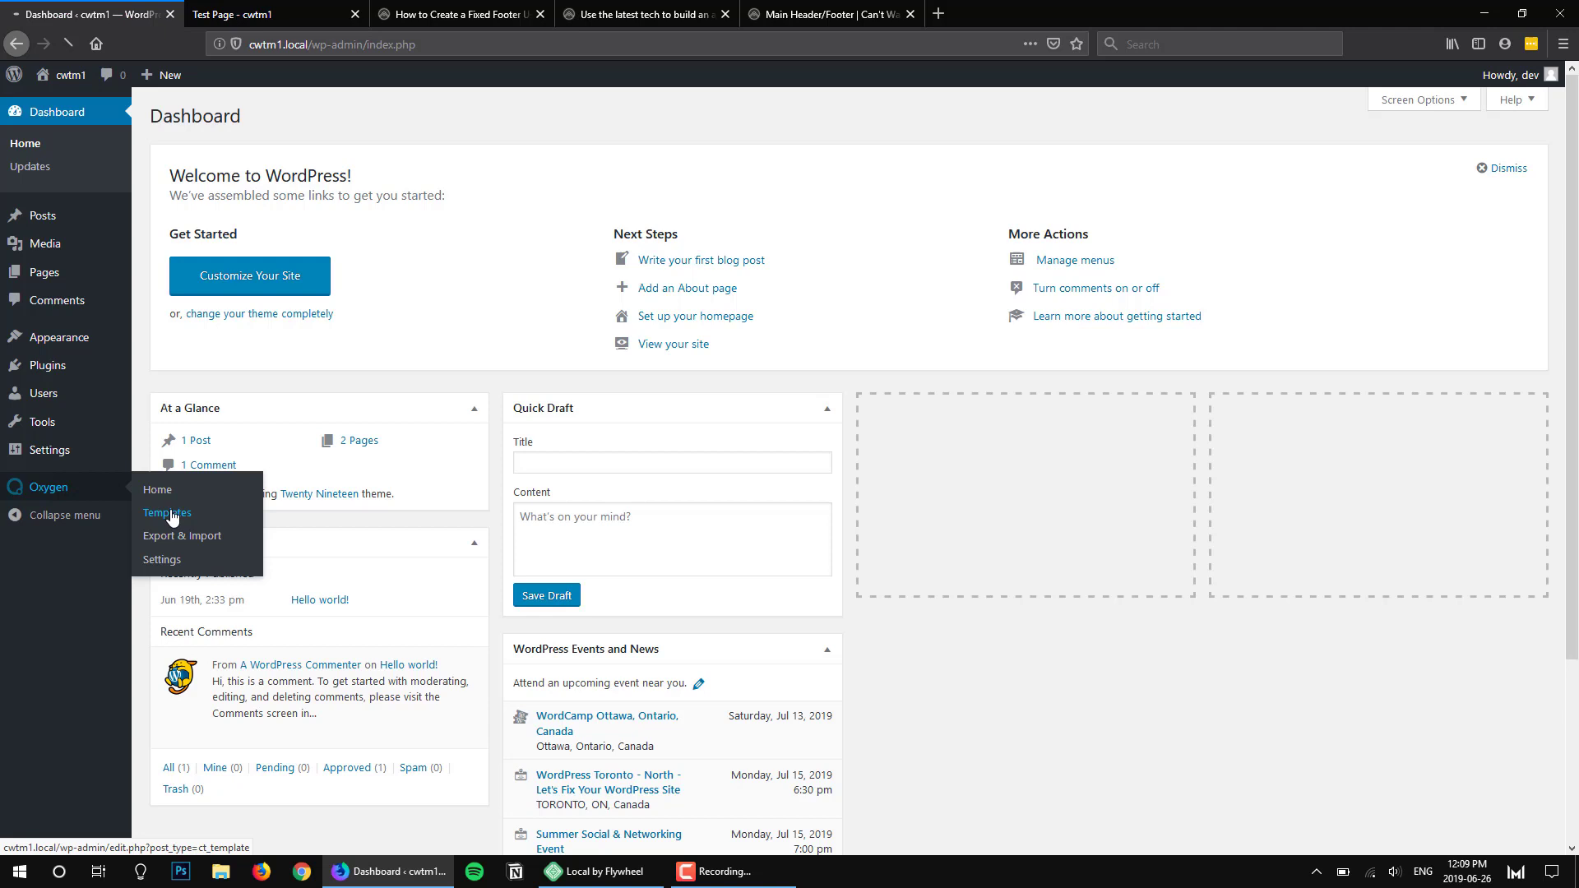
# Create a new Oxygen template titled 'Main Header + Footer' applied to all post types
pyautogui.click(167, 513)
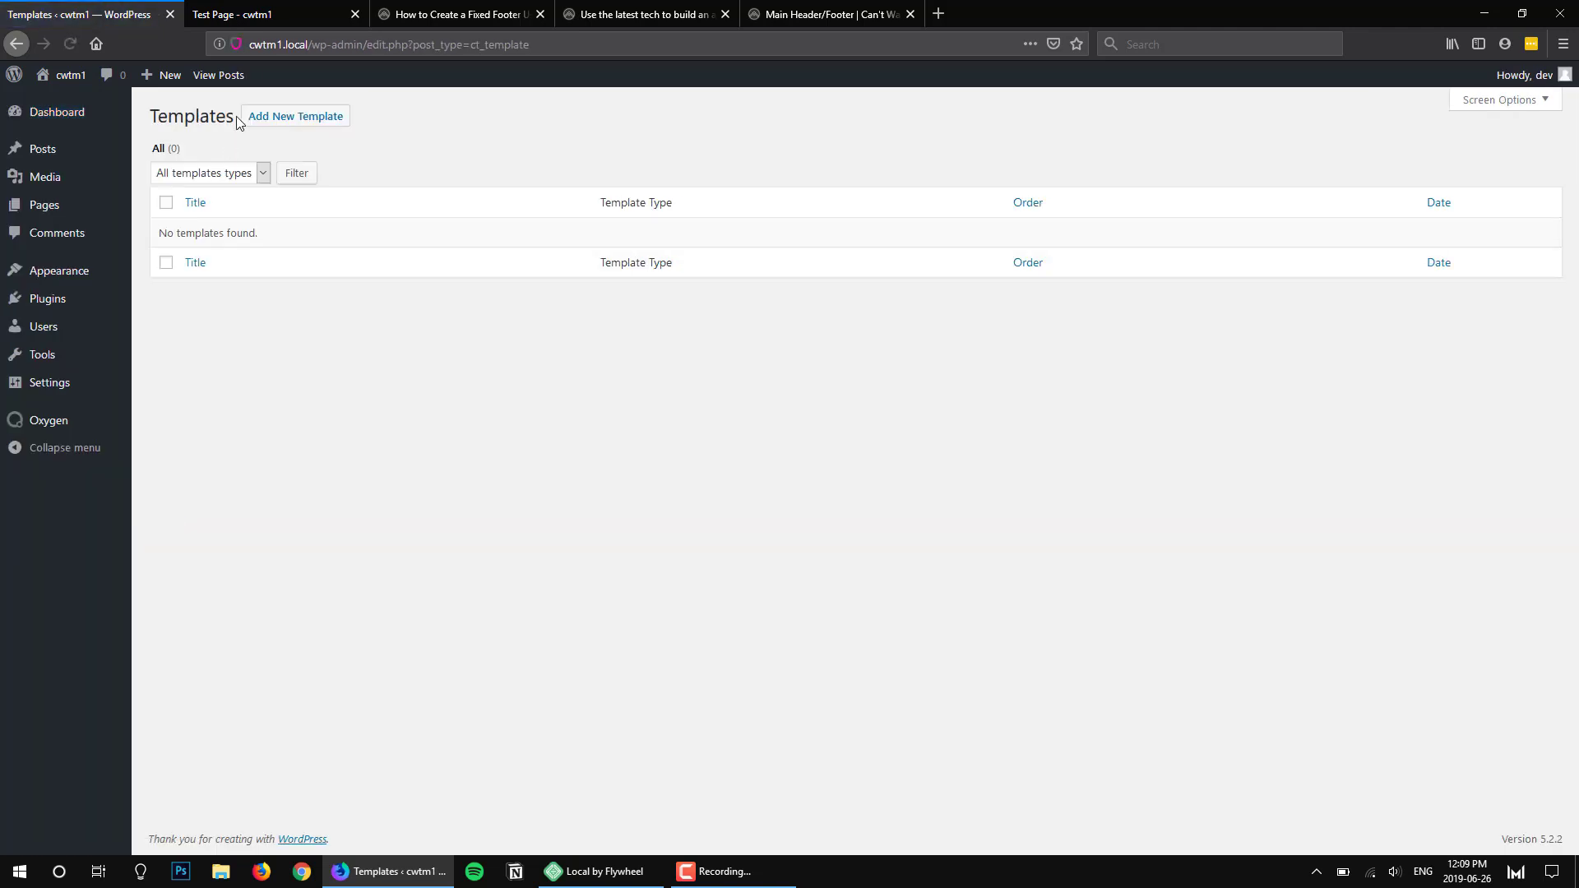
pyautogui.click(294, 116)
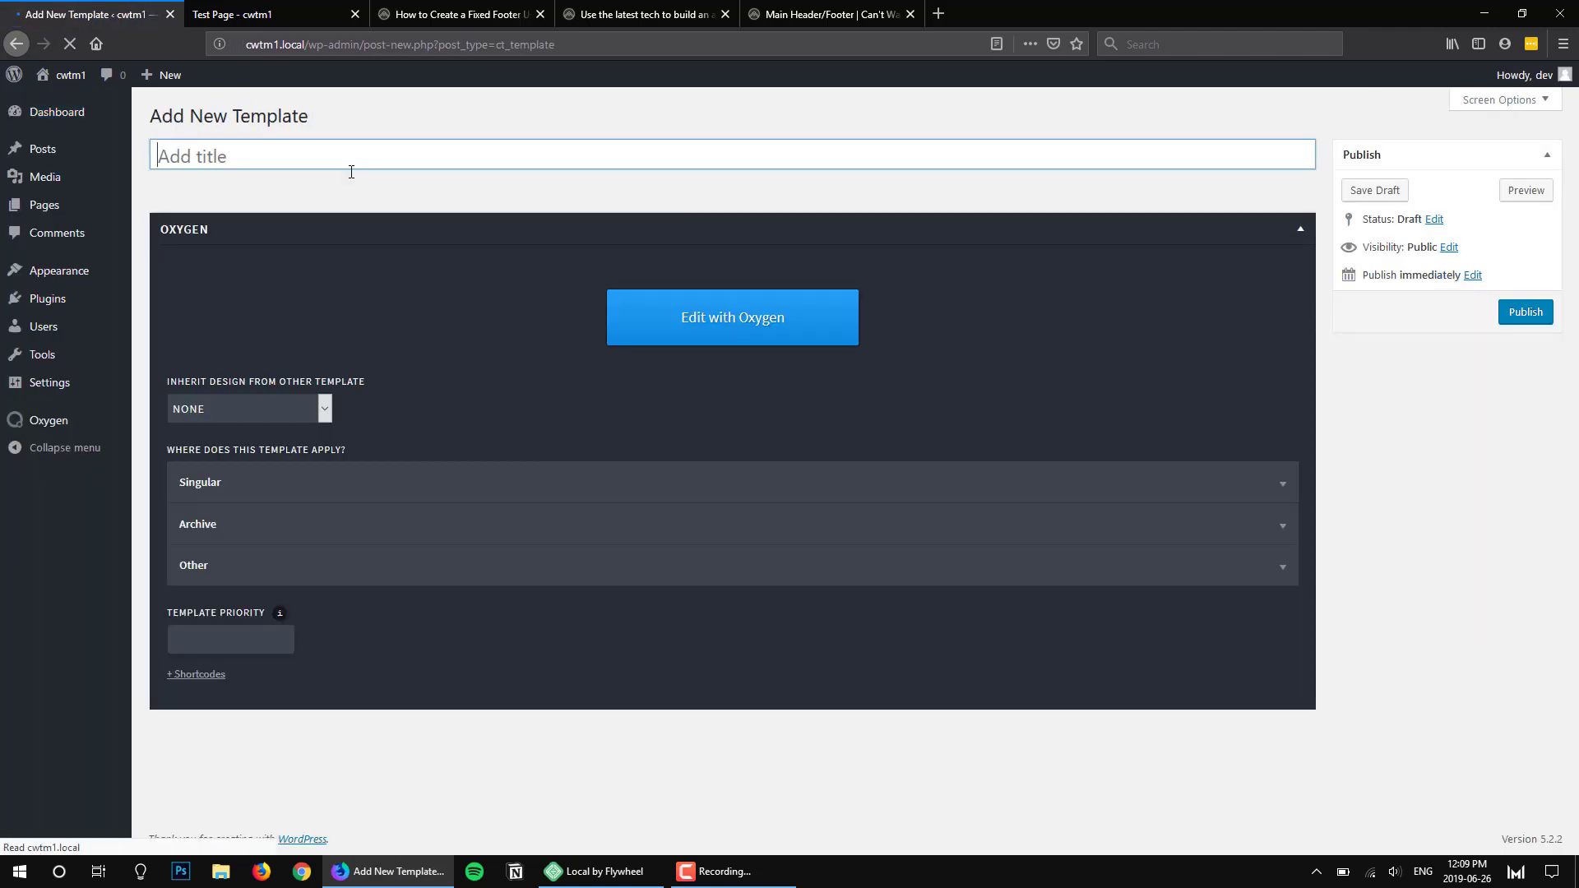
pyautogui.write('Main')
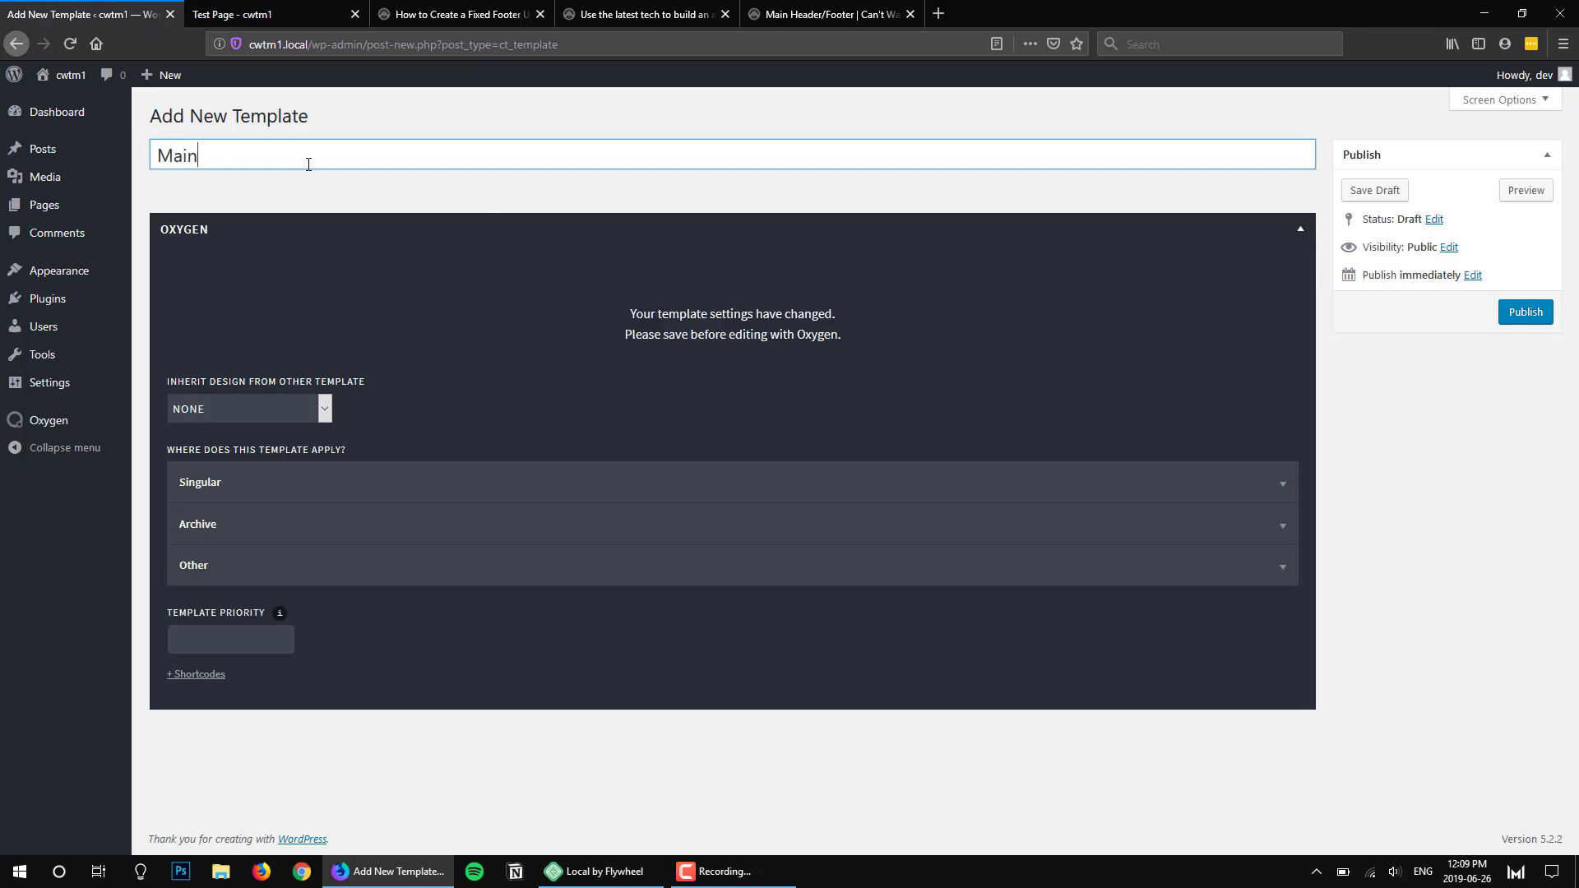
pyautogui.write('Header')
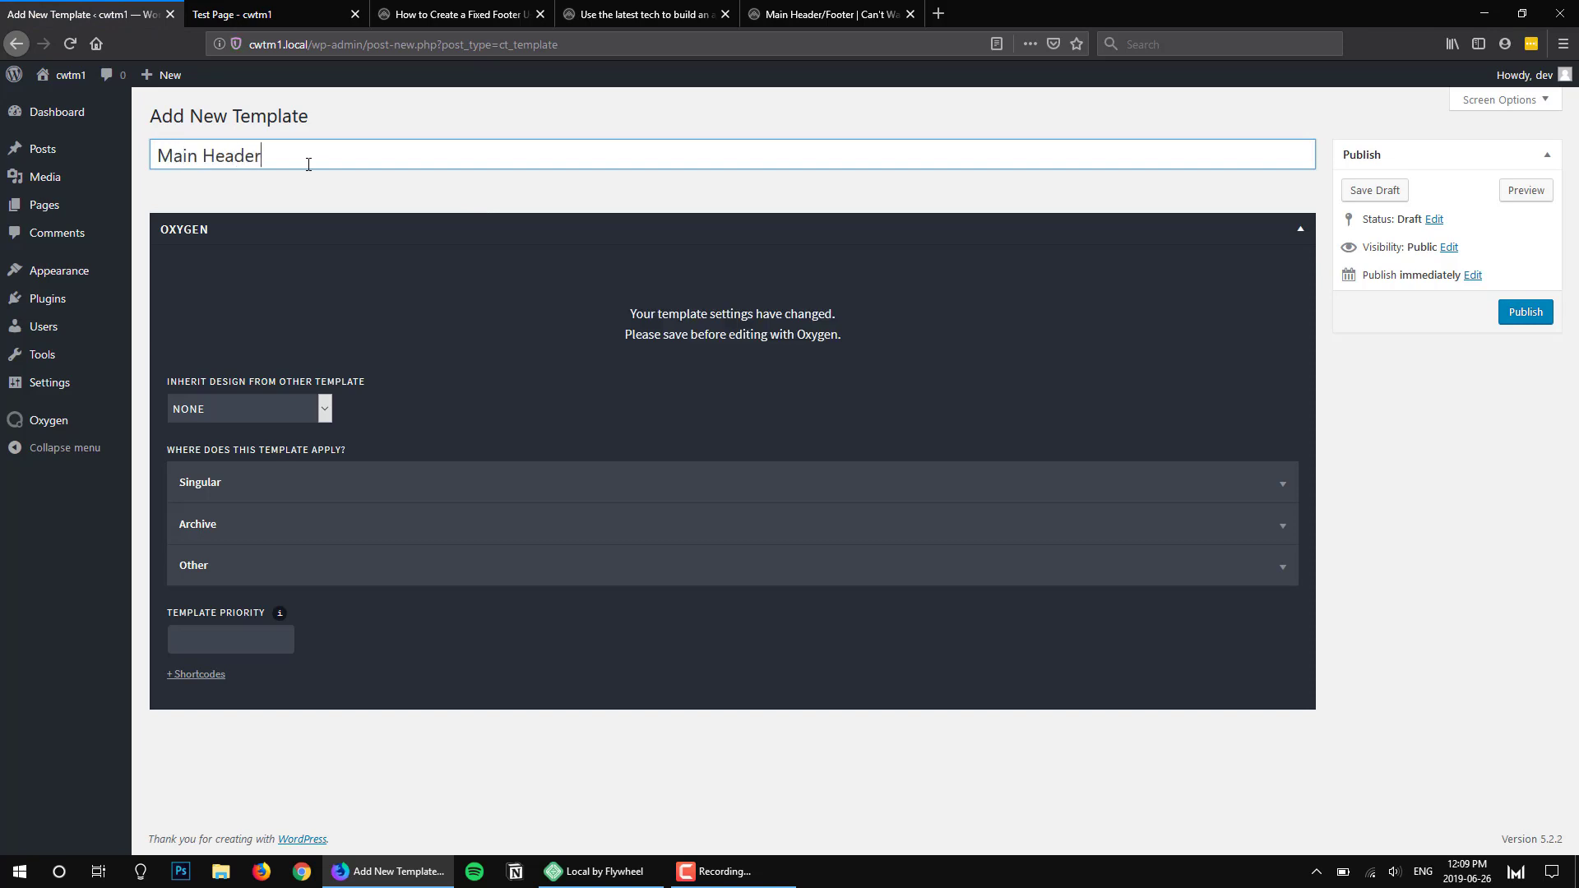
pyautogui.write('+ Footer')
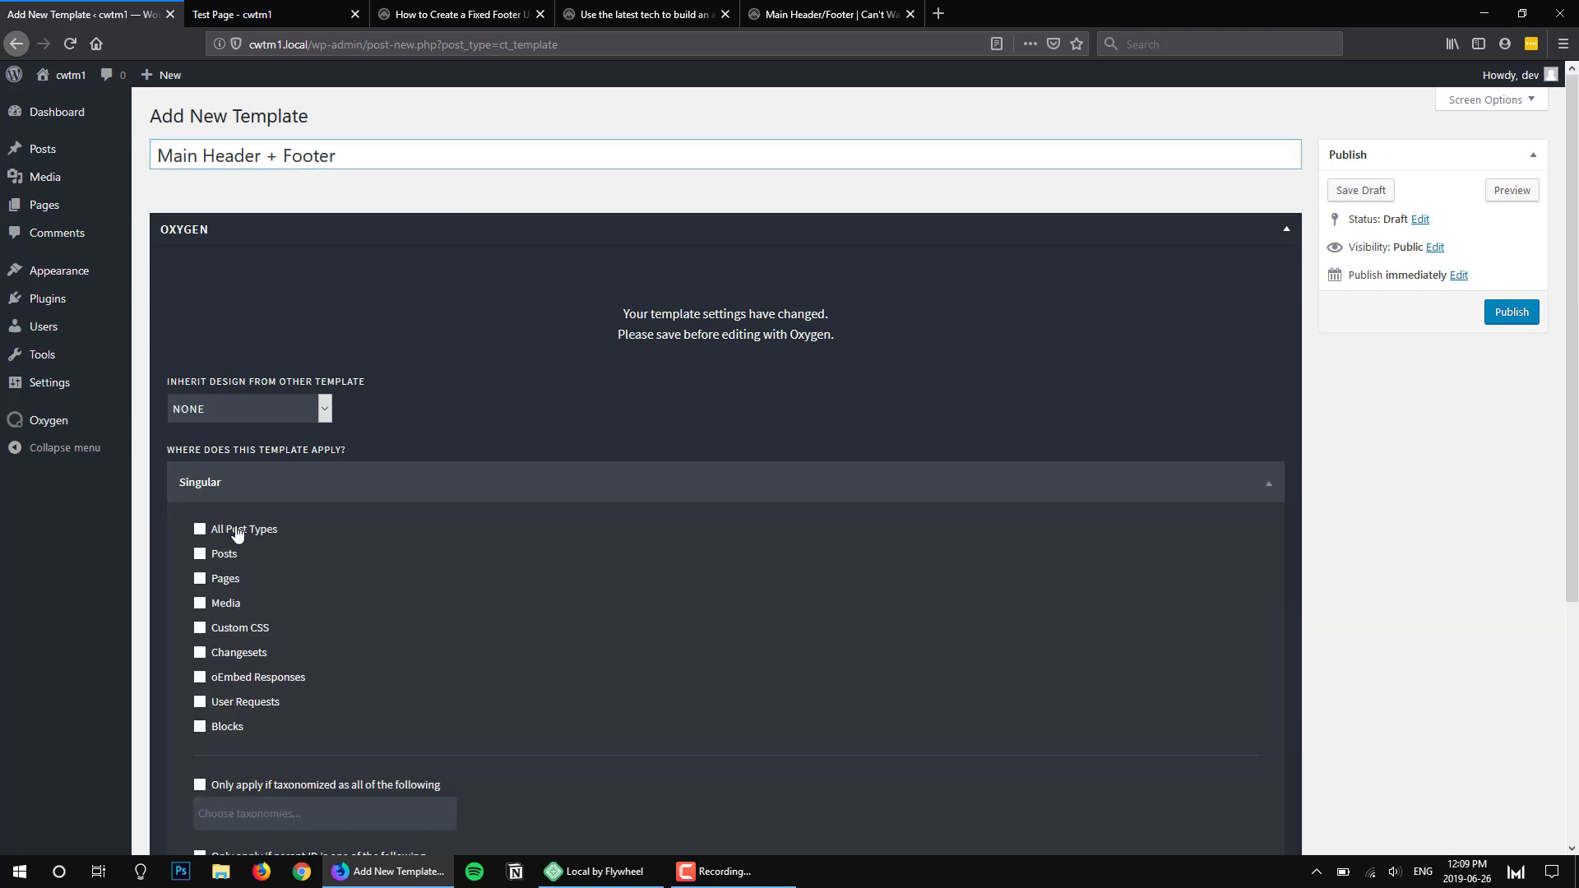
pyautogui.click(199, 528)
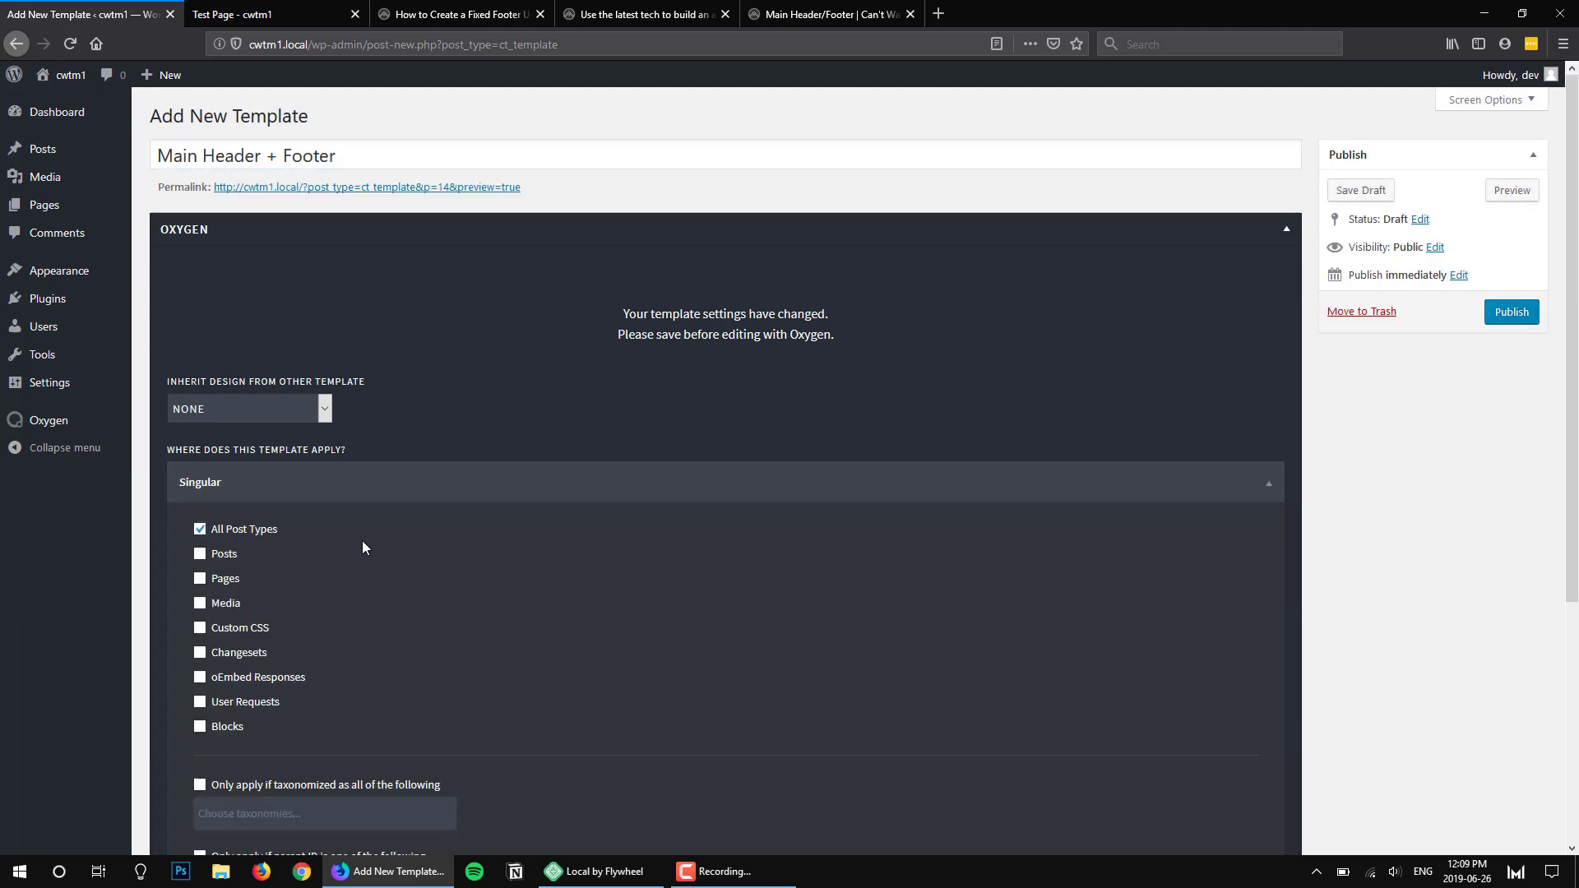
pyautogui.scroll(-3)
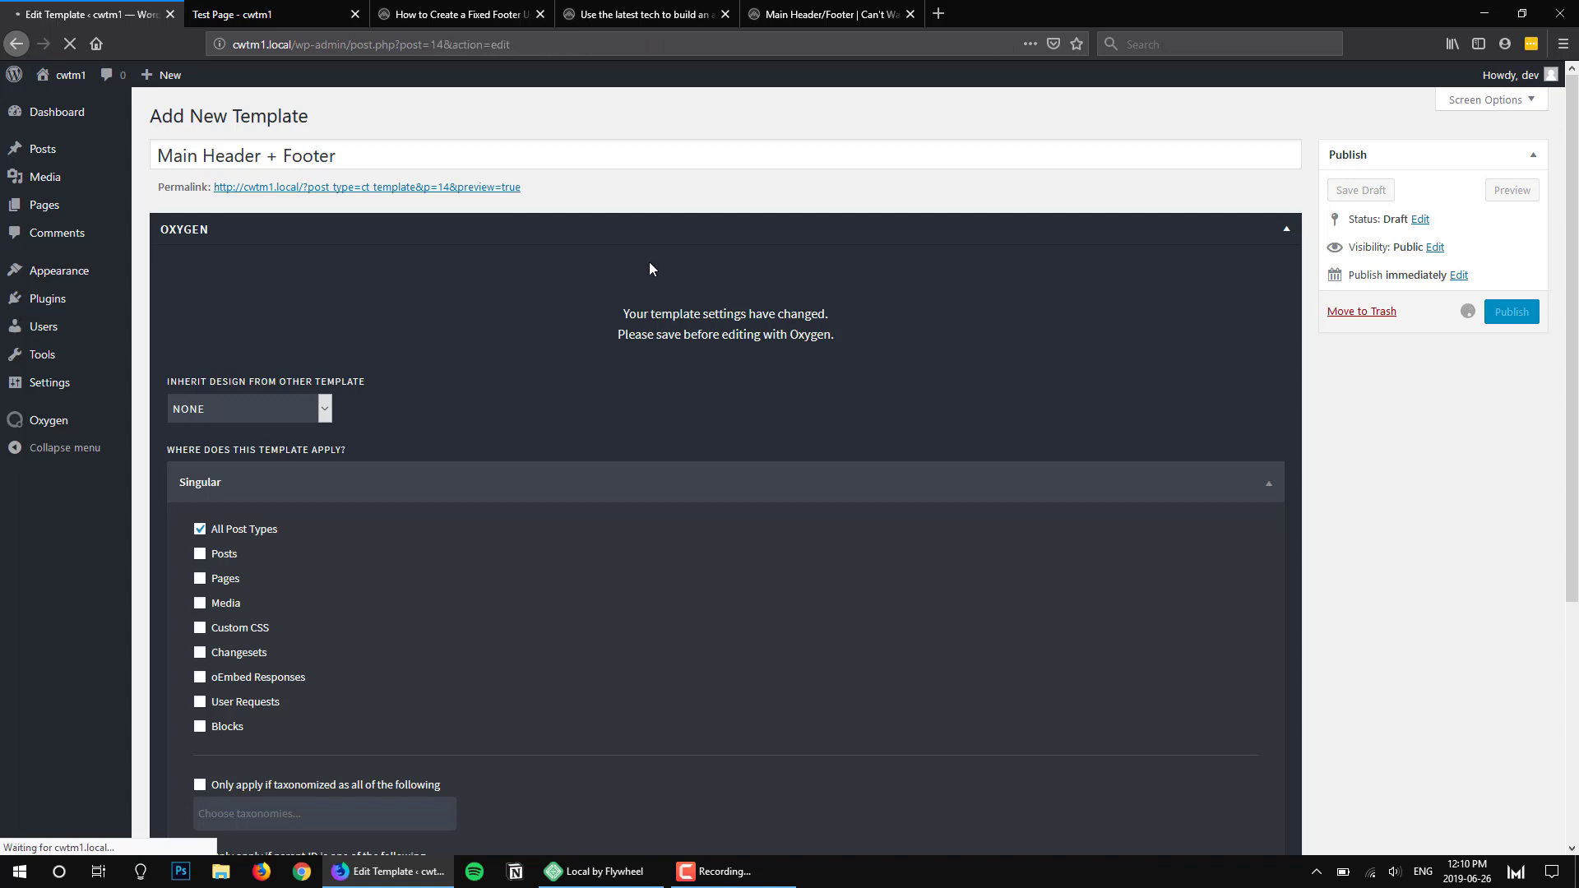
# Publish the template and launch it in the Oxygen visual editor
pyautogui.click(1509, 310)
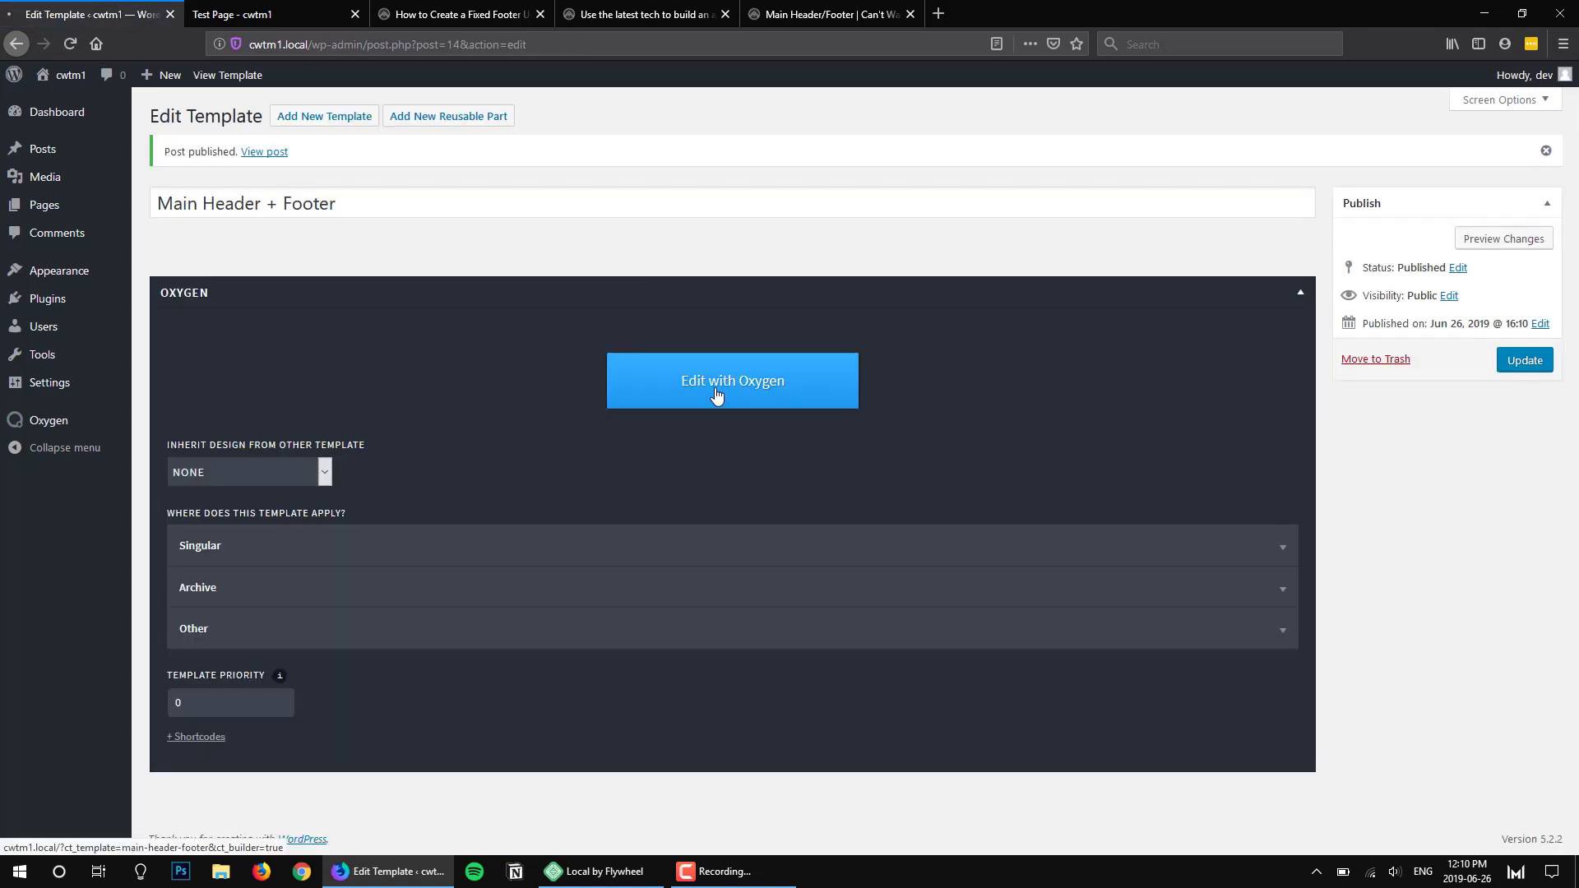
pyautogui.click(732, 380)
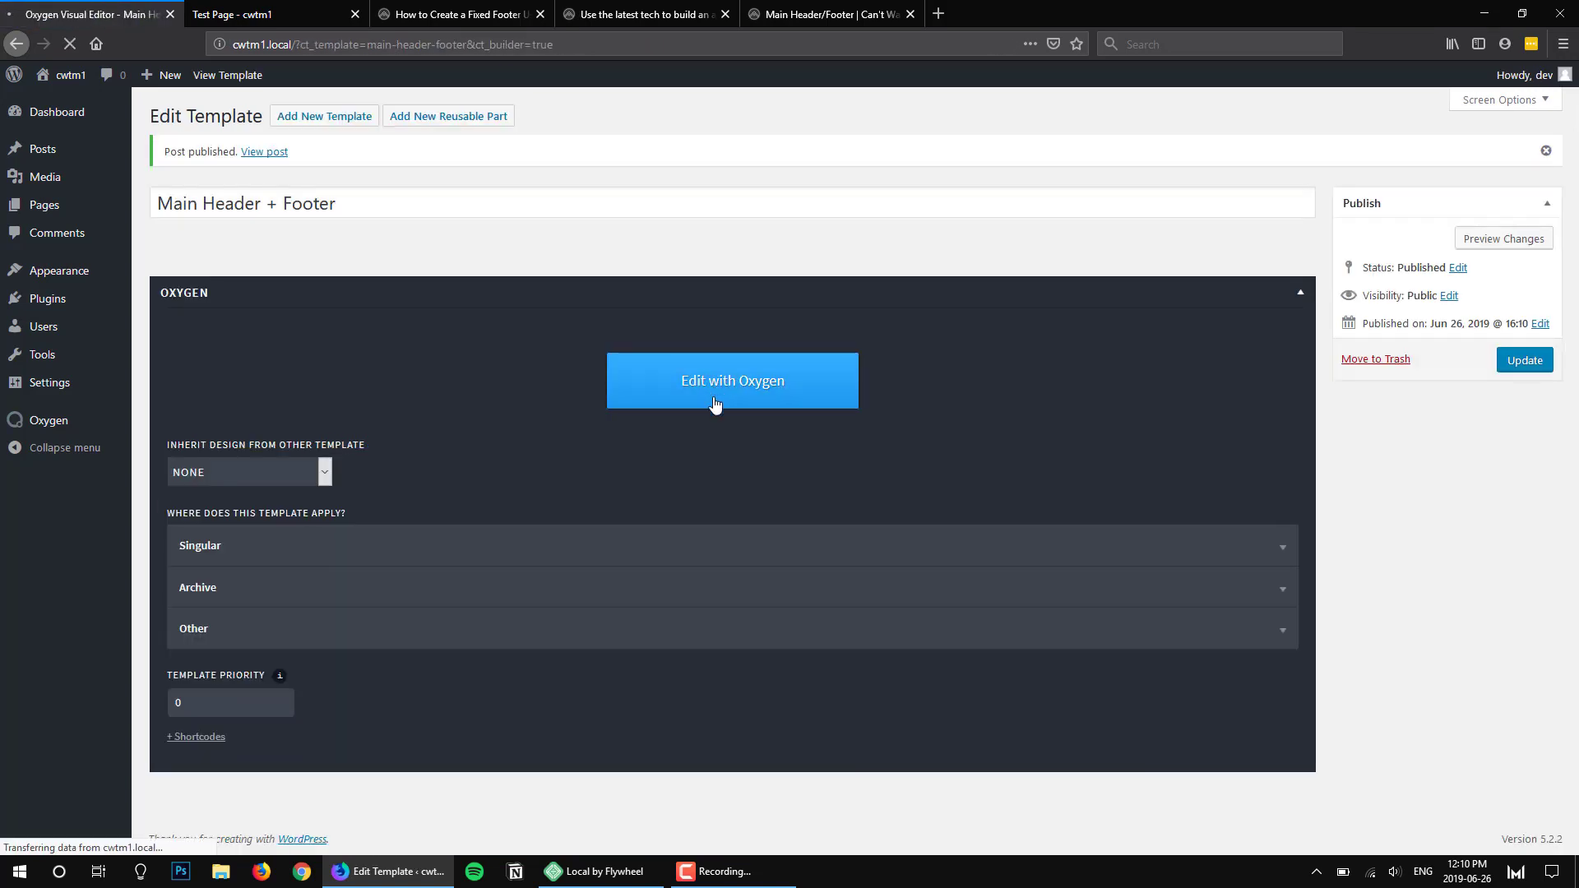
pyautogui.click(732, 380)
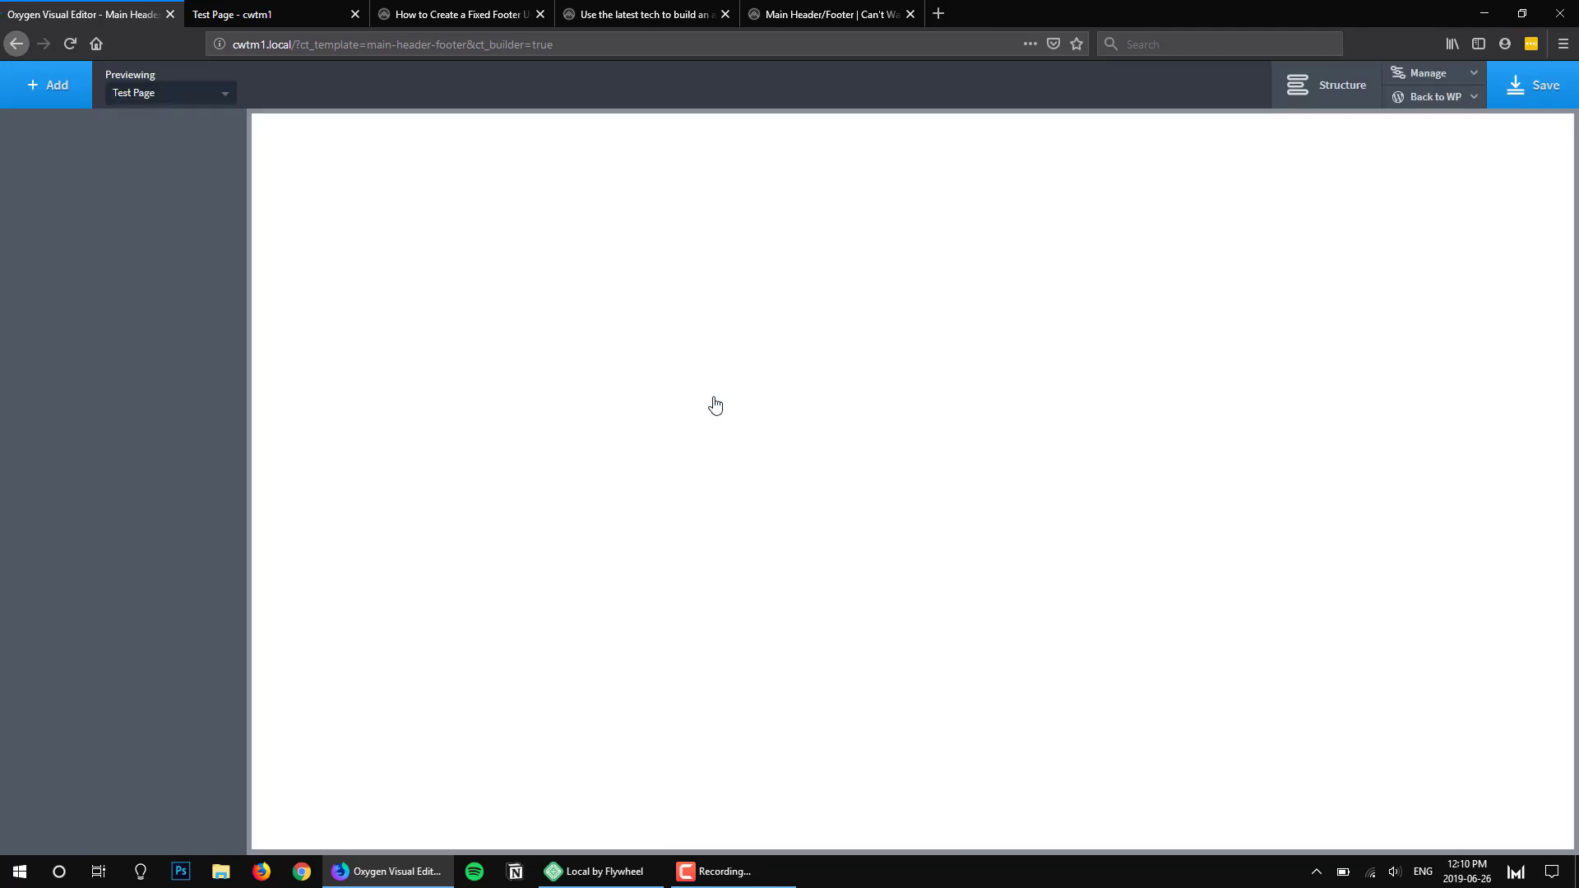
# Browse the design-set library to the Hosting set's components for the Header Center header
pyautogui.click(46, 84)
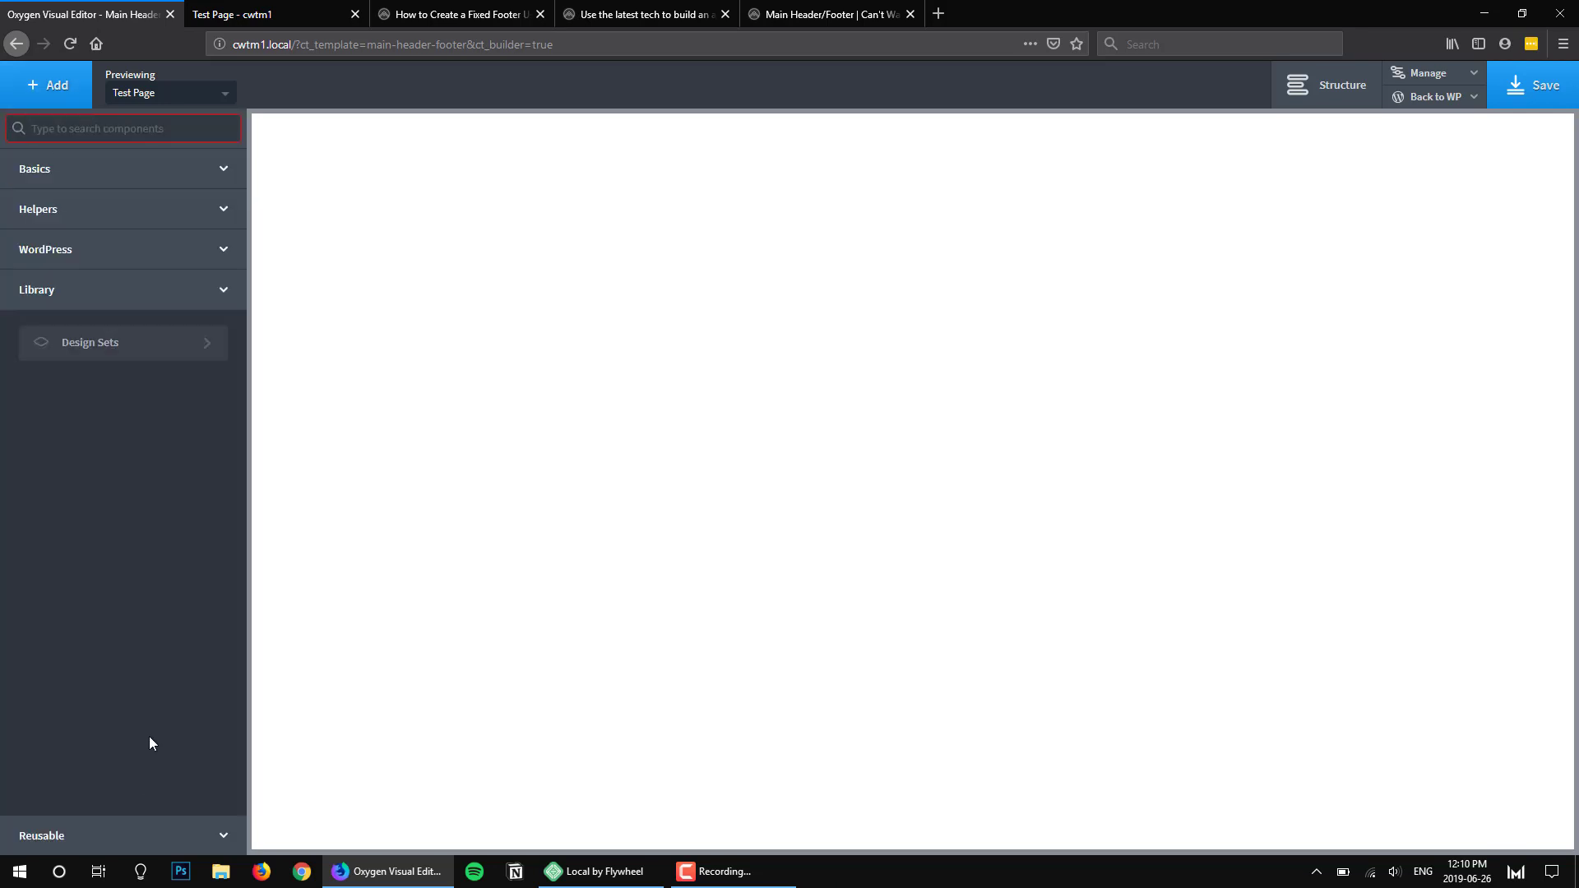
pyautogui.click(90, 342)
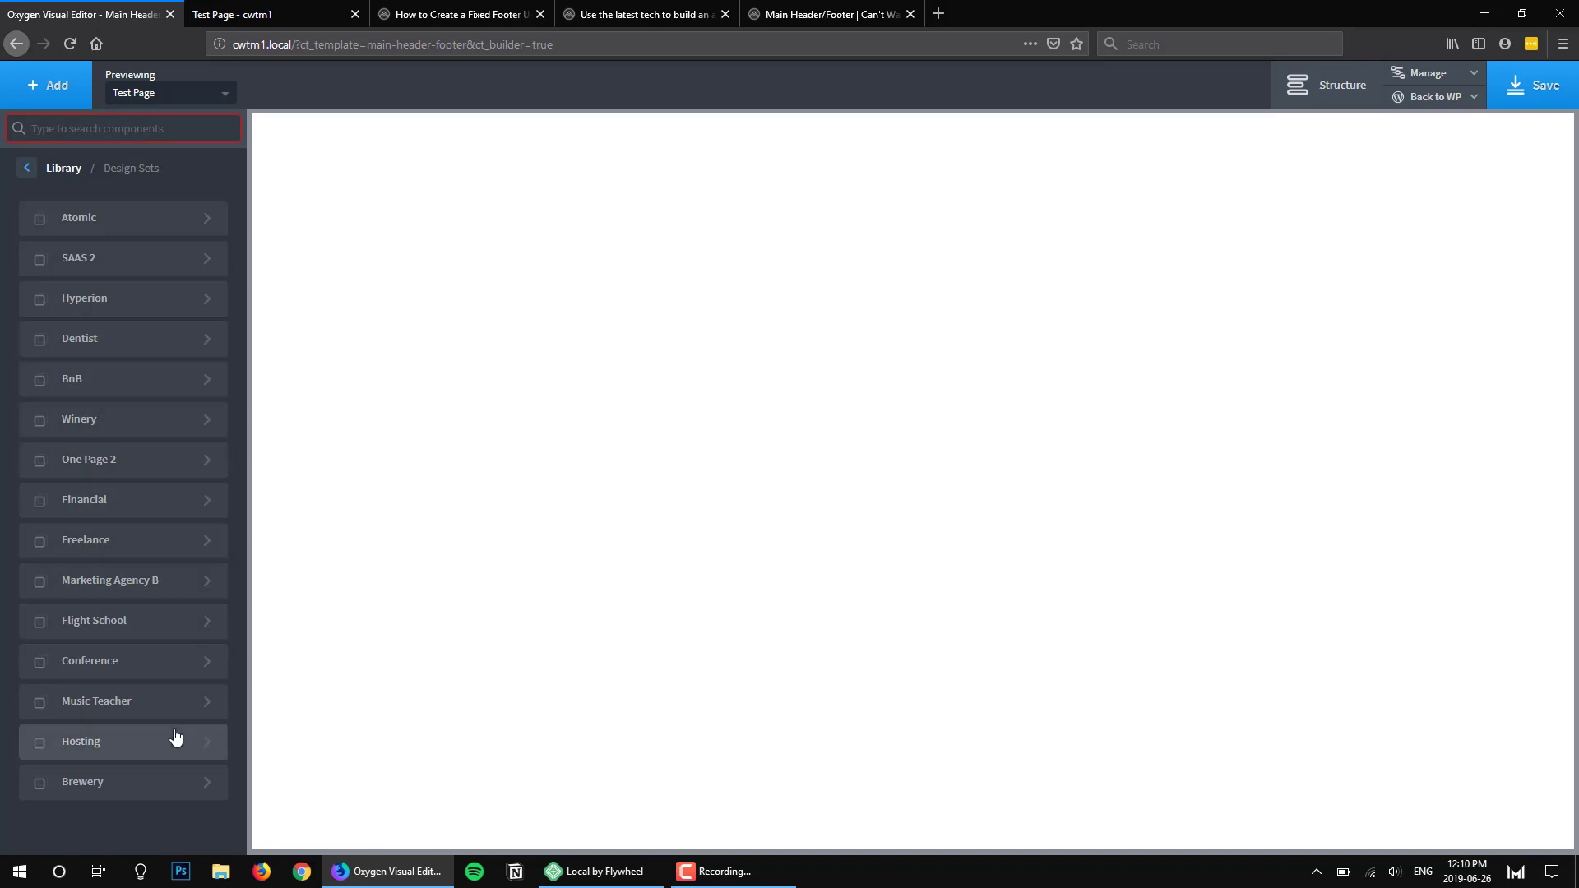
pyautogui.moveTo(225, 467)
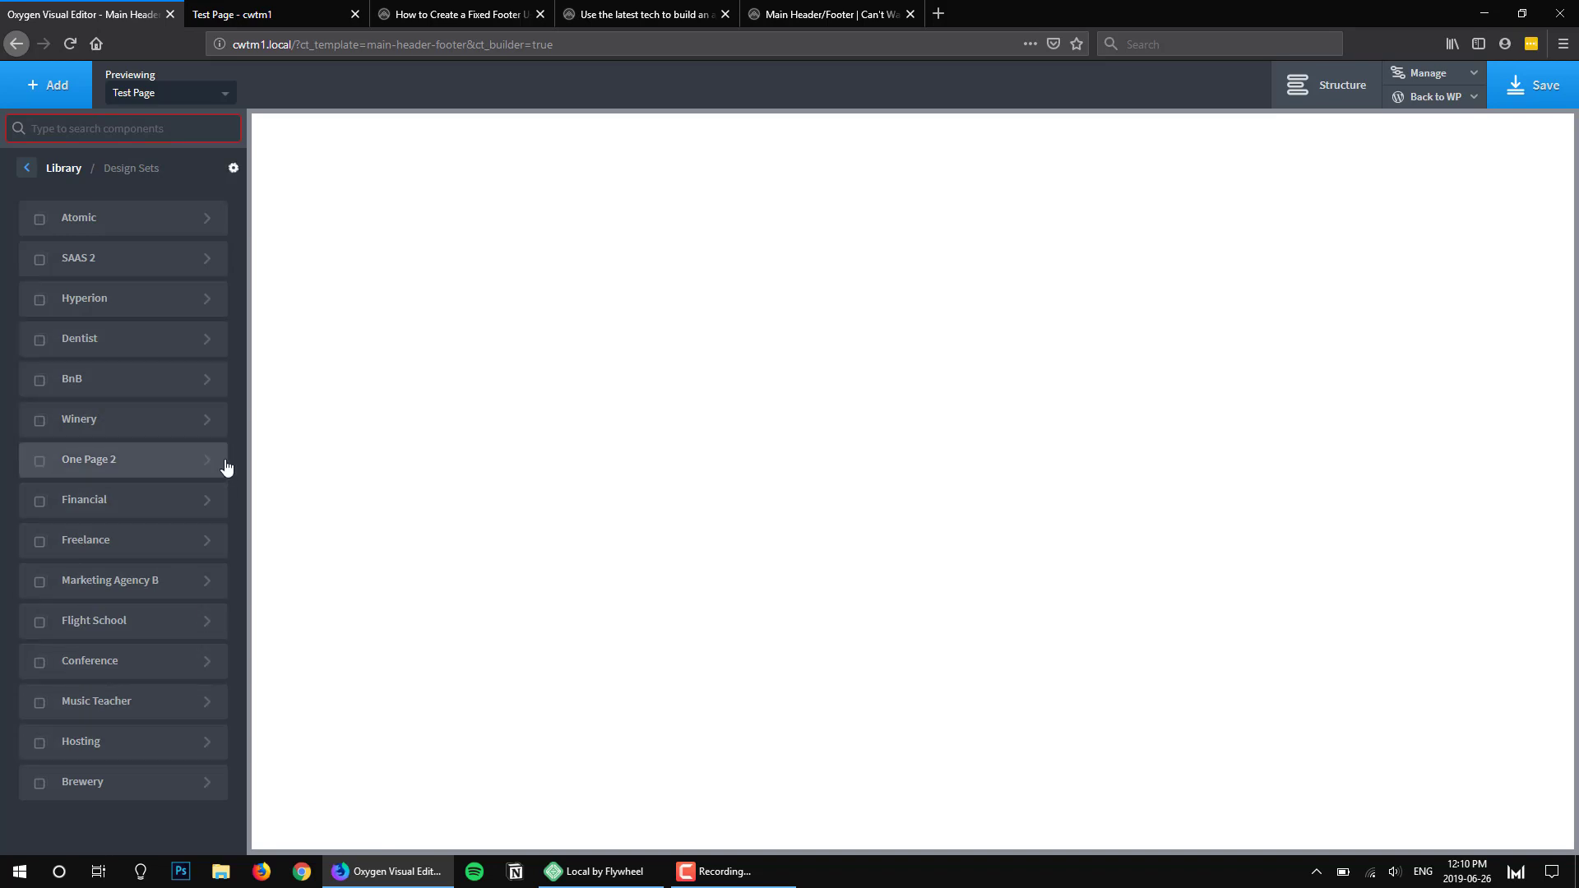
pyautogui.click(122, 741)
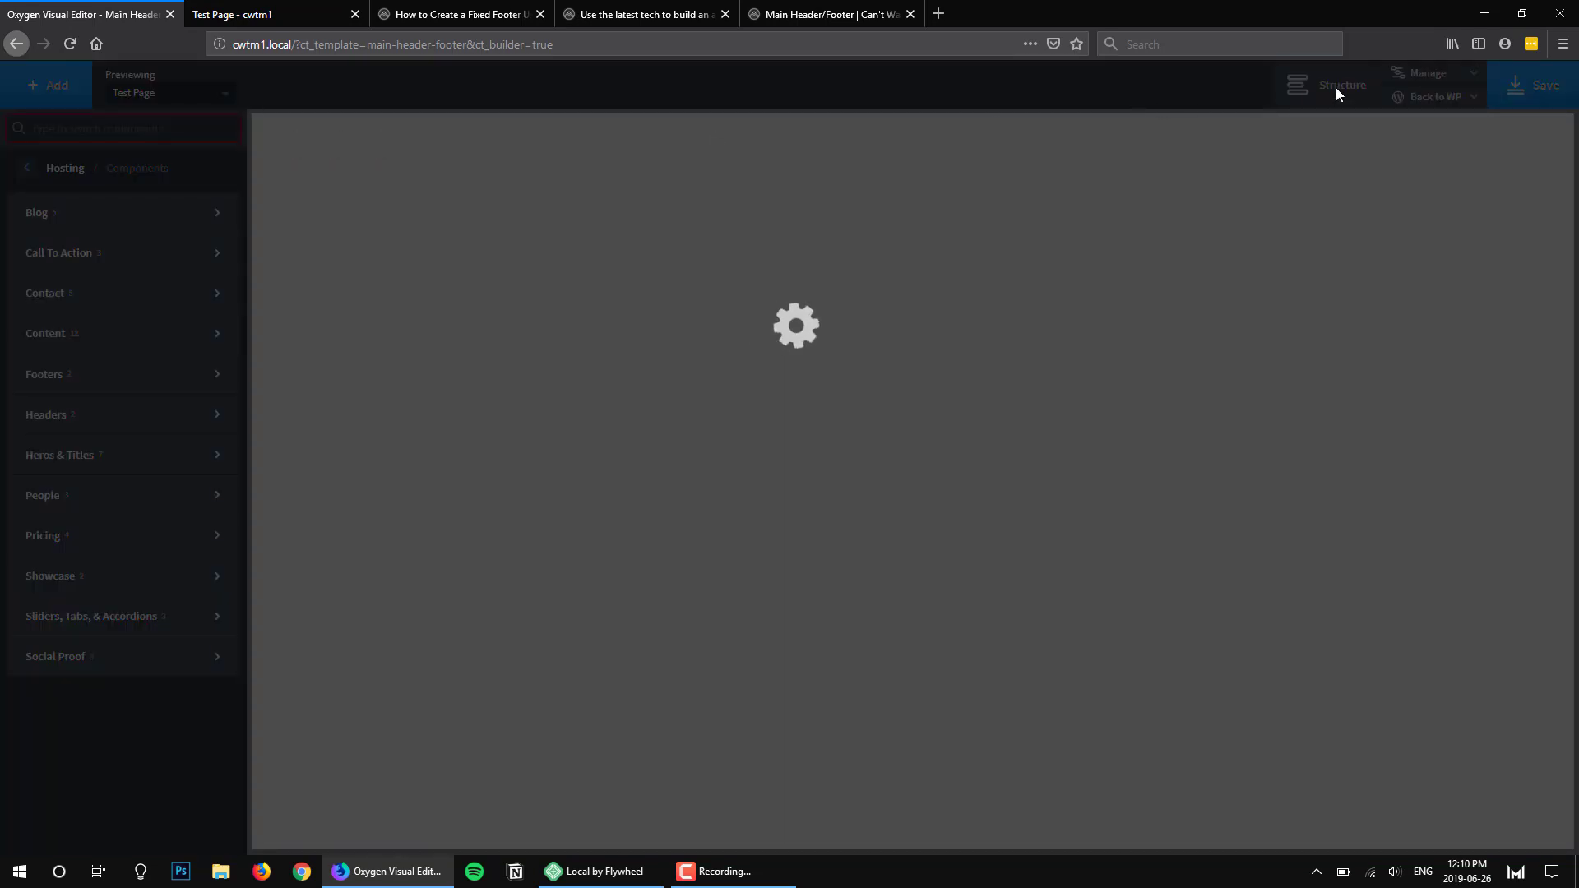
pyautogui.moveTo(1331, 87)
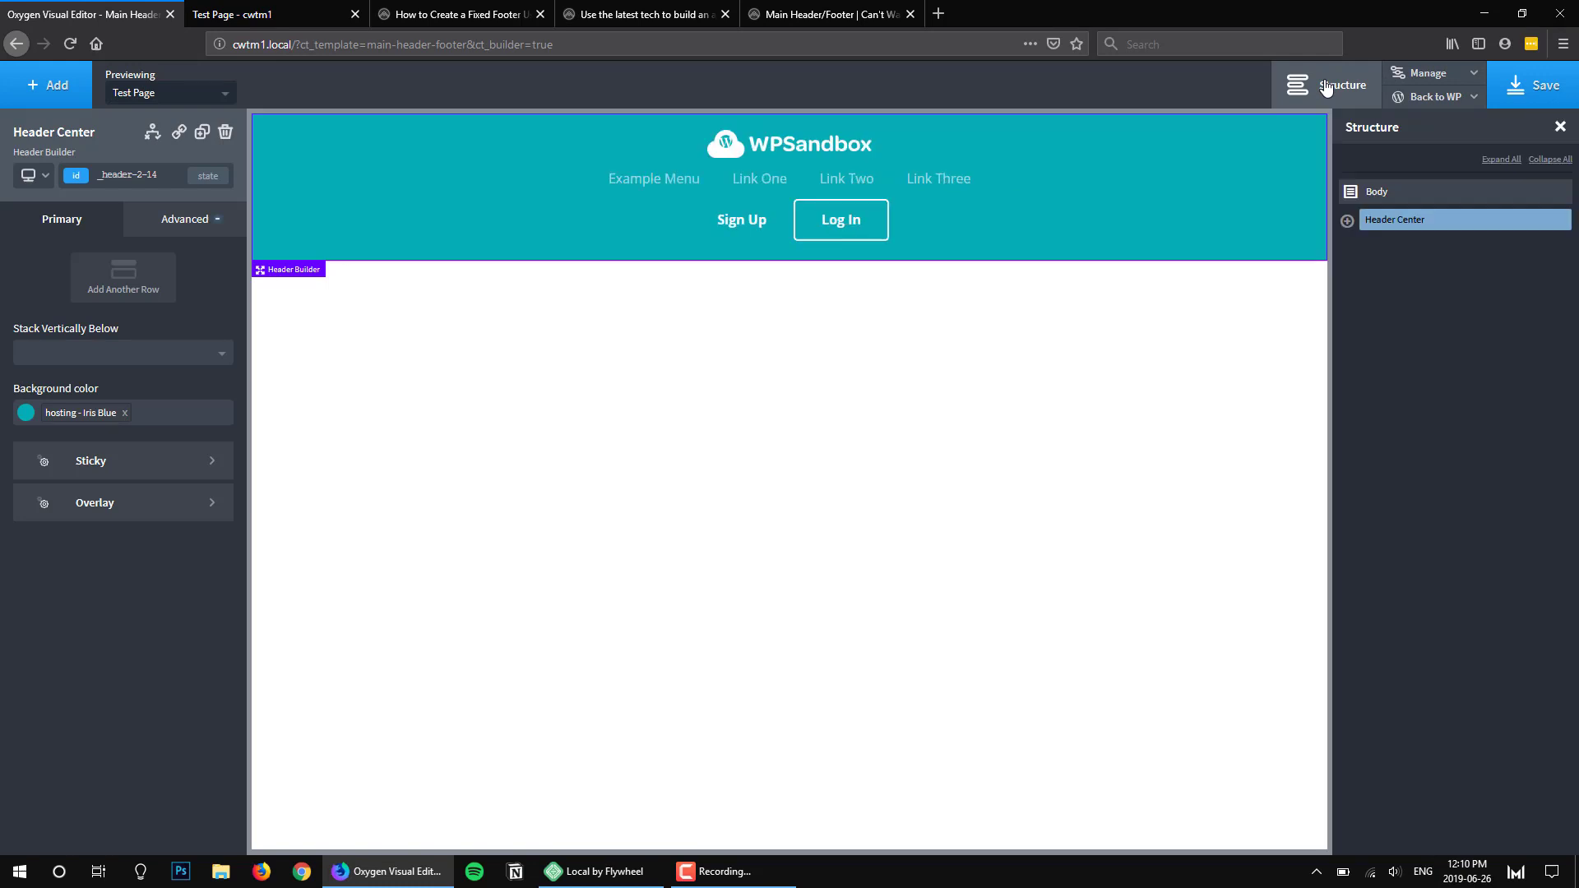
# Insert an Inner Content element, then the Big Centered Footer section beneath it
pyautogui.click(46, 84)
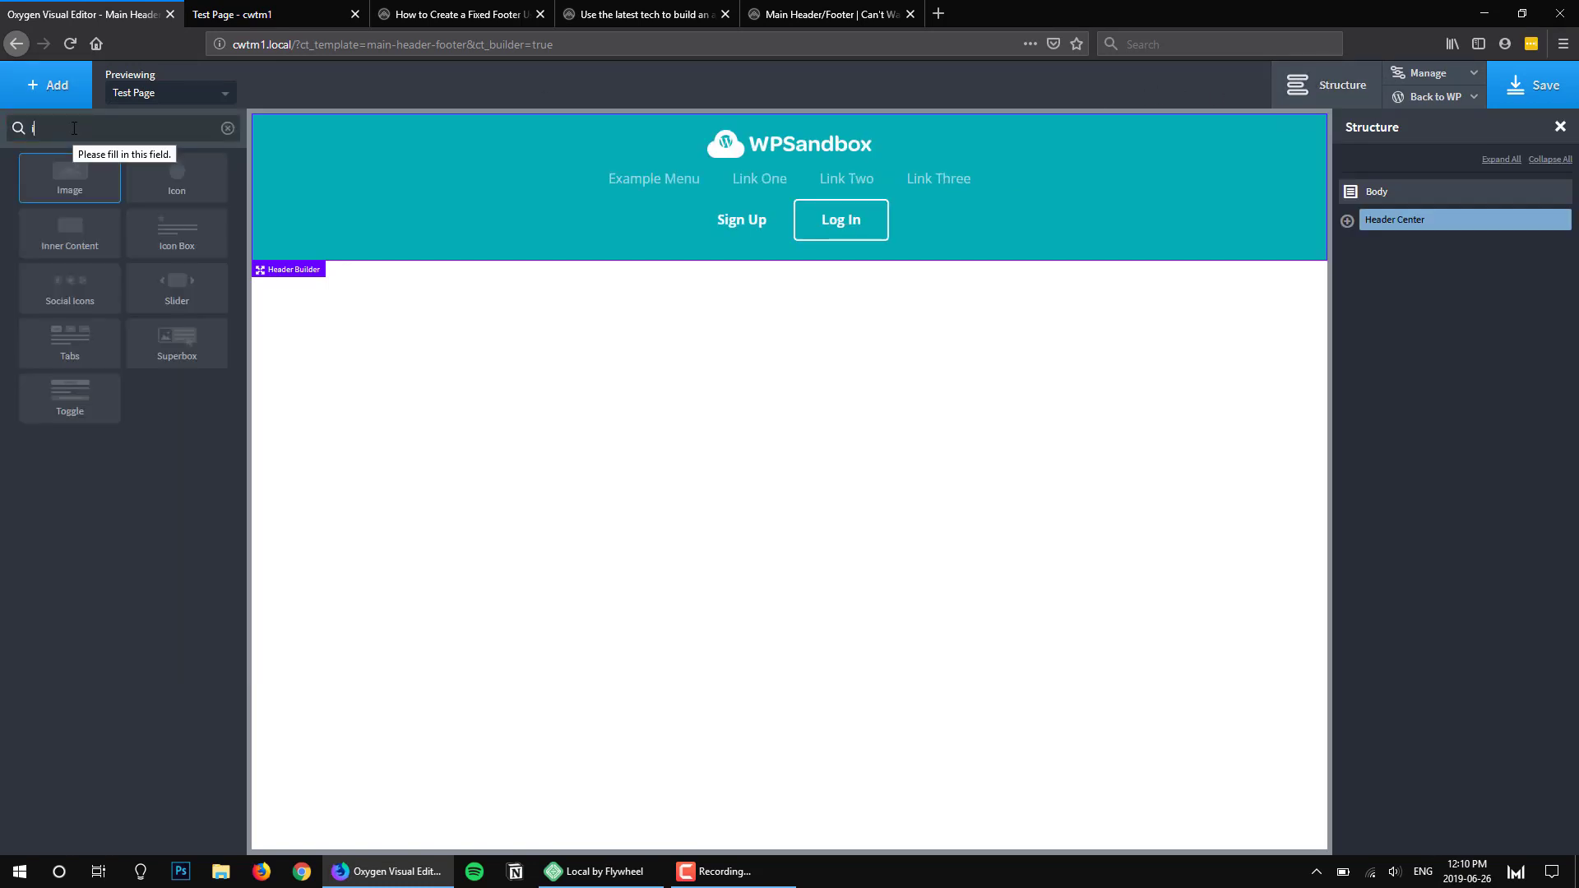
pyautogui.click(69, 232)
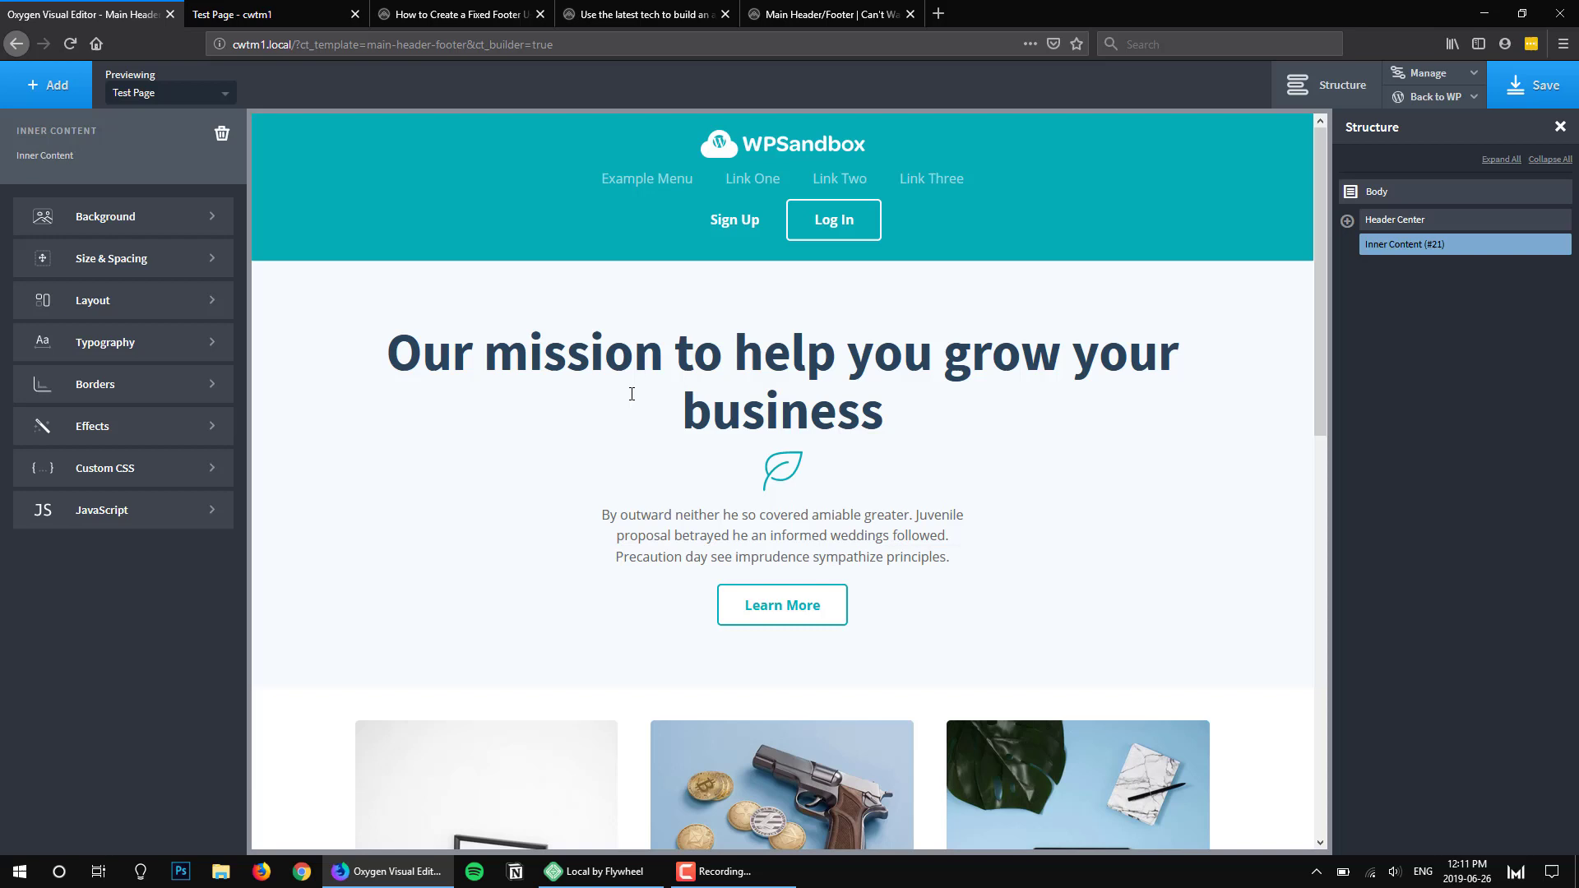
pyautogui.scroll(-3)
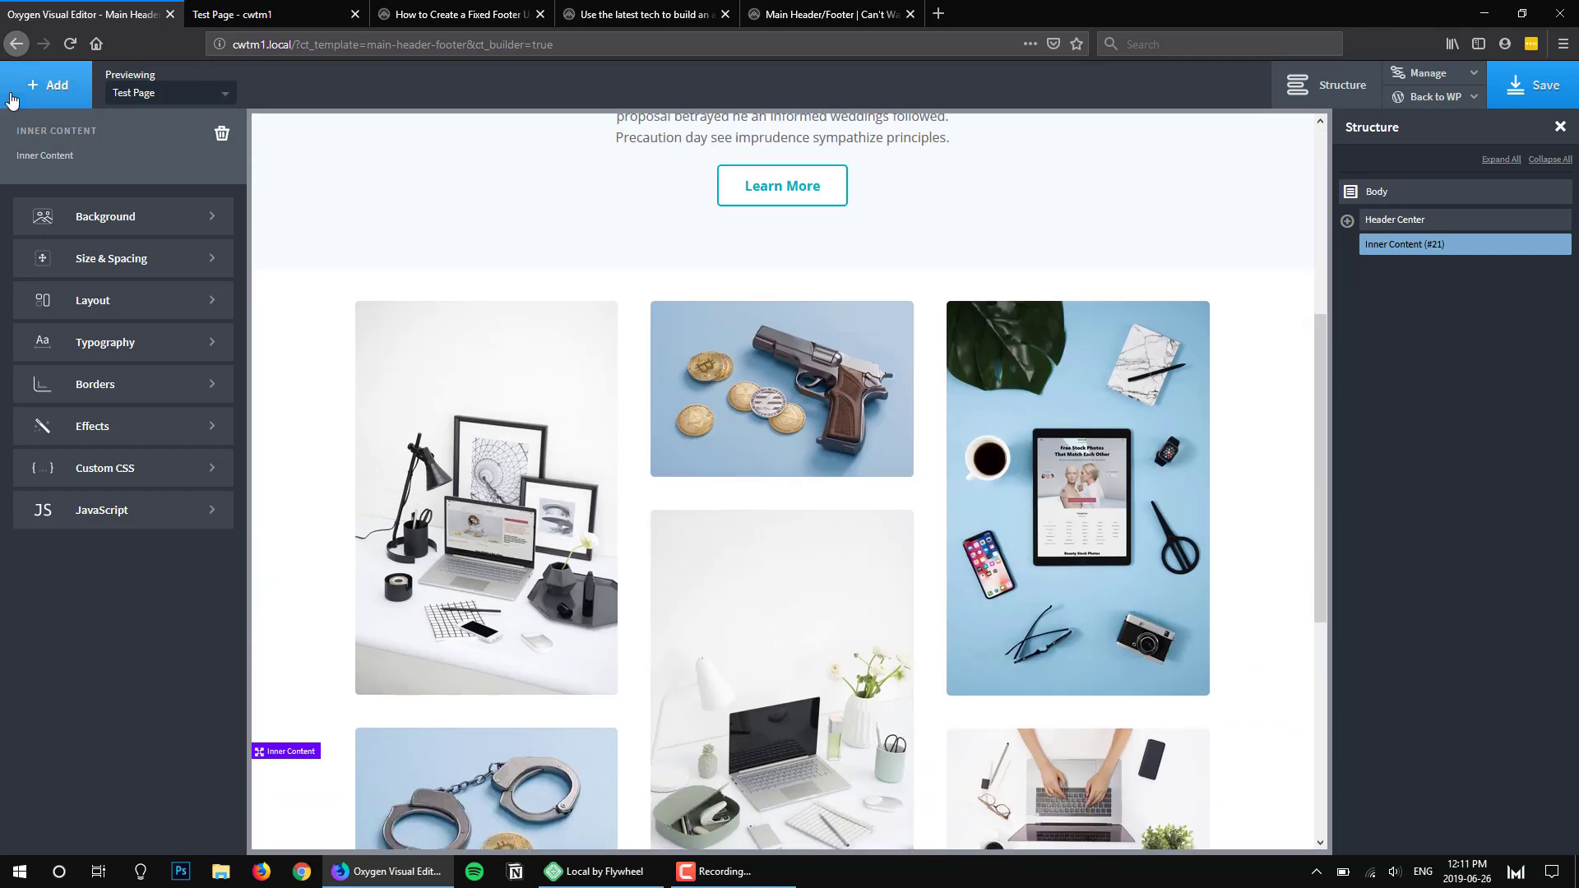
pyautogui.click(46, 84)
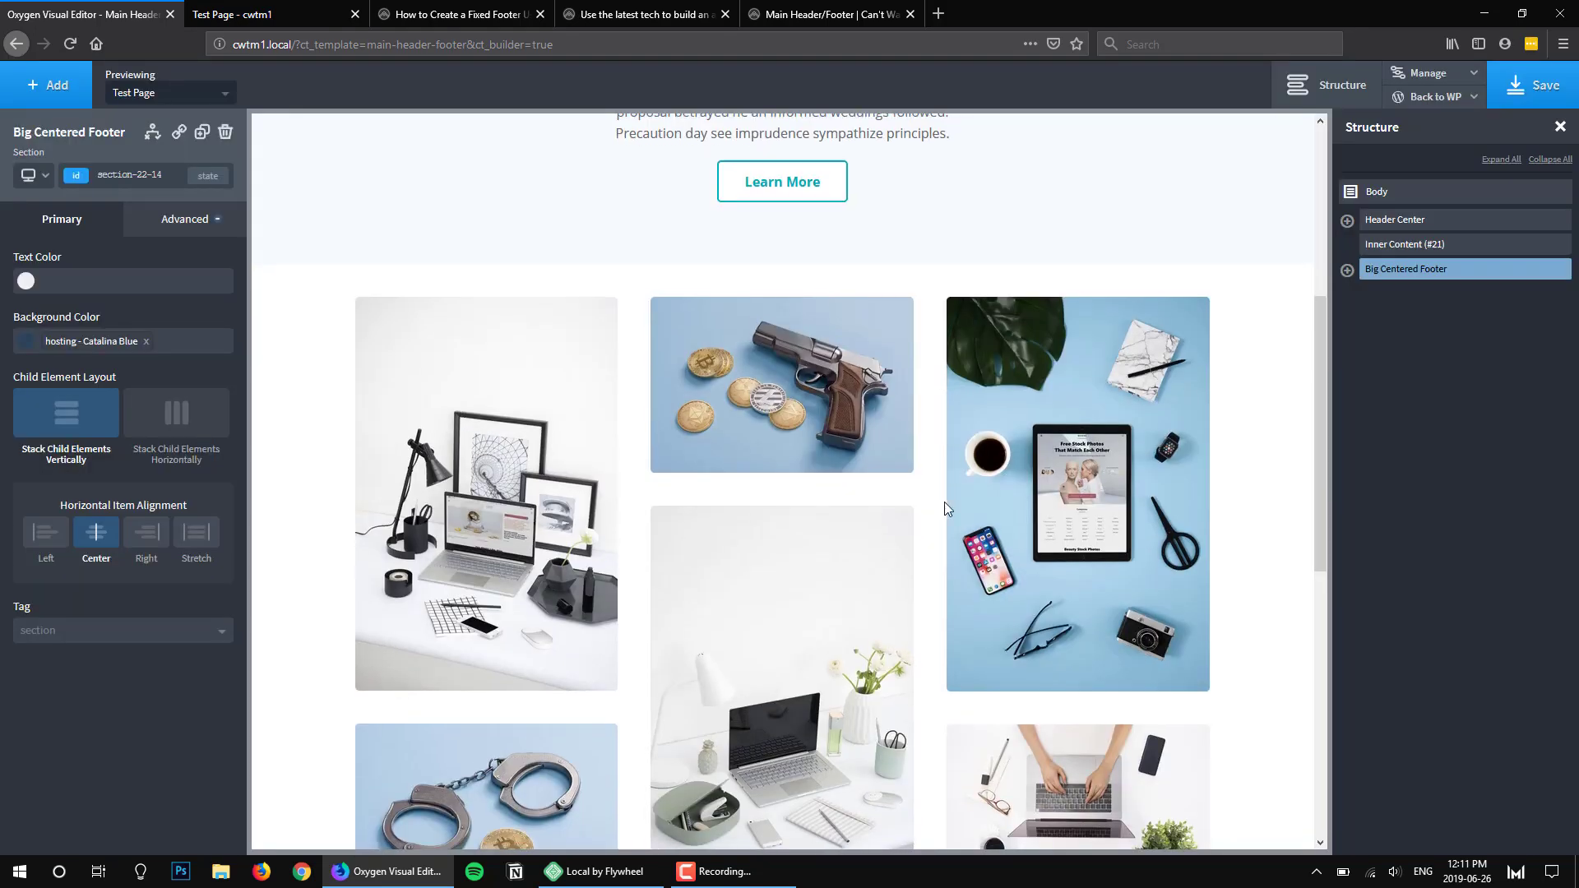
pyautogui.scroll(-3)
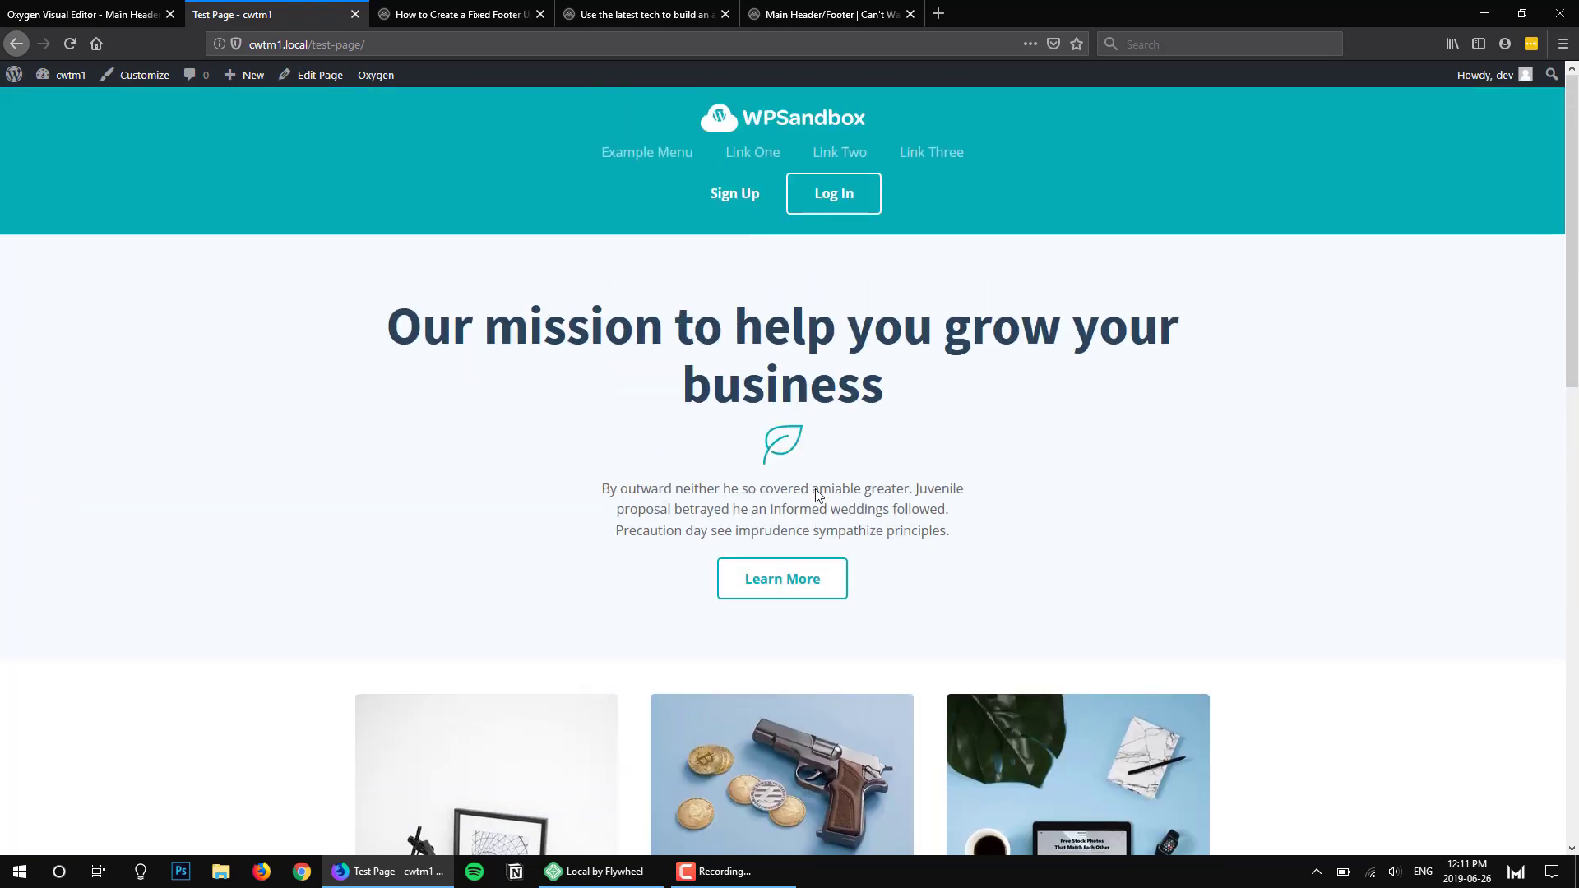
# Scroll down the live Test Page past the header, mission text and image grid
pyautogui.scroll(-3)
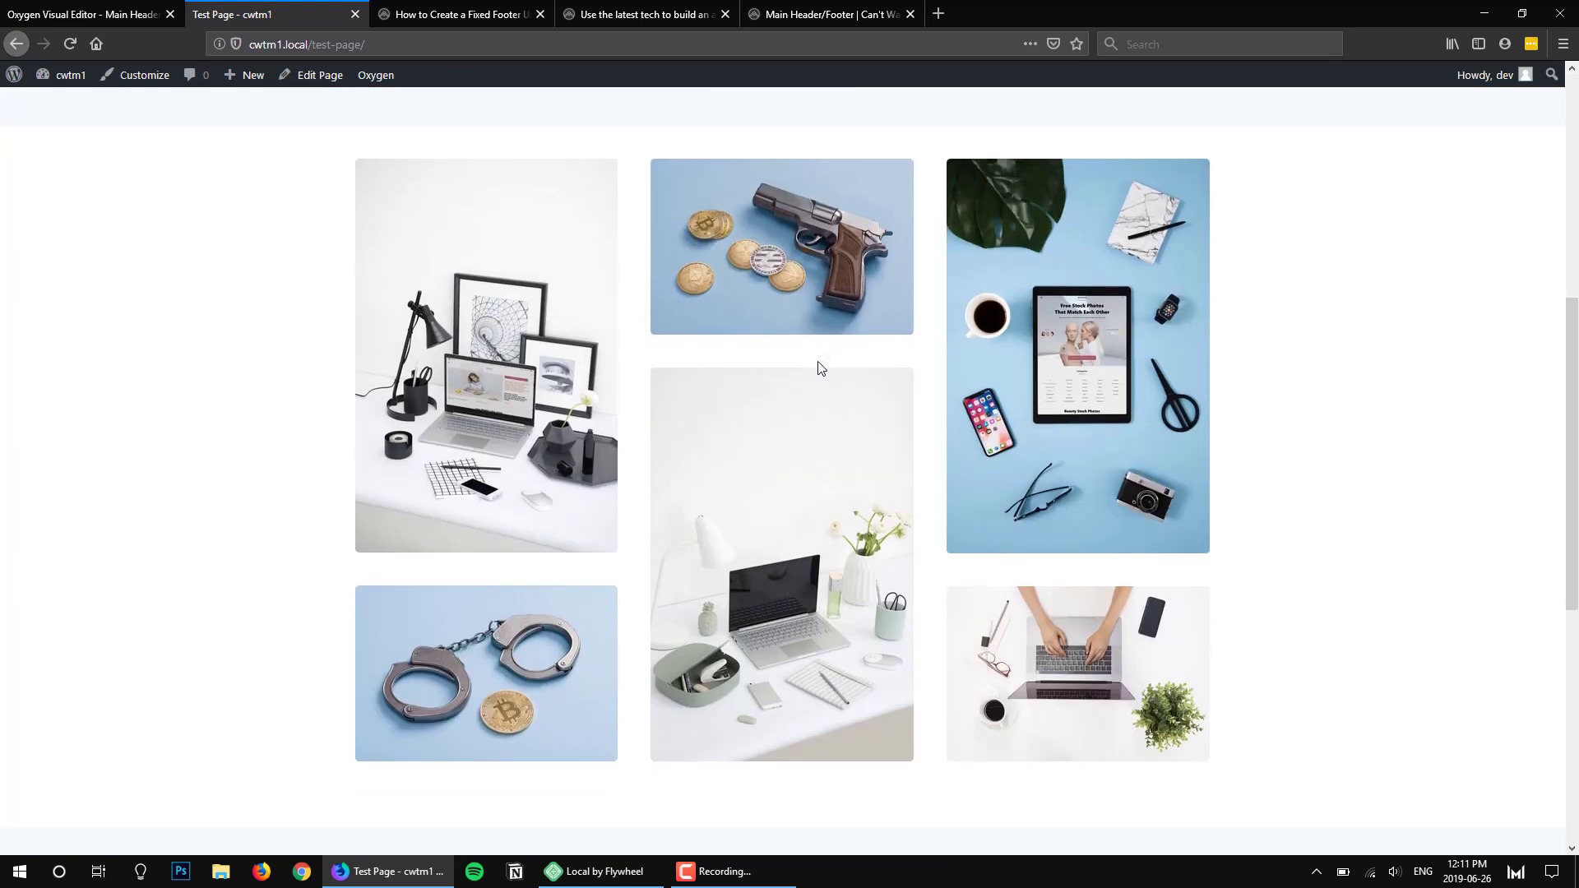
pyautogui.scroll(-3)
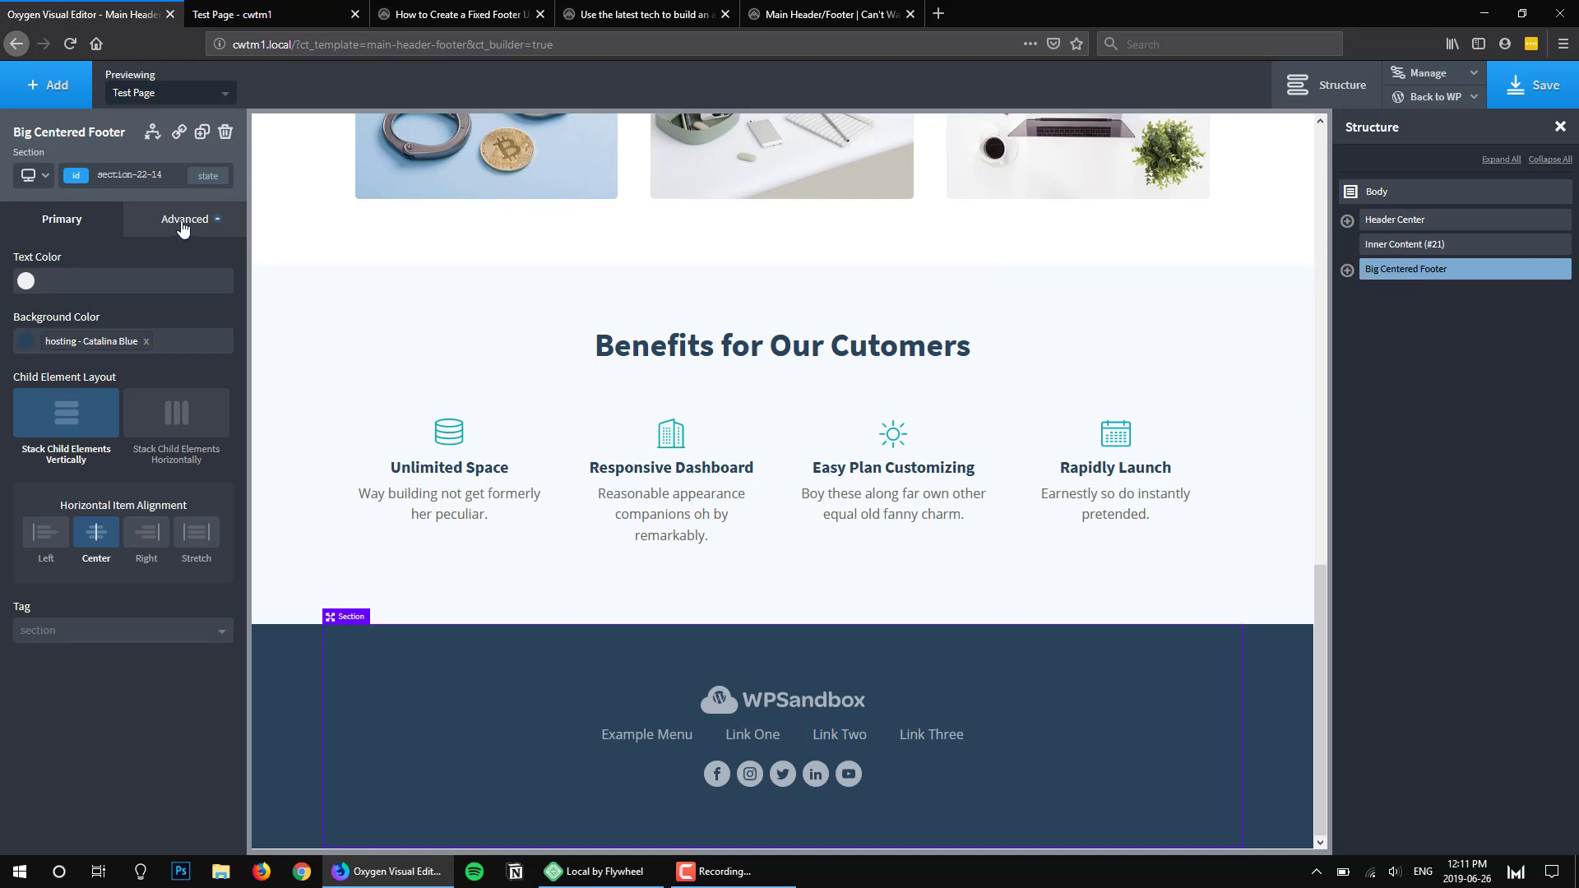
# Give the Big Centered Footer fixed positioning pinned at left 0 and bottom 0
pyautogui.click(184, 219)
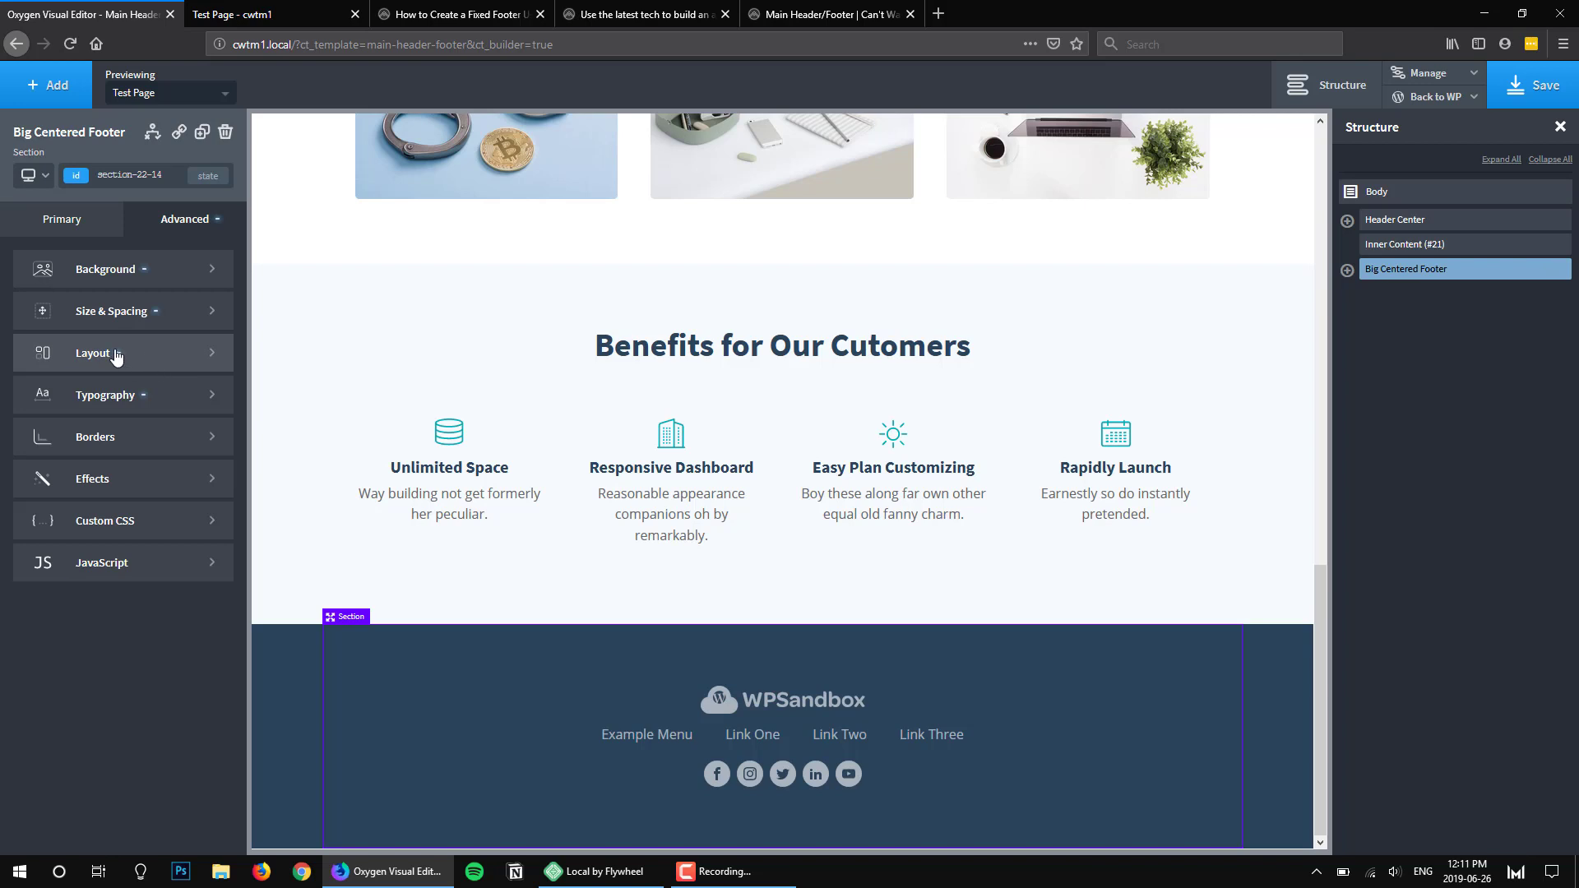
pyautogui.click(95, 352)
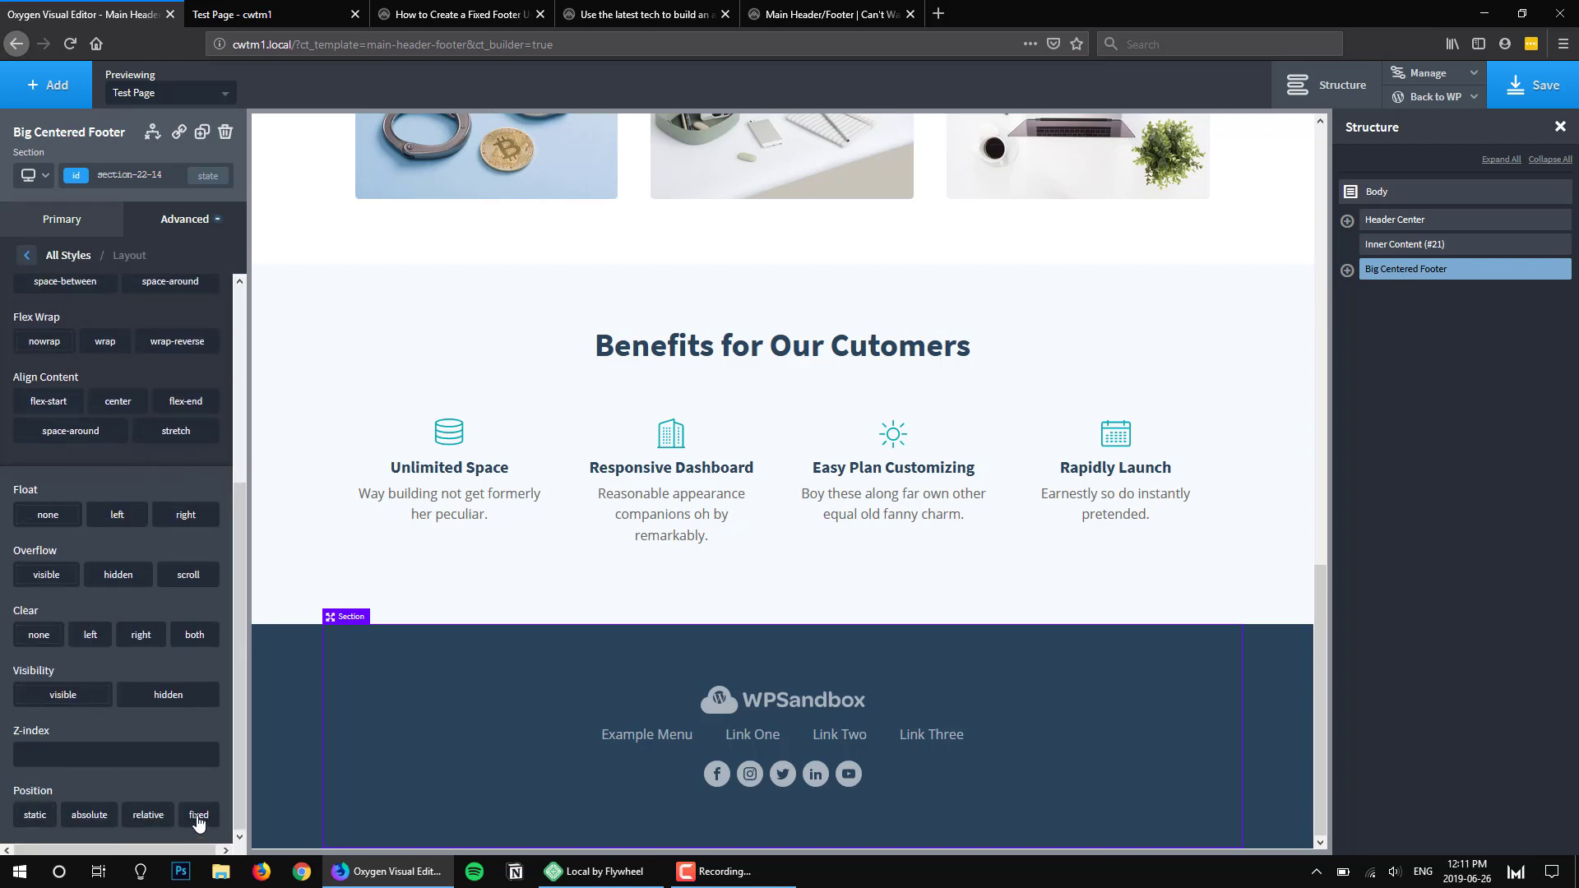
pyautogui.click(199, 816)
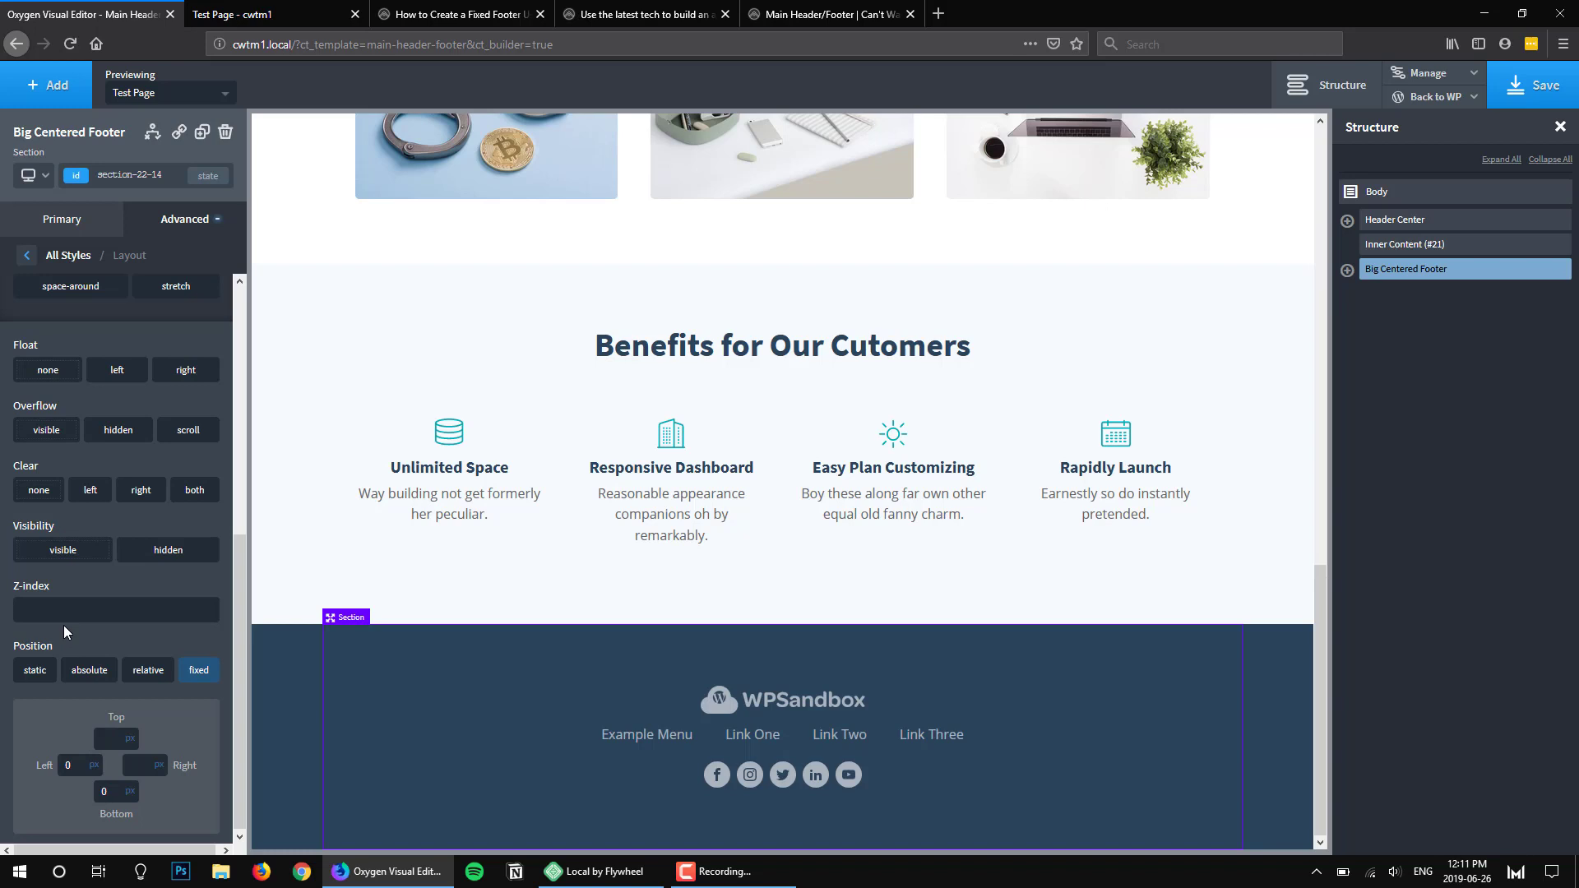
pyautogui.moveTo(385, 618)
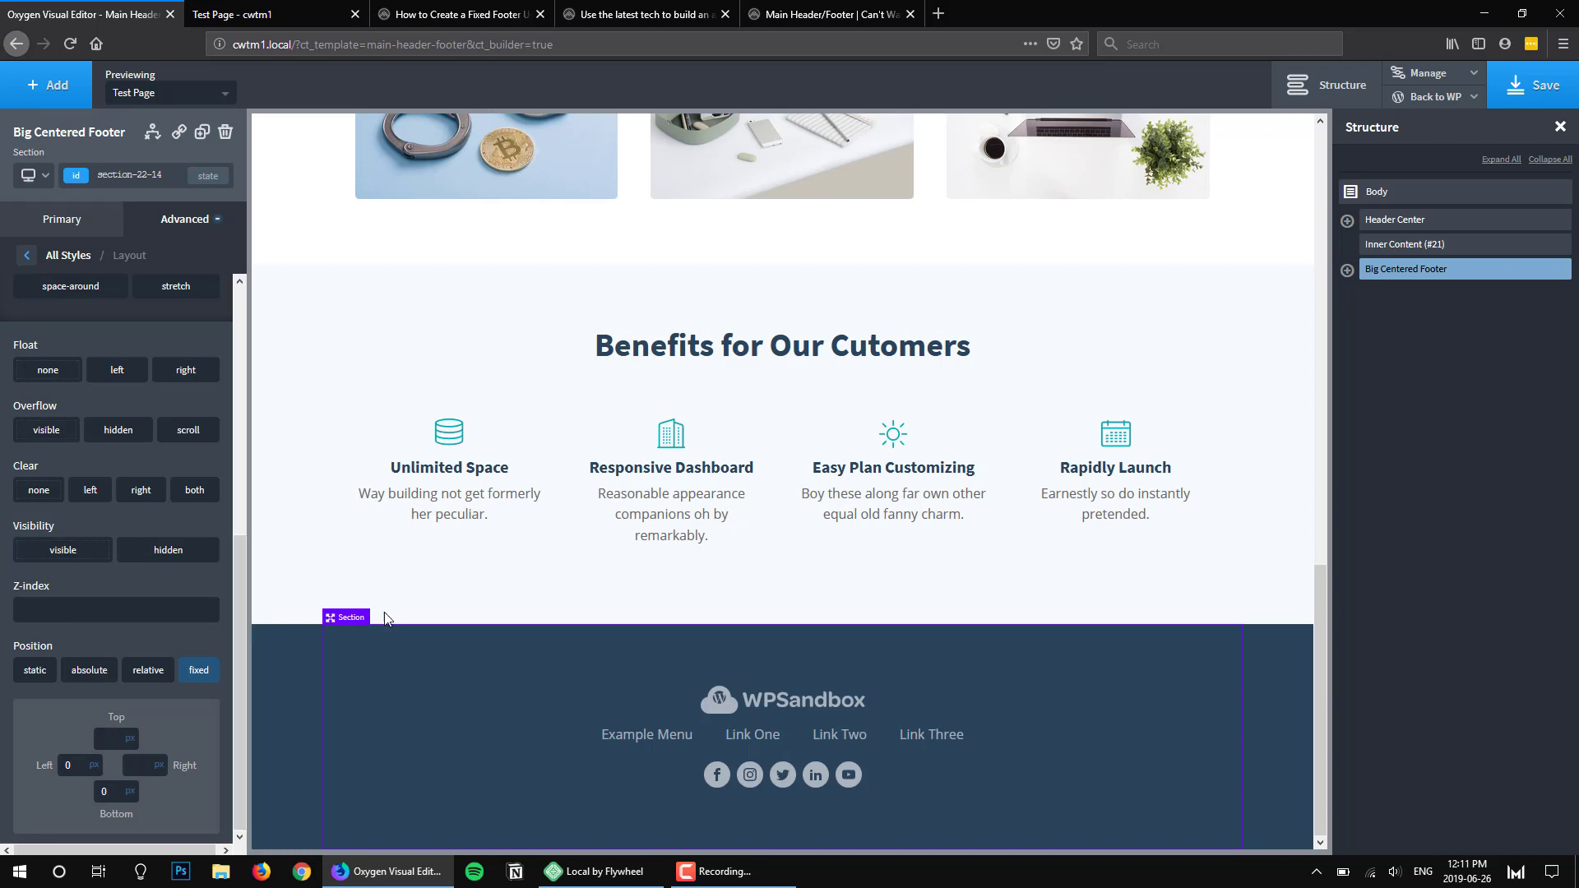
pyautogui.click(115, 608)
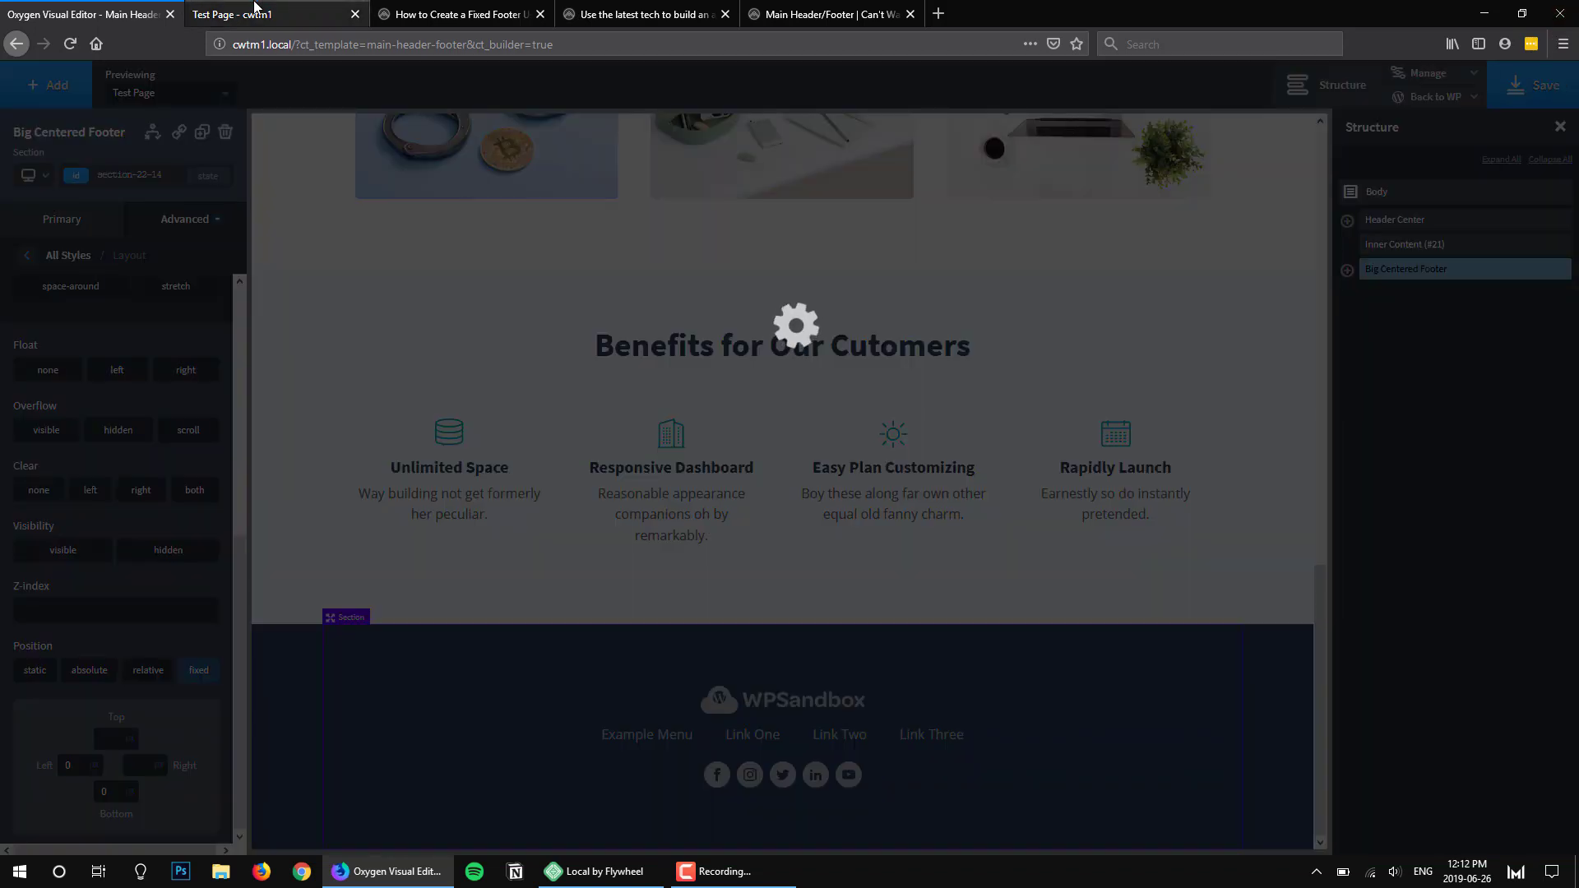
# Check z-index -1 on the footer against the reloaded test page, then reselect the footer
pyautogui.click(251, 15)
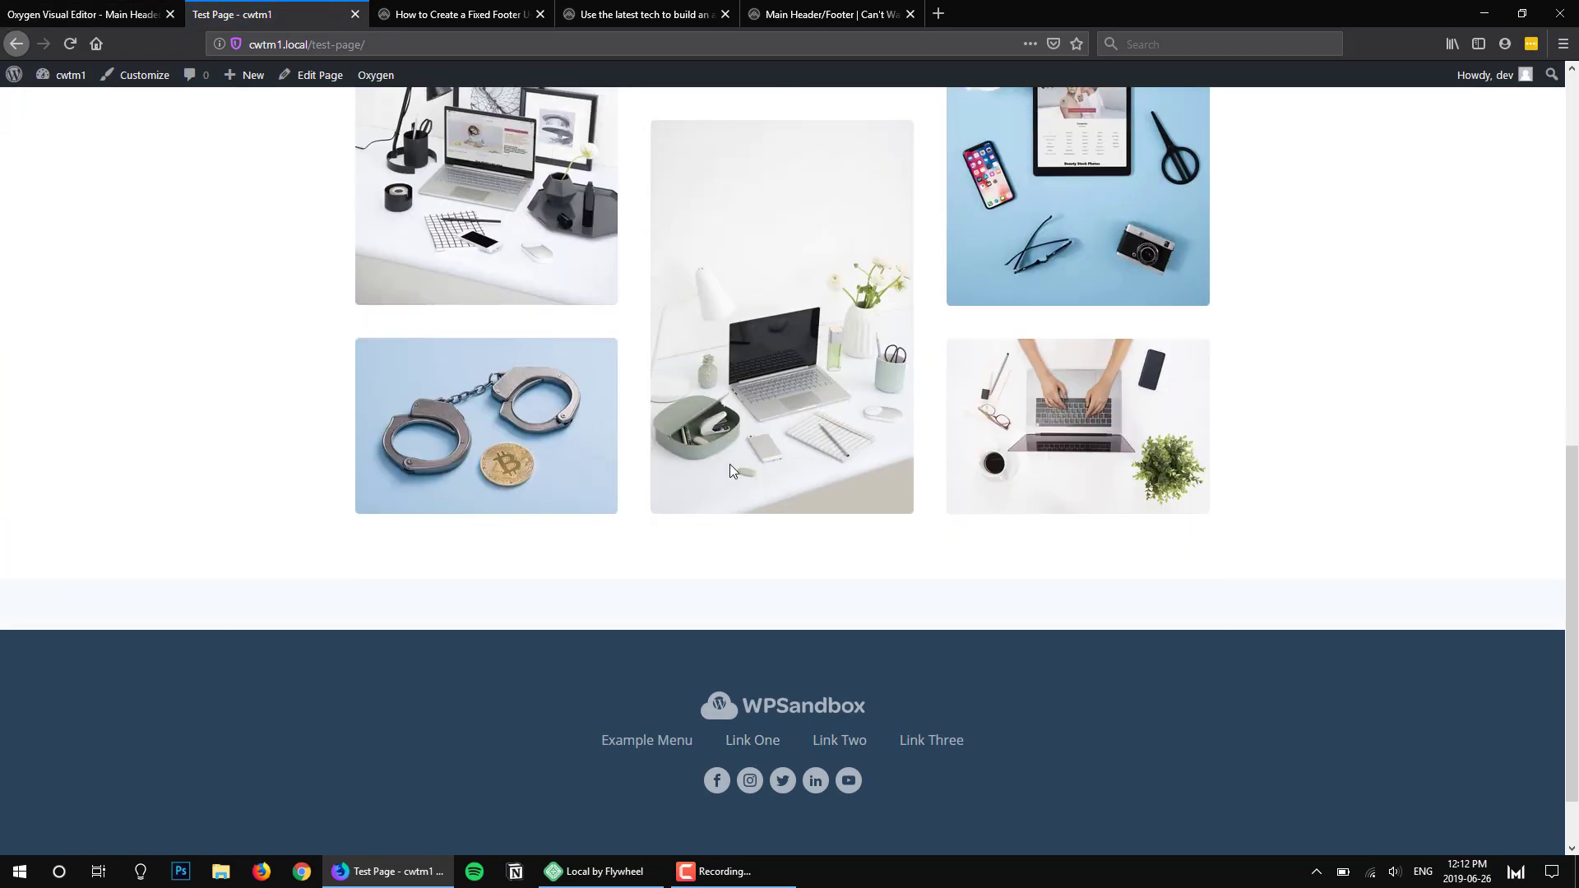
pyautogui.scroll(-3)
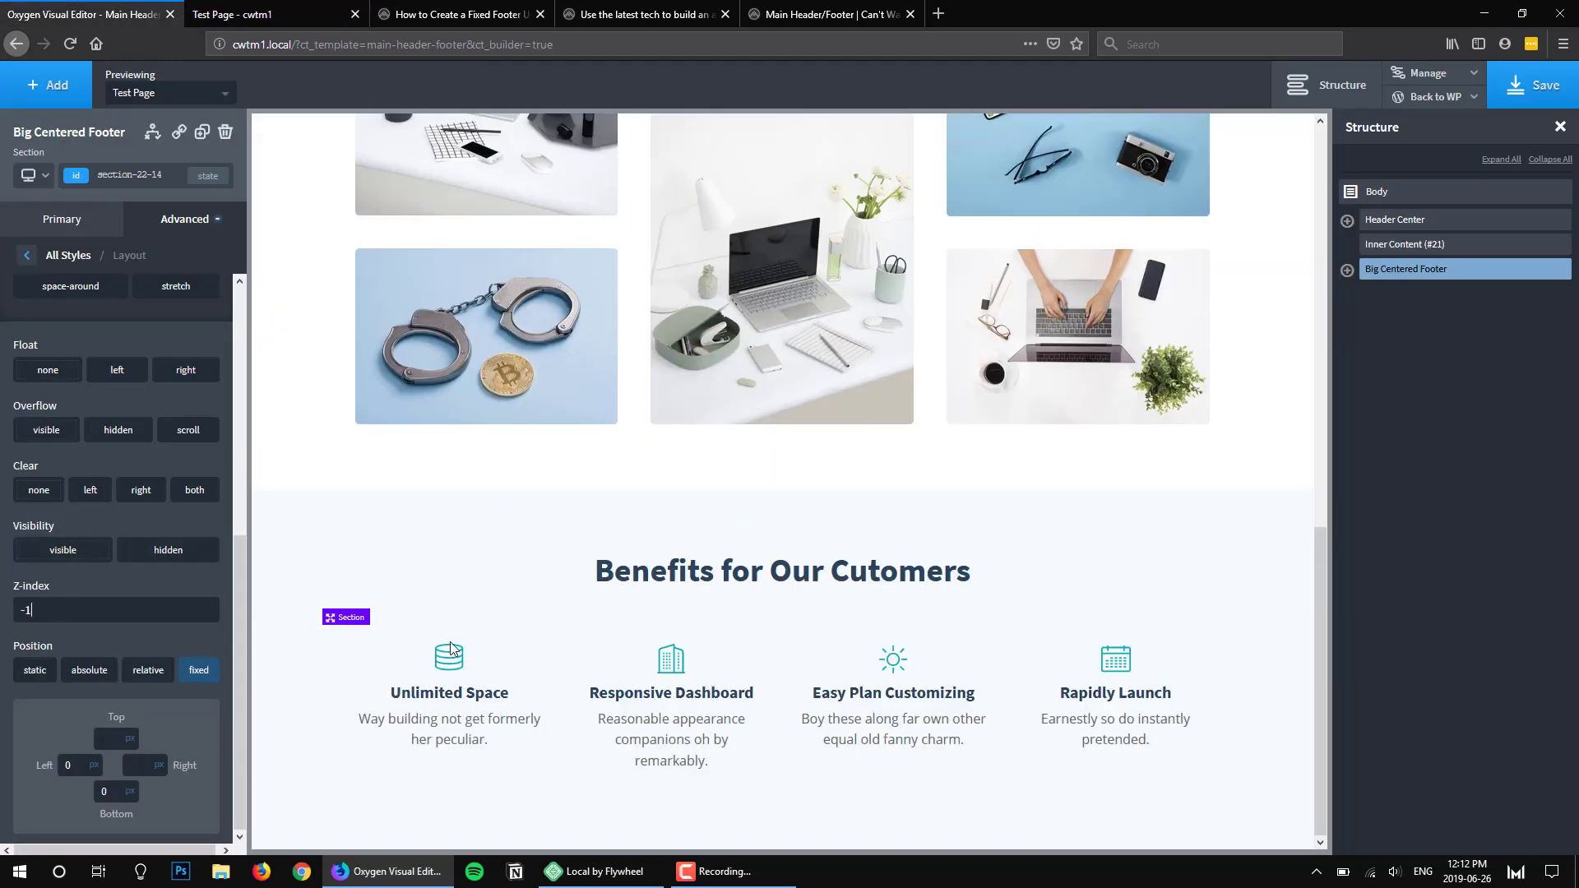
pyautogui.click(1544, 84)
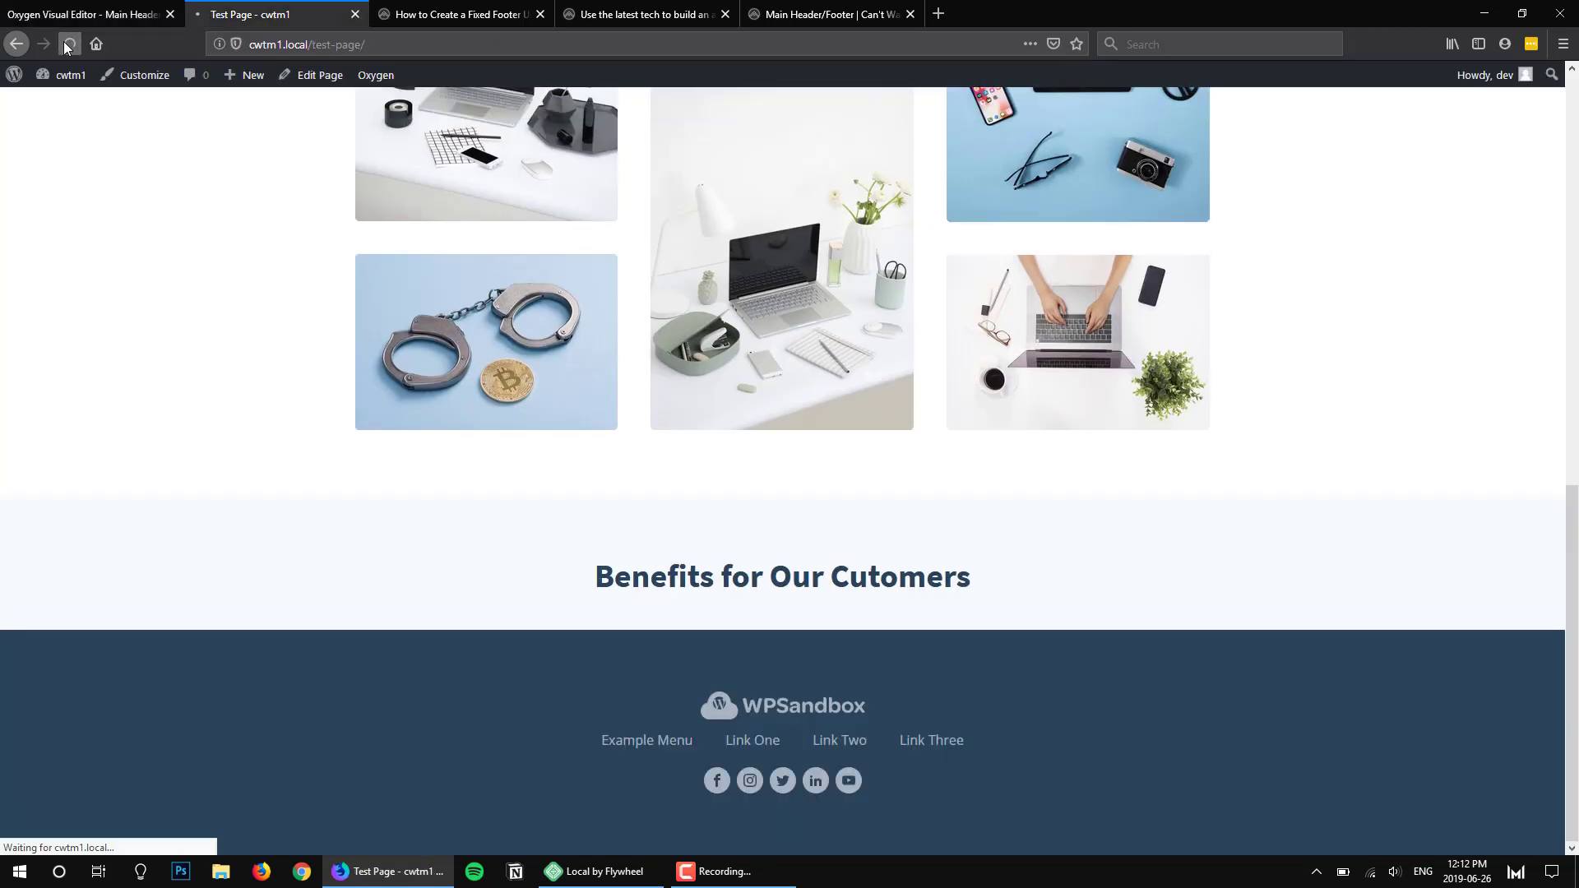
pyautogui.click(70, 42)
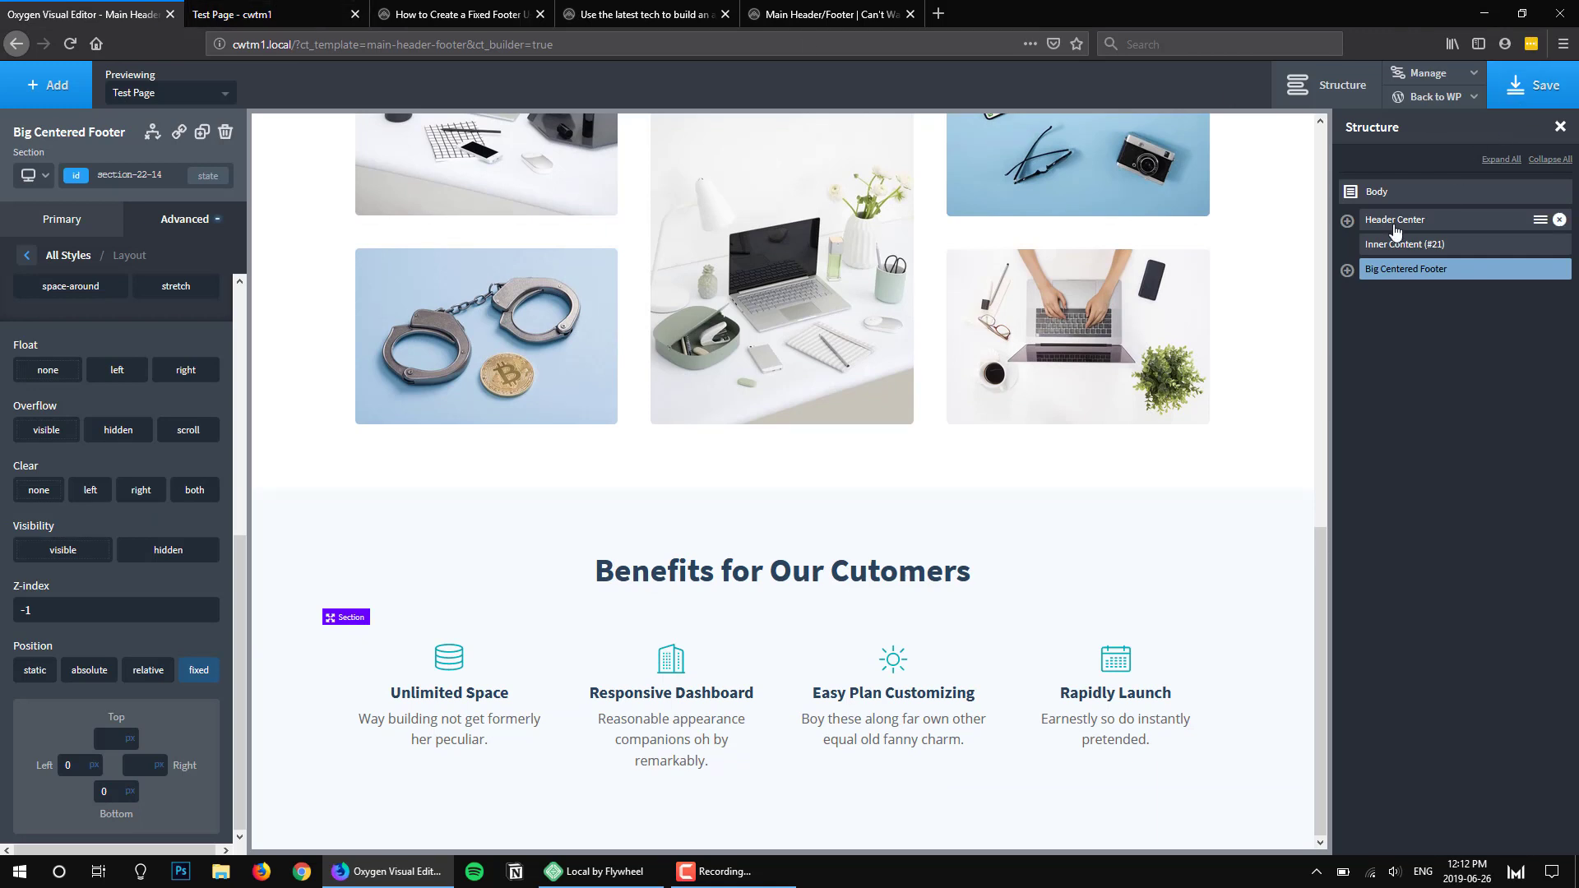
pyautogui.click(1406, 268)
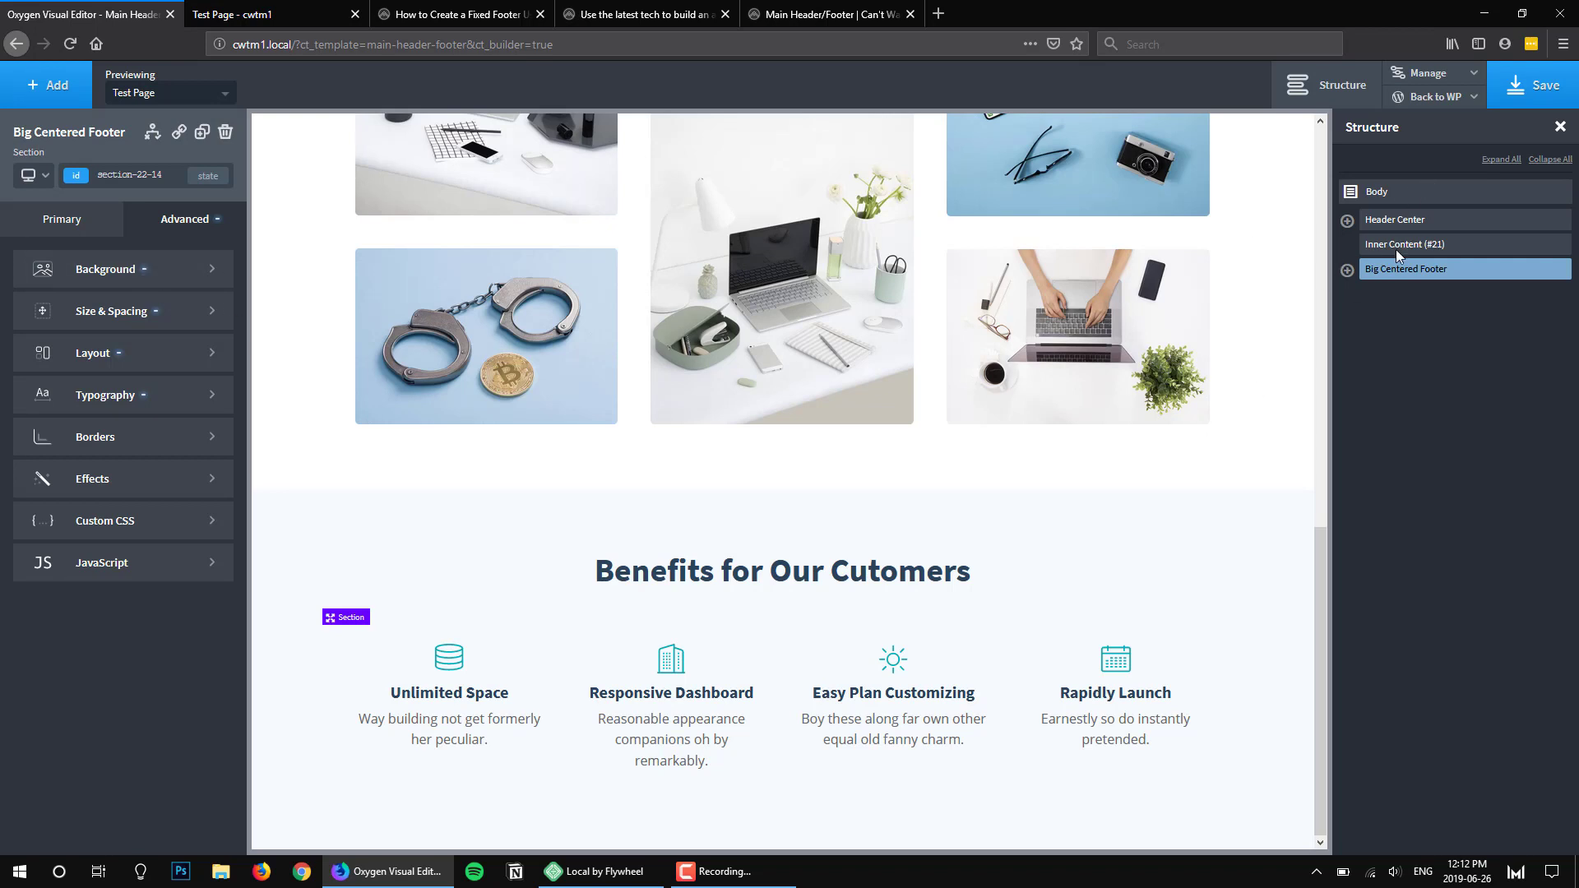
pyautogui.moveTo(95, 351)
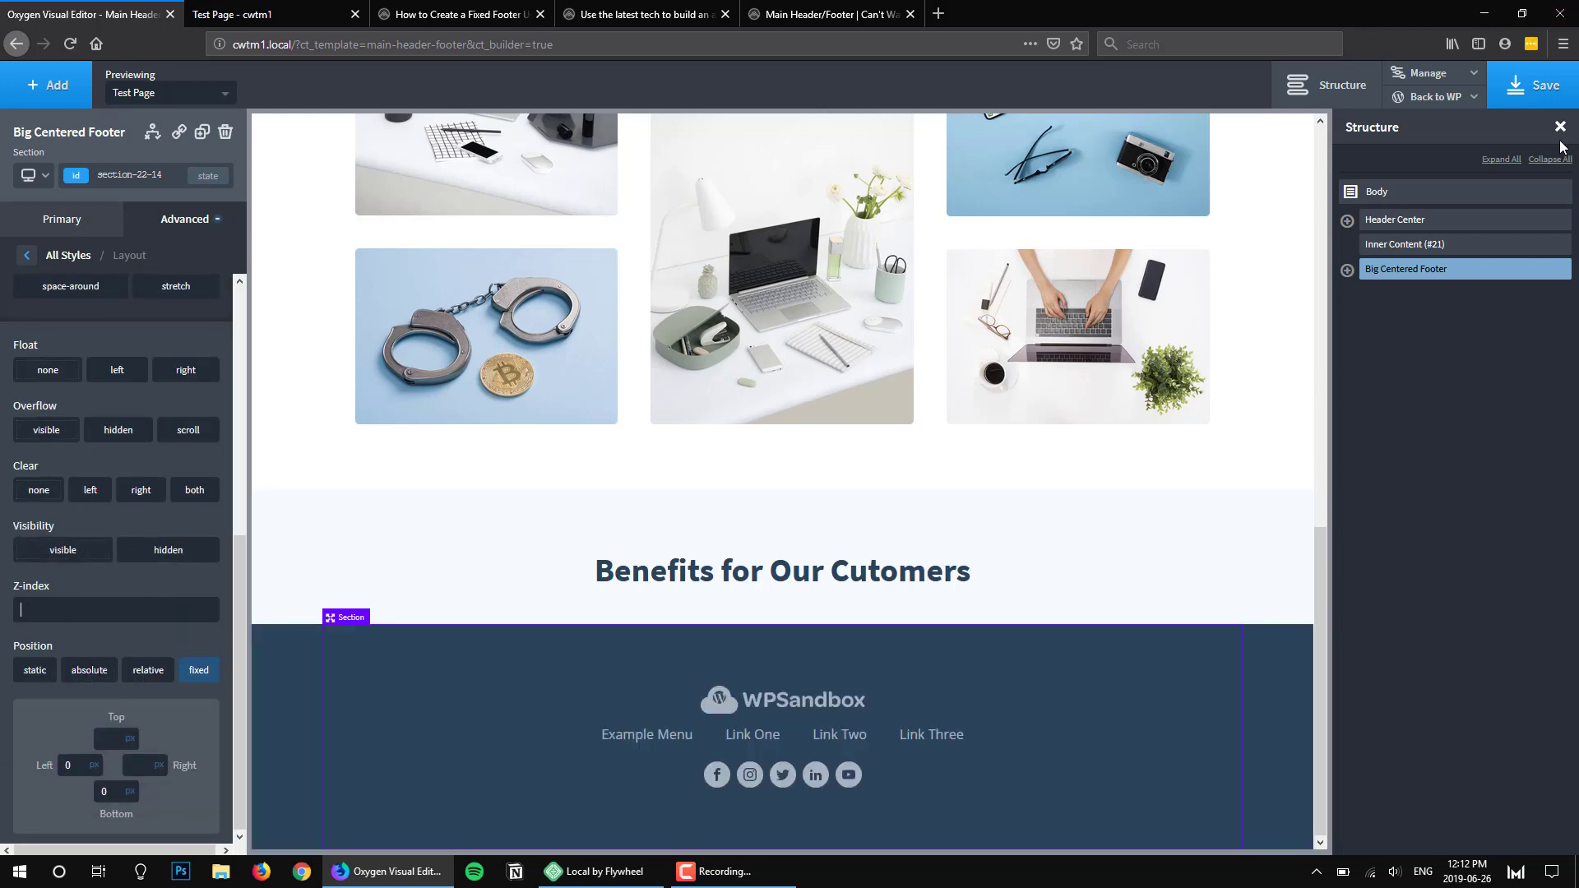
# Inspect the test page's structure in the browser before restoring the footer's z-index of -1
pyautogui.click(267, 13)
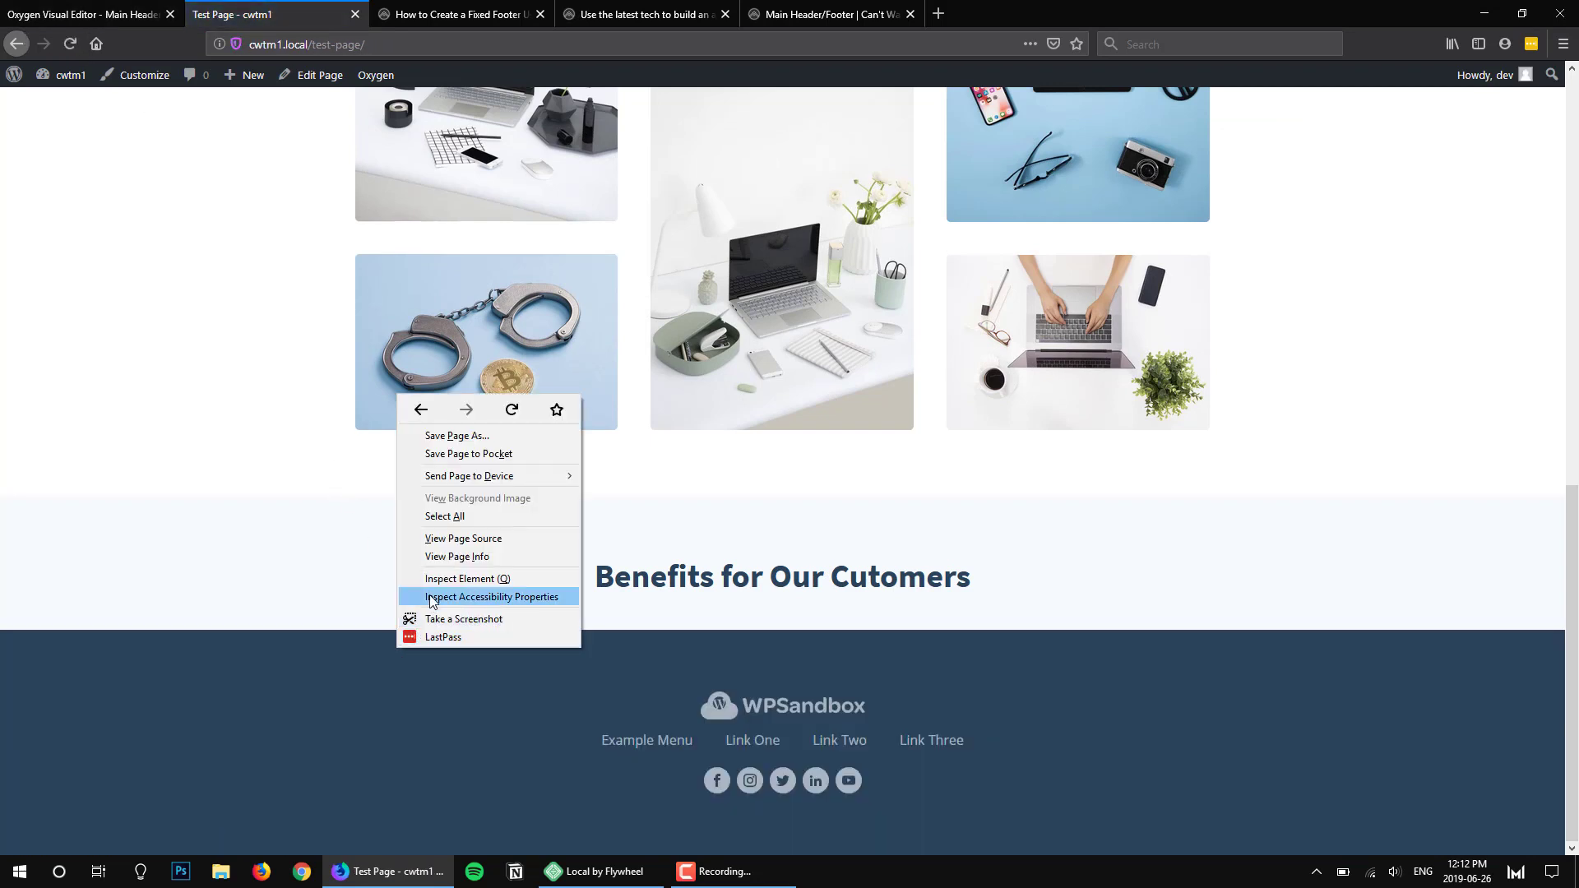
pyautogui.click(459, 577)
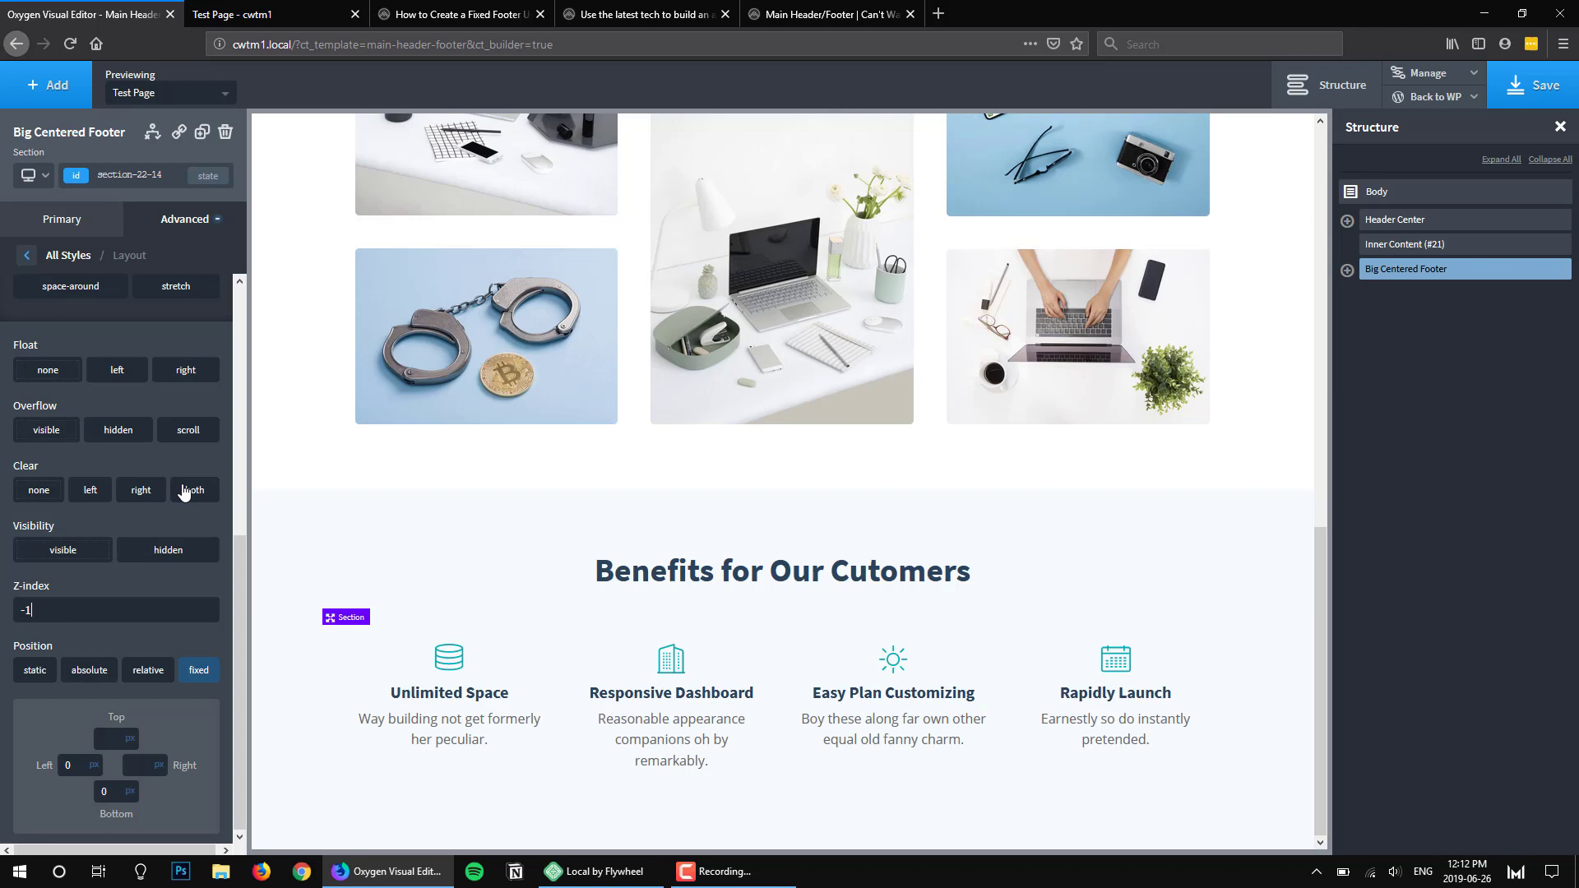
# Enter a 300 px height for the Big Centered Footer under Size & Spacing
pyautogui.click(28, 255)
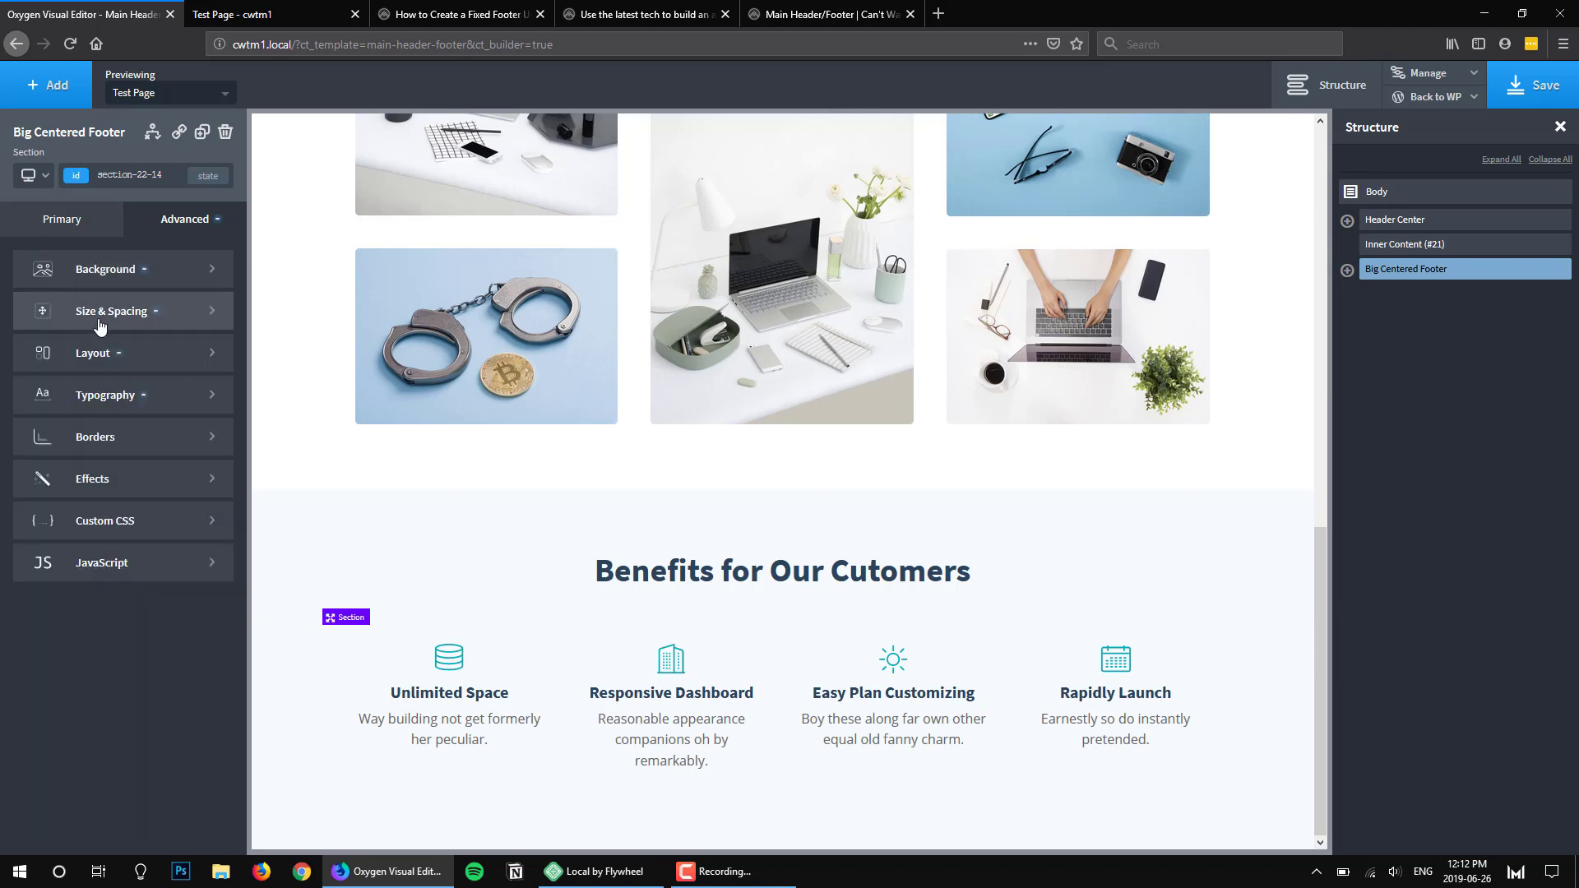
pyautogui.click(110, 310)
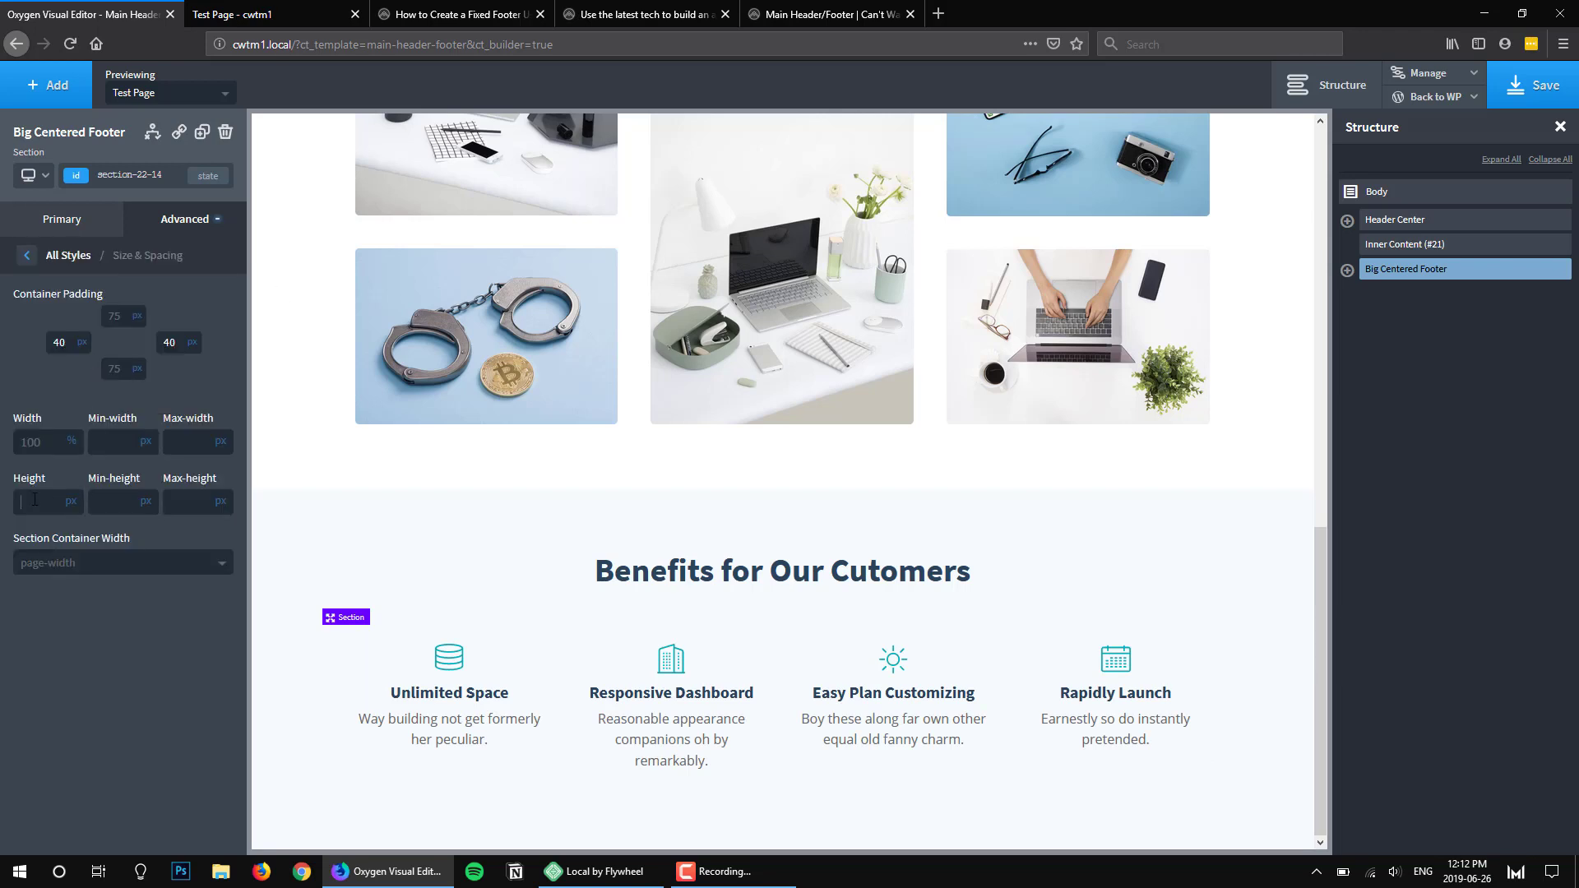
pyautogui.write('300')
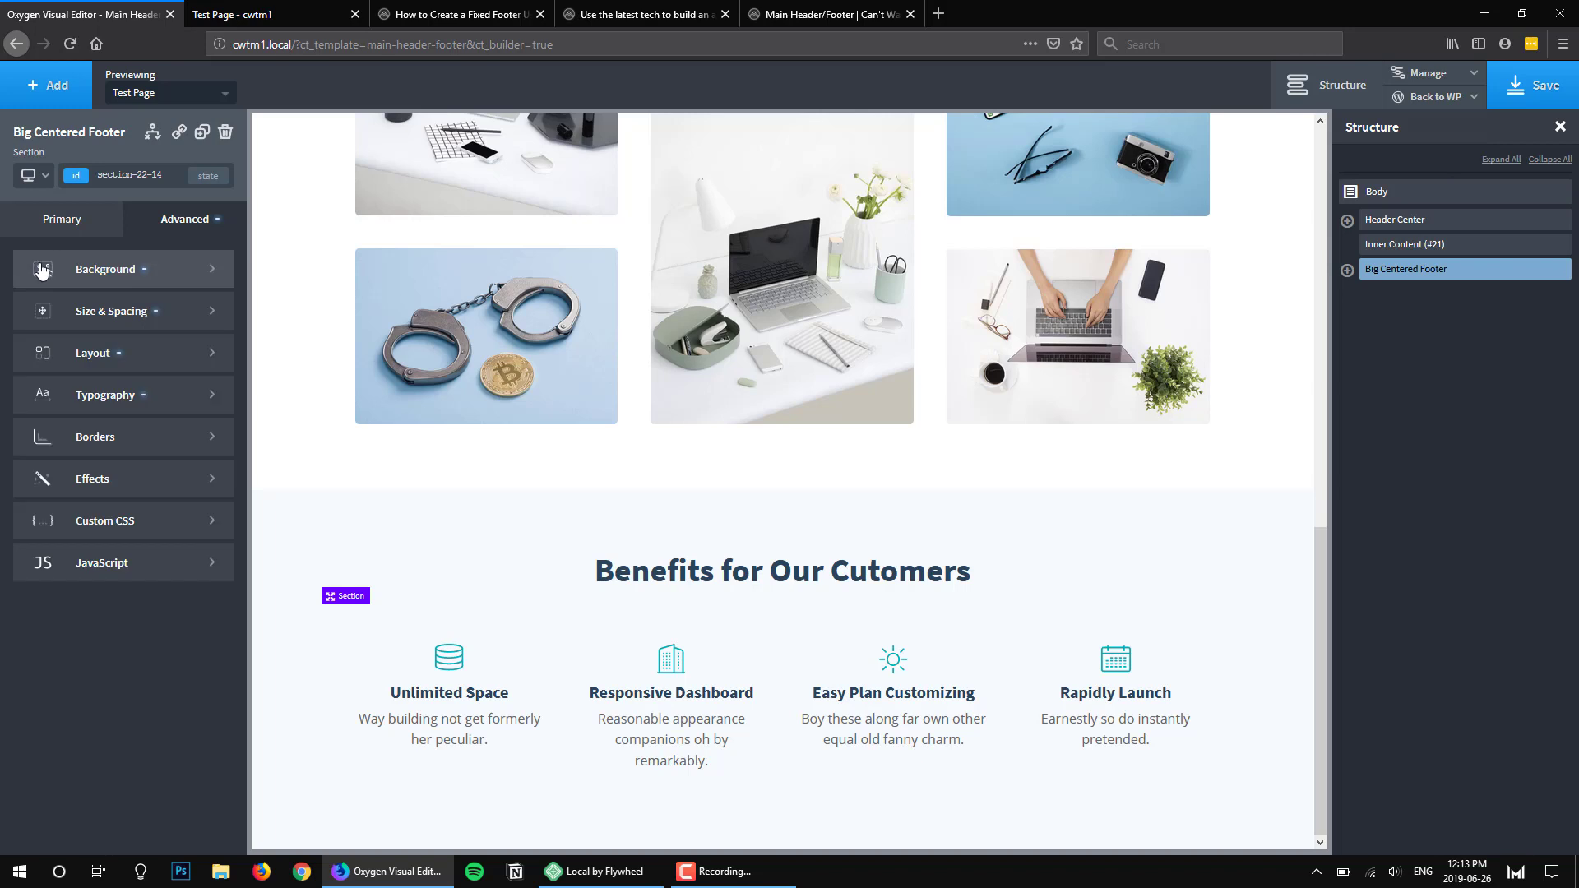
pyautogui.moveTo(562, 491)
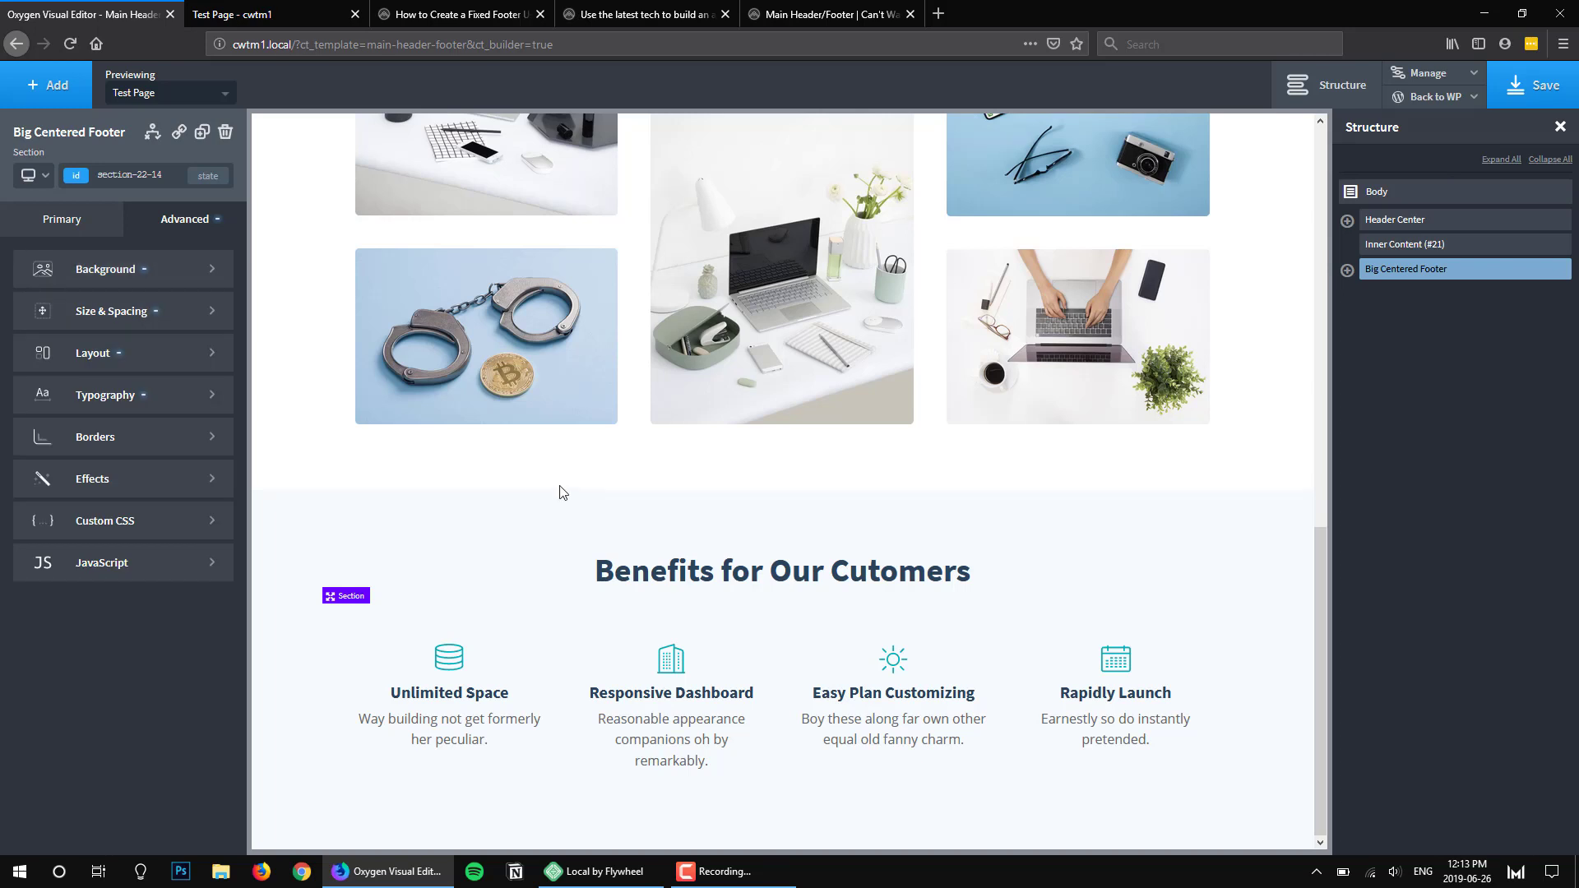
pyautogui.moveTo(1139, 291)
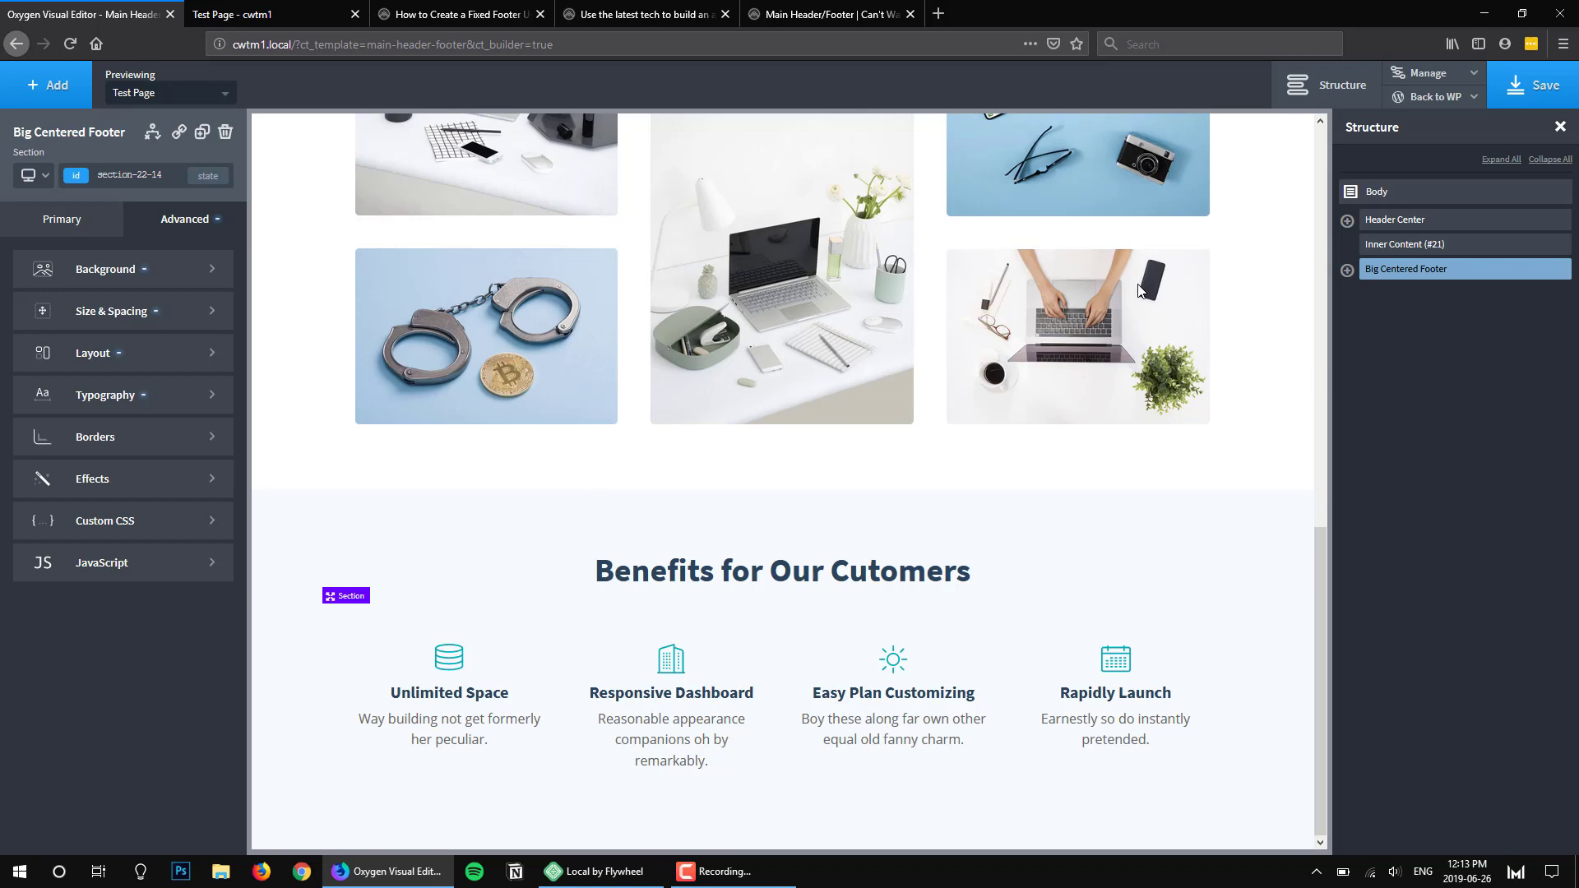
pyautogui.moveTo(1550, 195)
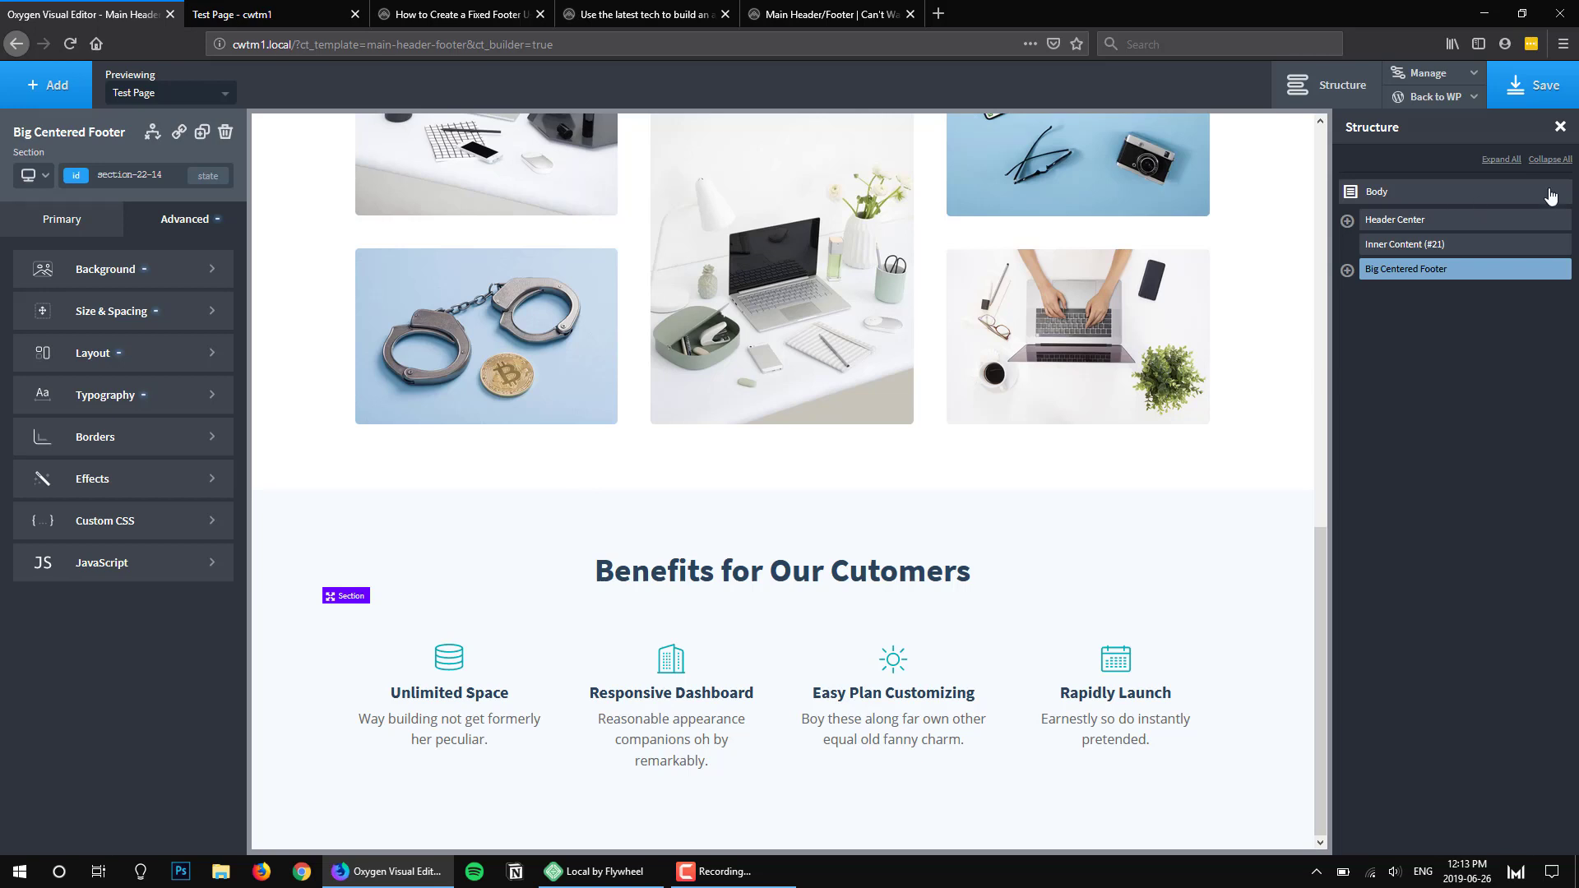
# Add a new Div element to the template via the 'di' search
pyautogui.click(1403, 244)
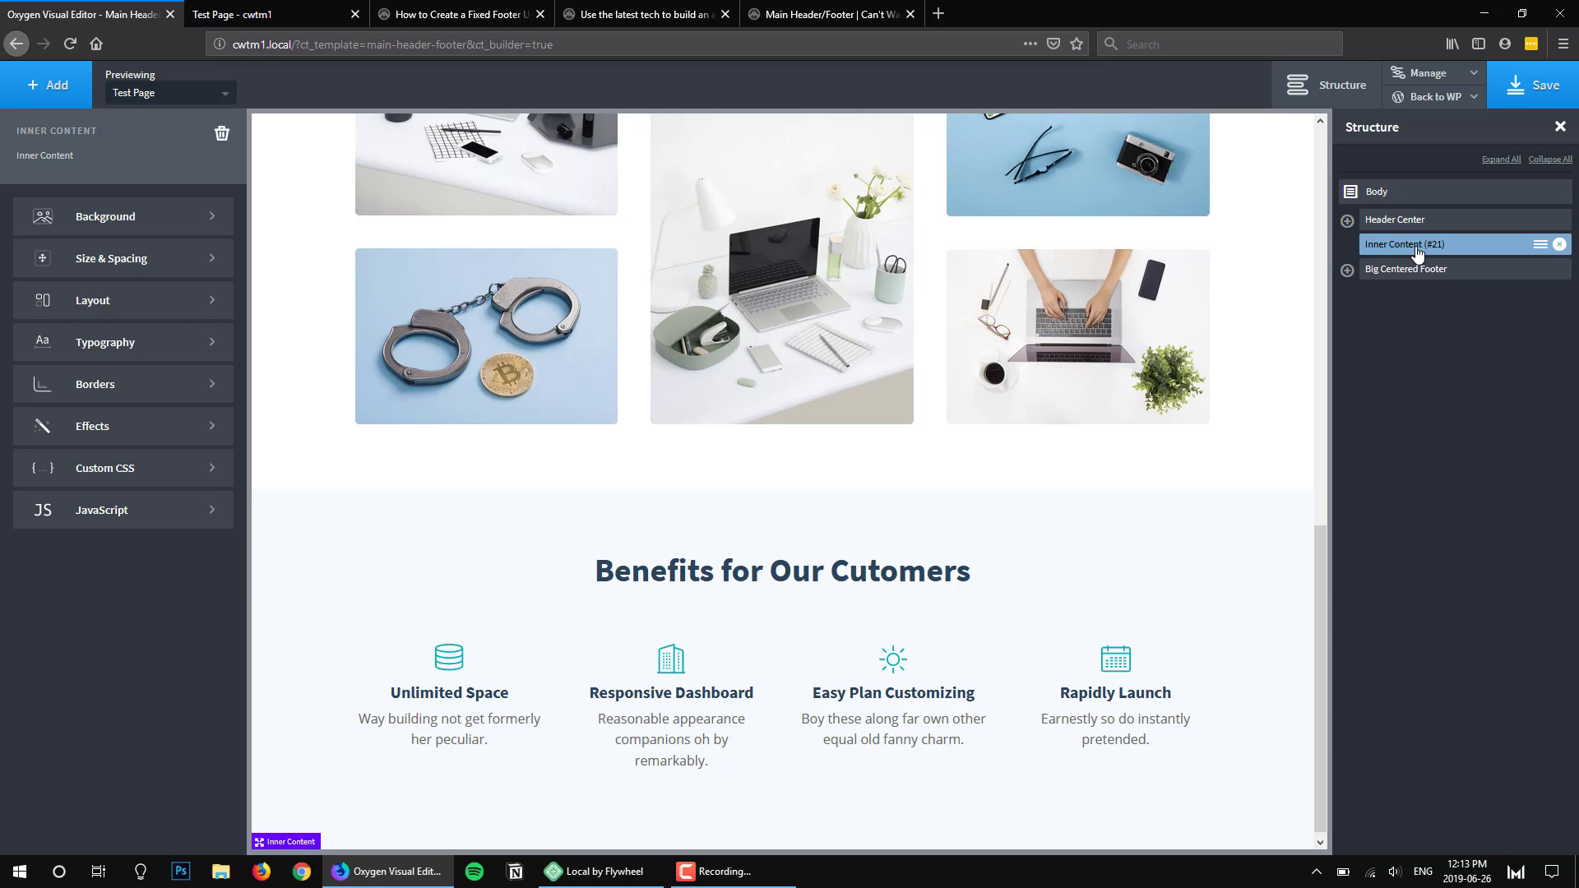
pyautogui.moveTo(1447, 260)
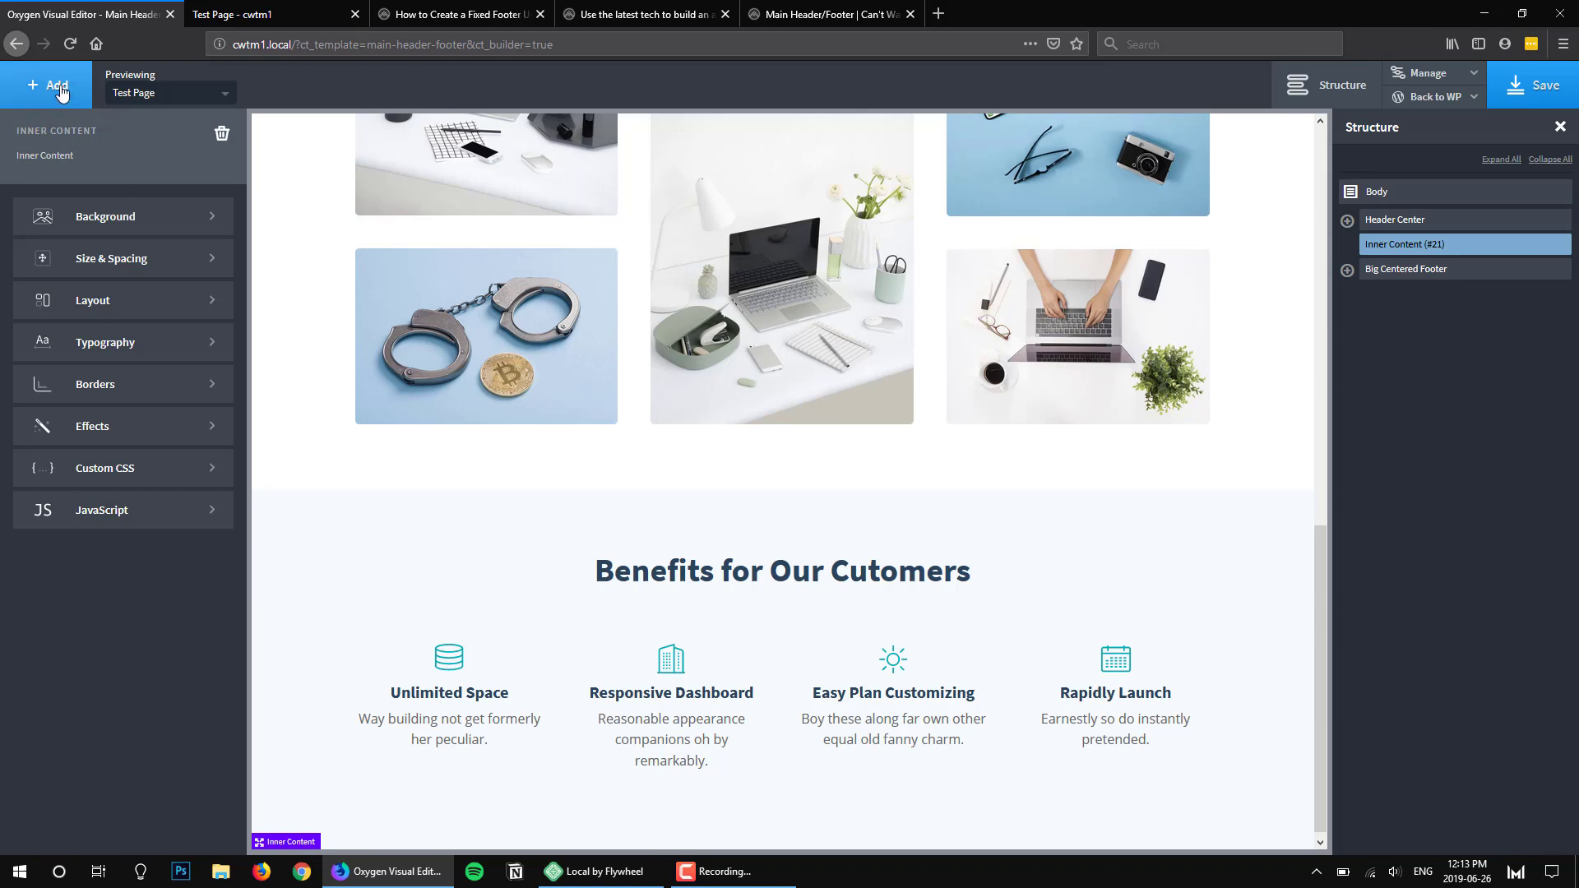
pyautogui.click(46, 84)
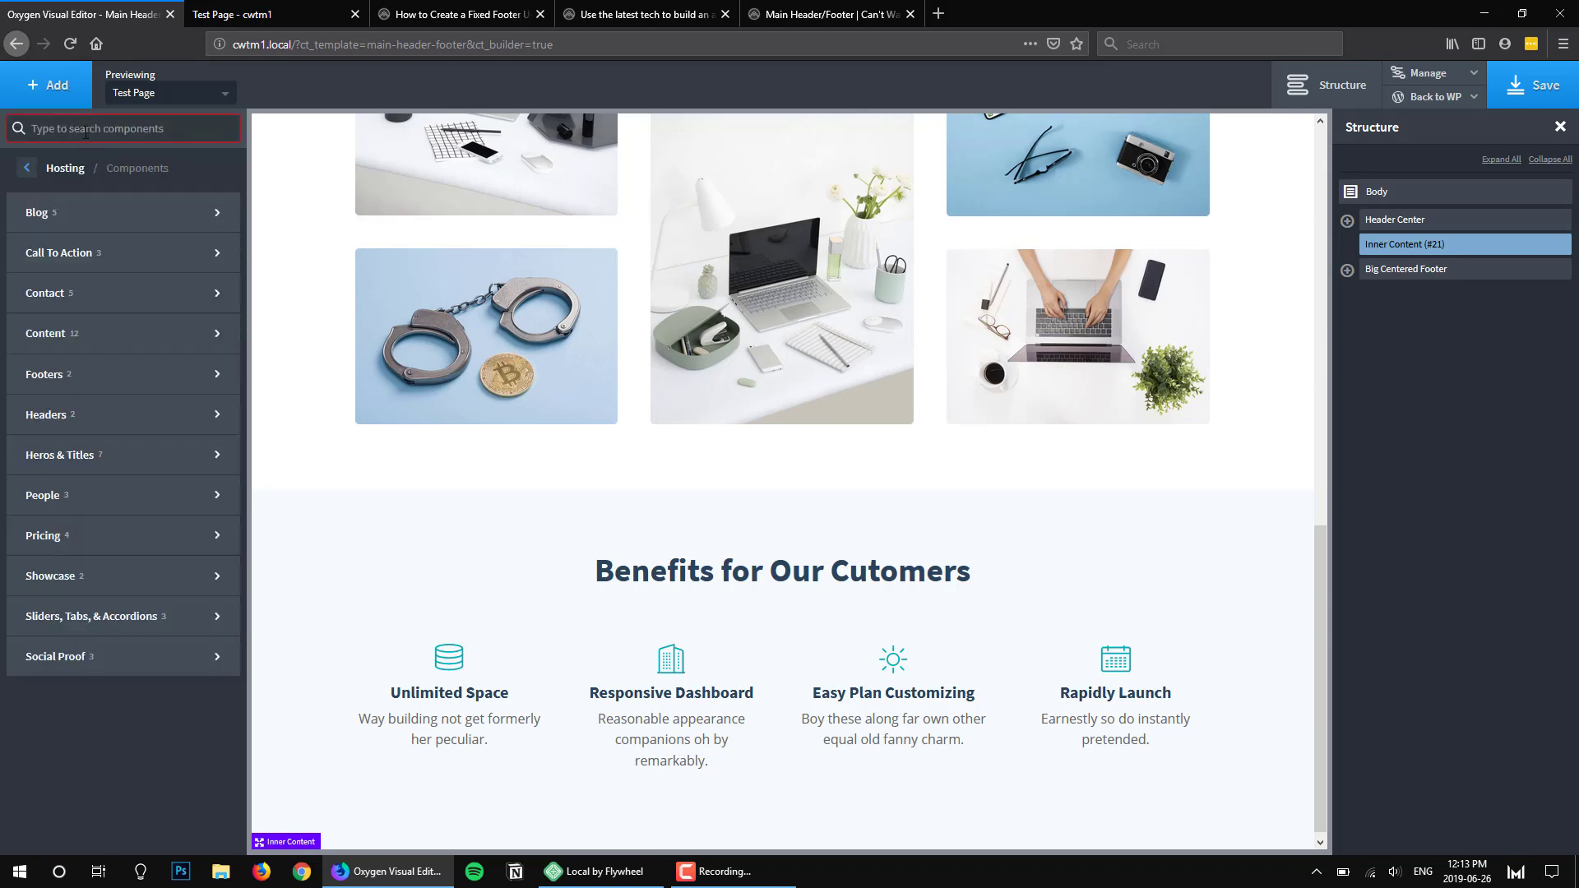
pyautogui.write('div')
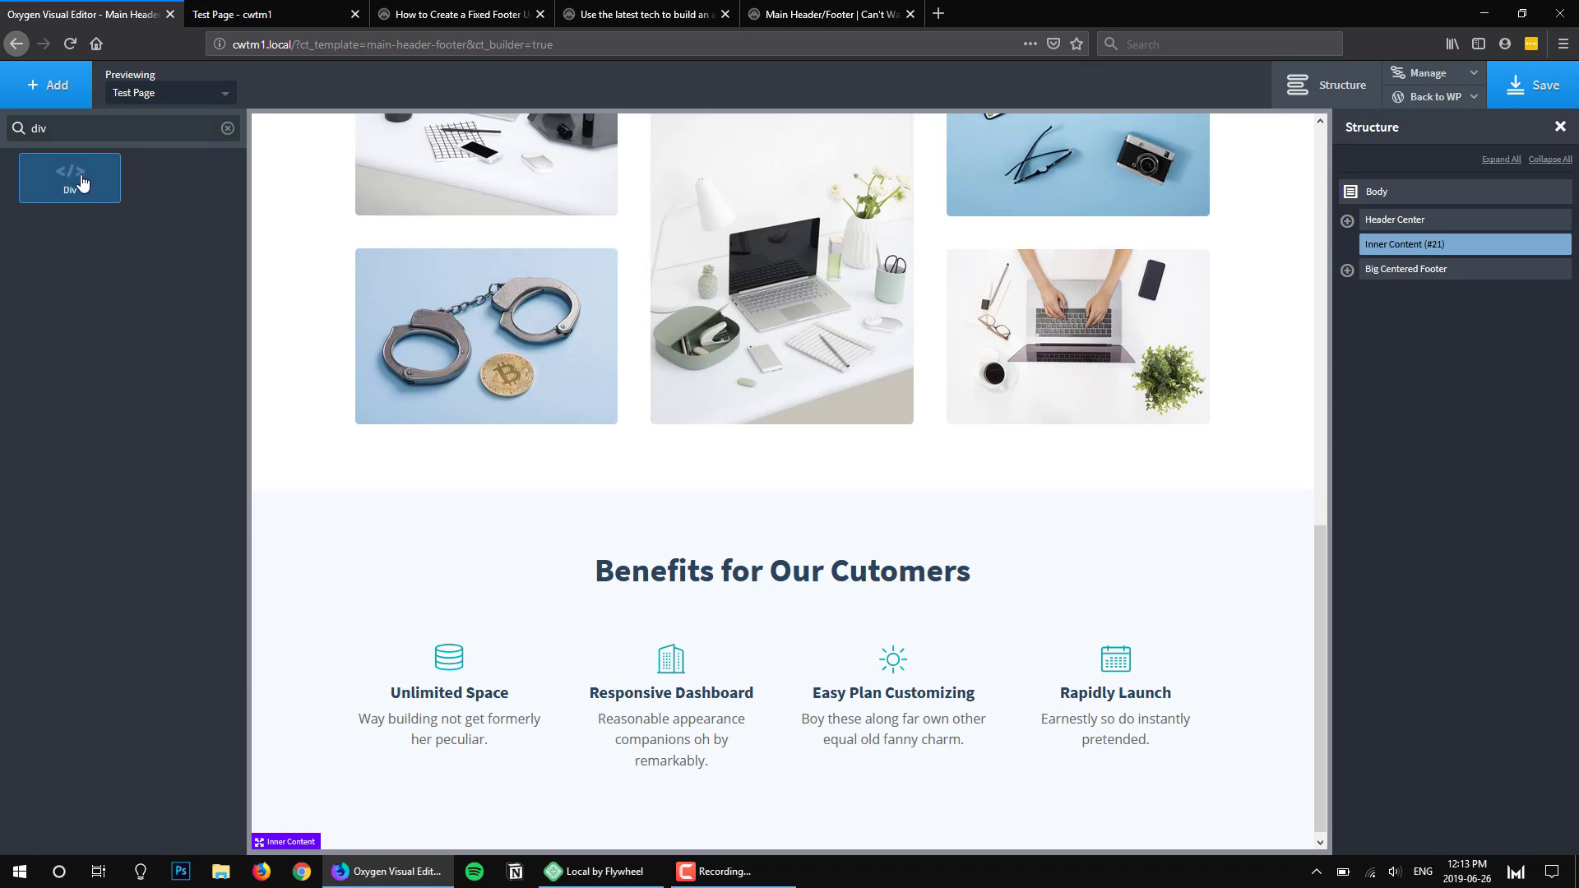
pyautogui.click(69, 177)
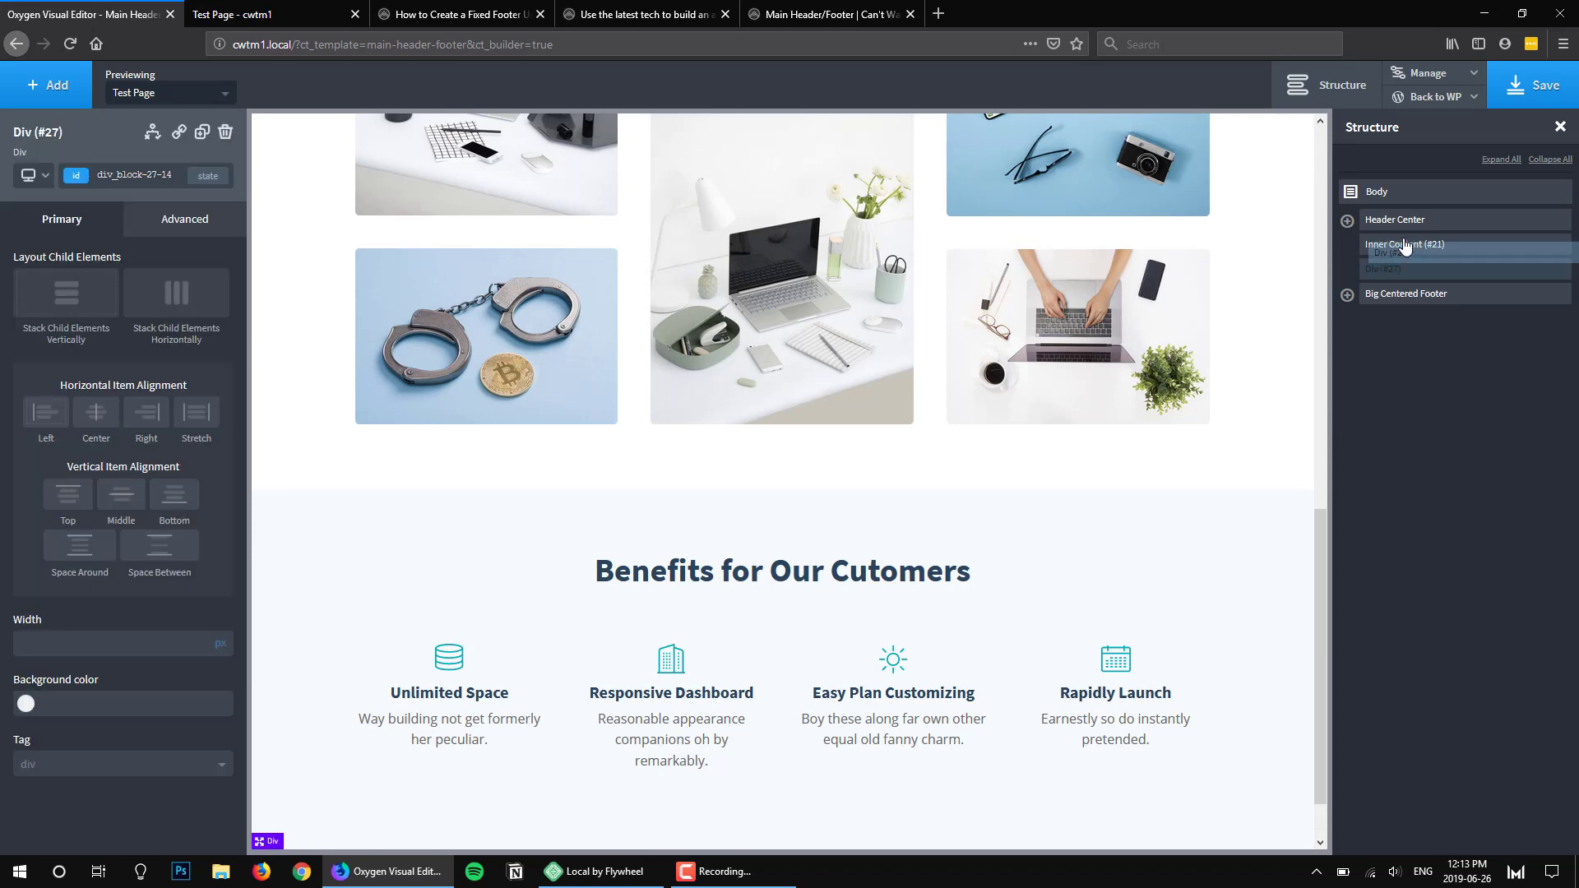
# Move the div above Inner Content in Structure and nest Inner Content inside it
pyautogui.click(1347, 219)
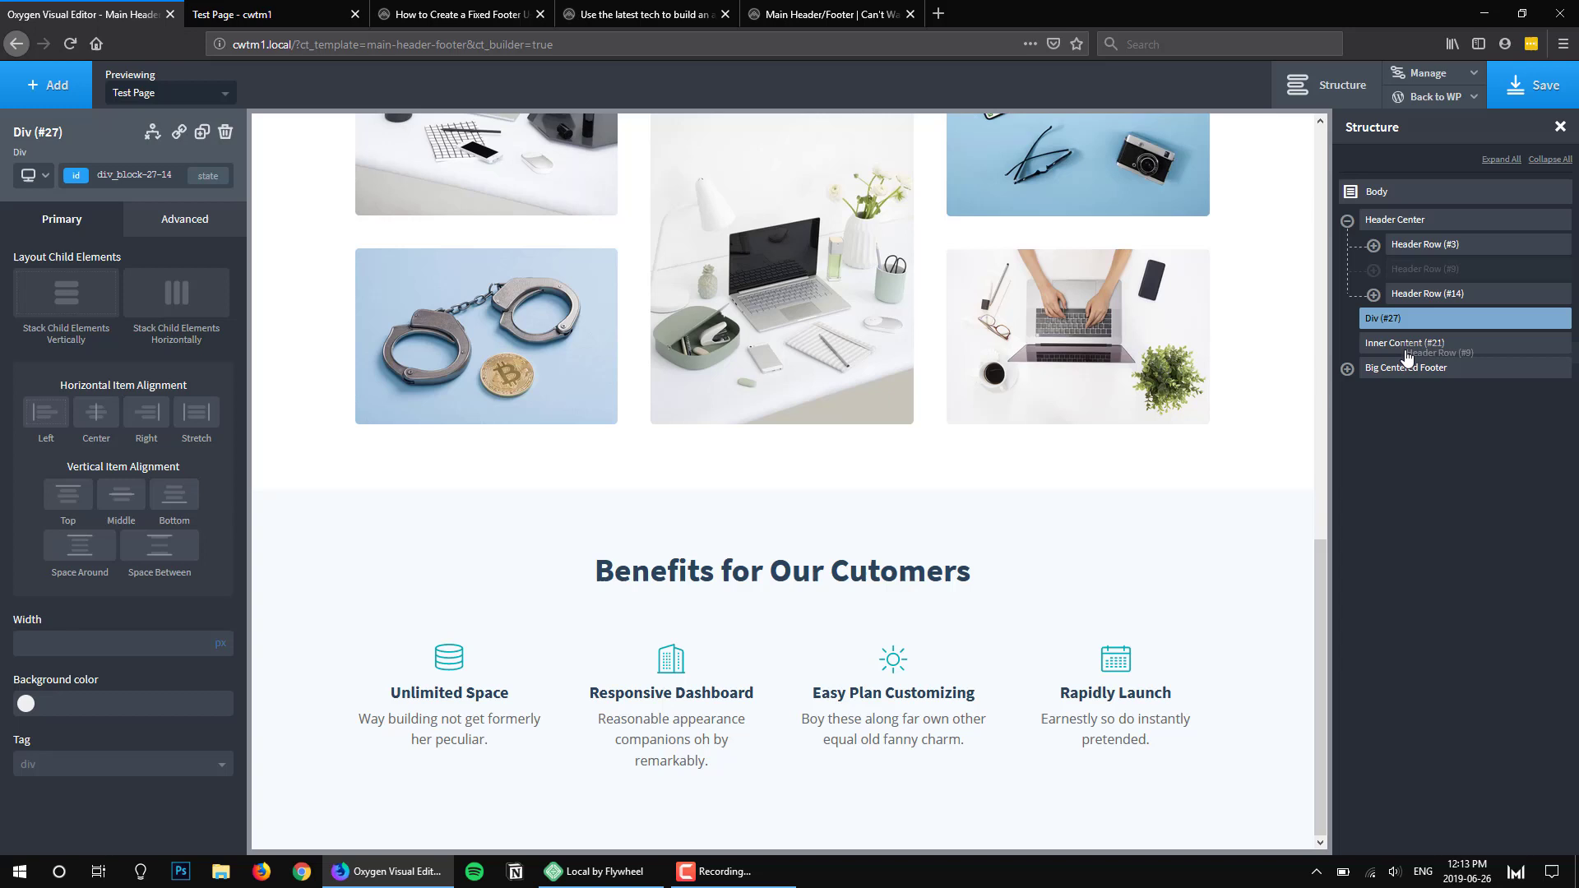
pyautogui.click(1347, 219)
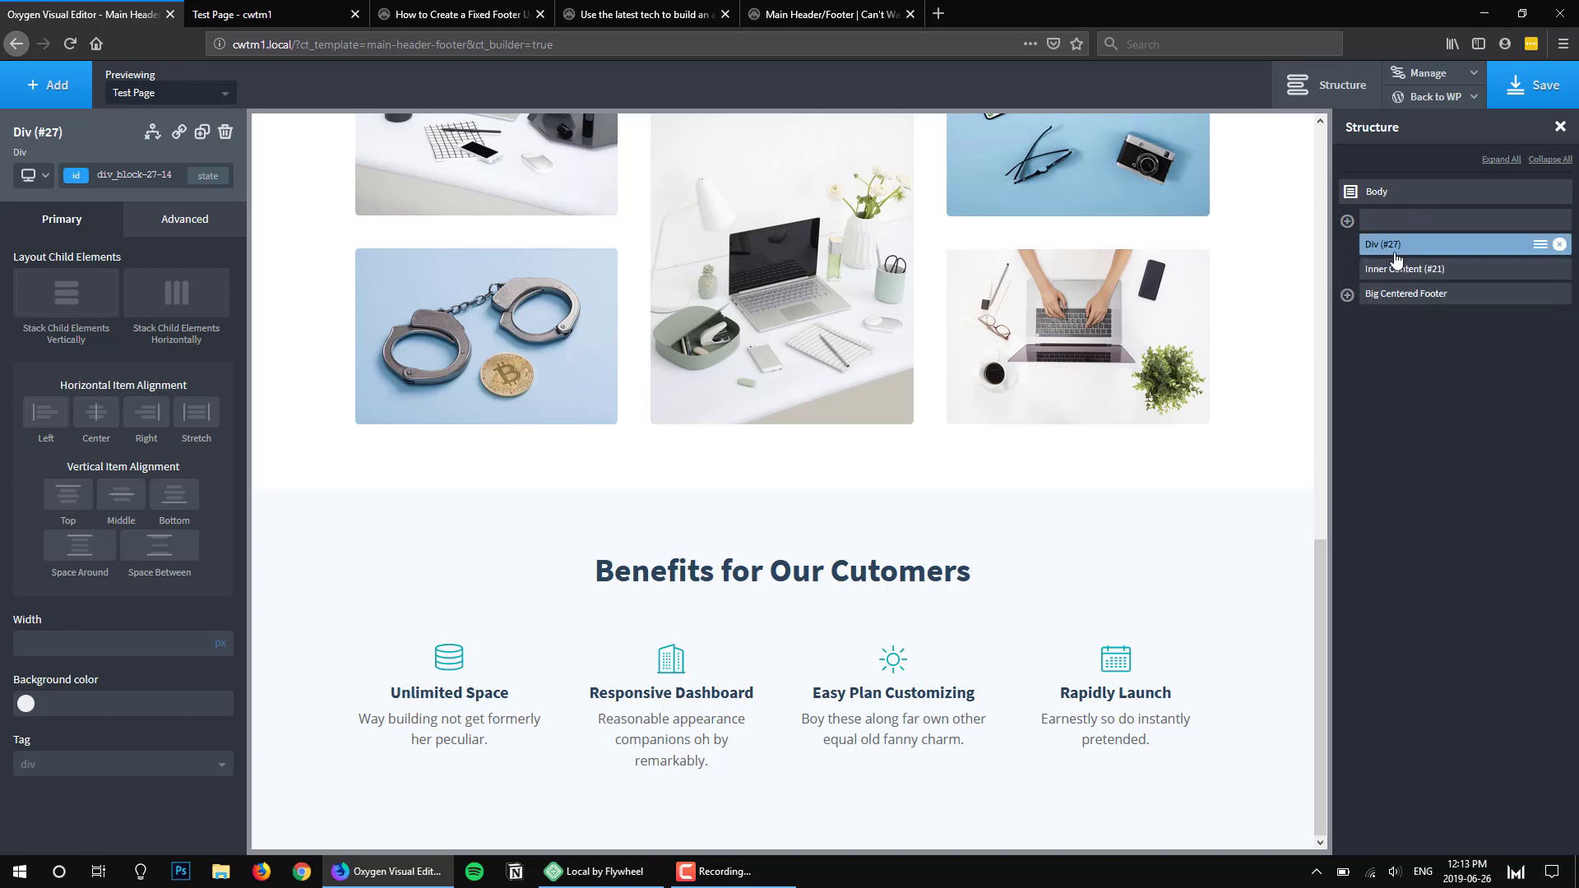
pyautogui.click(1347, 219)
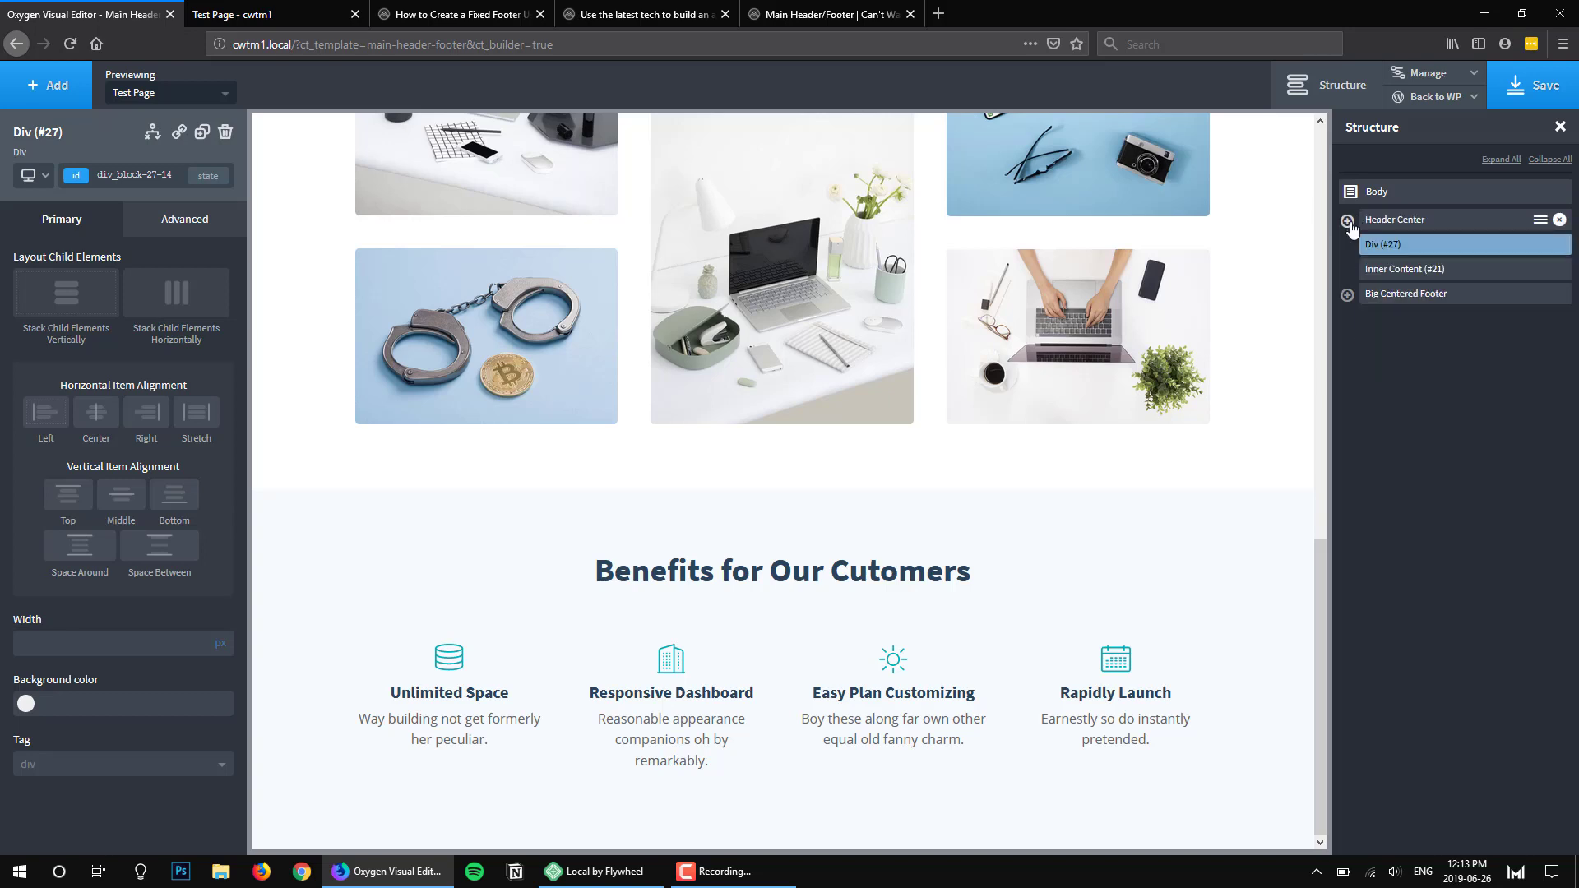
pyautogui.click(1403, 268)
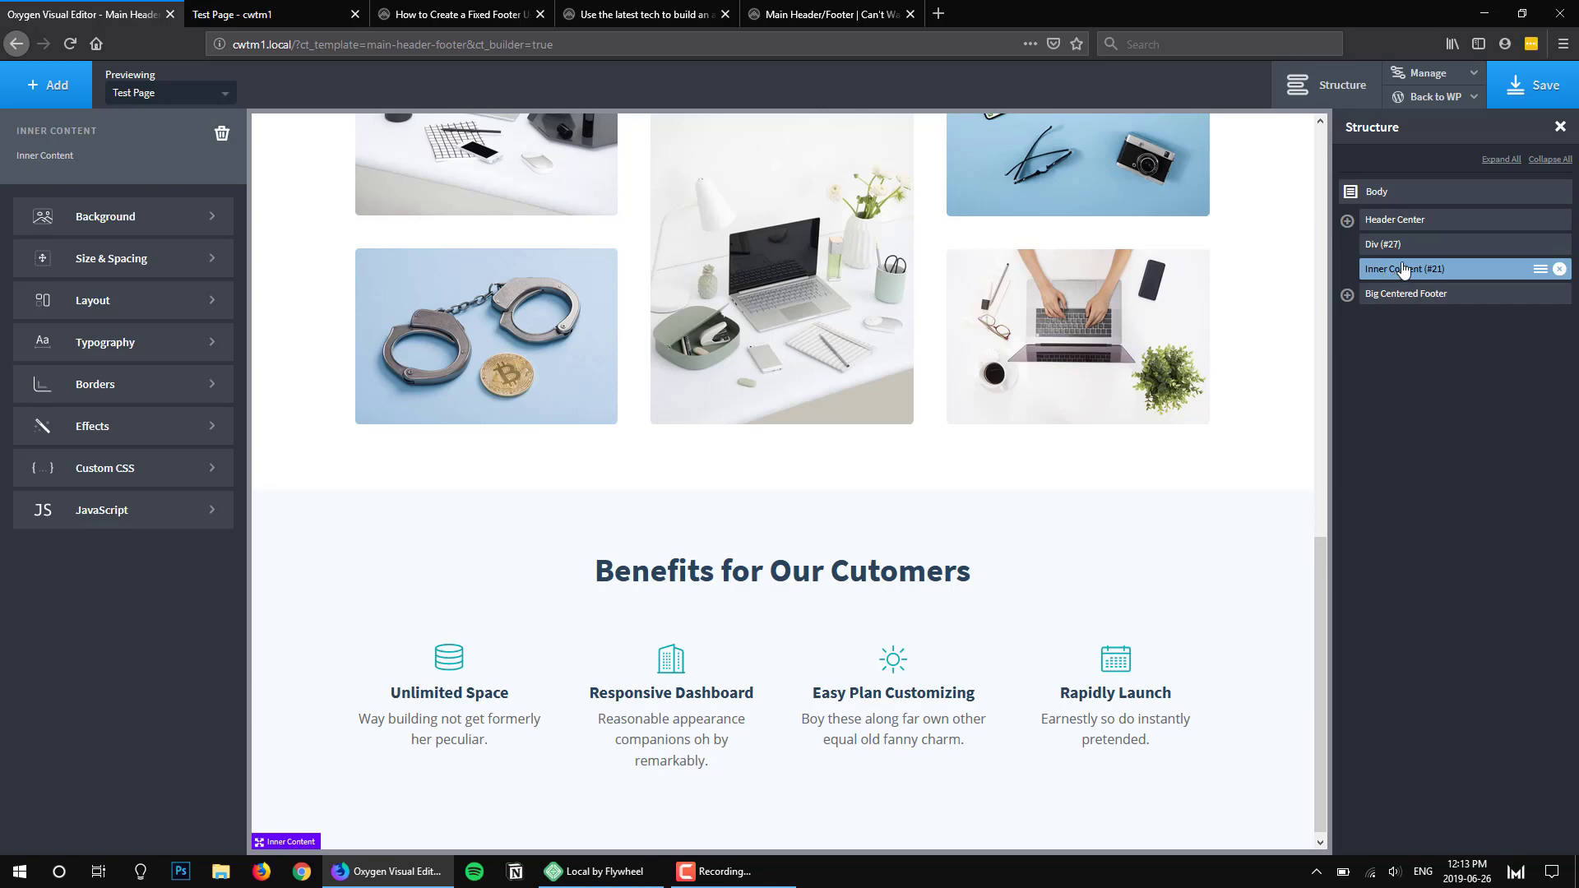
pyautogui.click(1383, 244)
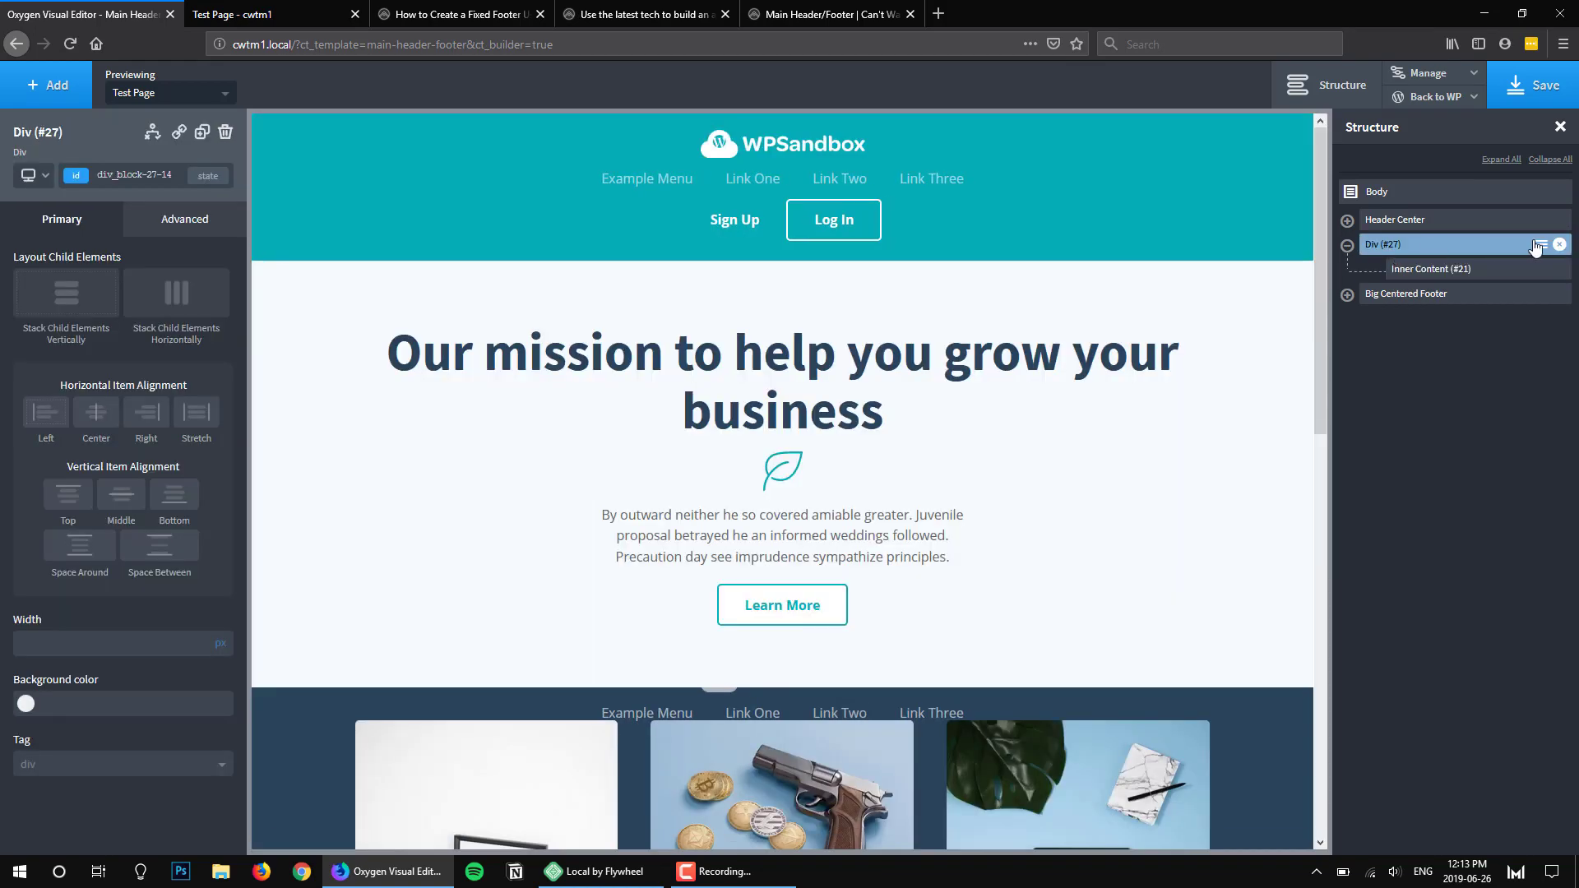
# Rename the div 'Inner Content Container' and give it a white #ffffff background
pyautogui.doubleClick(1388, 244)
pyautogui.write('Inner Content Container')
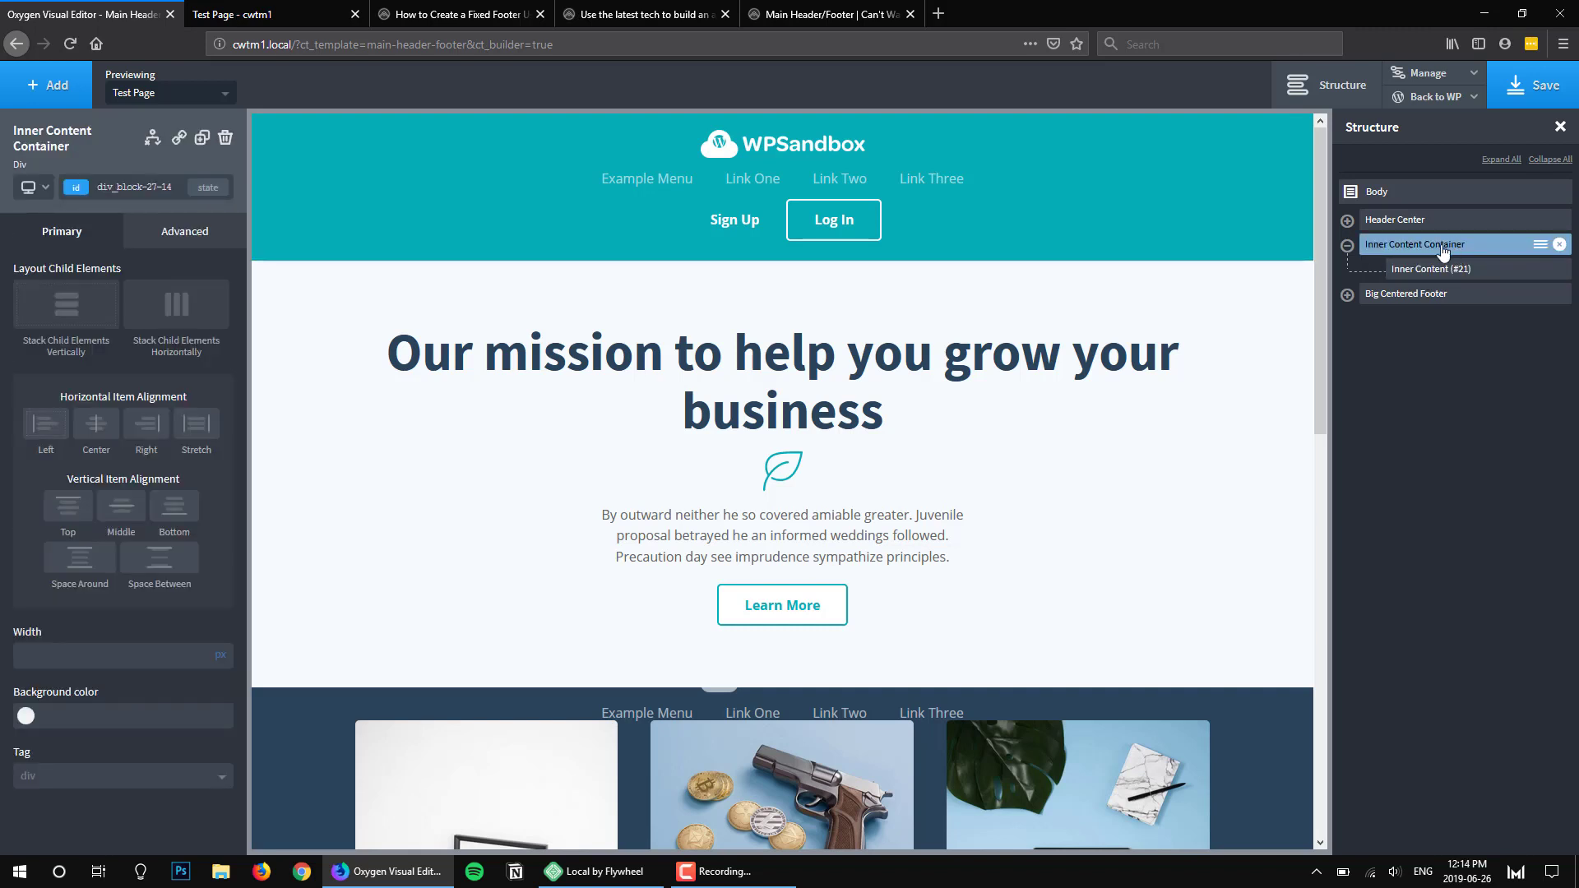
pyautogui.moveTo(1399, 250)
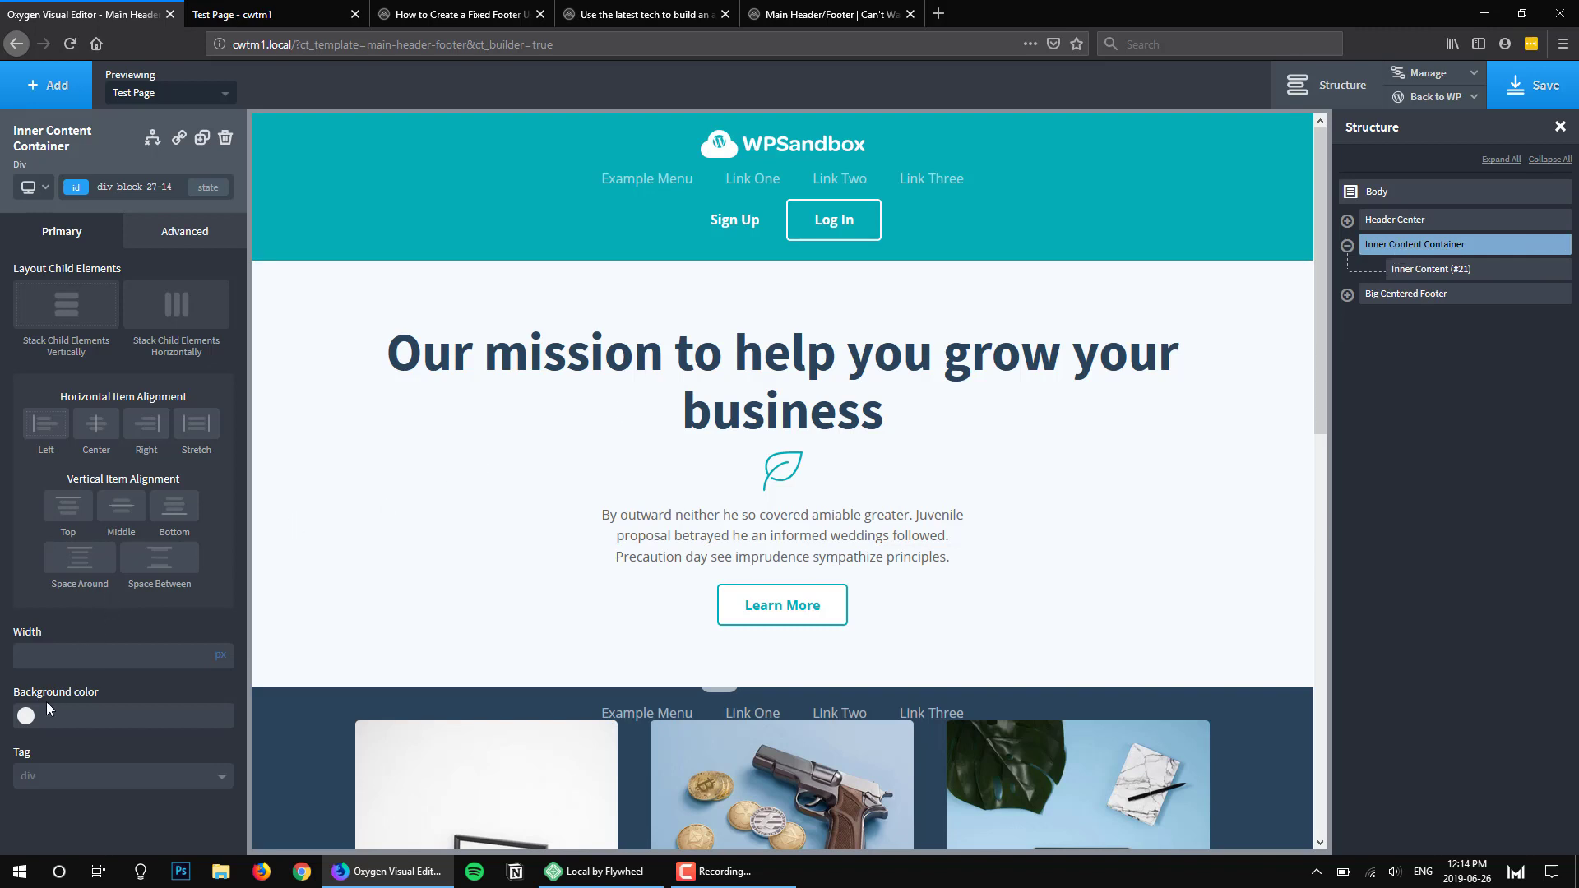
pyautogui.click(25, 716)
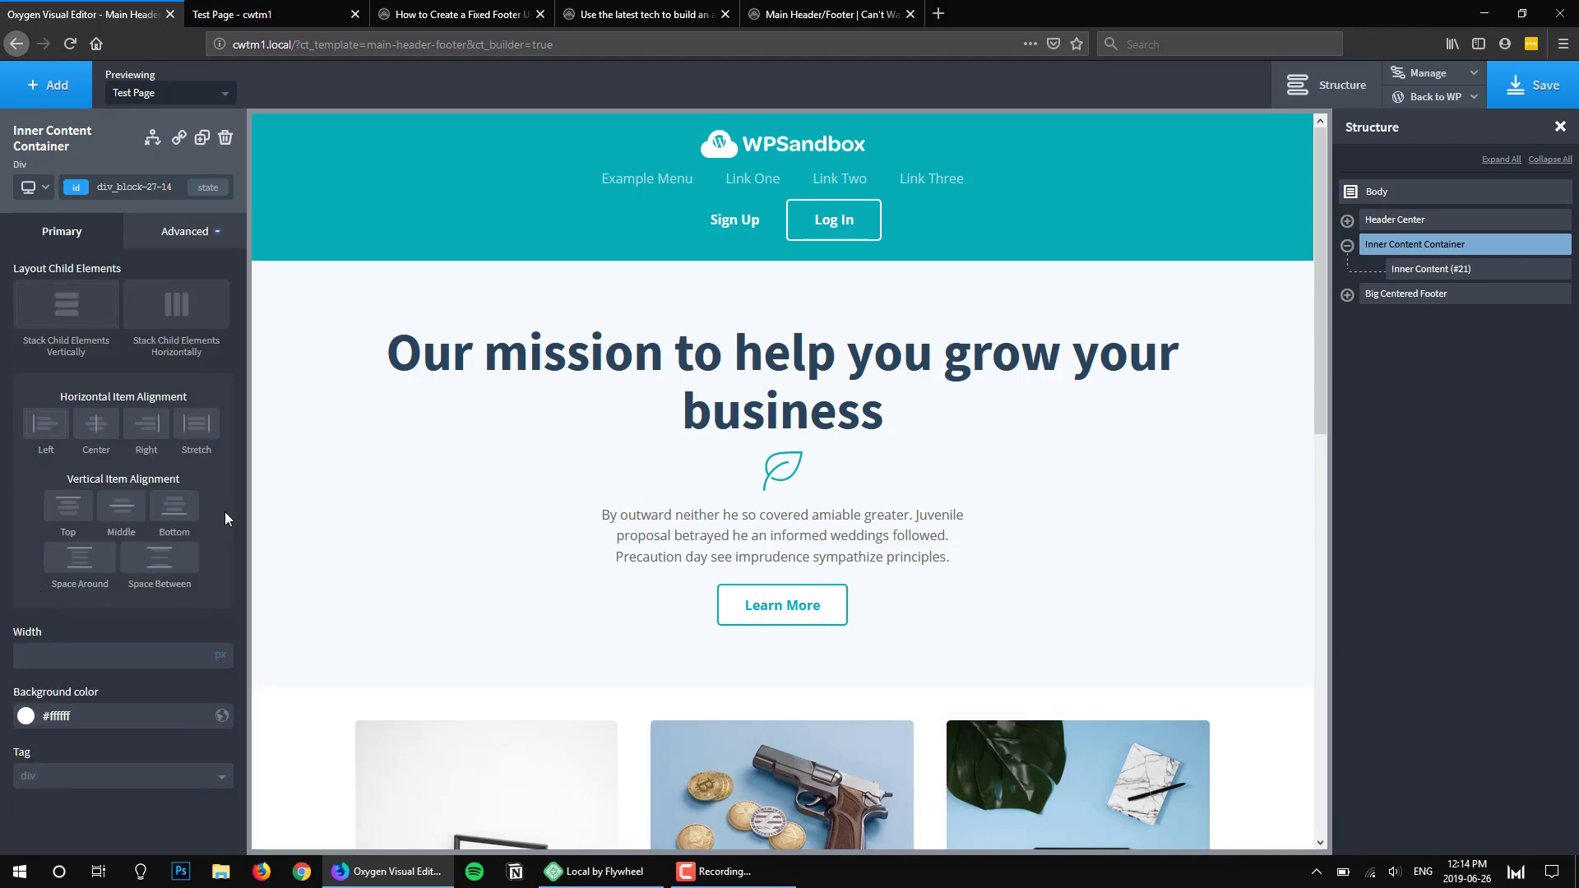
pyautogui.scroll(-3)
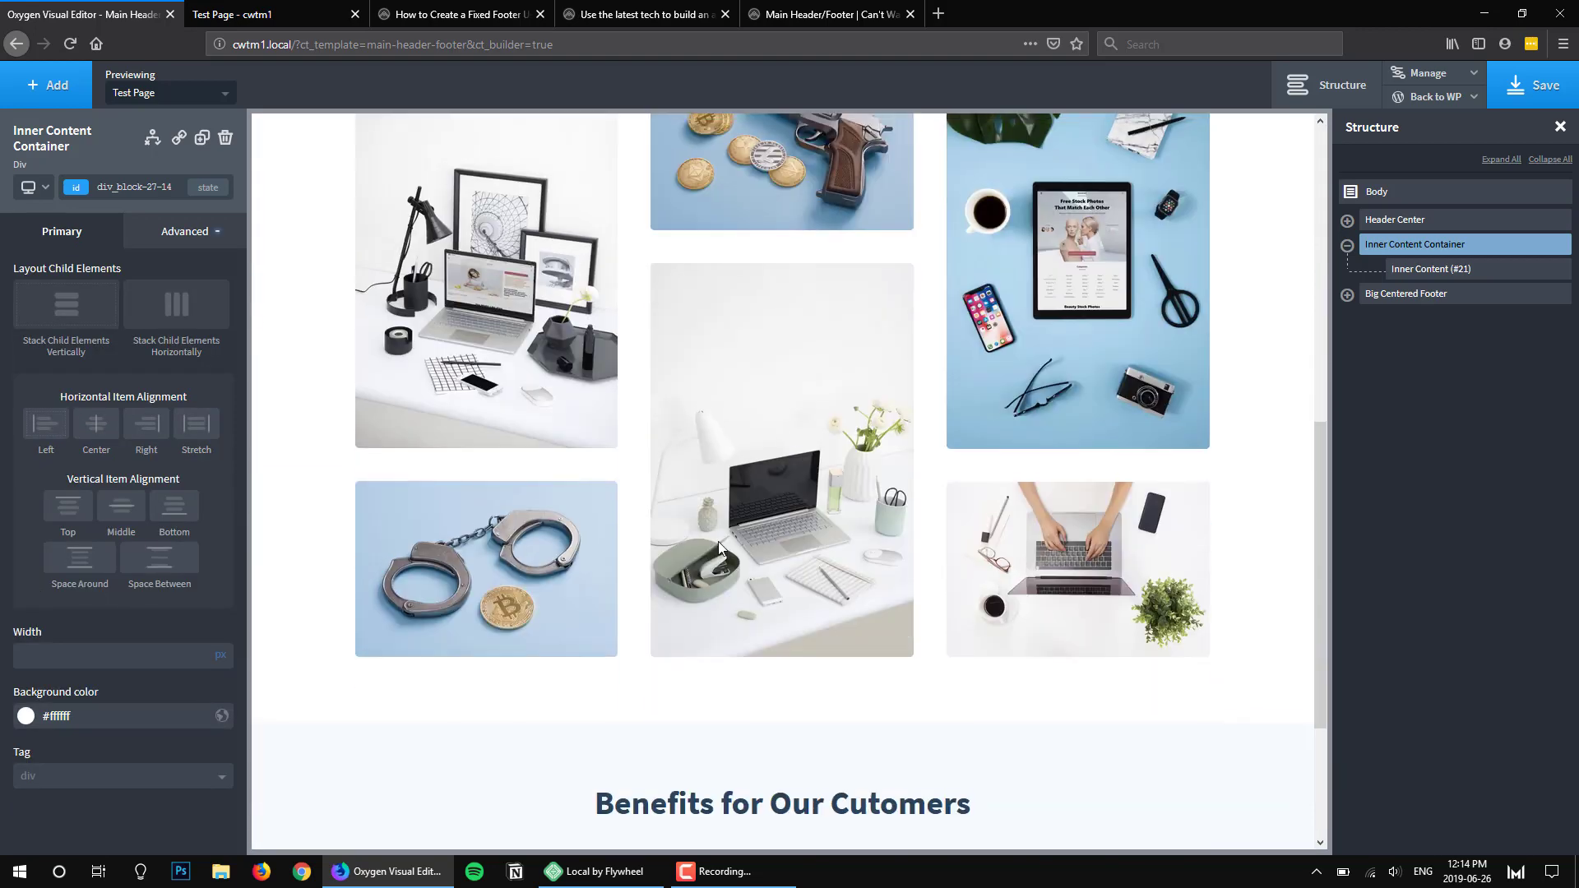
pyautogui.scroll(-3)
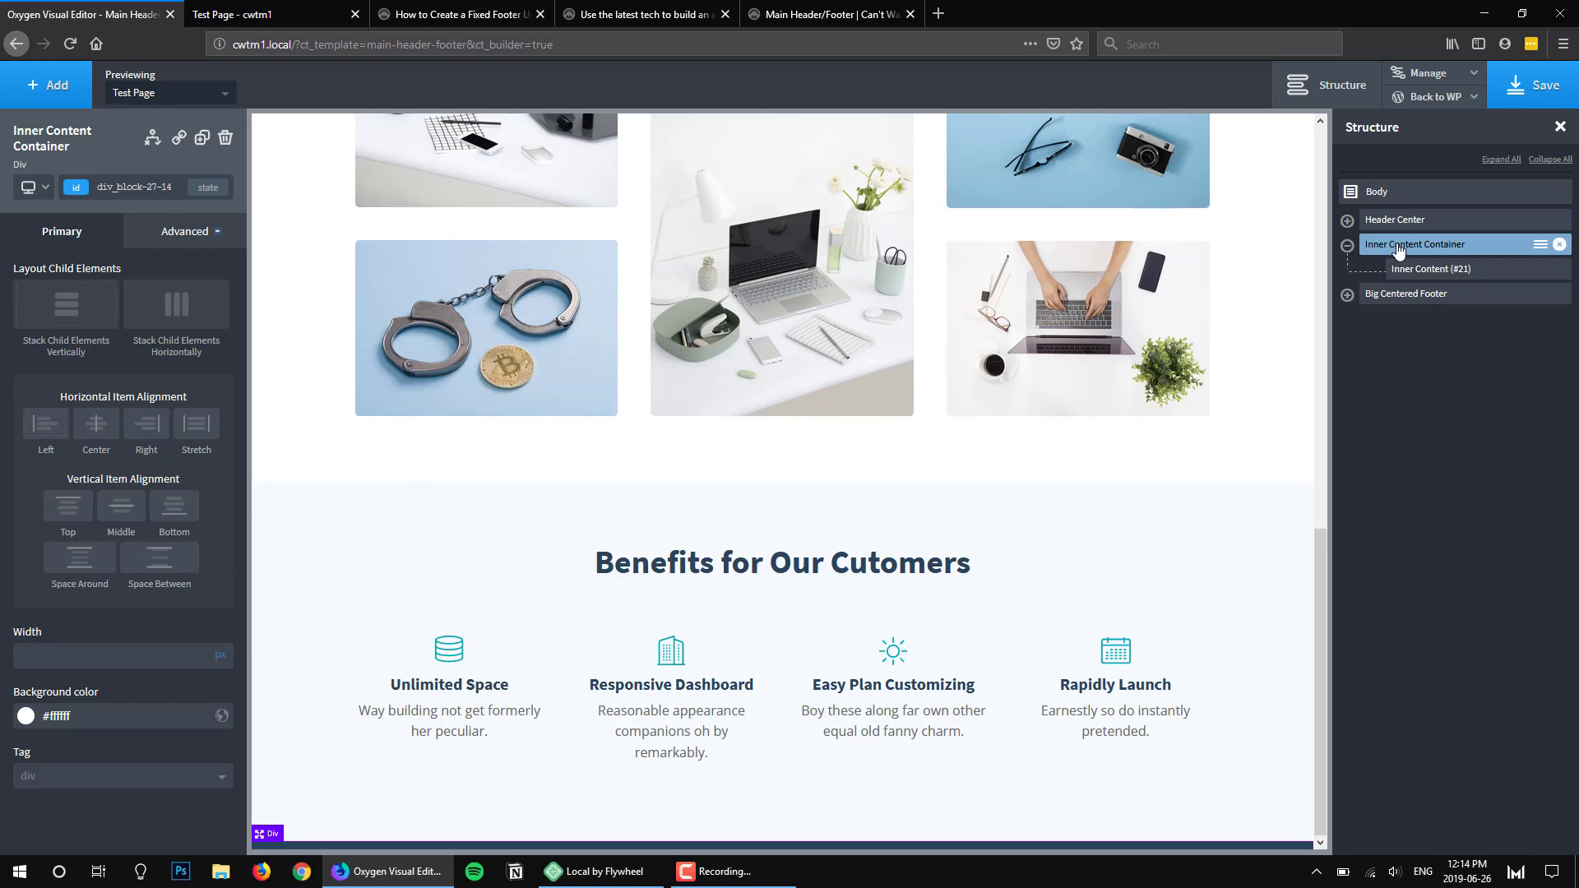
pyautogui.moveTo(1409, 279)
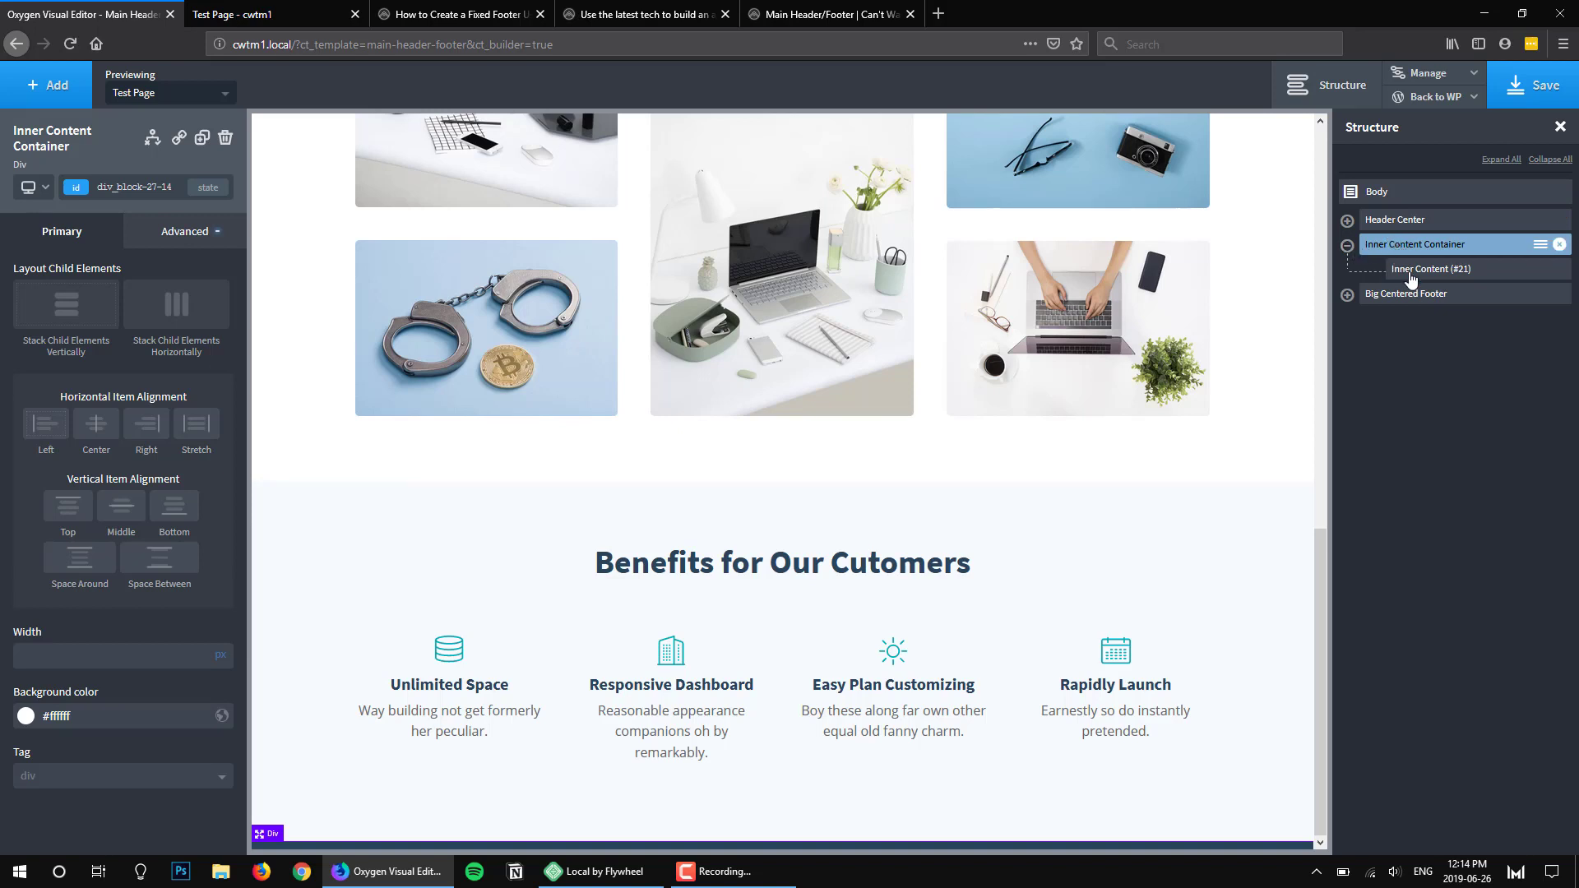
# Add a div above Big Centered Footer in Structure and name it 'Footer Spacer'
pyautogui.click(1406, 293)
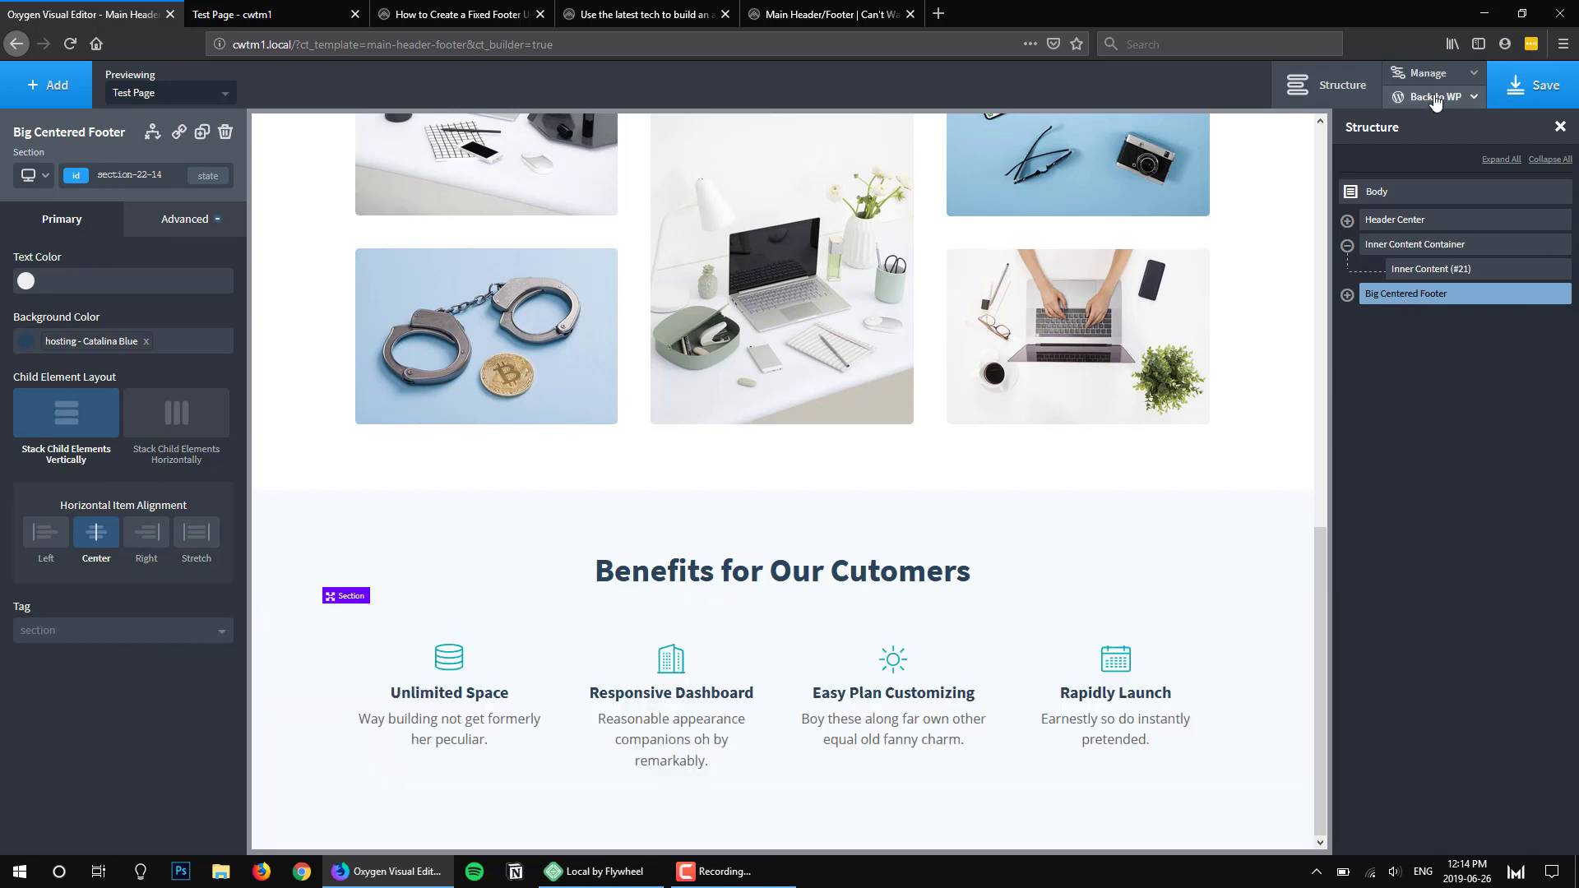
pyautogui.write('d')
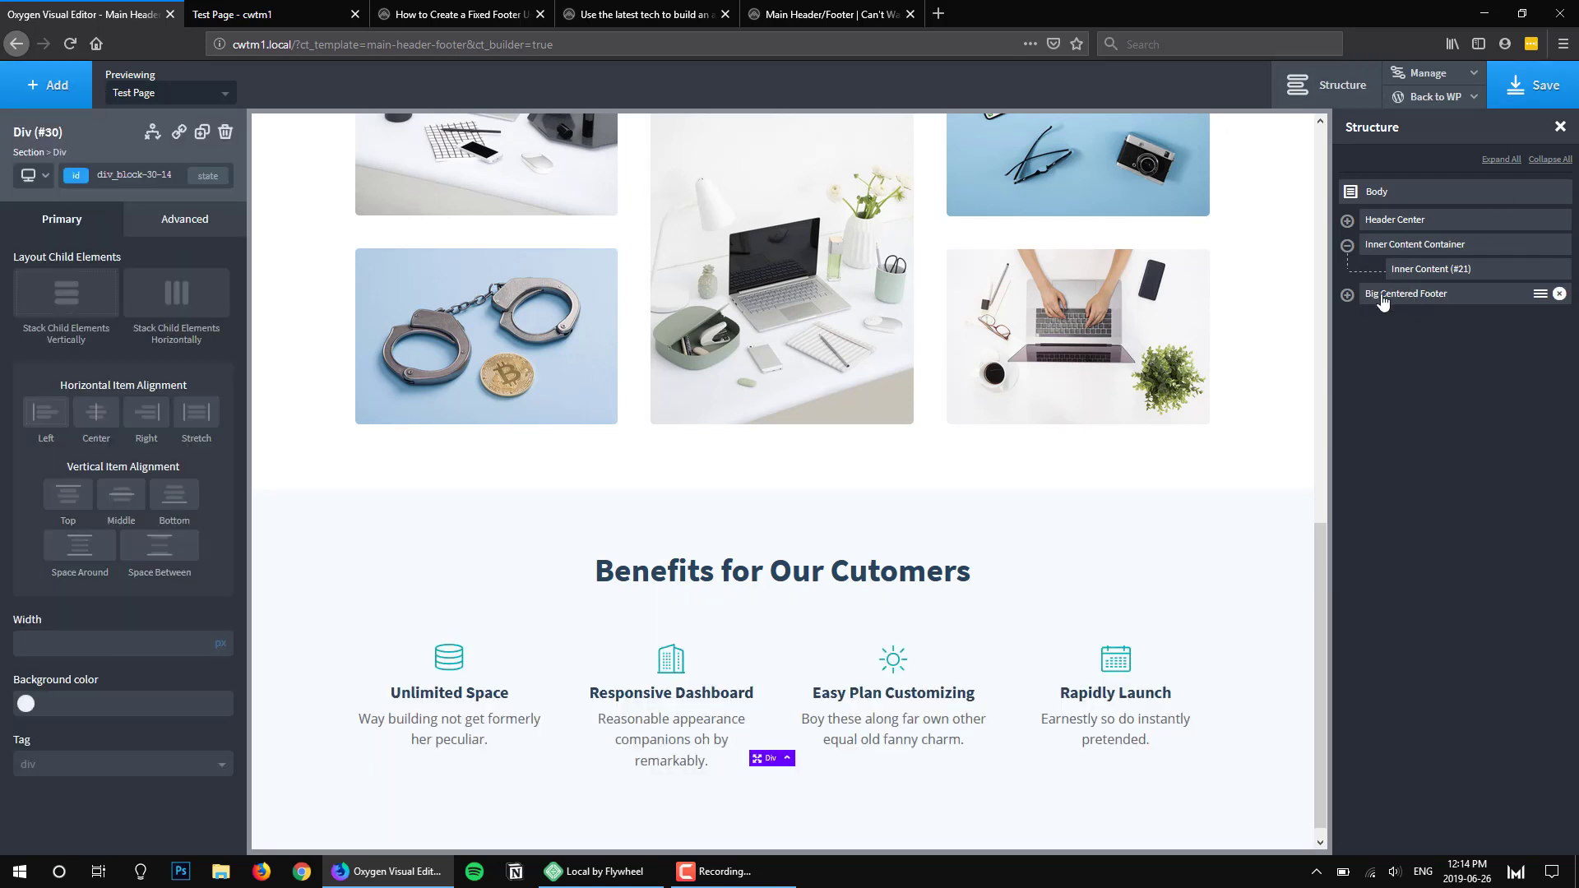
pyautogui.click(1347, 293)
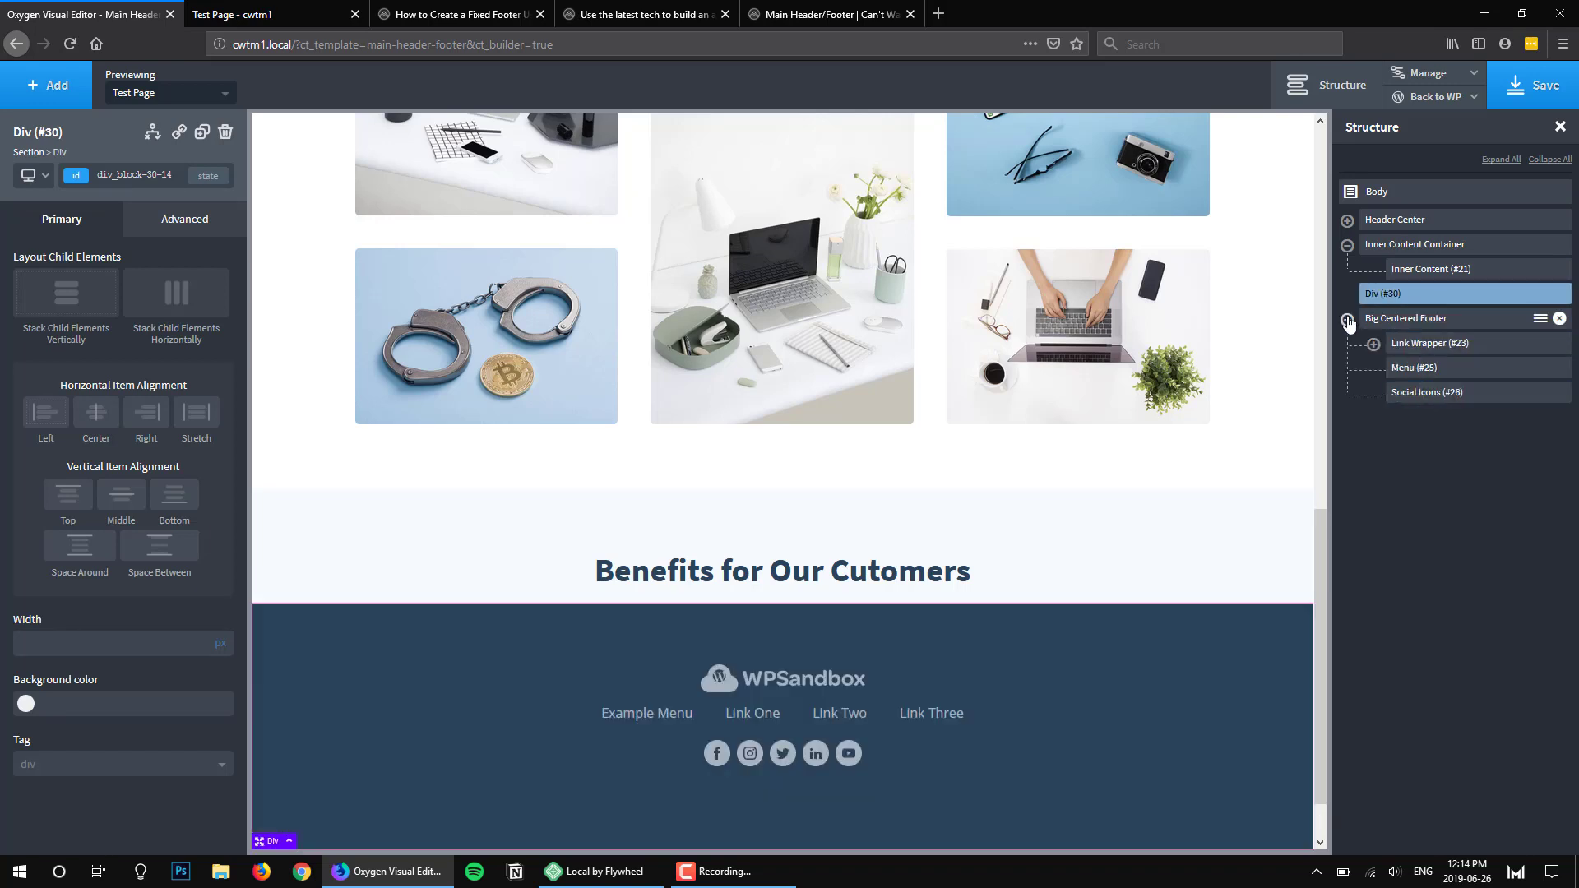
pyautogui.click(1539, 293)
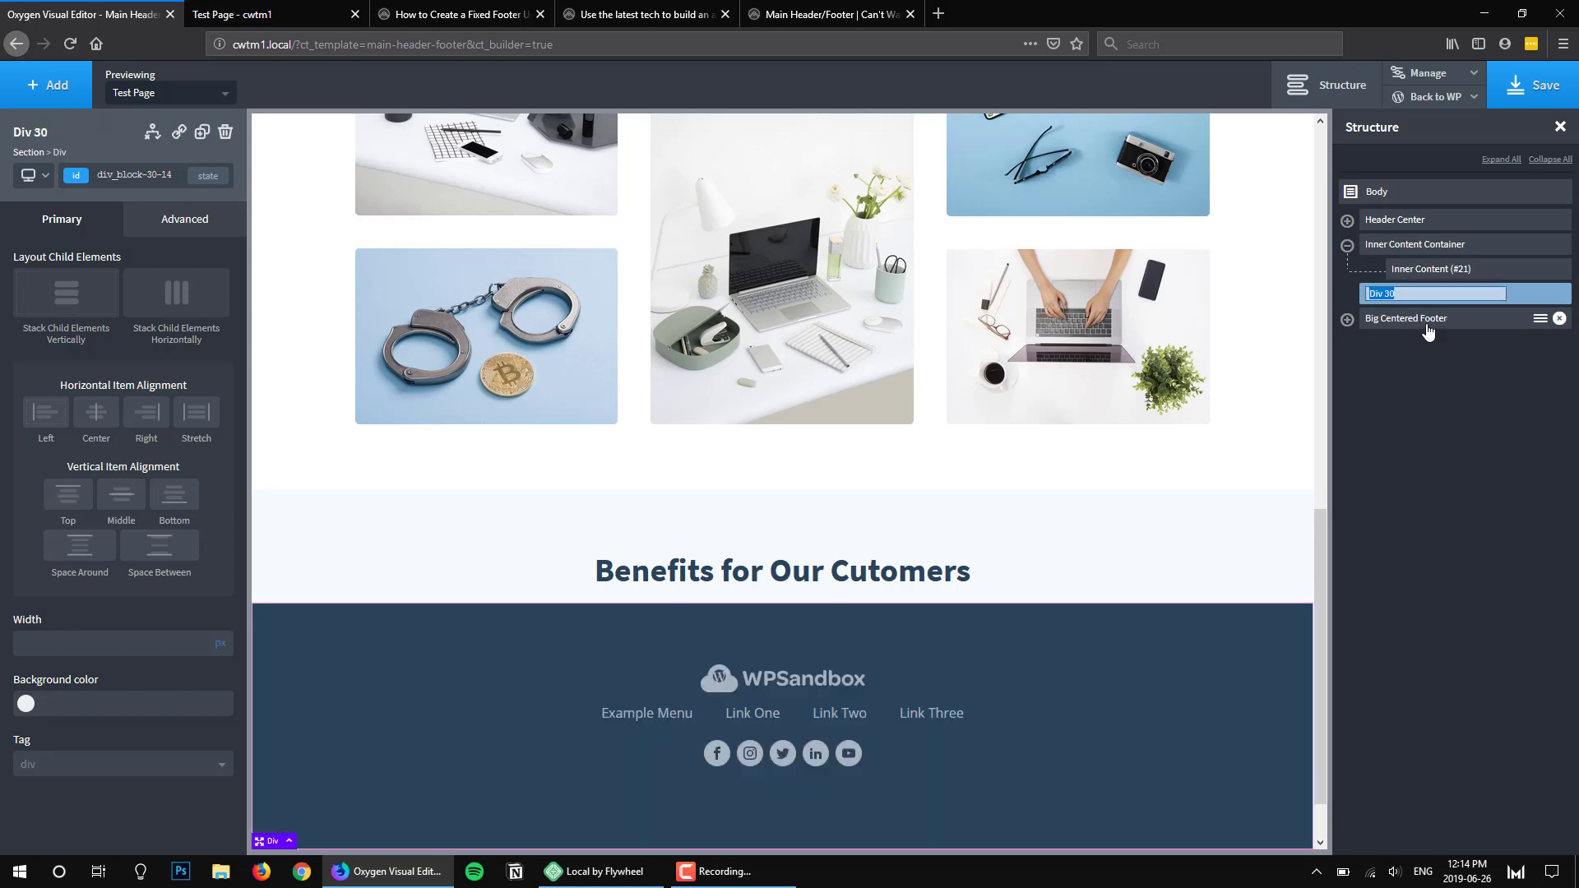
pyautogui.write('Footer Spacer')
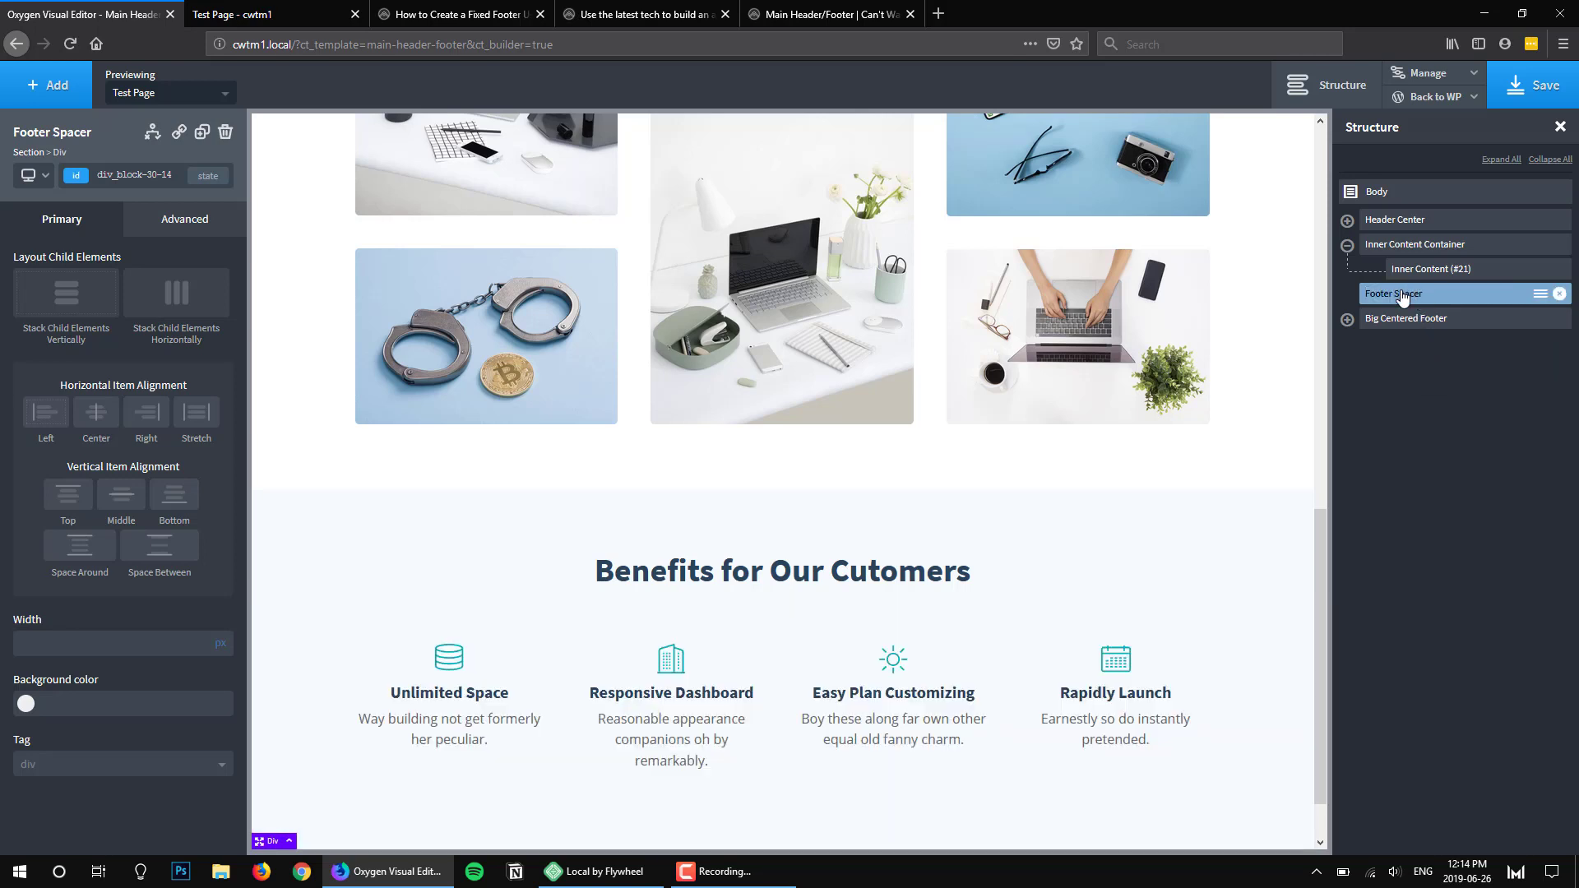
pyautogui.click(242, 15)
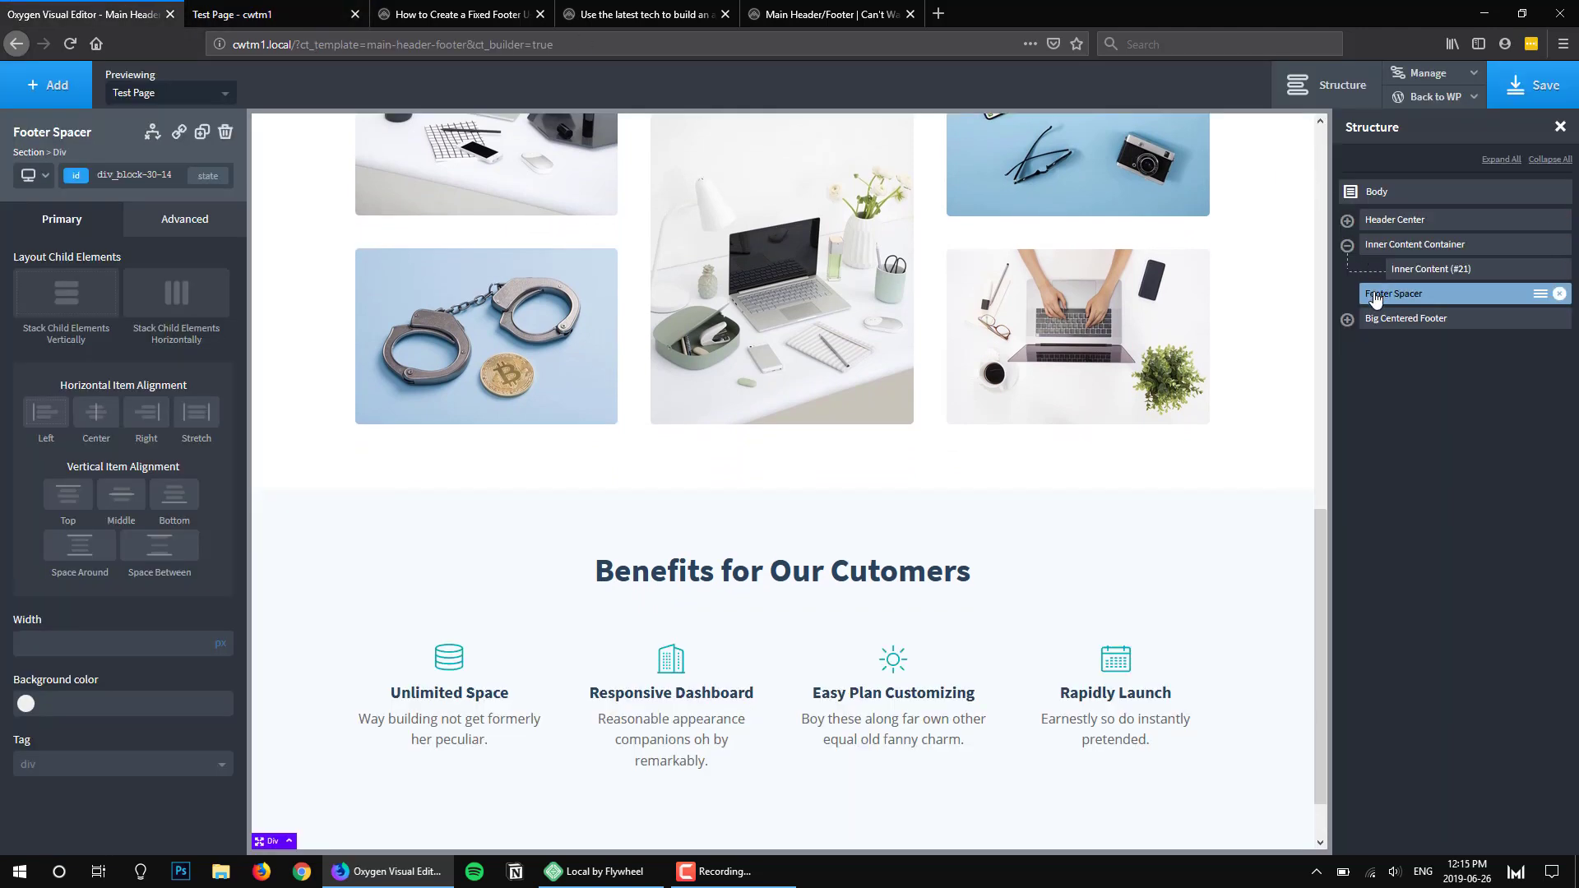
# In Size & Spacing, give Footer Spacer a 300 px bottom margin and 0 height
pyautogui.click(184, 218)
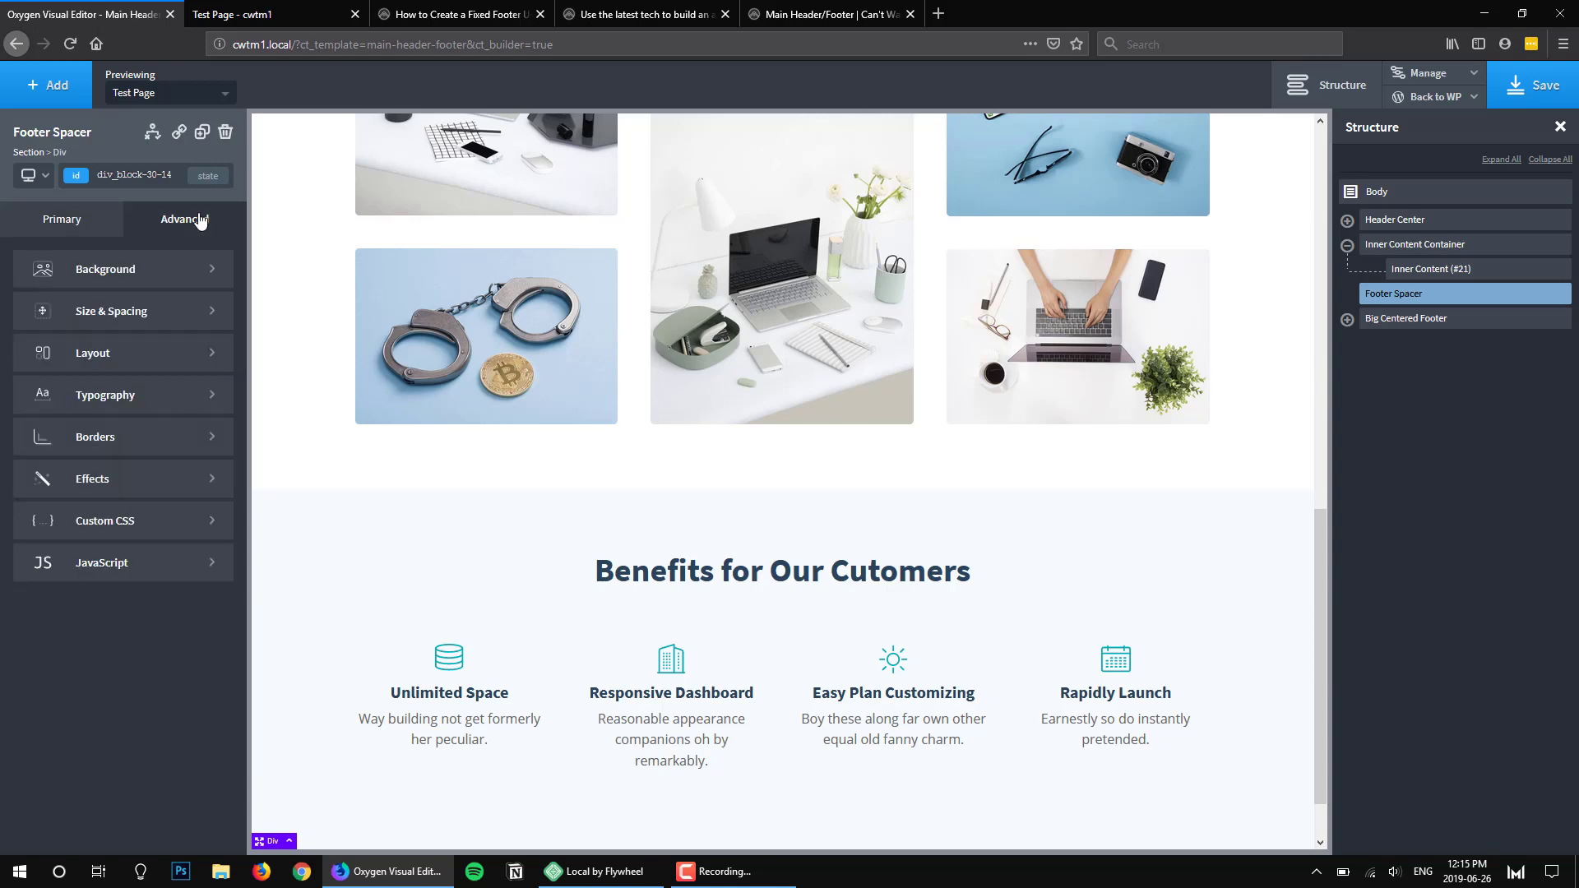
pyautogui.moveTo(138, 355)
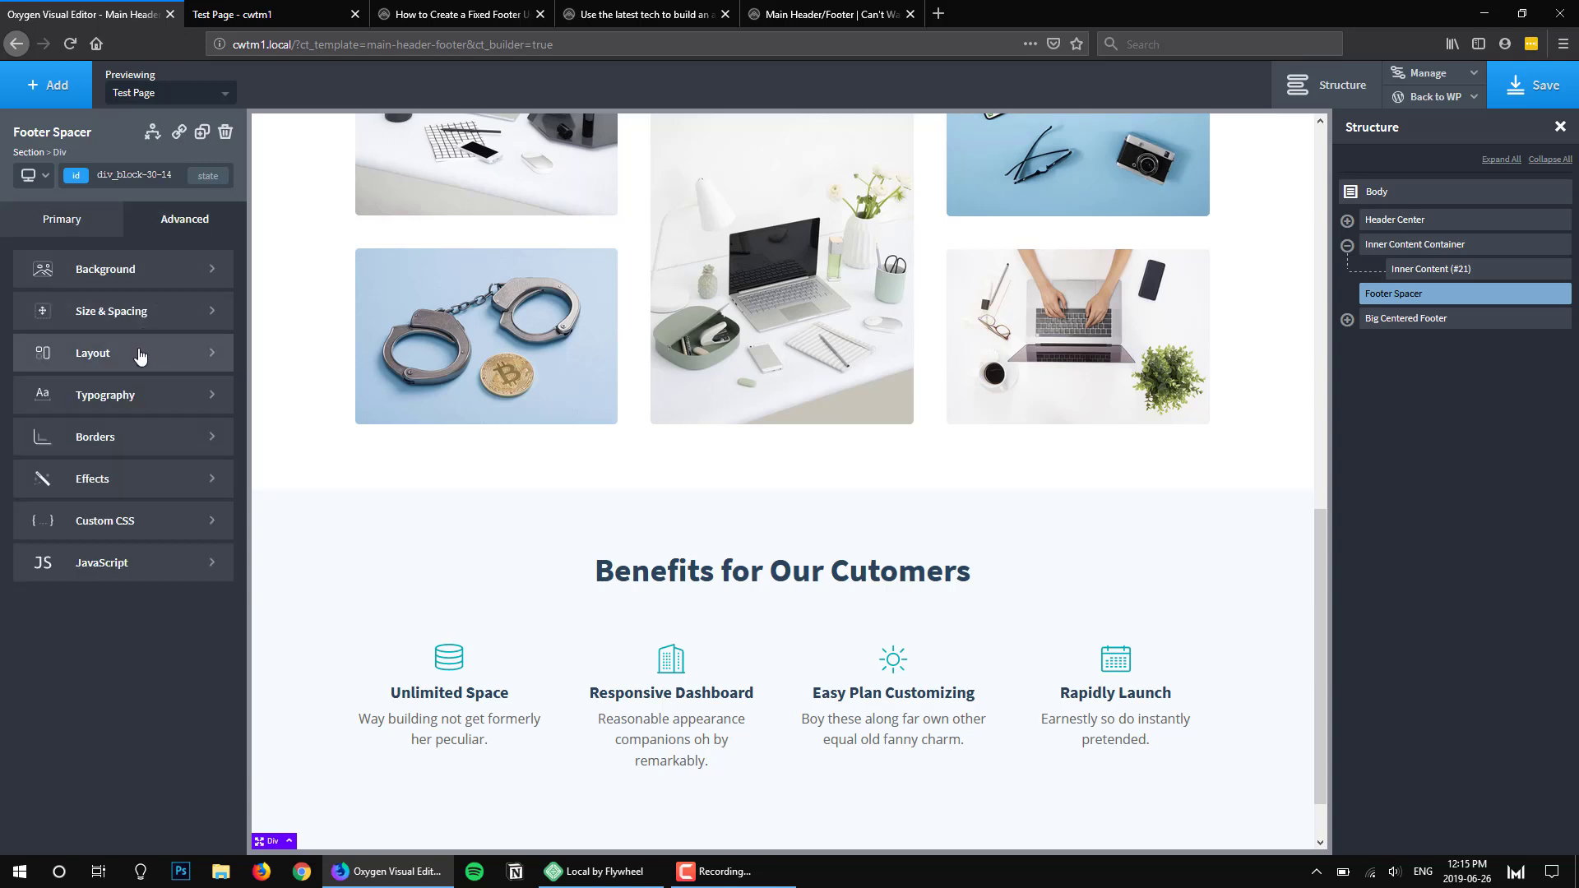
pyautogui.click(92, 352)
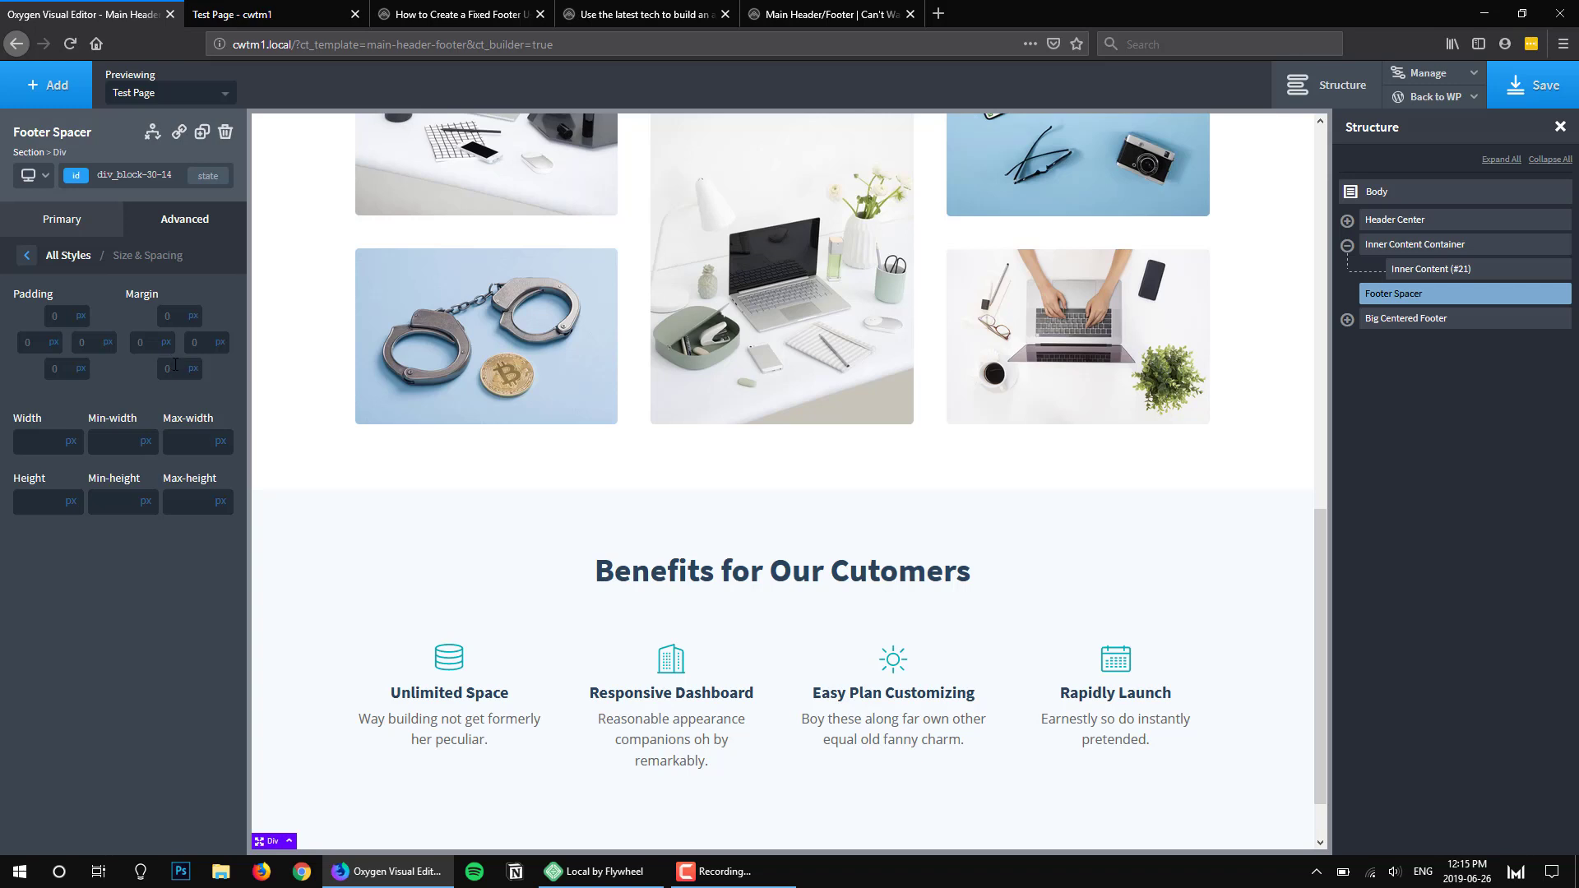
pyautogui.click(167, 368)
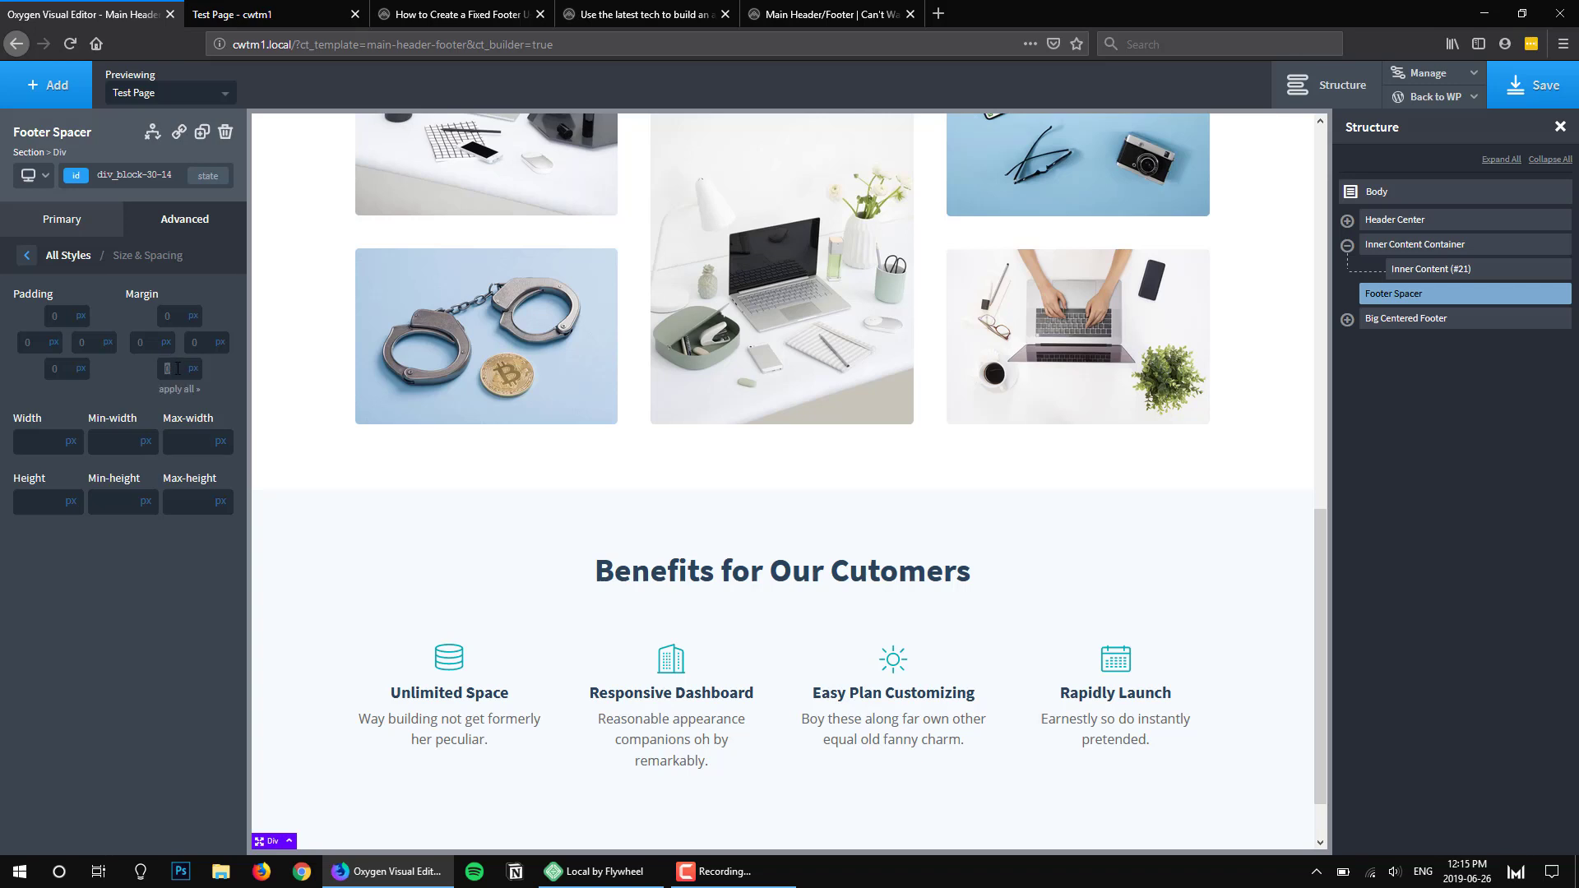
pyautogui.write('300')
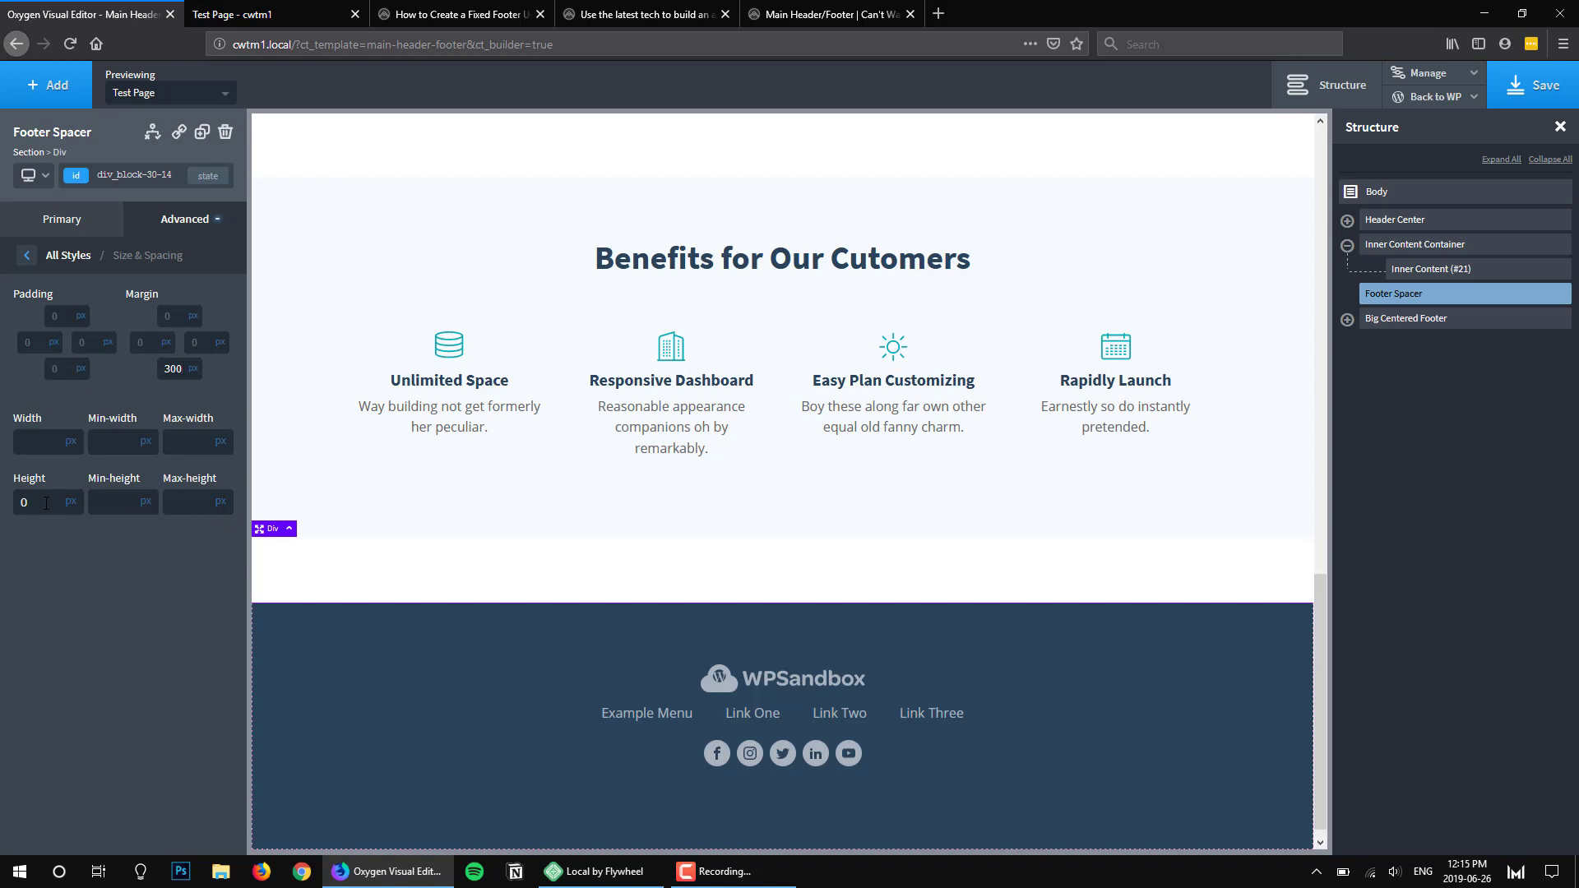
pyautogui.write('1')
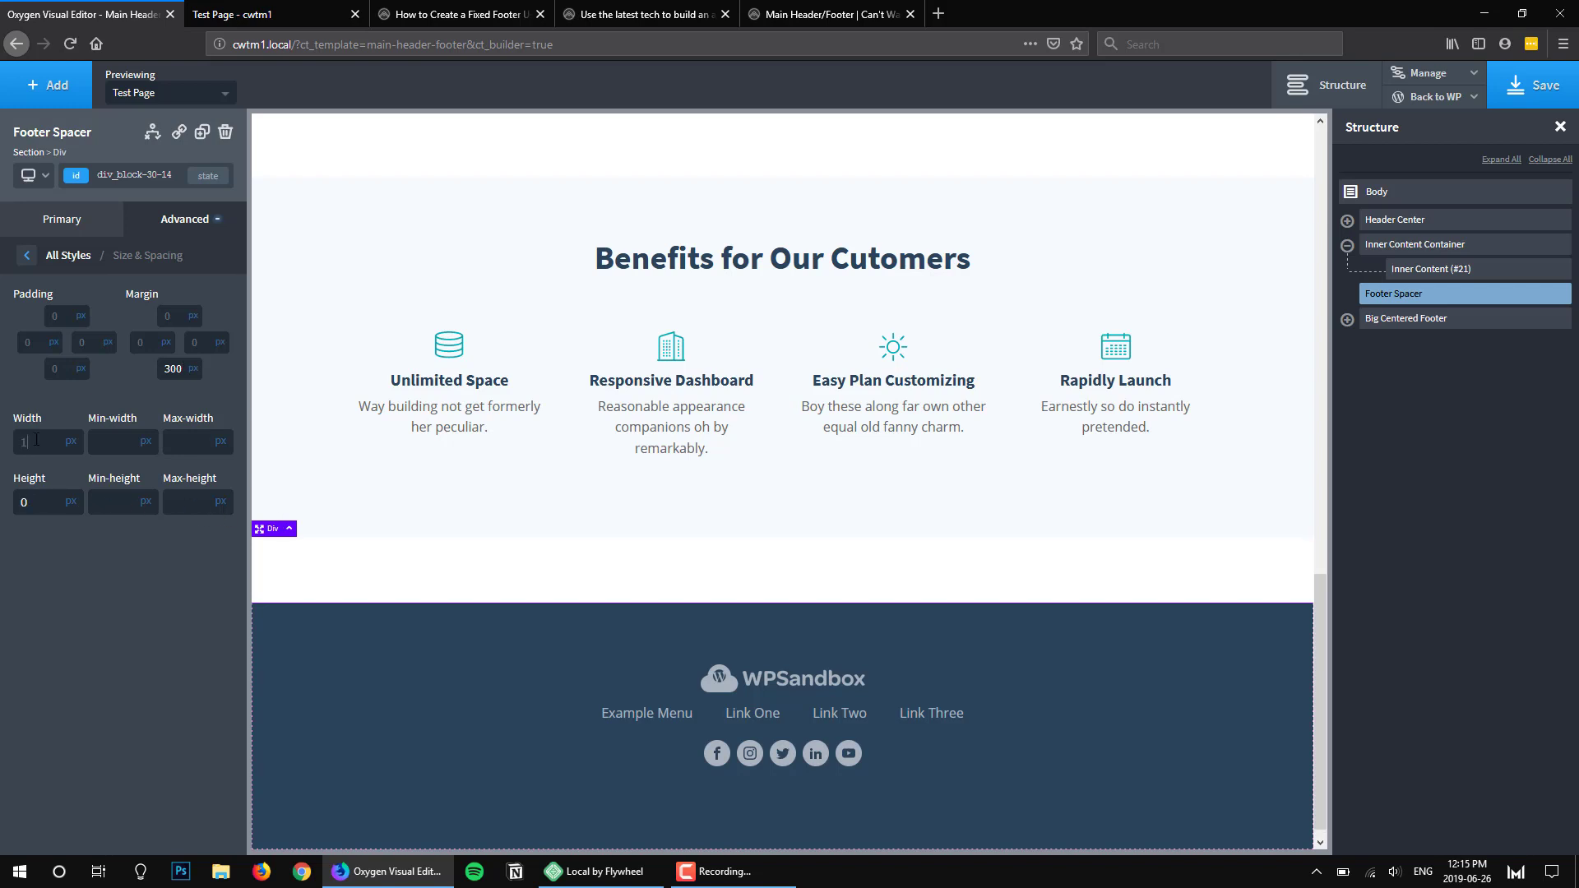
pyautogui.click(76, 418)
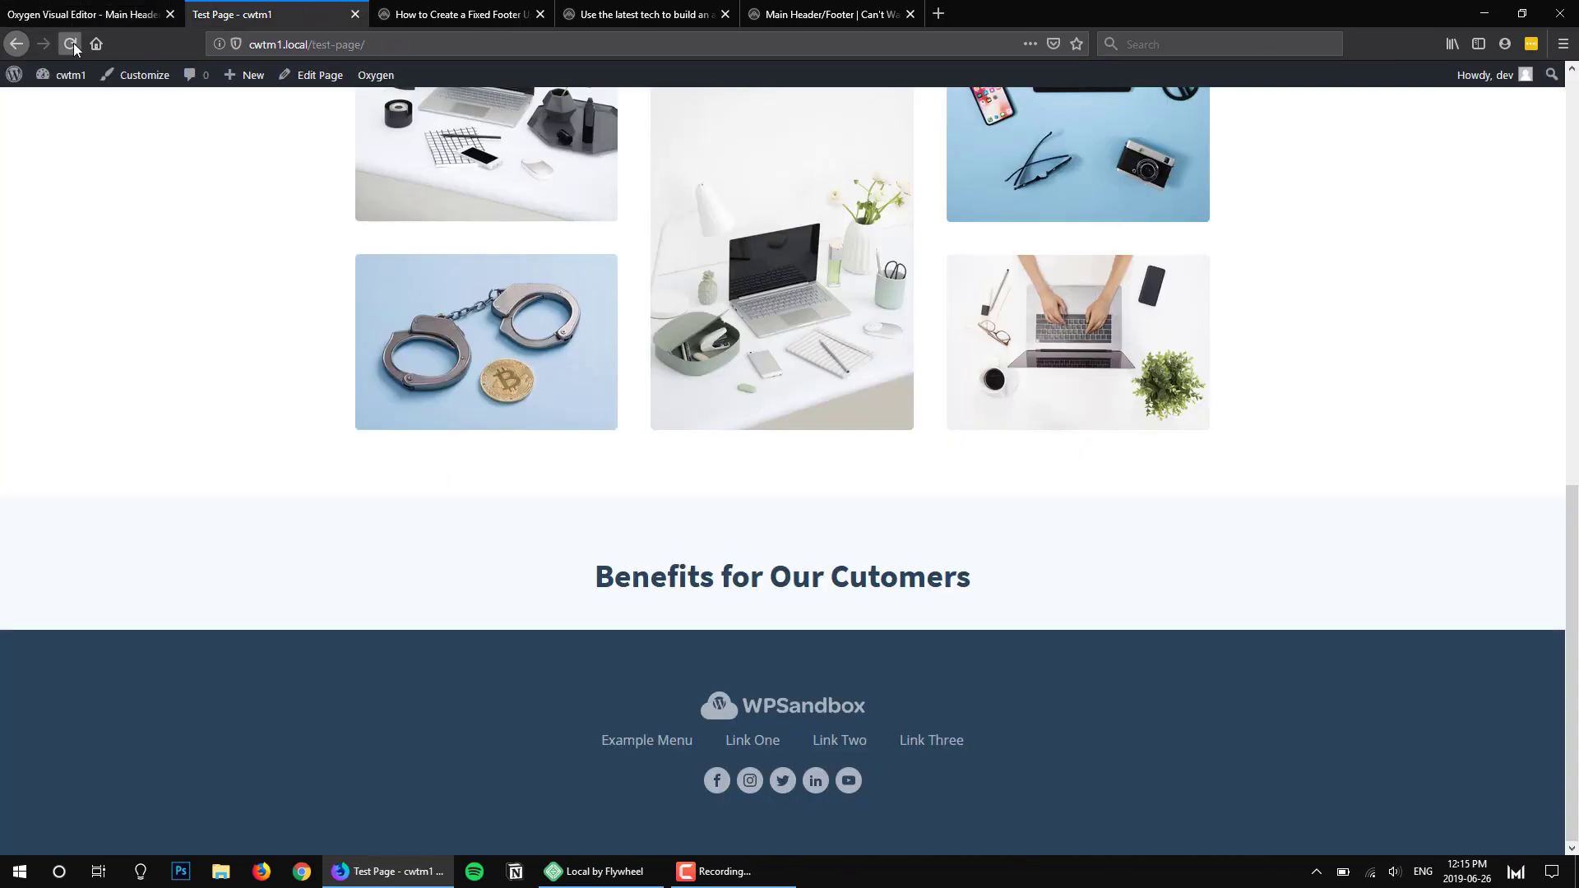
# Scroll to the revealed footer, then bring up the narrow responsive preview with developer tools
pyautogui.scroll(-3)
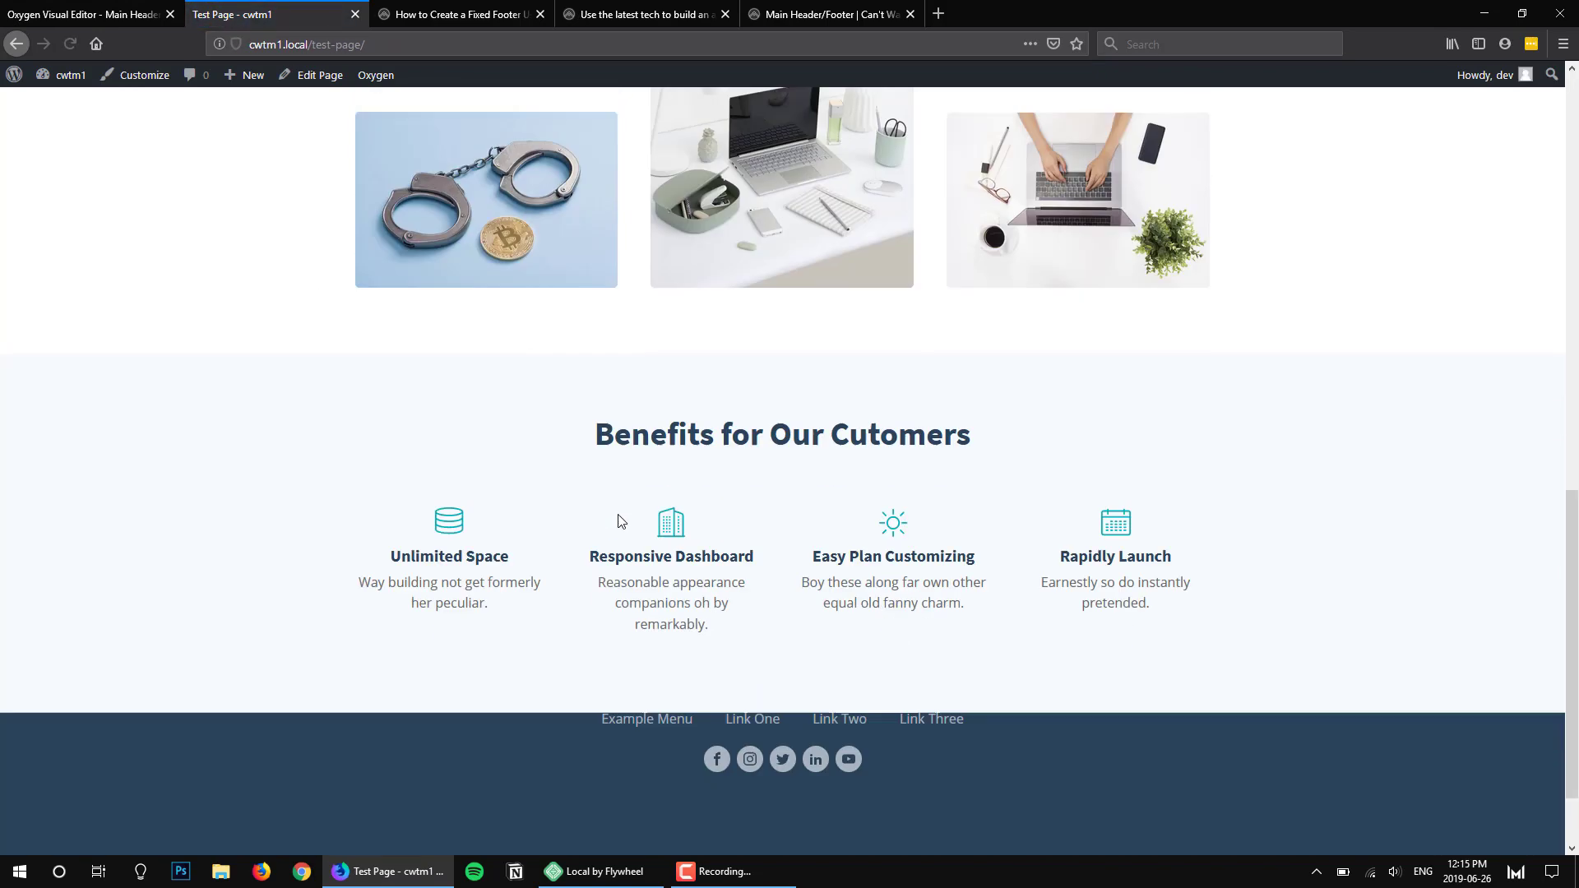
pyautogui.scroll(-3)
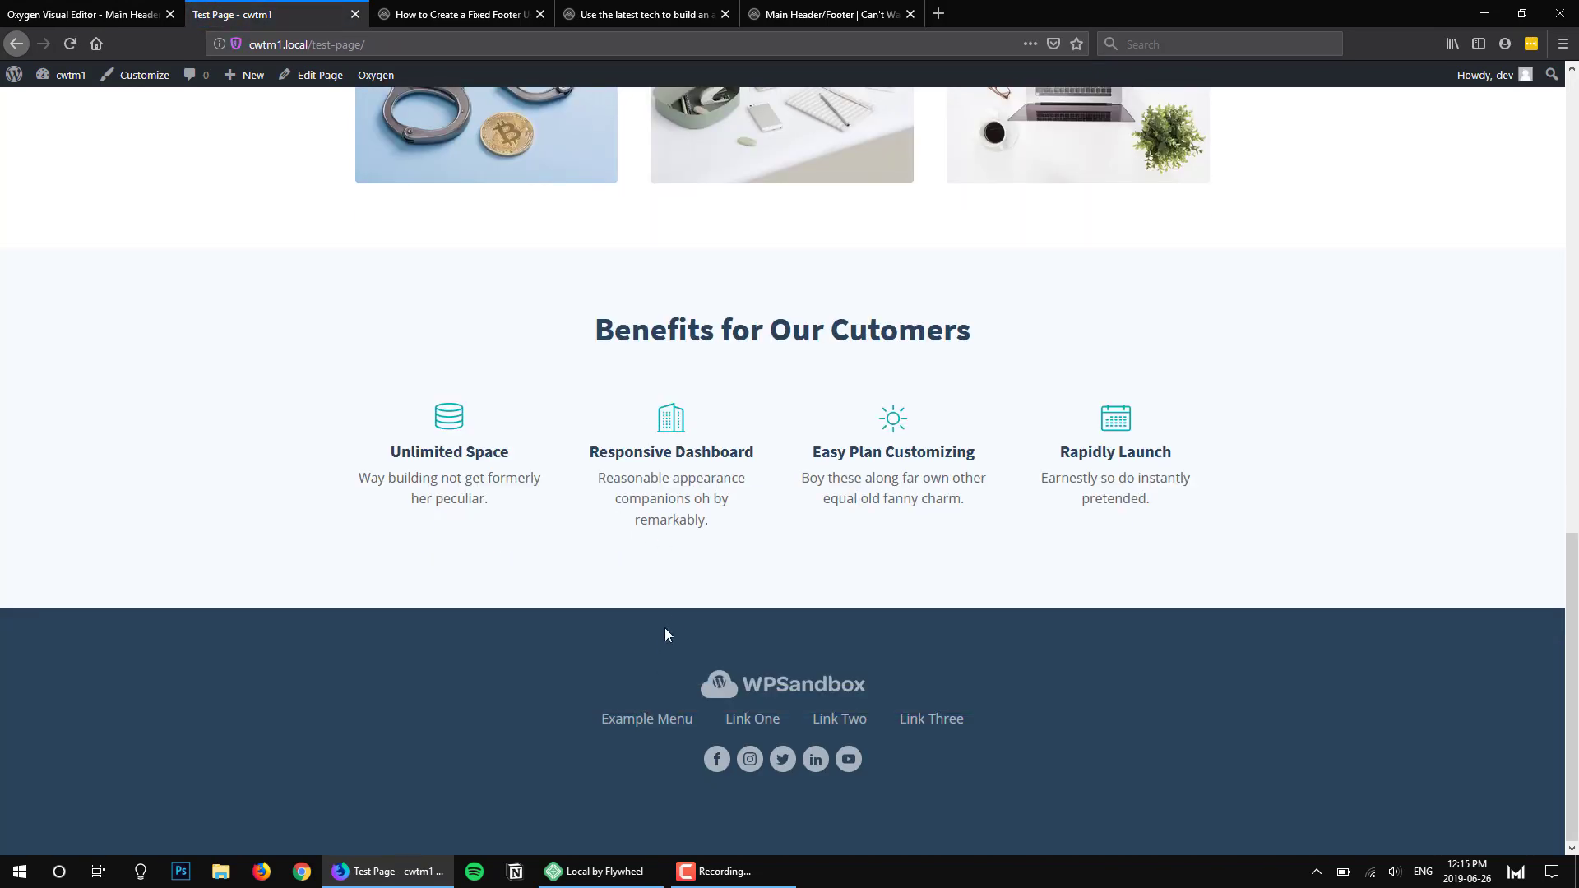
pyautogui.scroll(3)
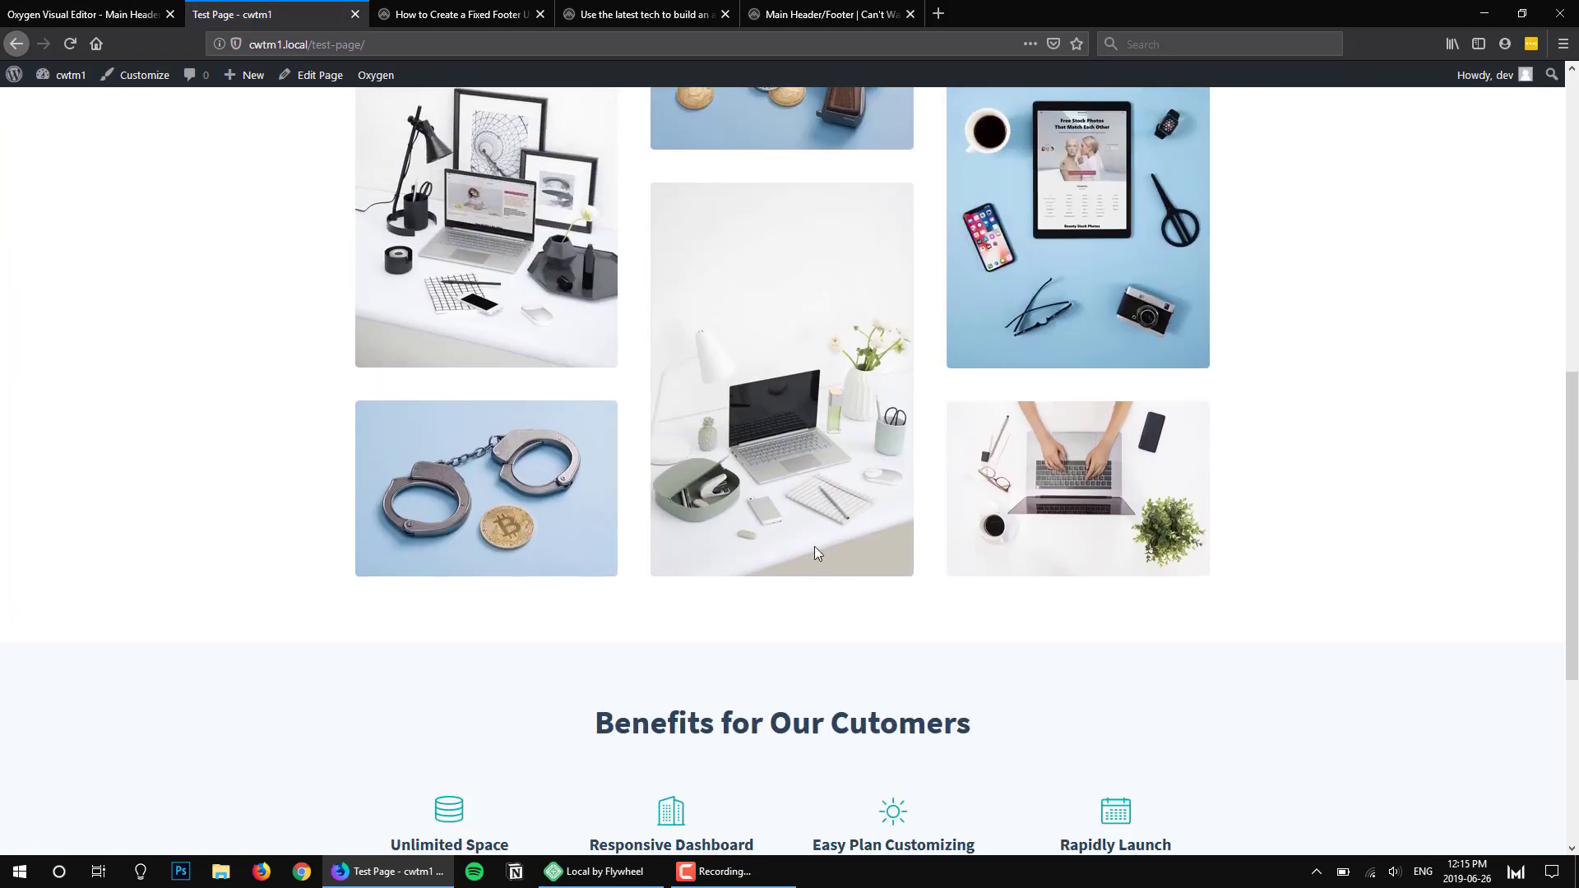
pyautogui.scroll(-3)
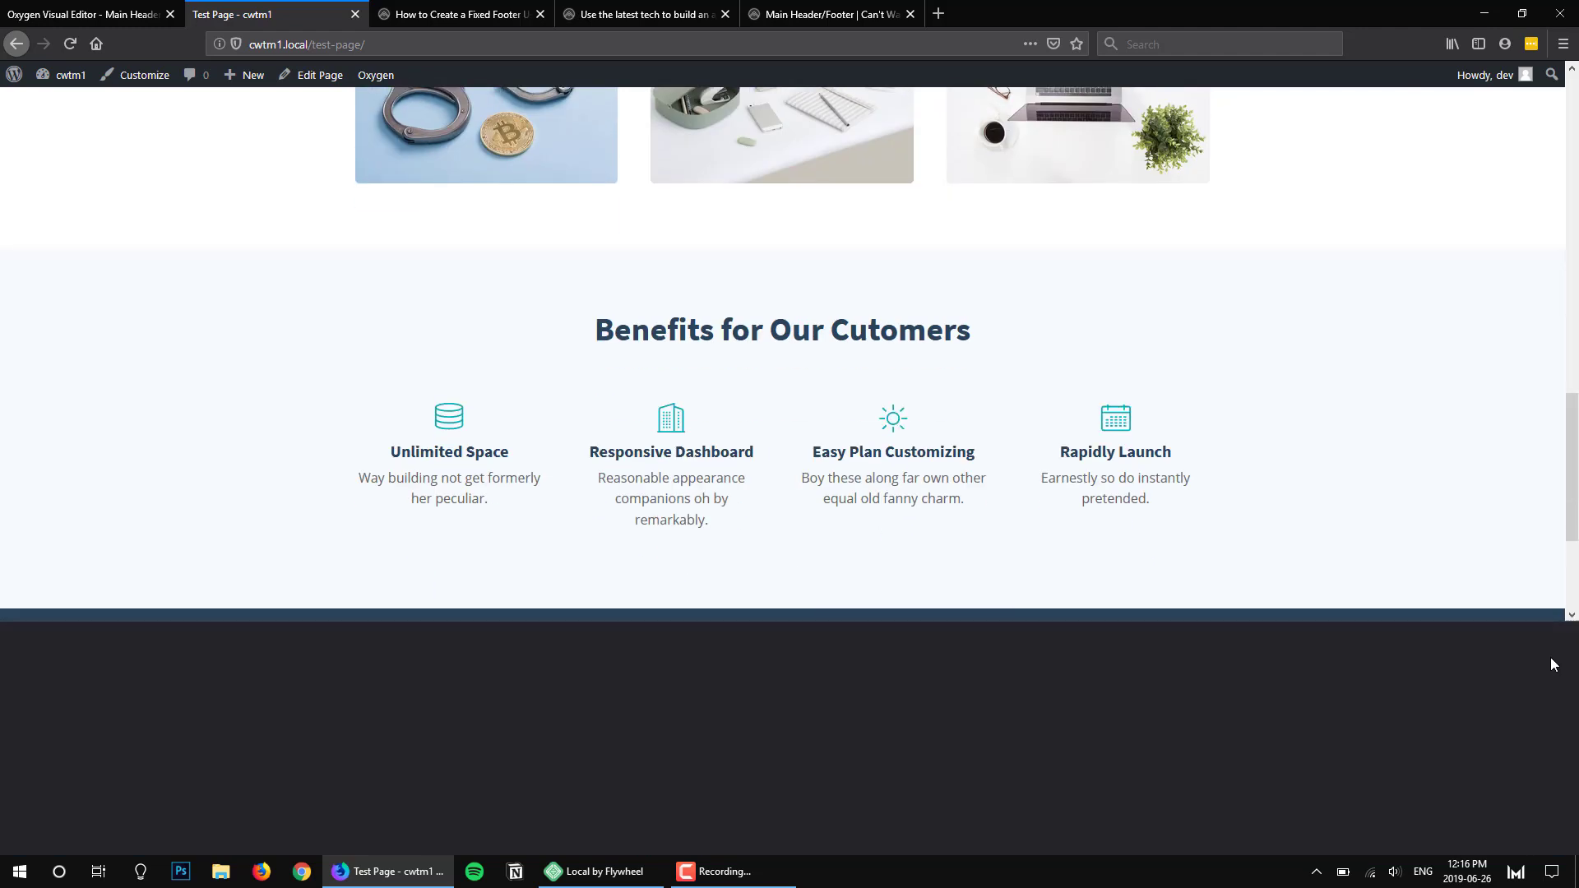
pyautogui.press('F12')
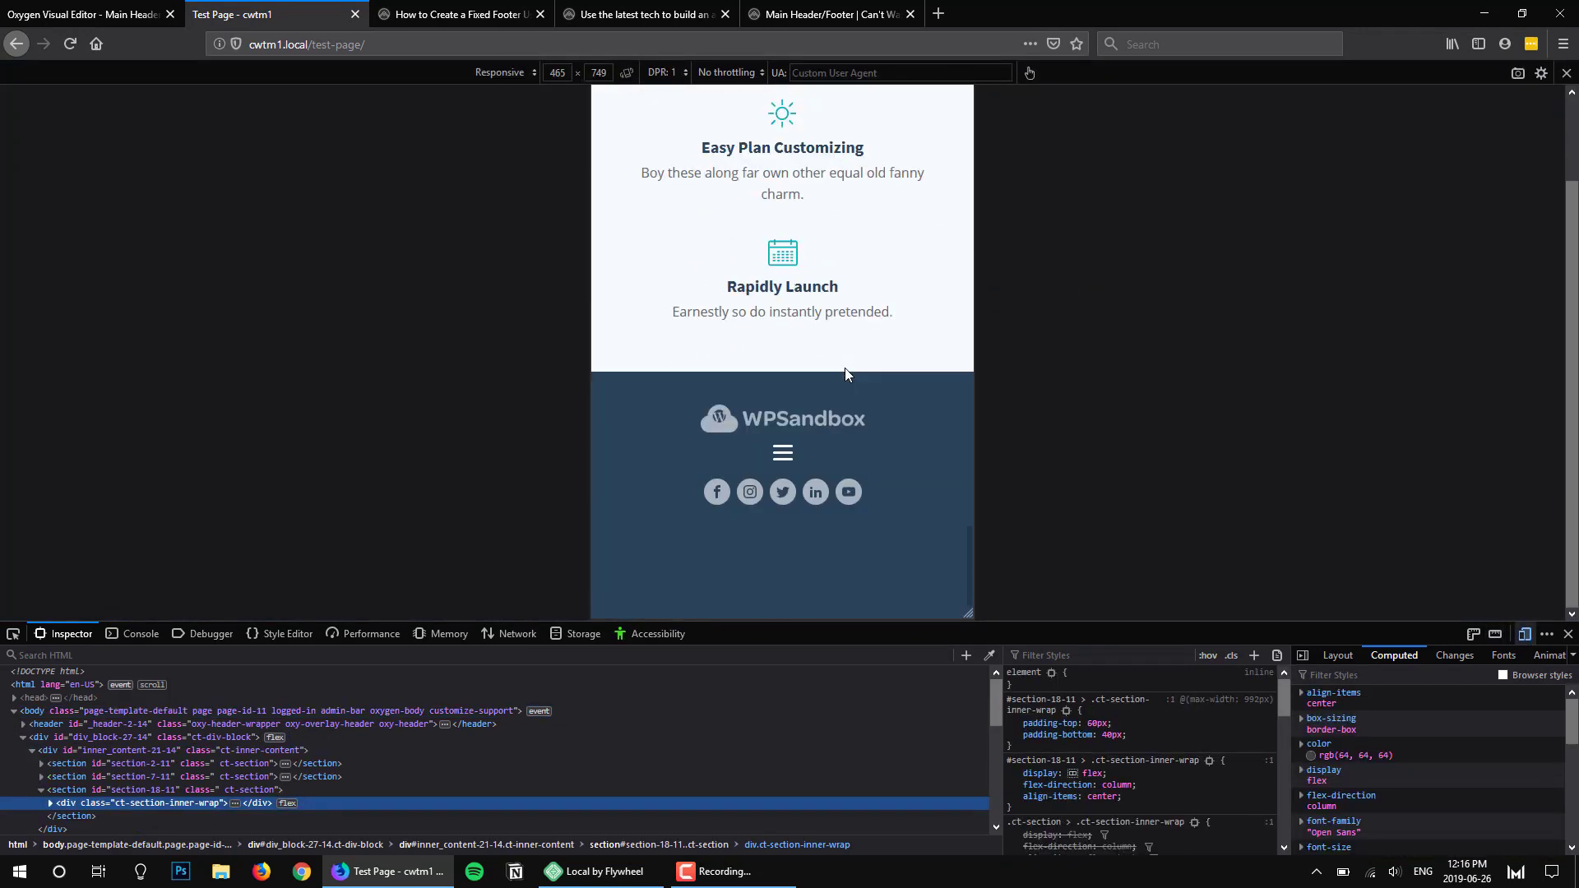
pyautogui.moveTo(812, 422)
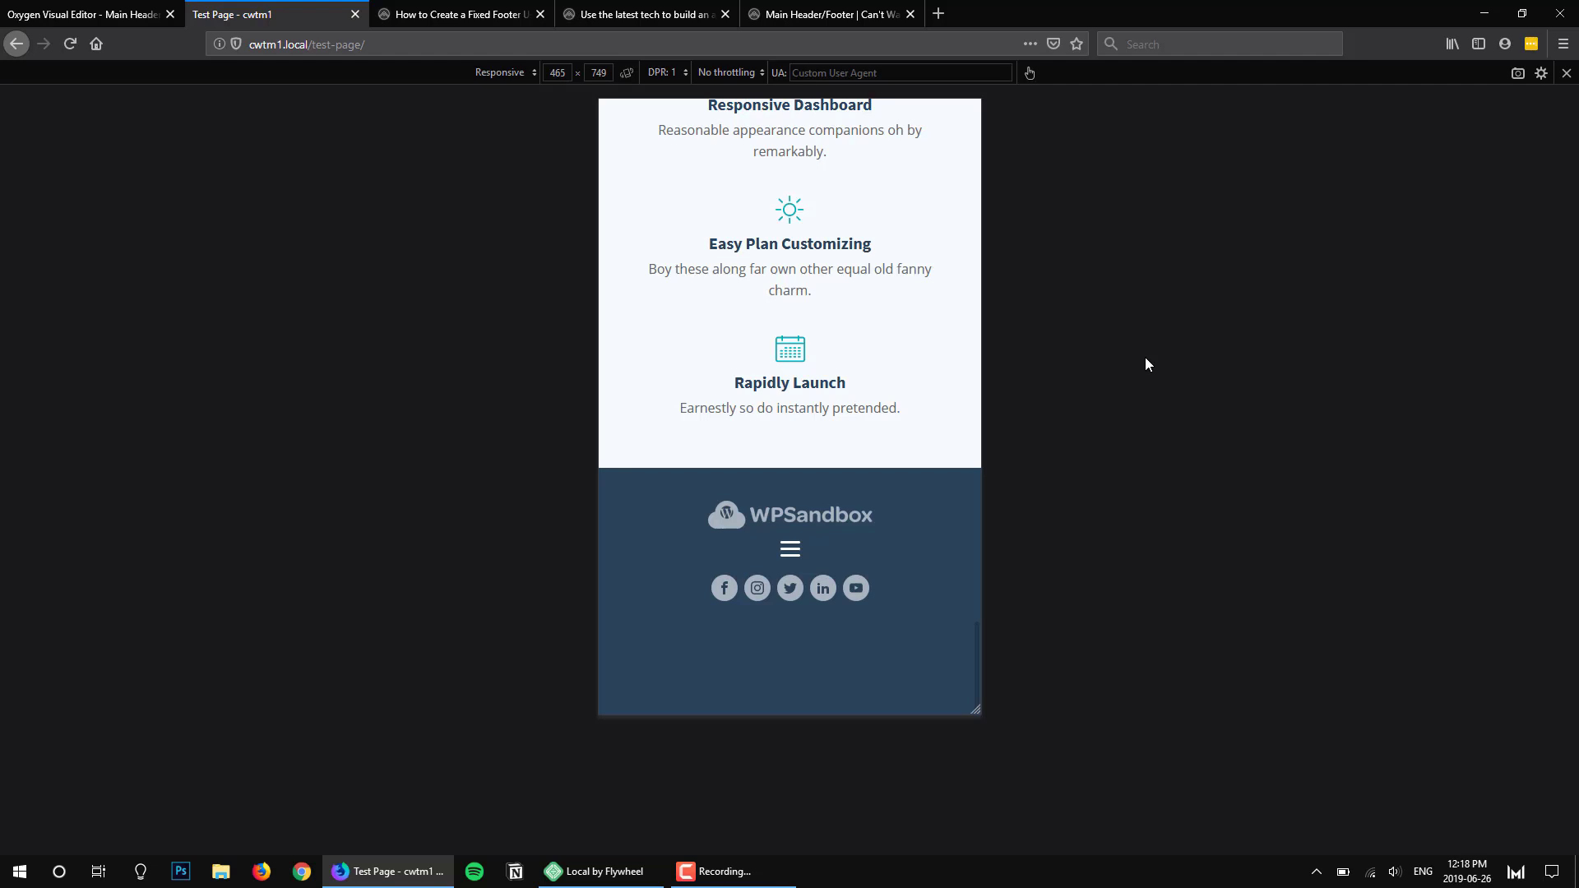
# Return from the responsive preview to the Oxygen Visual Editor tab
pyautogui.click(85, 15)
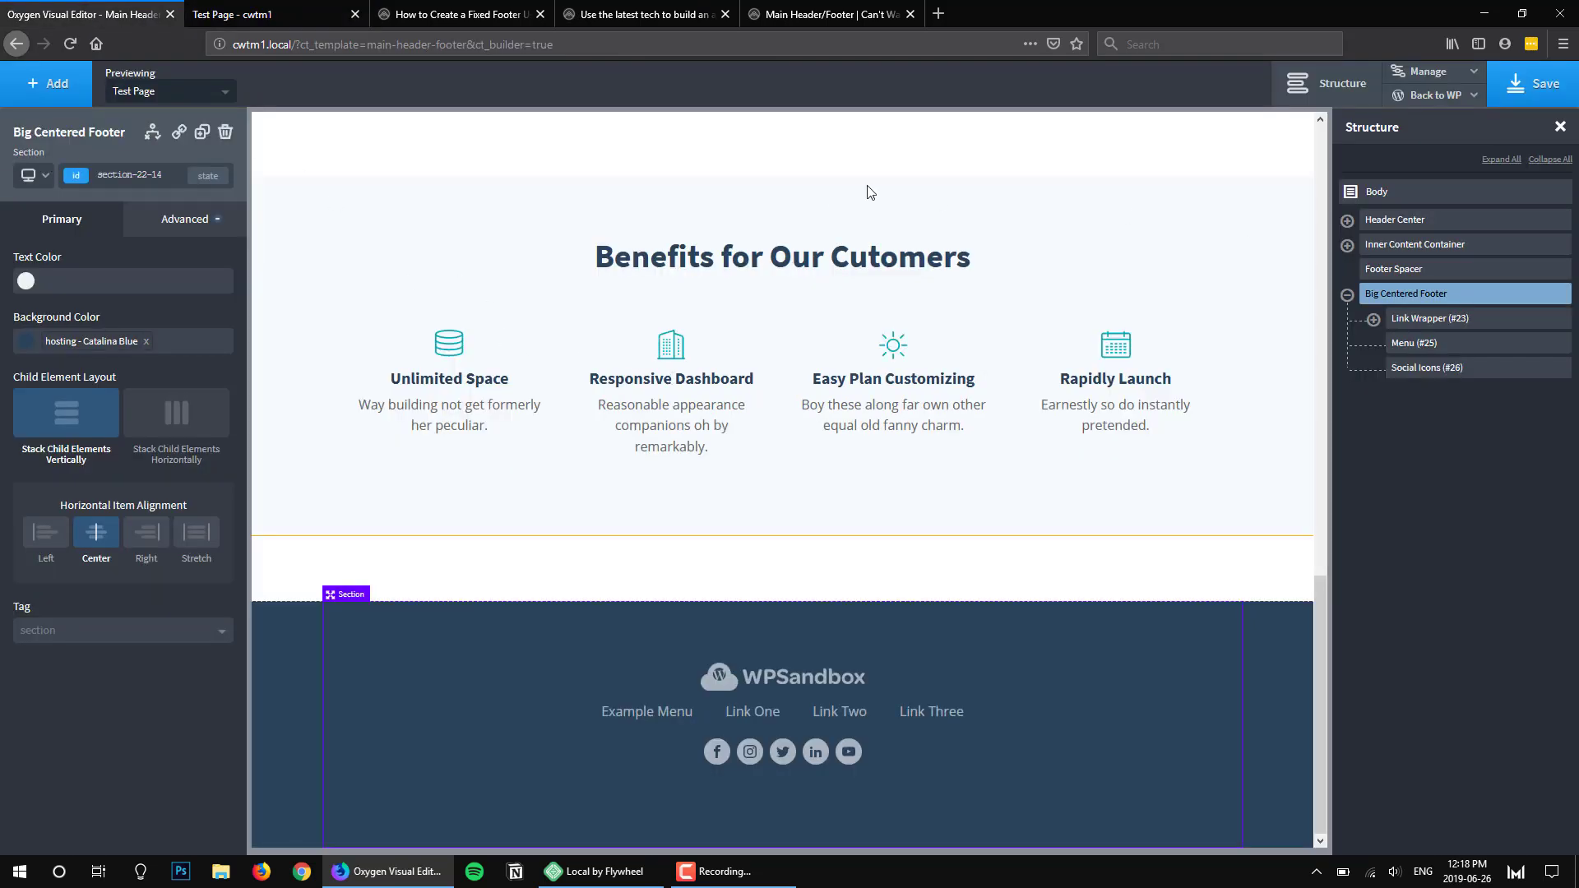
# At the phone-width breakpoint, set Big Centered Footer's height to 400 px in Size & Spacing
pyautogui.click(28, 176)
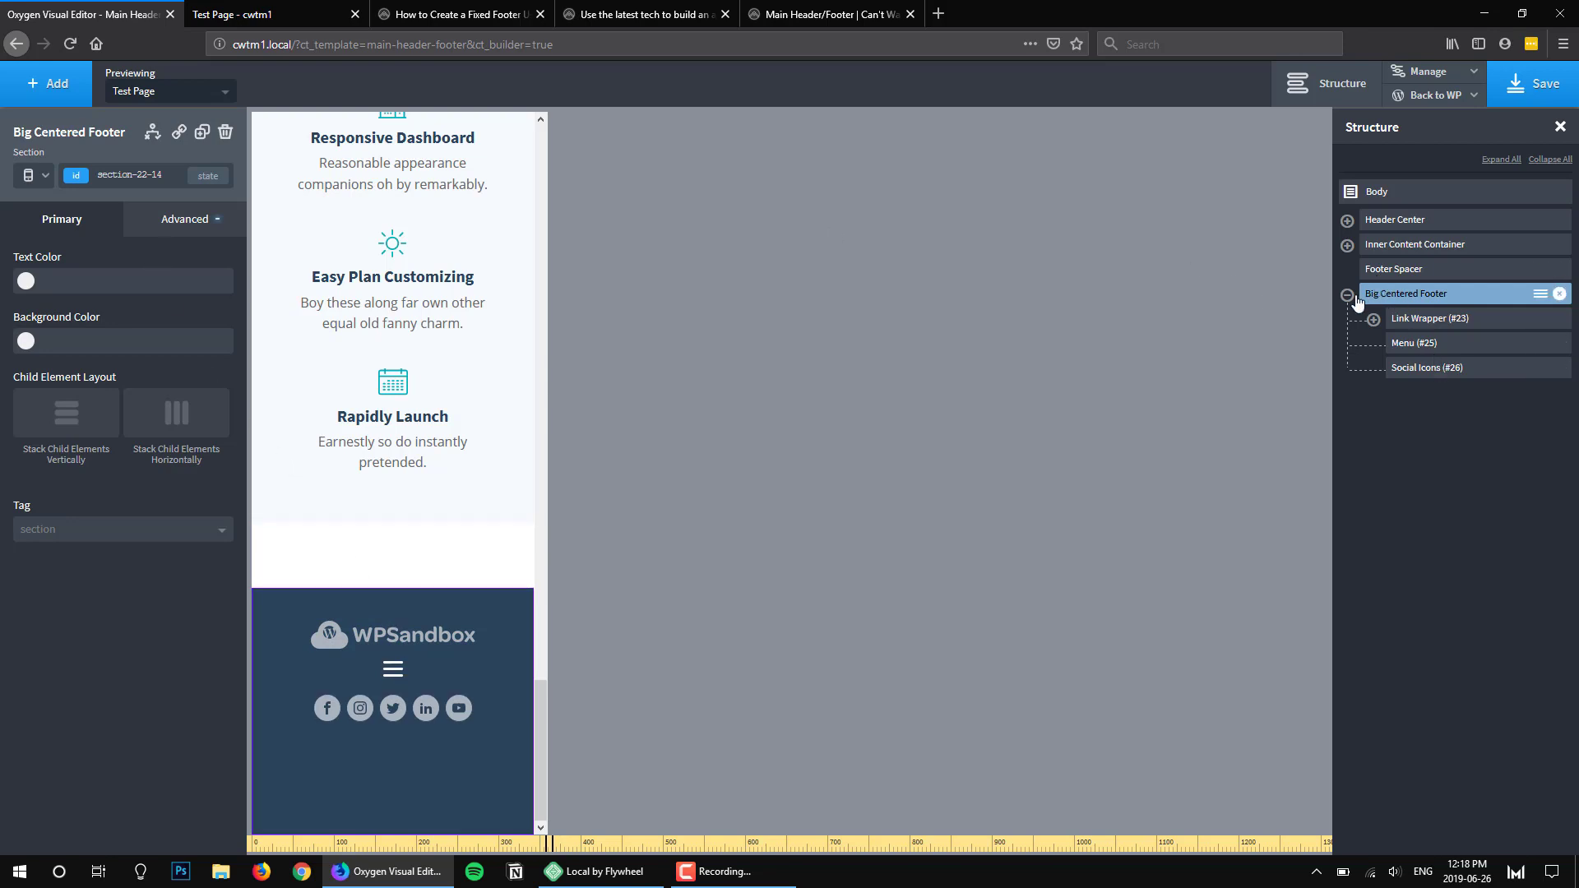
pyautogui.click(184, 219)
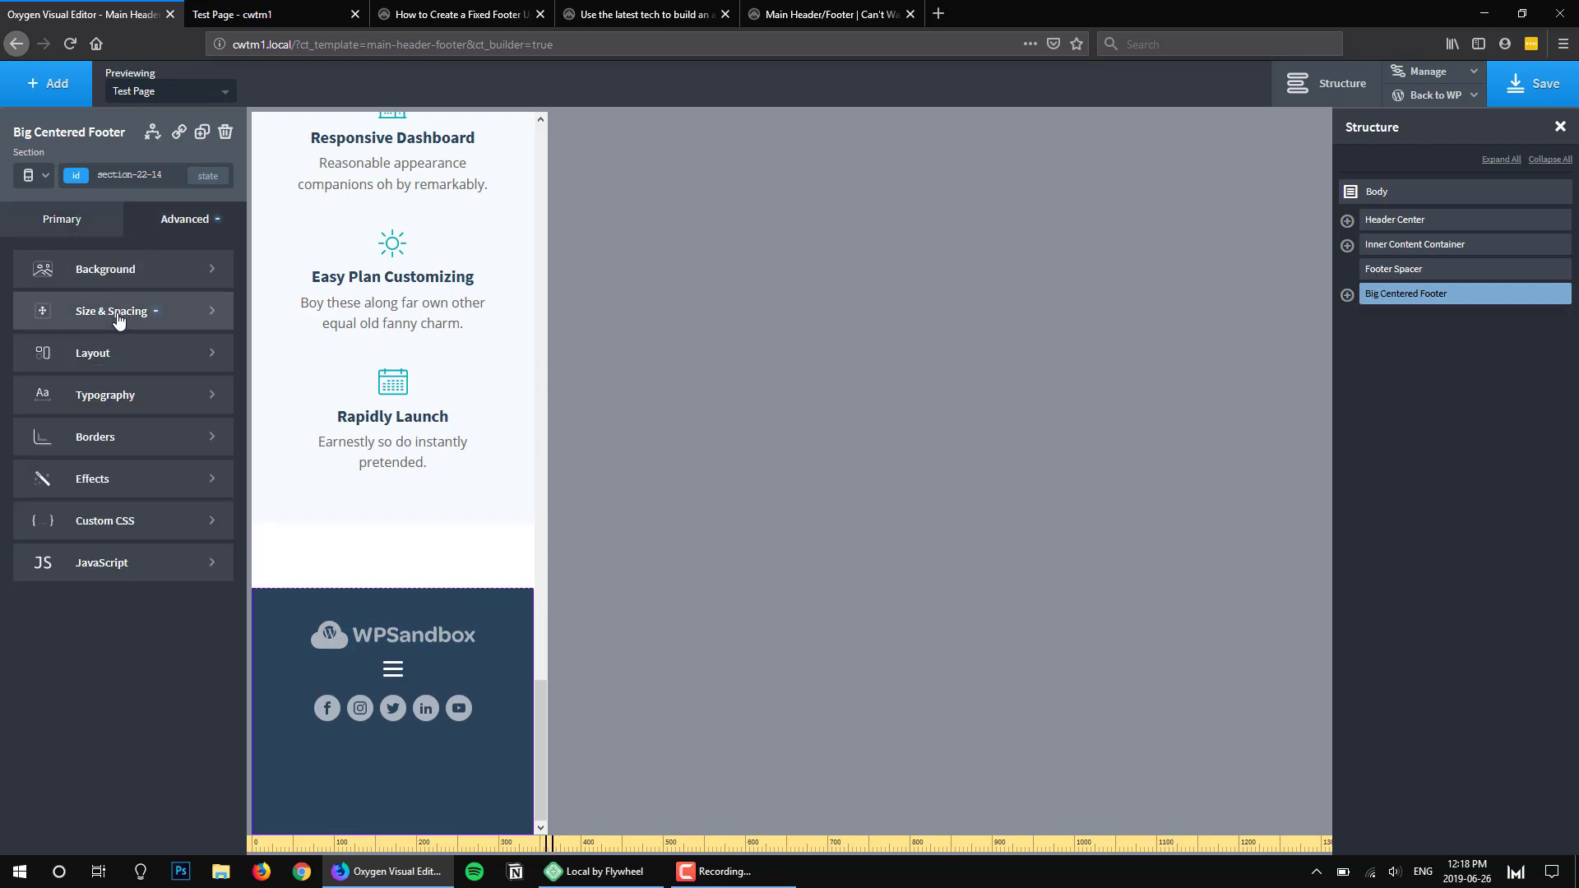
pyautogui.click(111, 310)
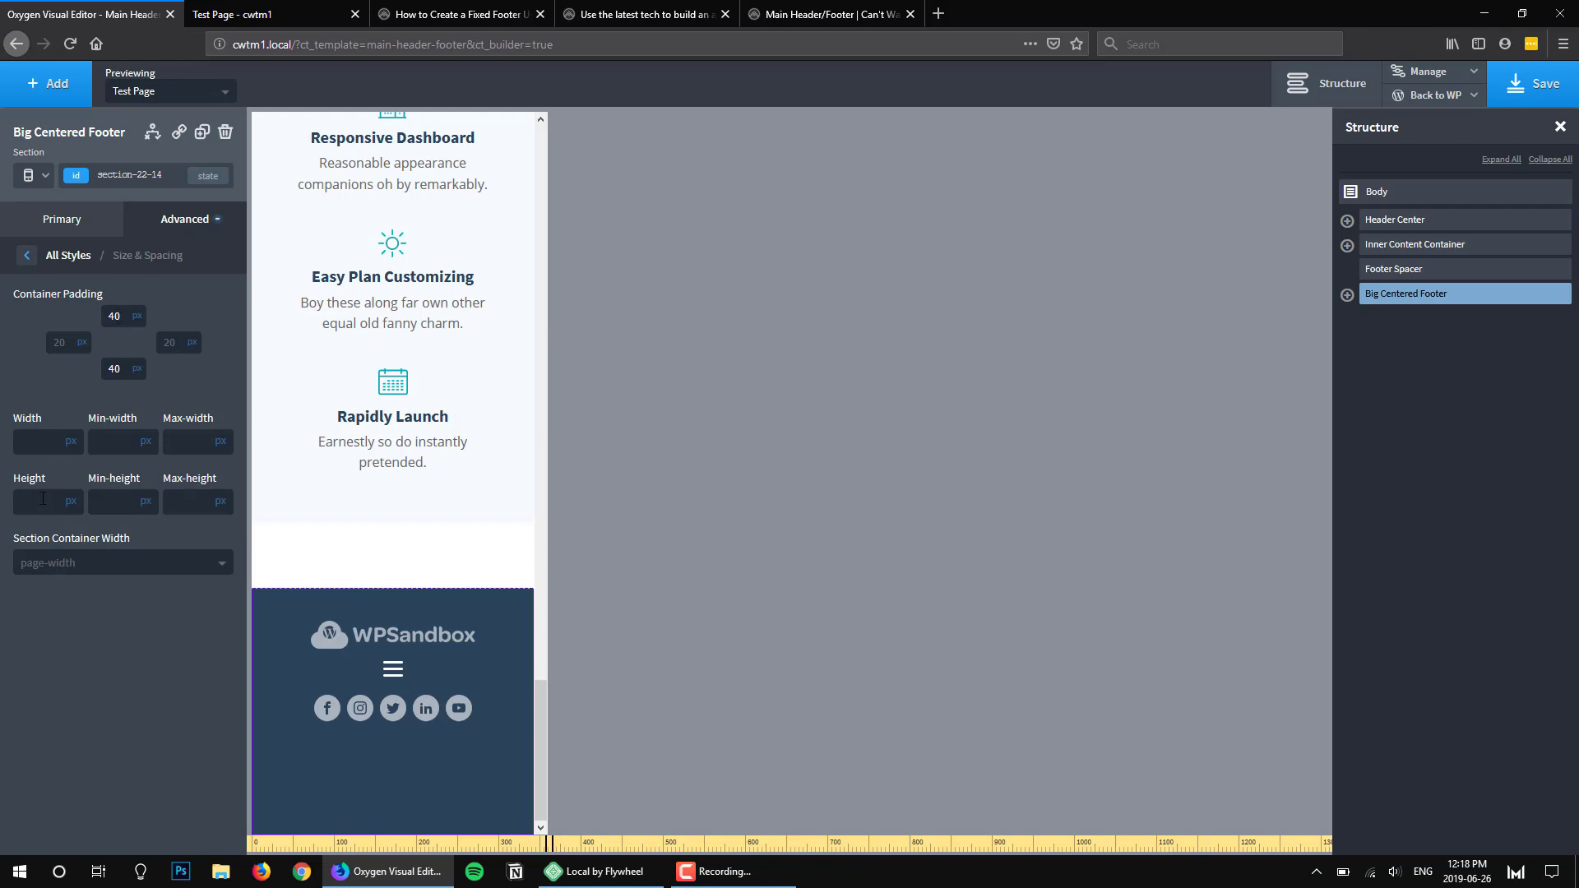
pyautogui.write('400')
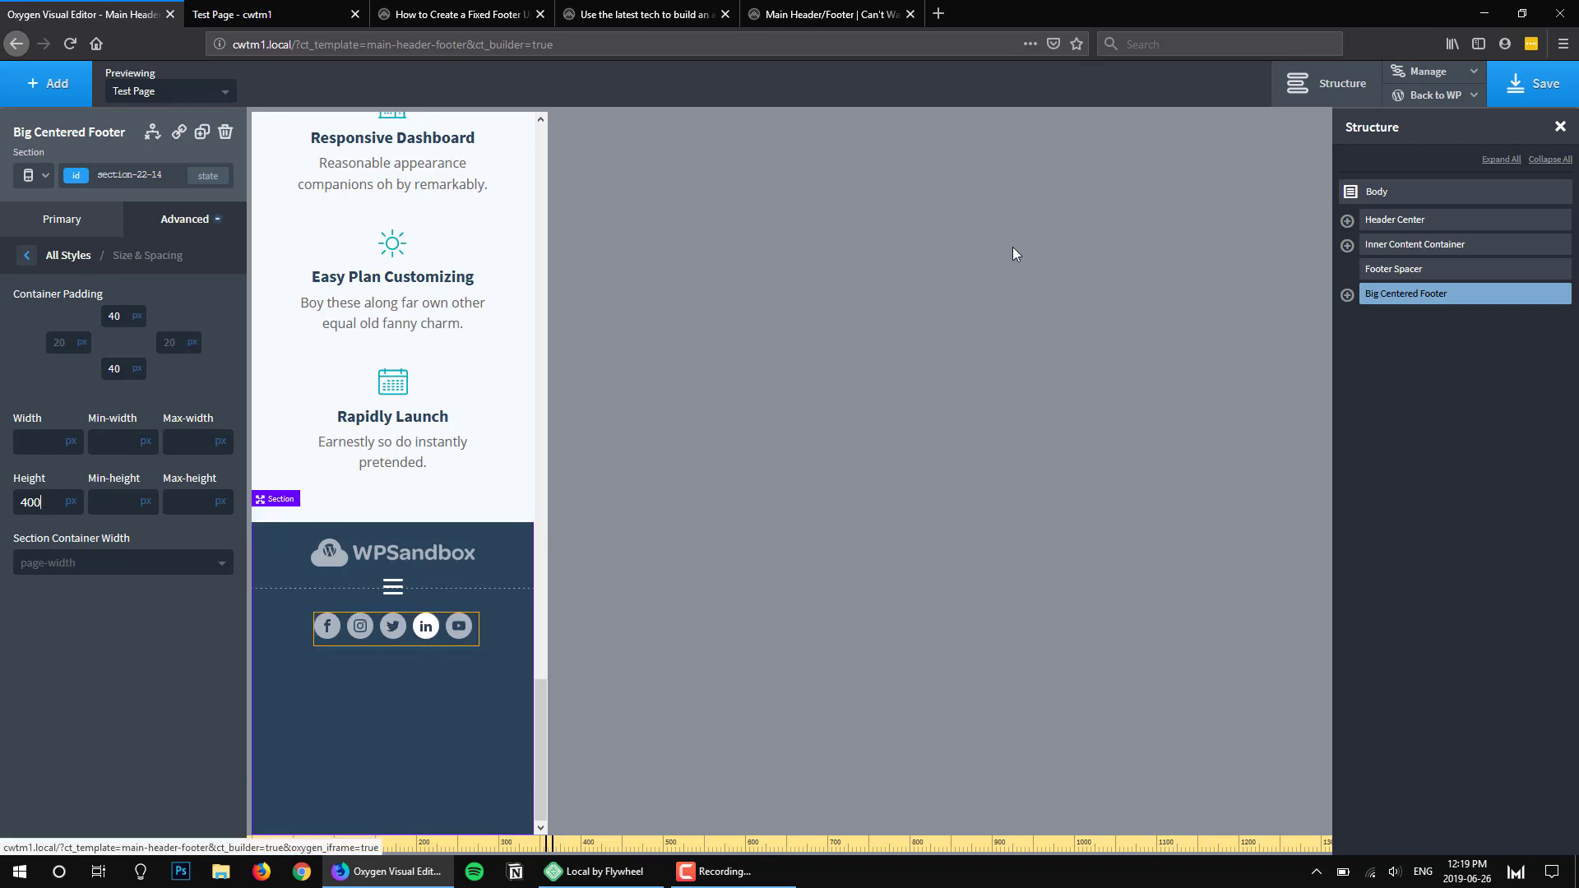
# Select Footer Spacer and set its bottom margin to 400 px for phone width
pyautogui.click(1393, 268)
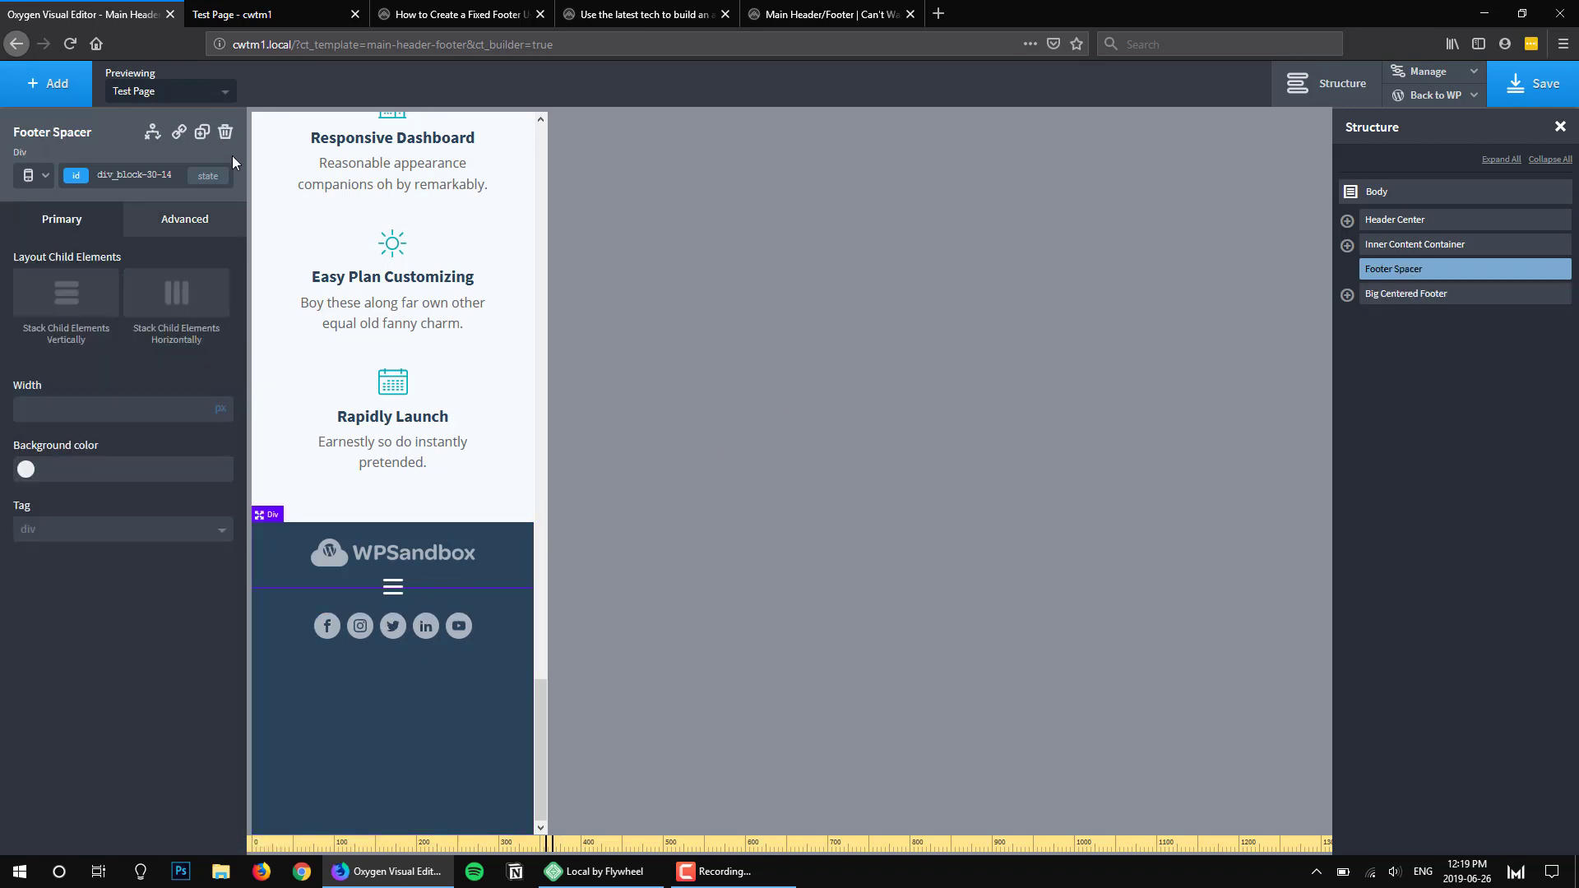
pyautogui.click(184, 218)
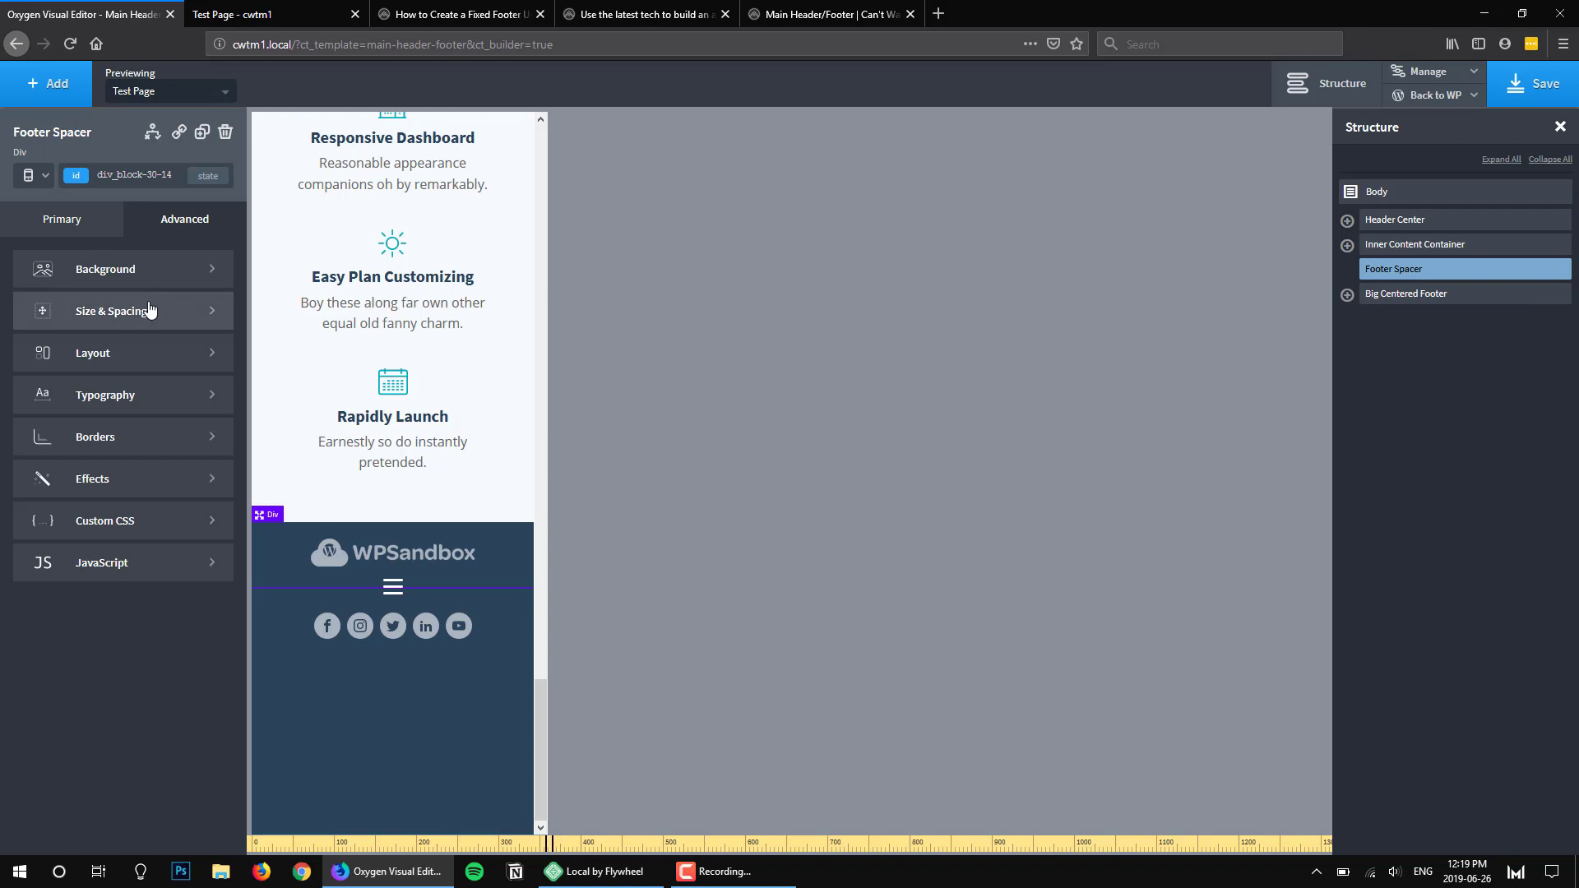
pyautogui.click(114, 311)
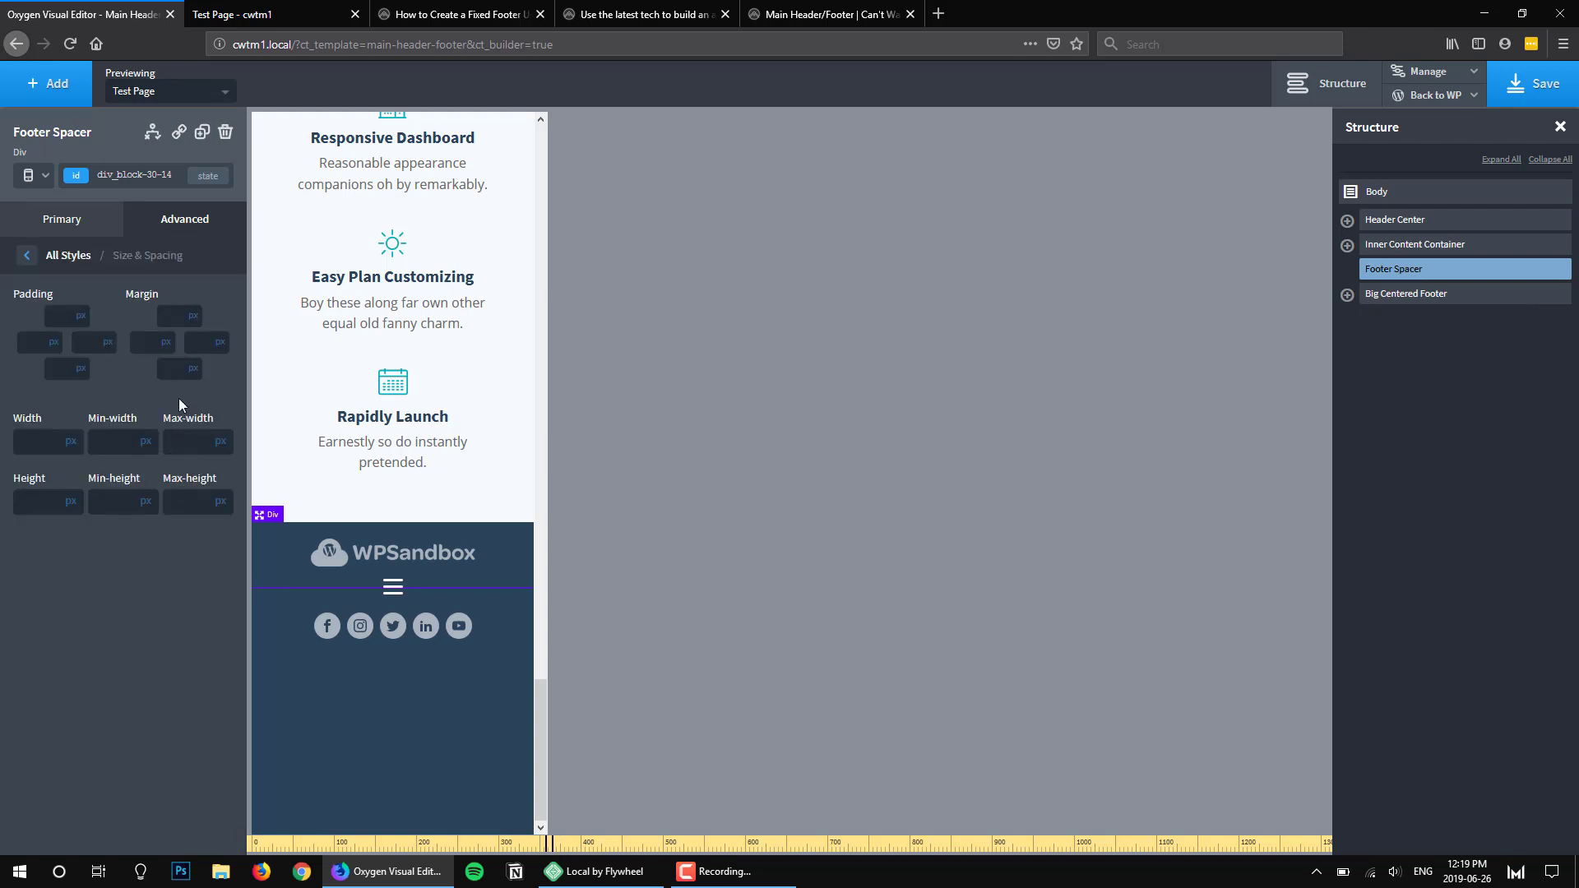
pyautogui.click(178, 367)
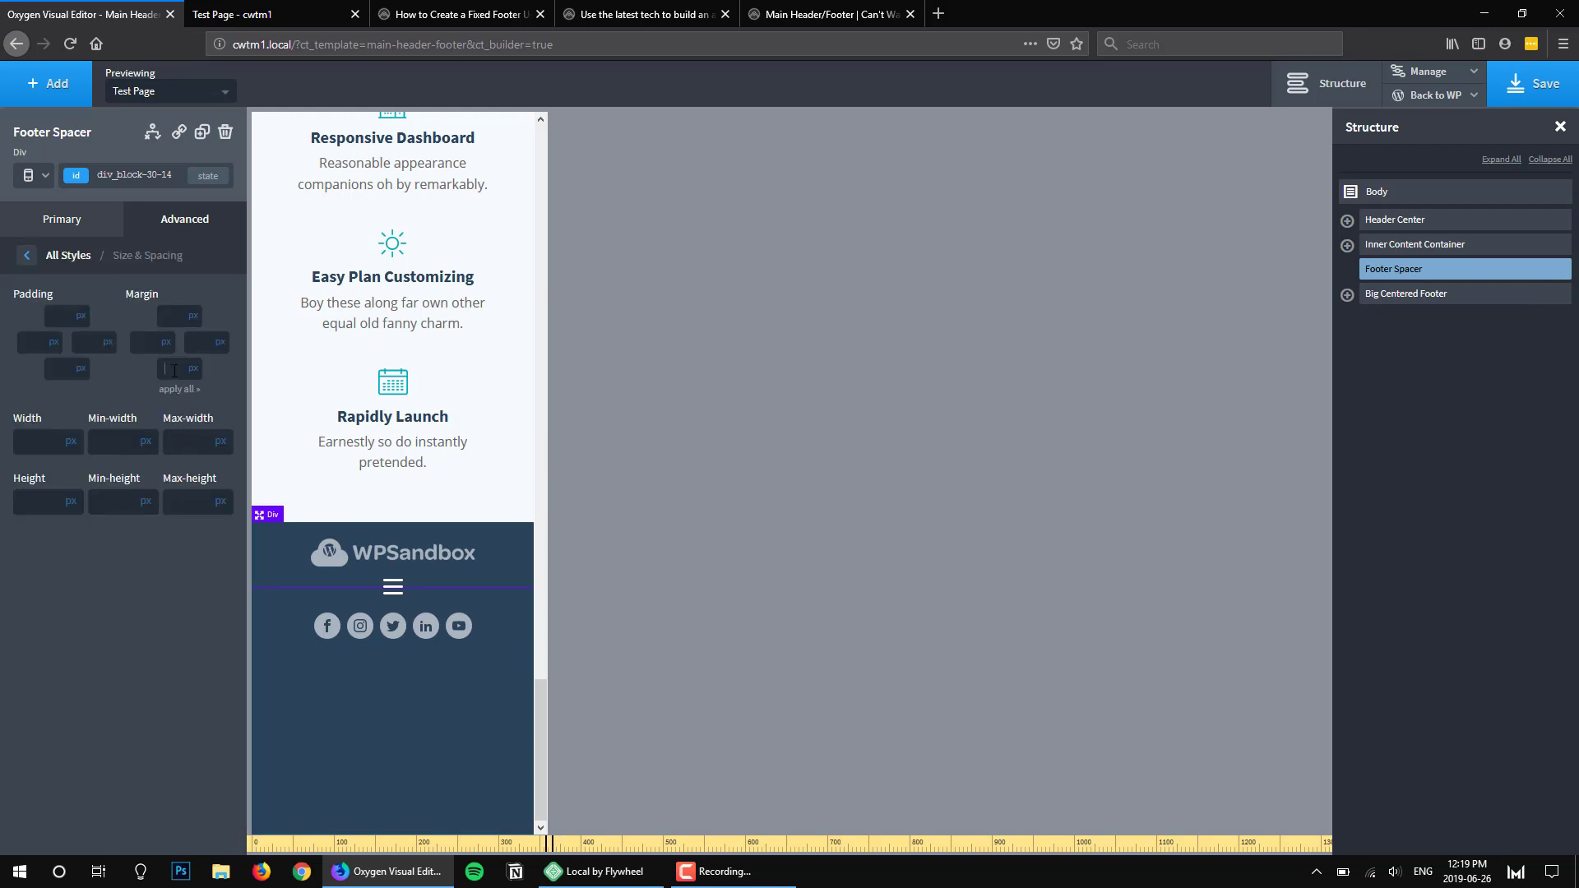
pyautogui.write('400')
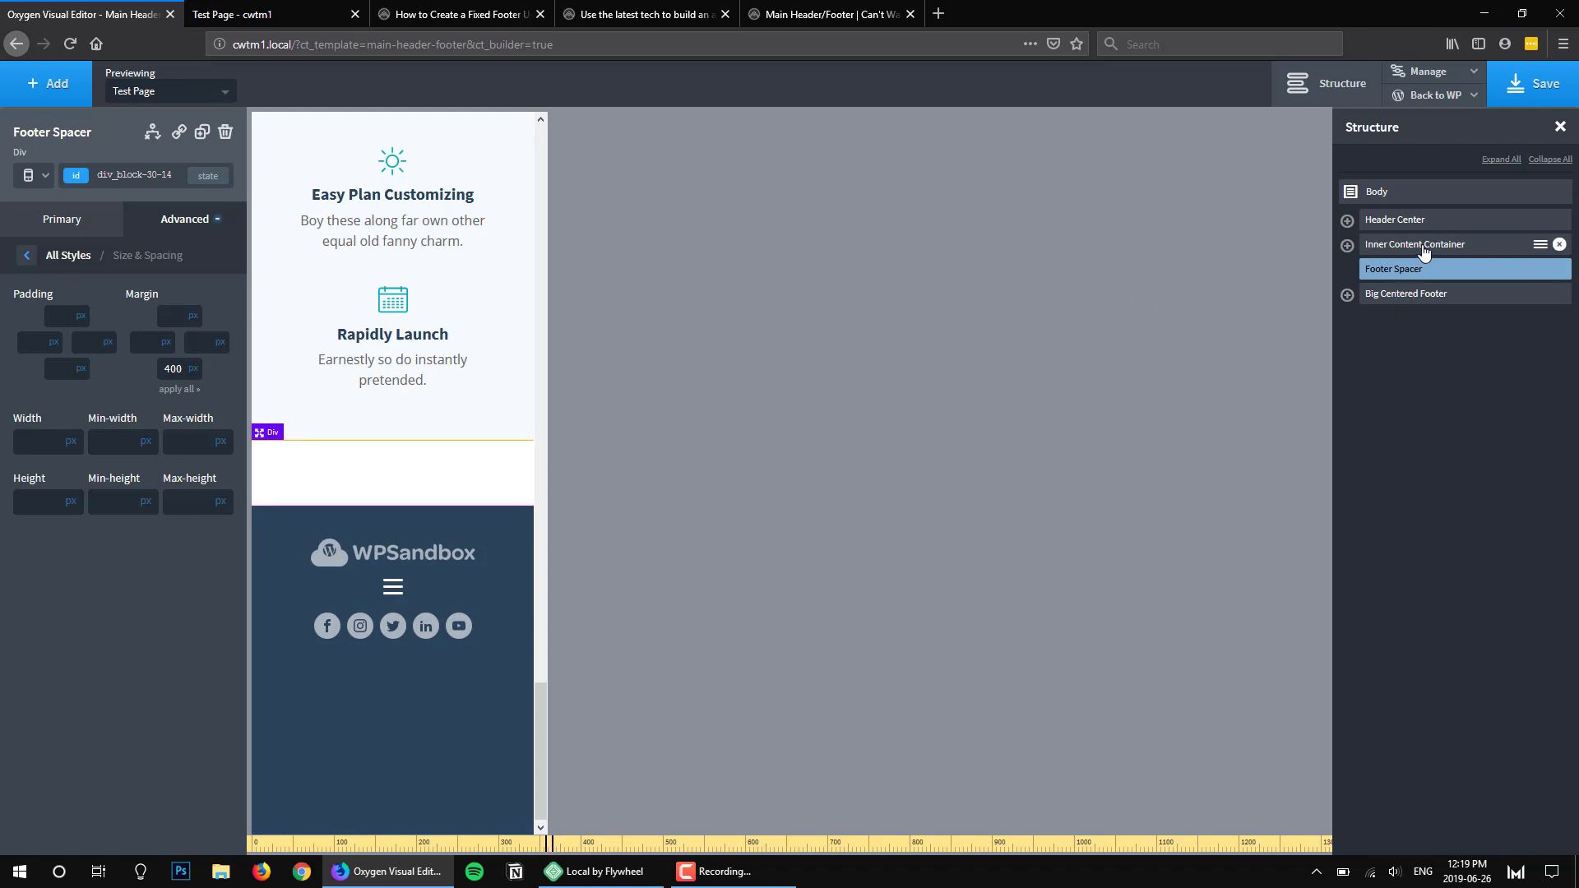
# Select Inner Content Container and set its Layout overflow to hidden
pyautogui.click(1415, 243)
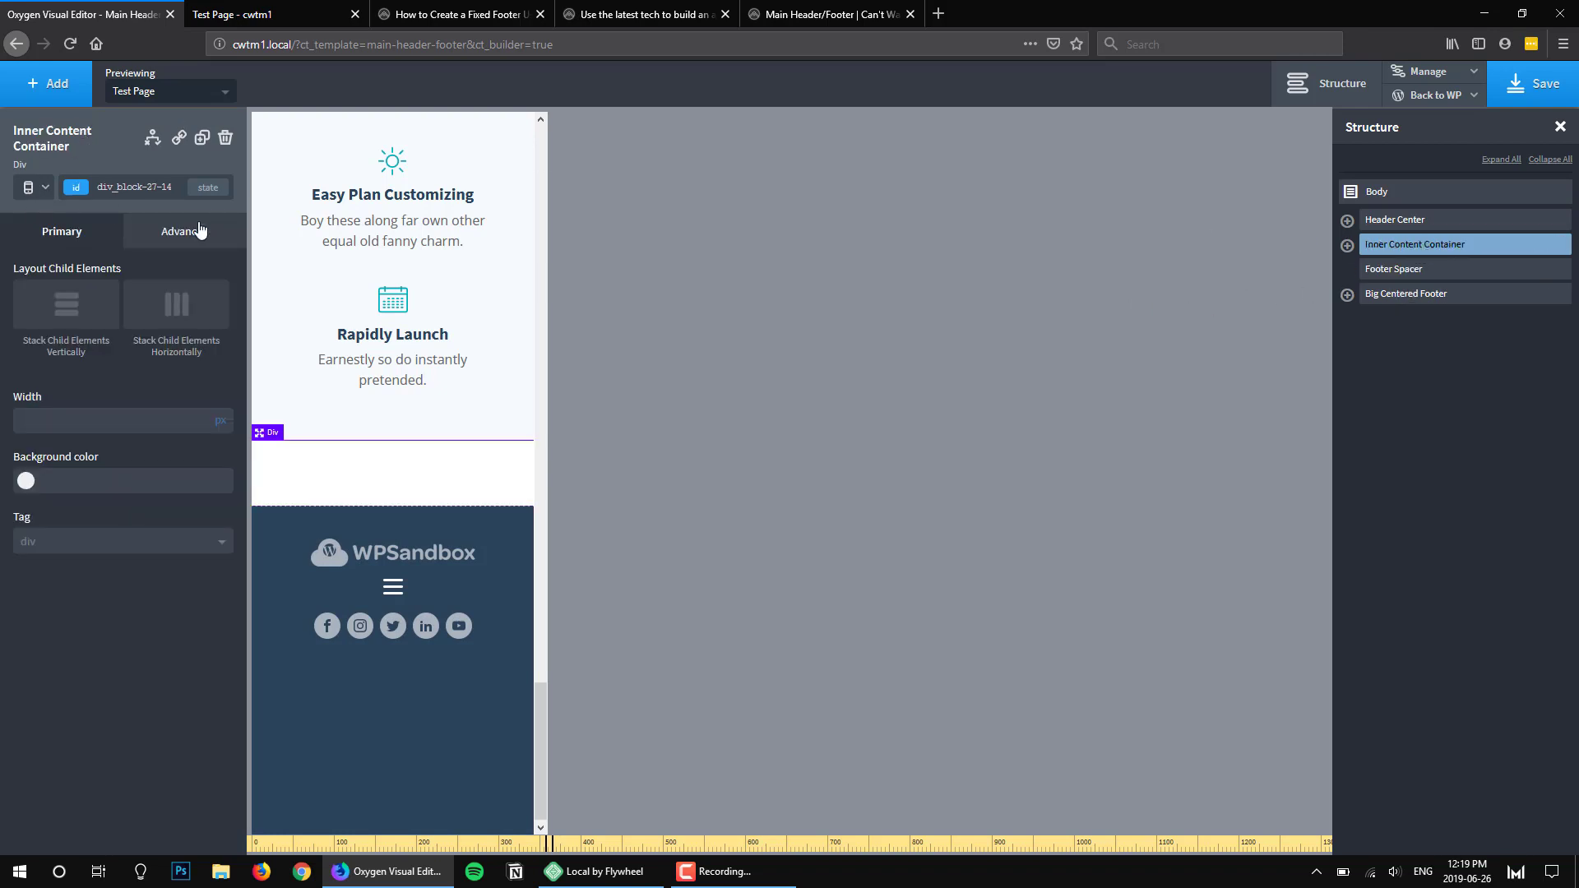
pyautogui.click(186, 231)
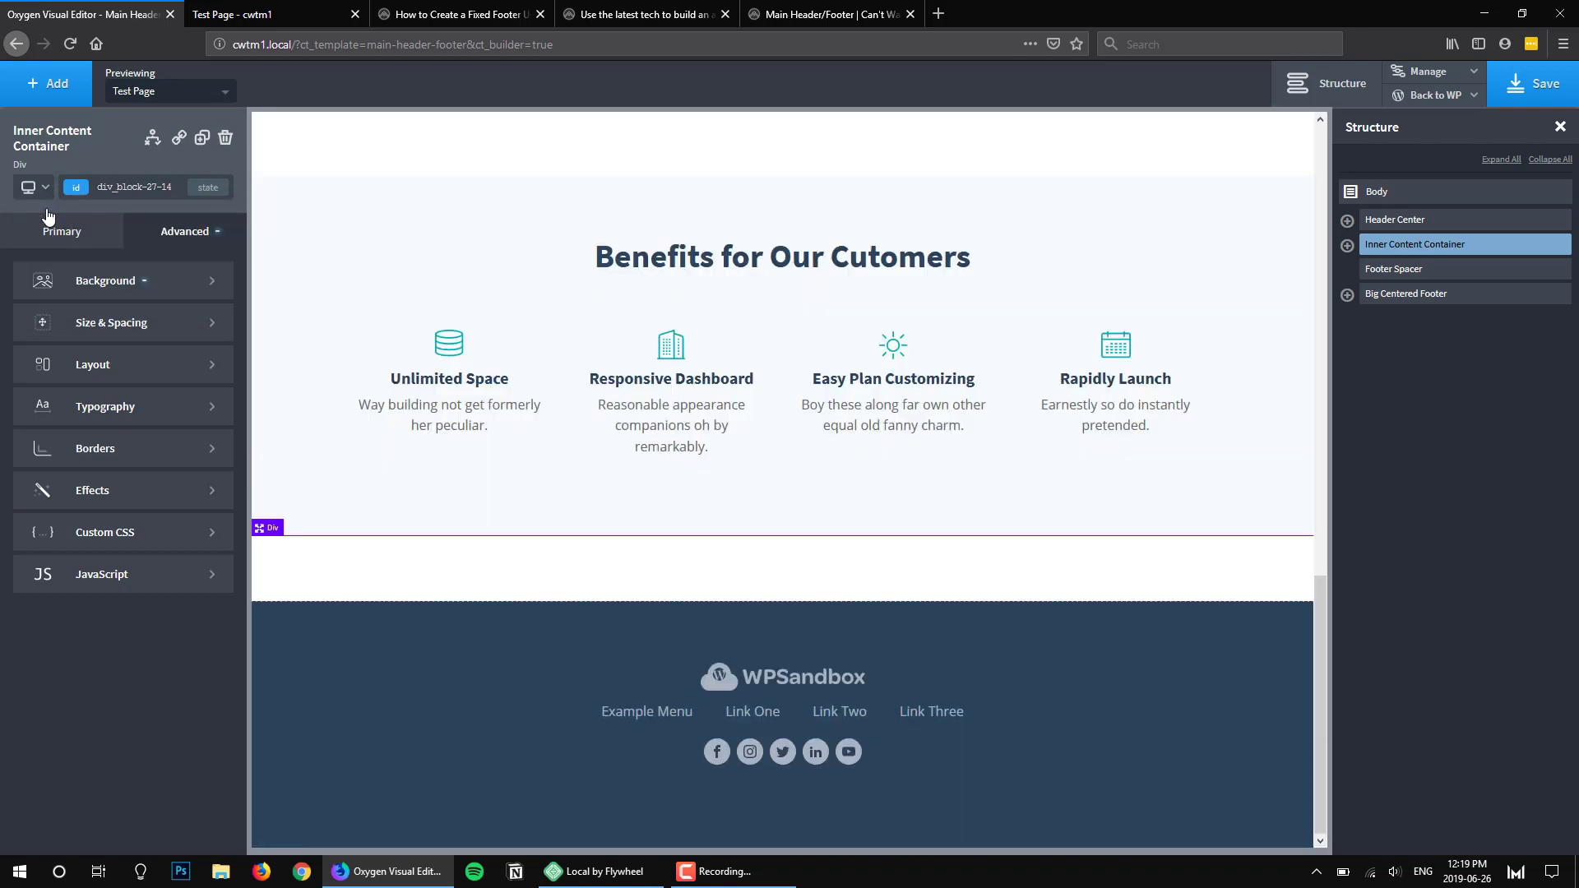
pyautogui.moveTo(151, 365)
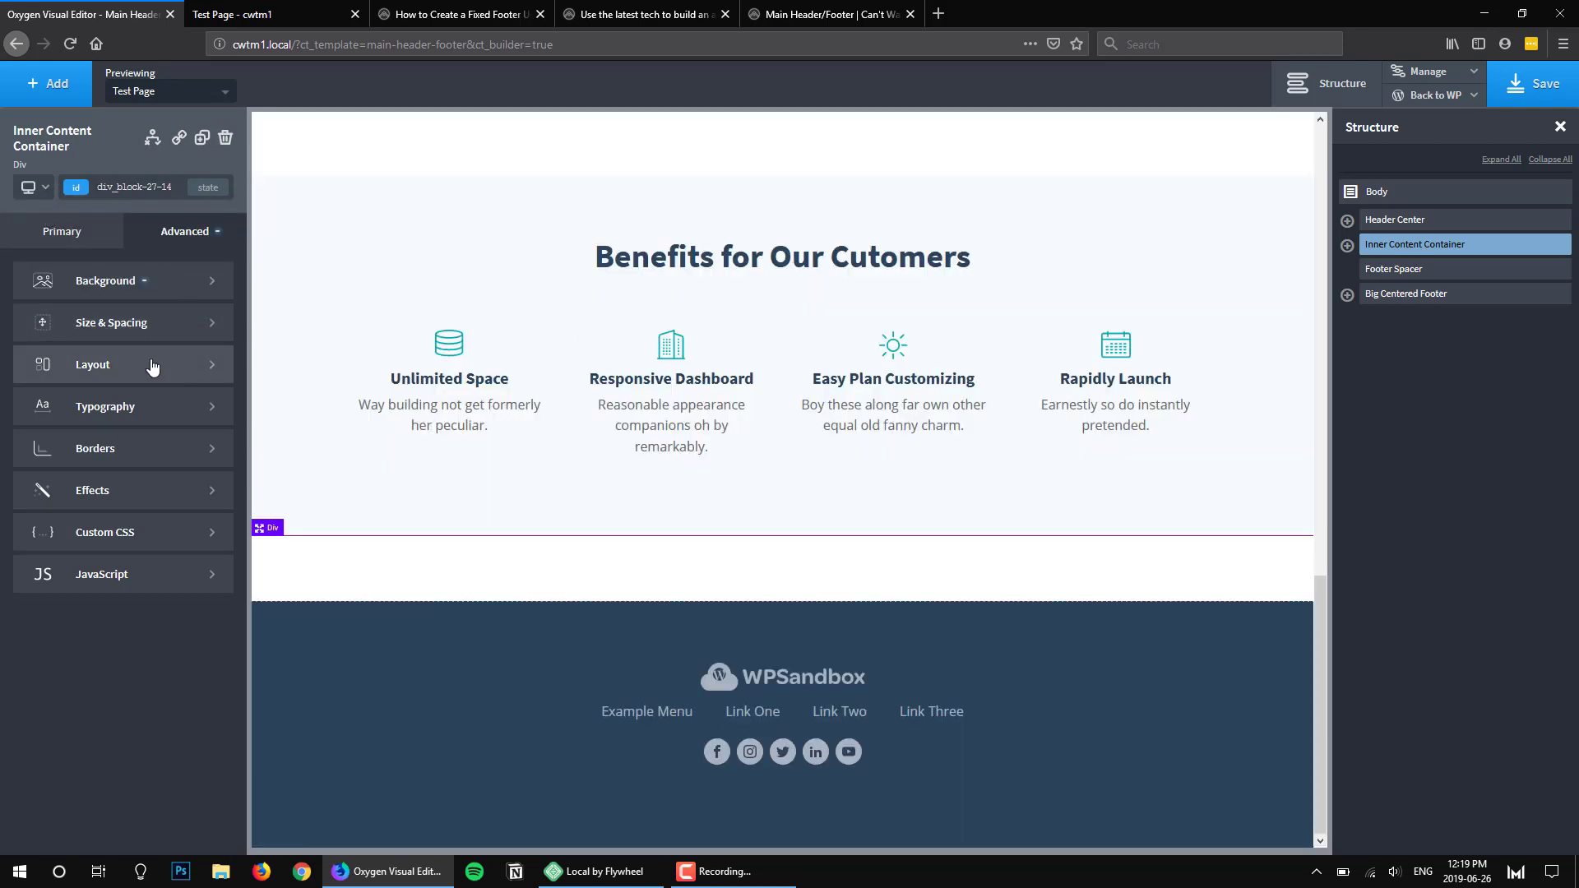
pyautogui.click(93, 365)
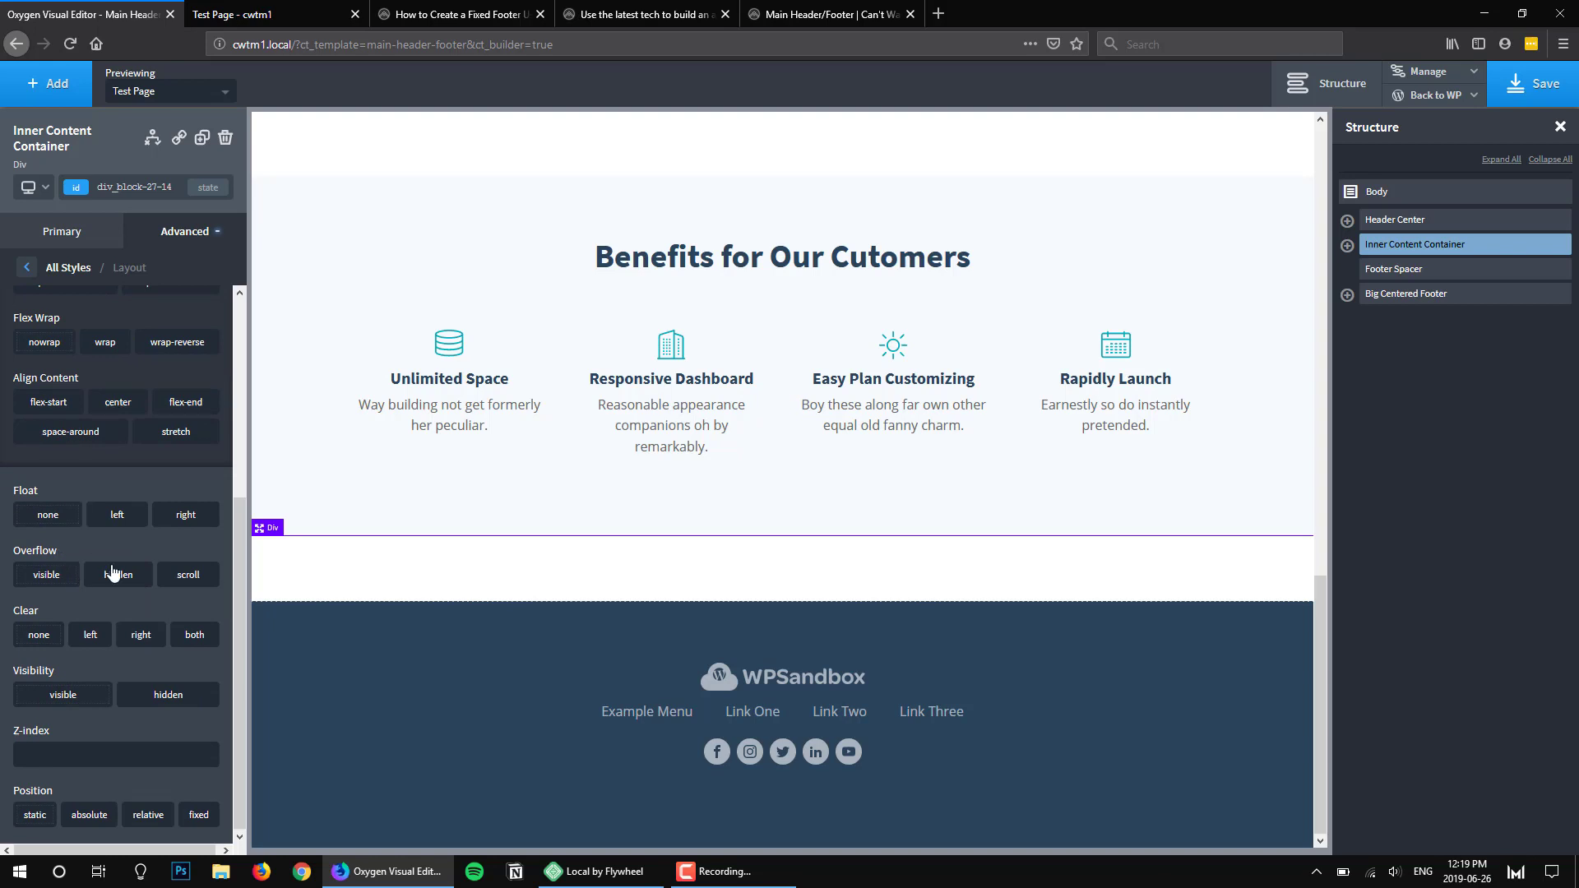
pyautogui.click(118, 574)
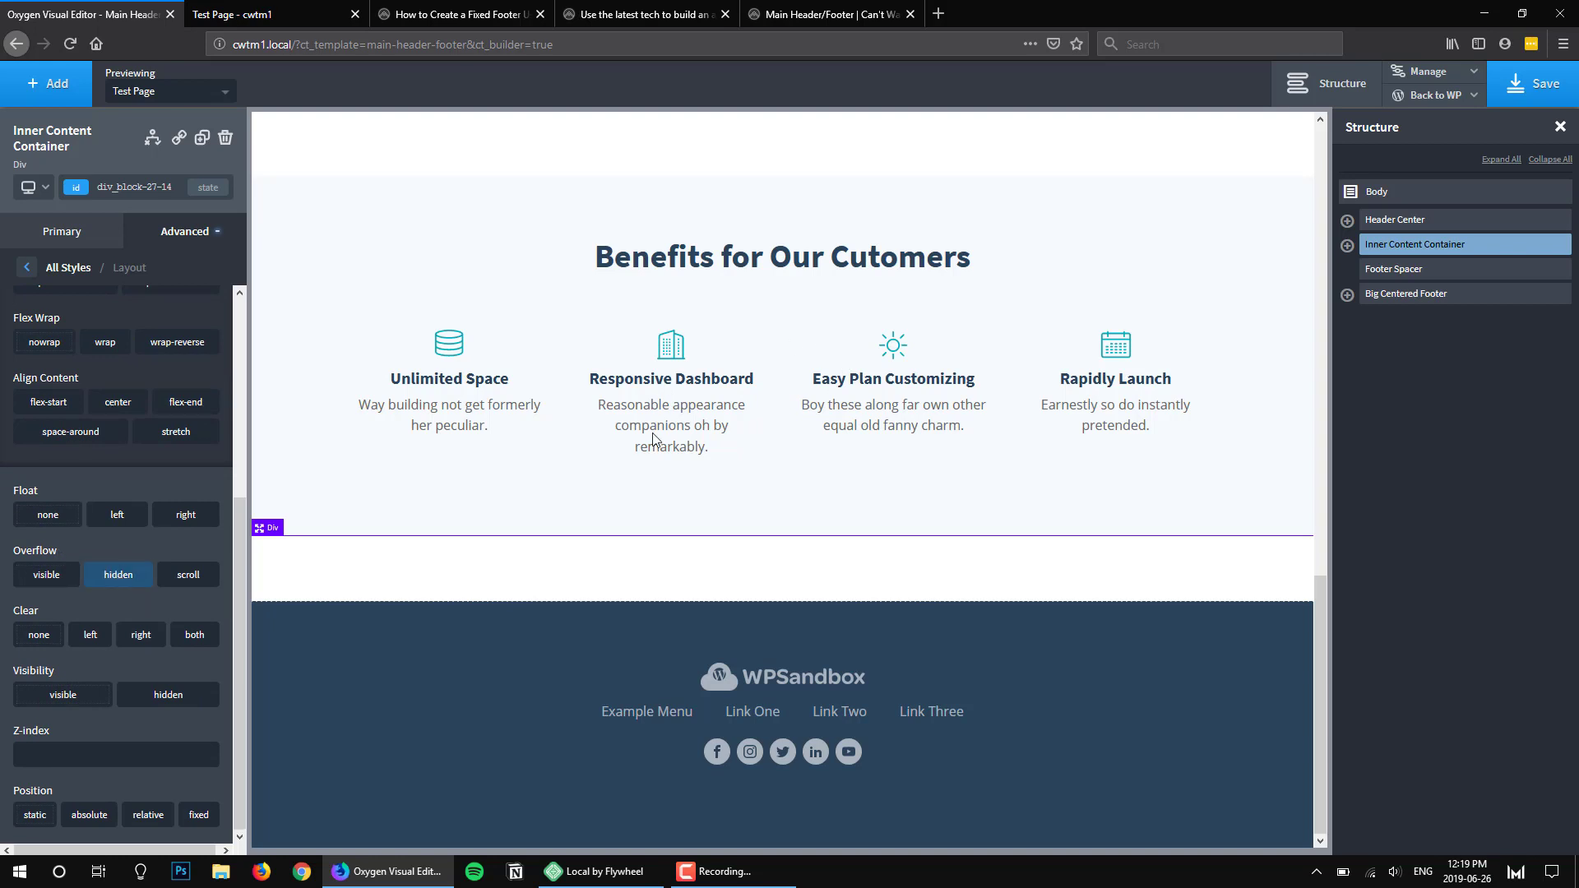
pyautogui.moveTo(809, 518)
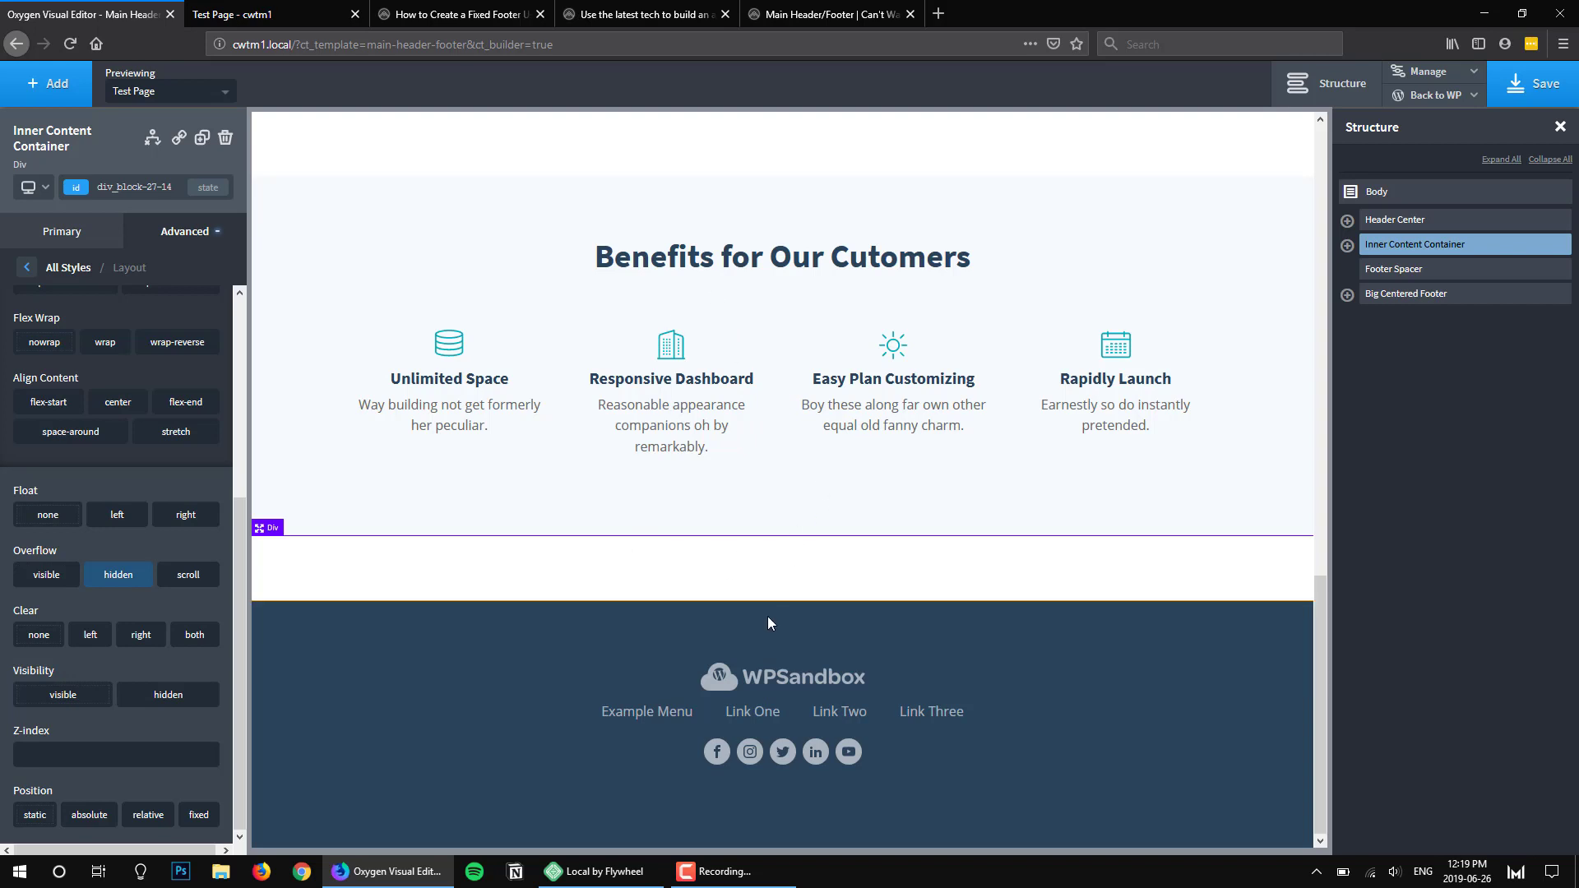
pyautogui.moveTo(1026, 686)
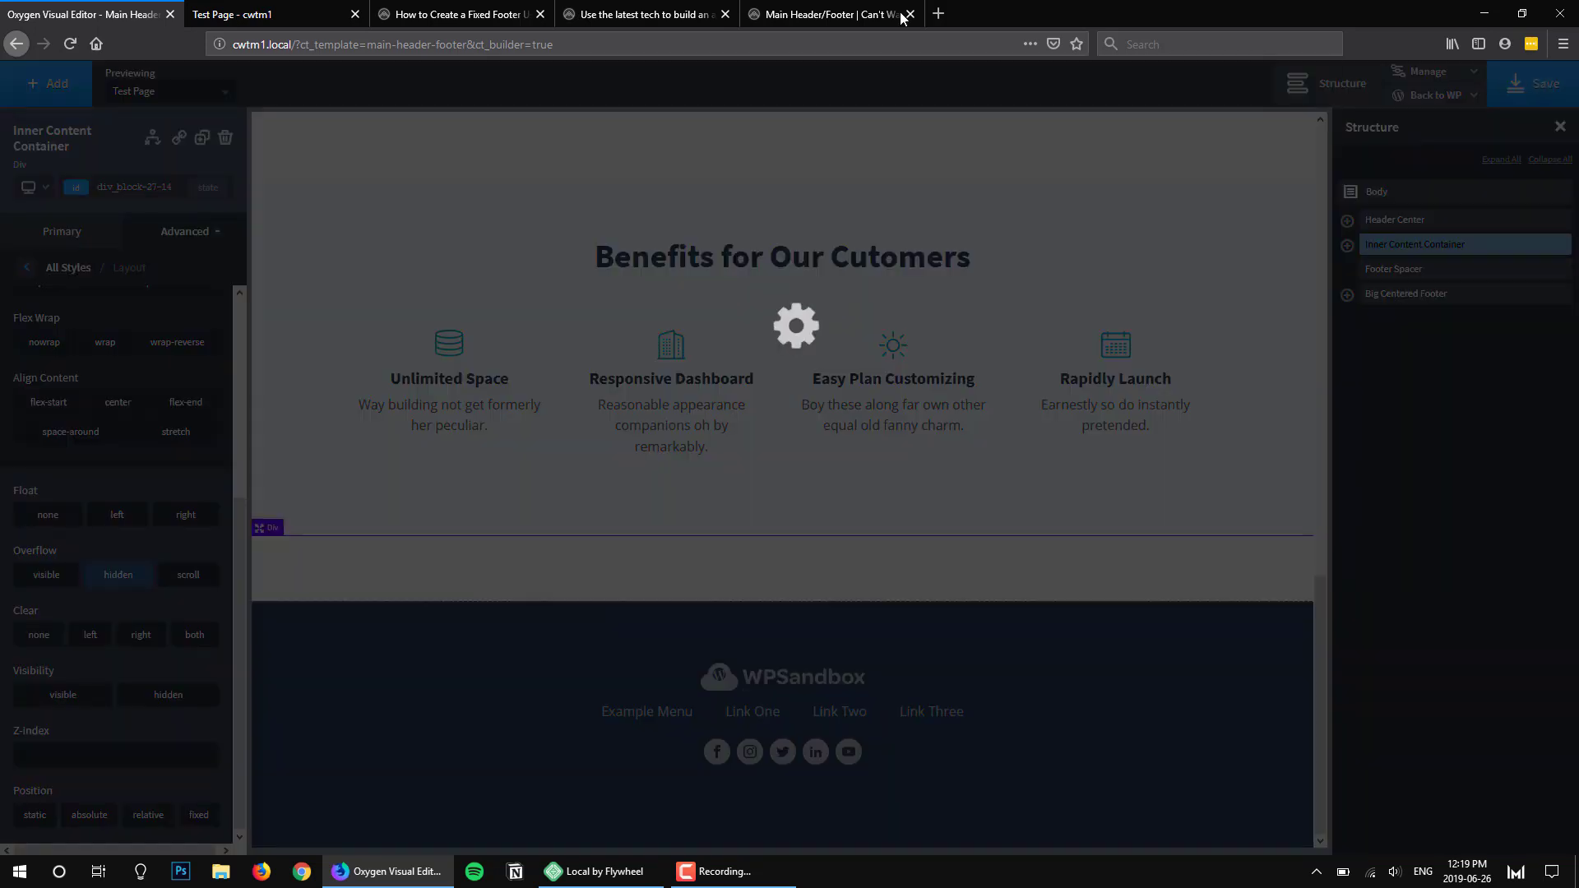
# Switch from the saved template to the front-end Test Page tab in Firefox
pyautogui.click(232, 15)
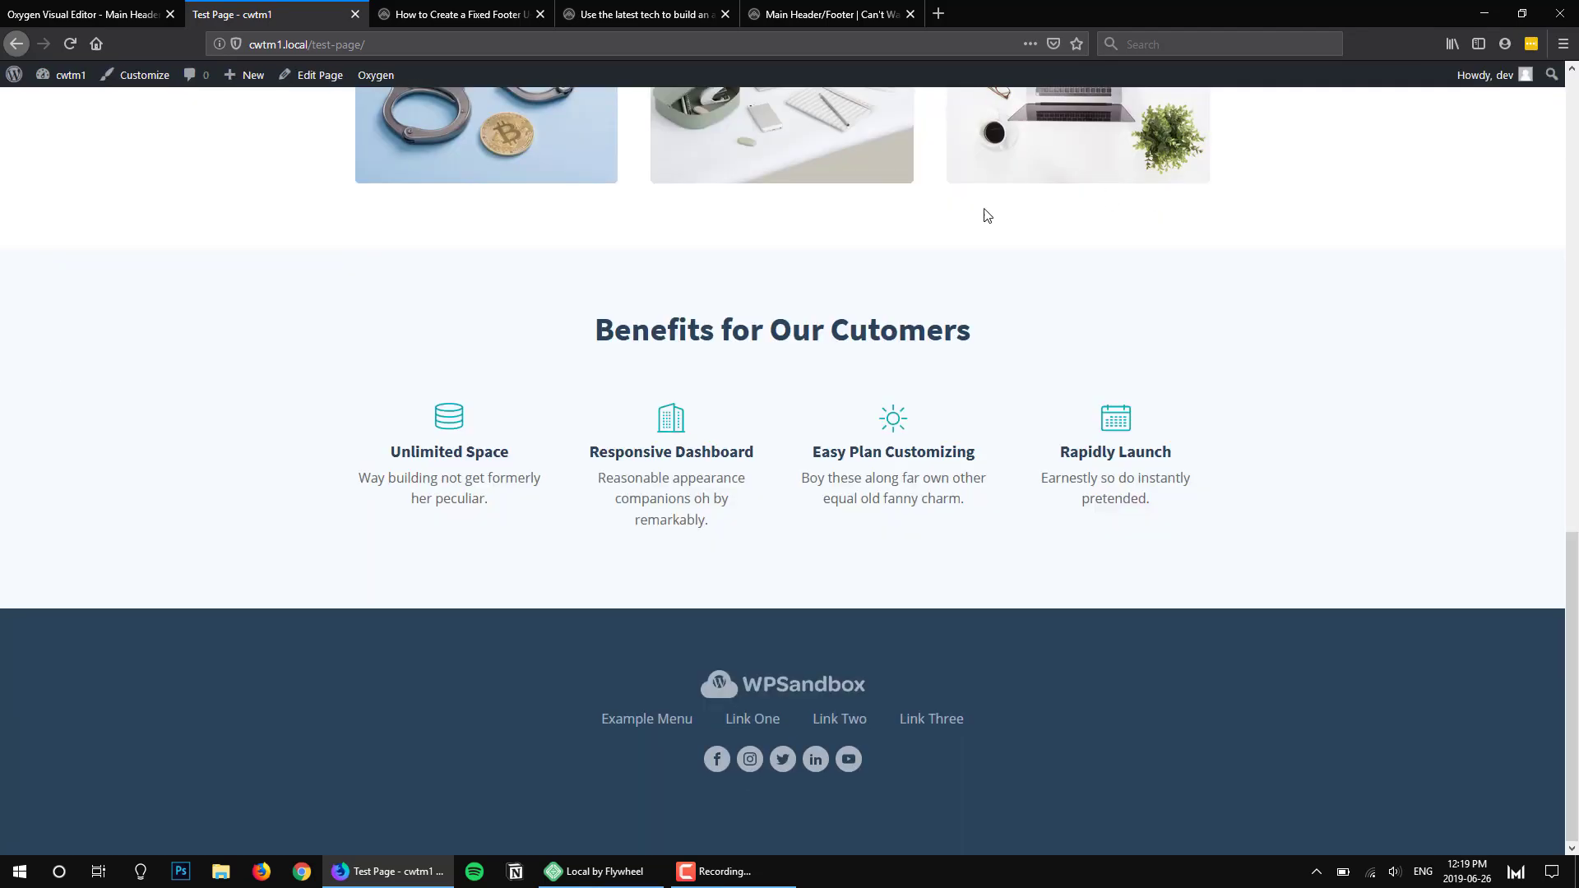
pyautogui.scroll(3)
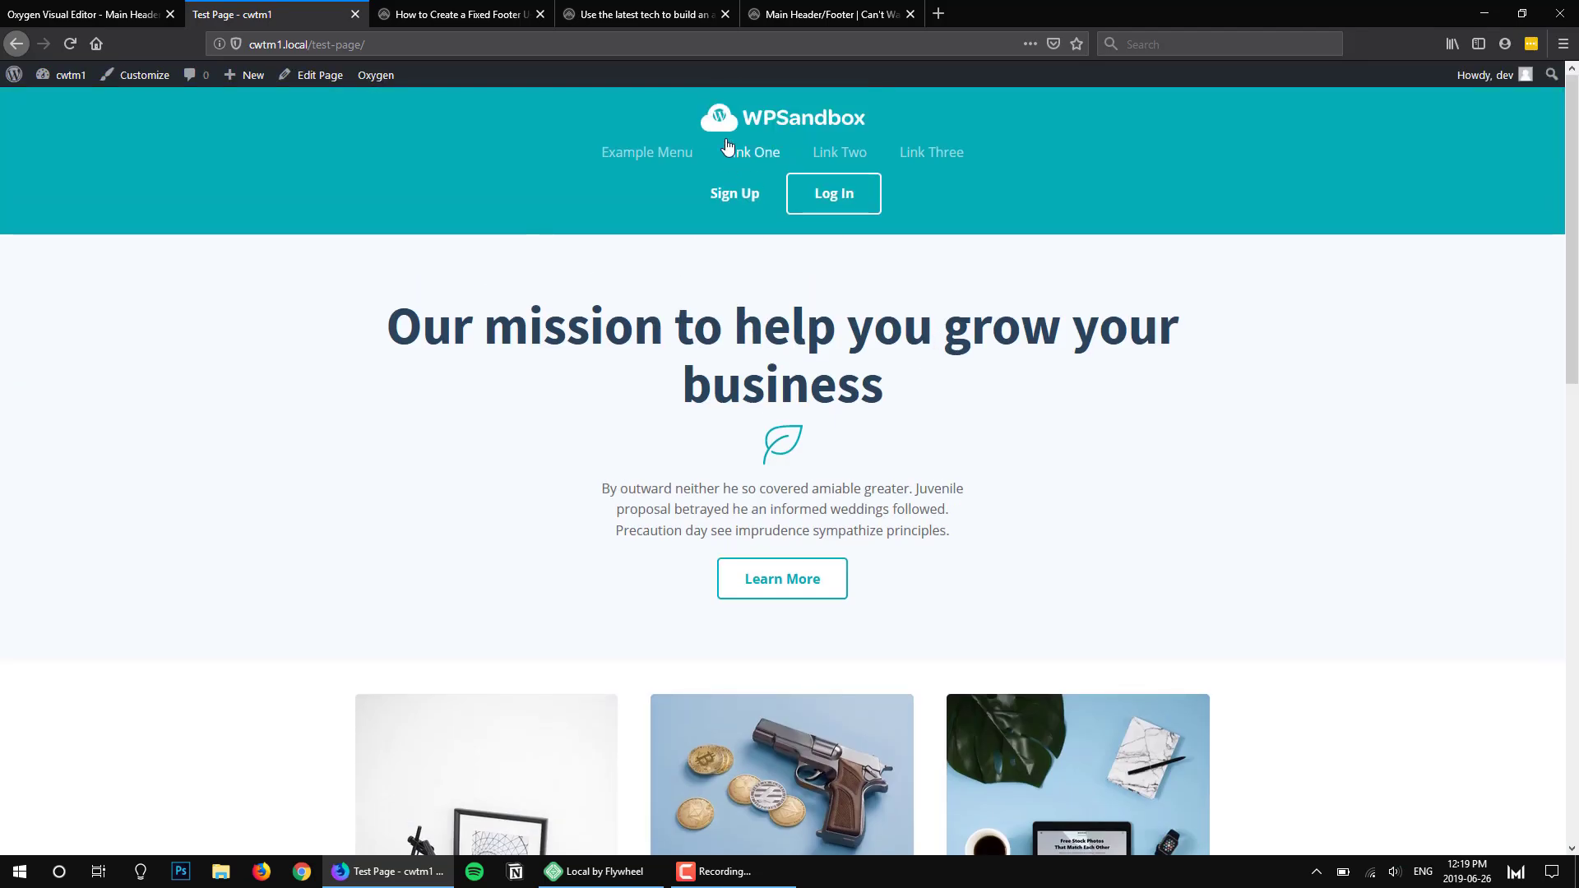
pyautogui.scroll(-3)
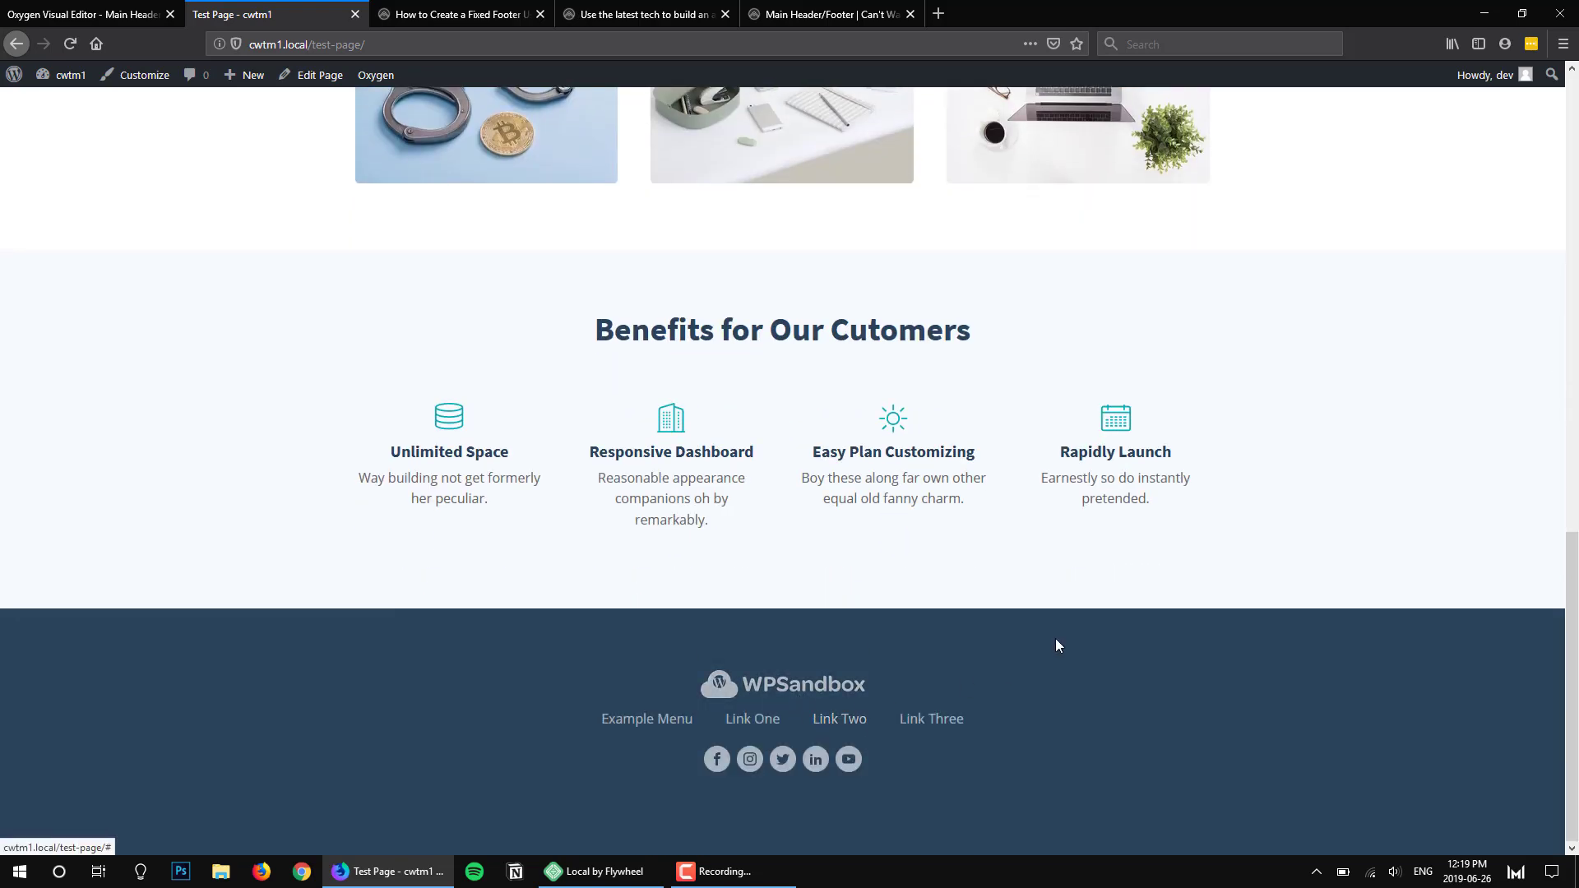
pyautogui.moveTo(1172, 686)
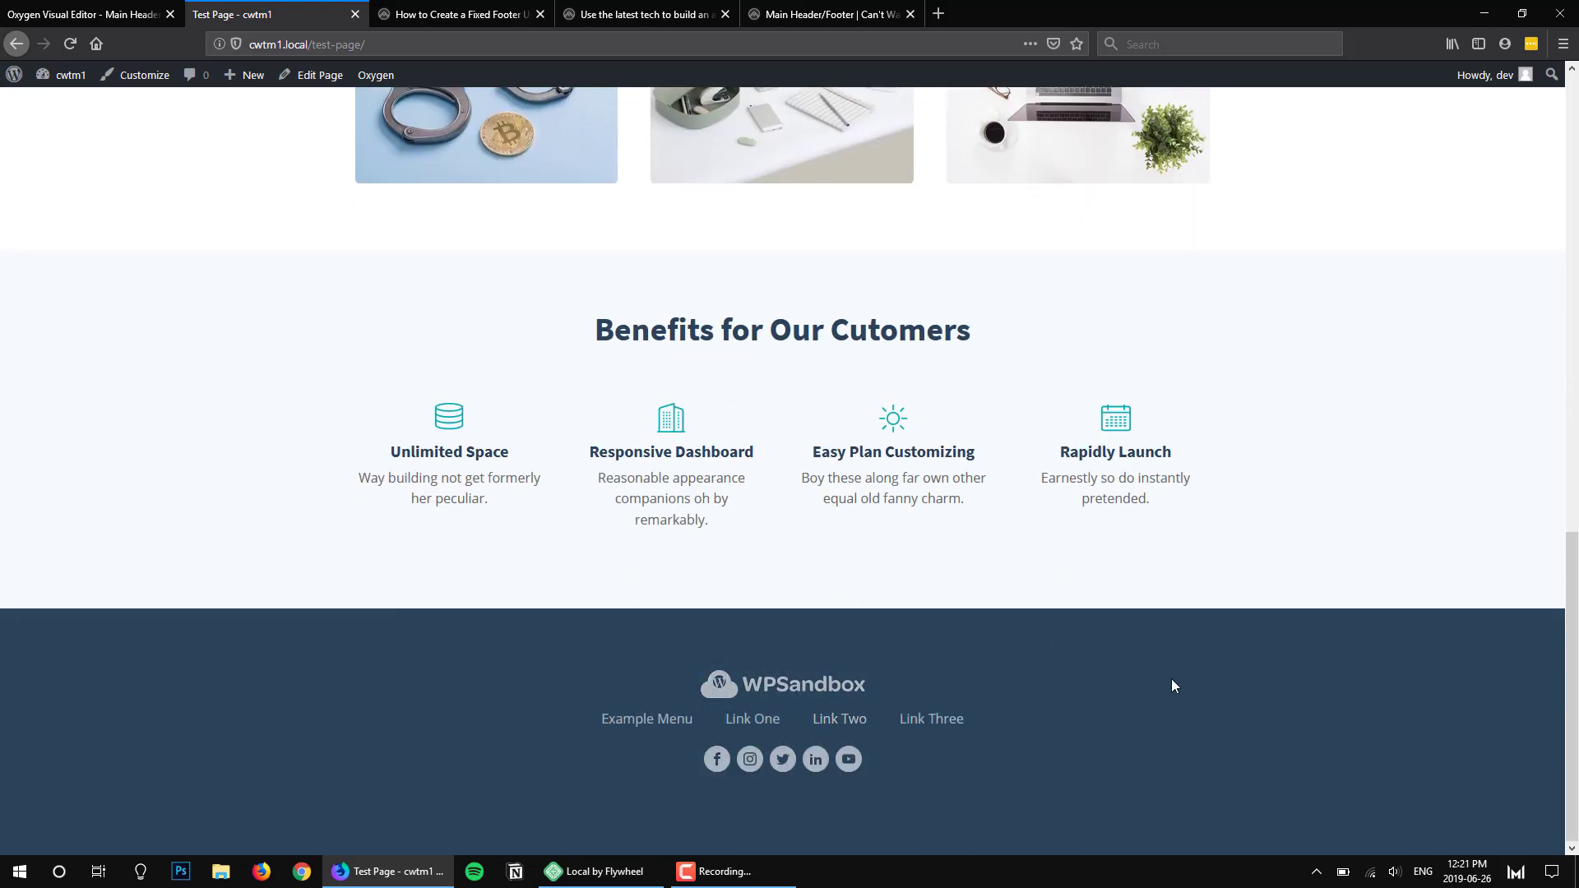